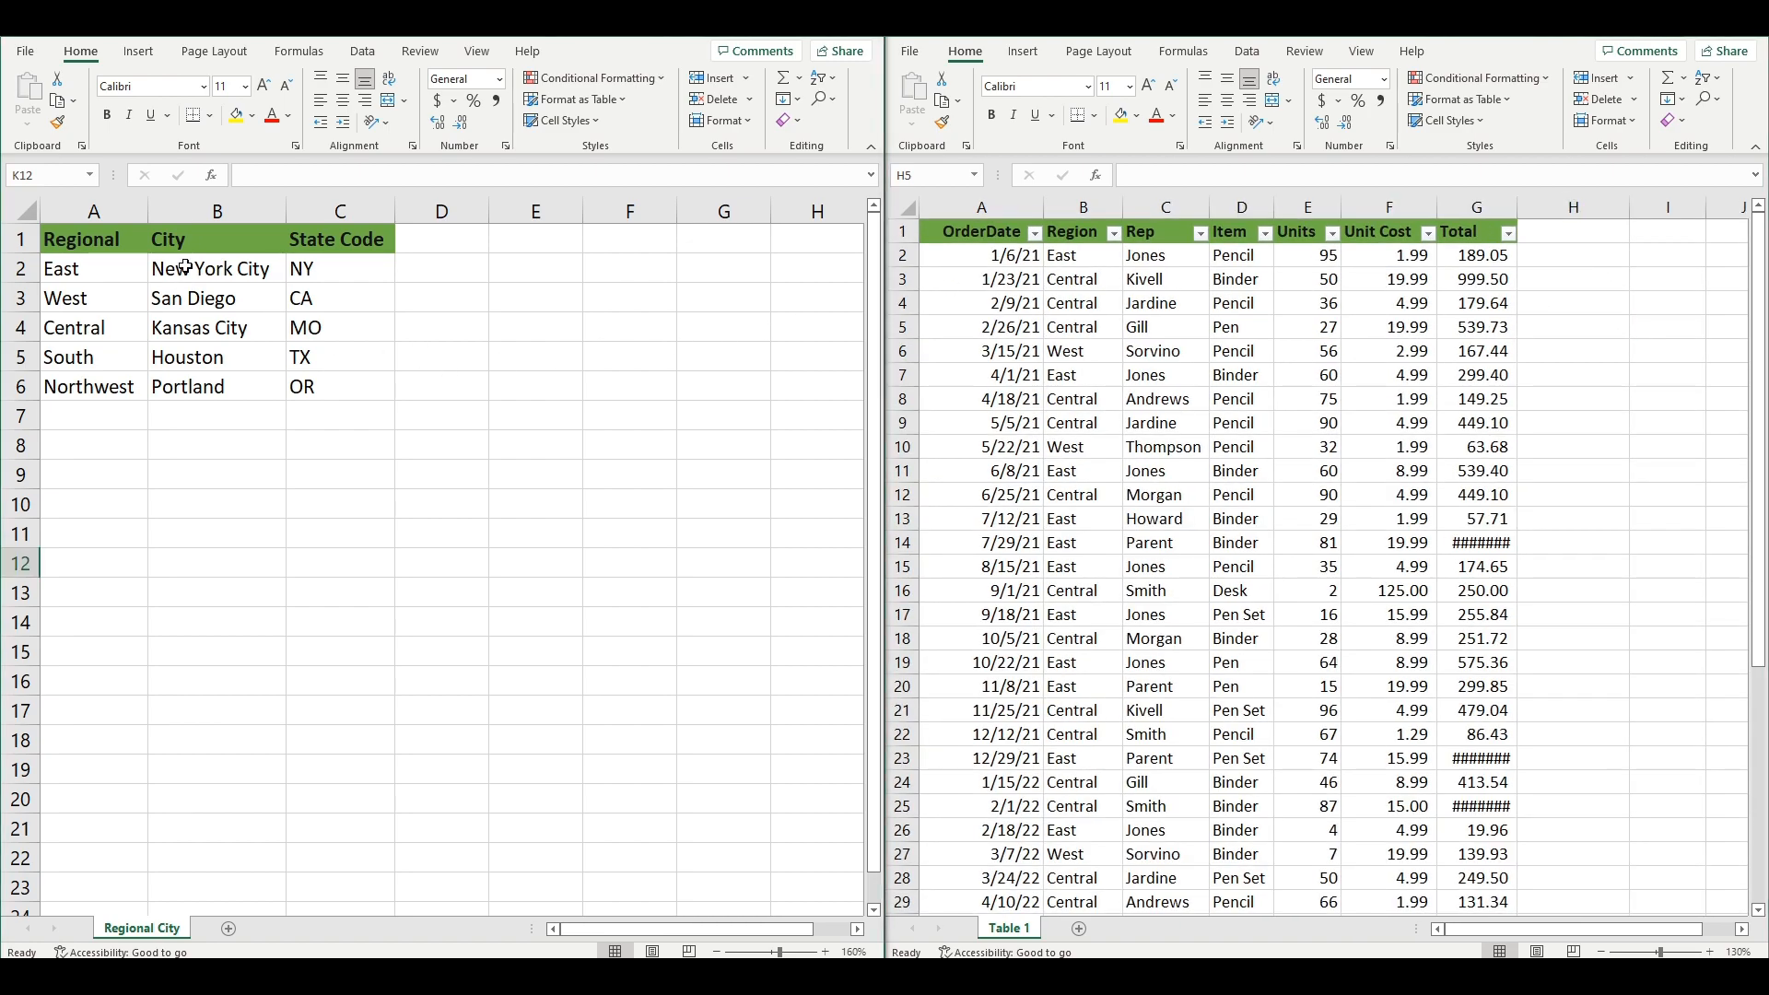
Enter a VLOOKUP in H2 returning each order's city (column 2, FALSE) from the Regional City range $A$1:$C$6.
left_click_drag(217, 267, 339, 385)
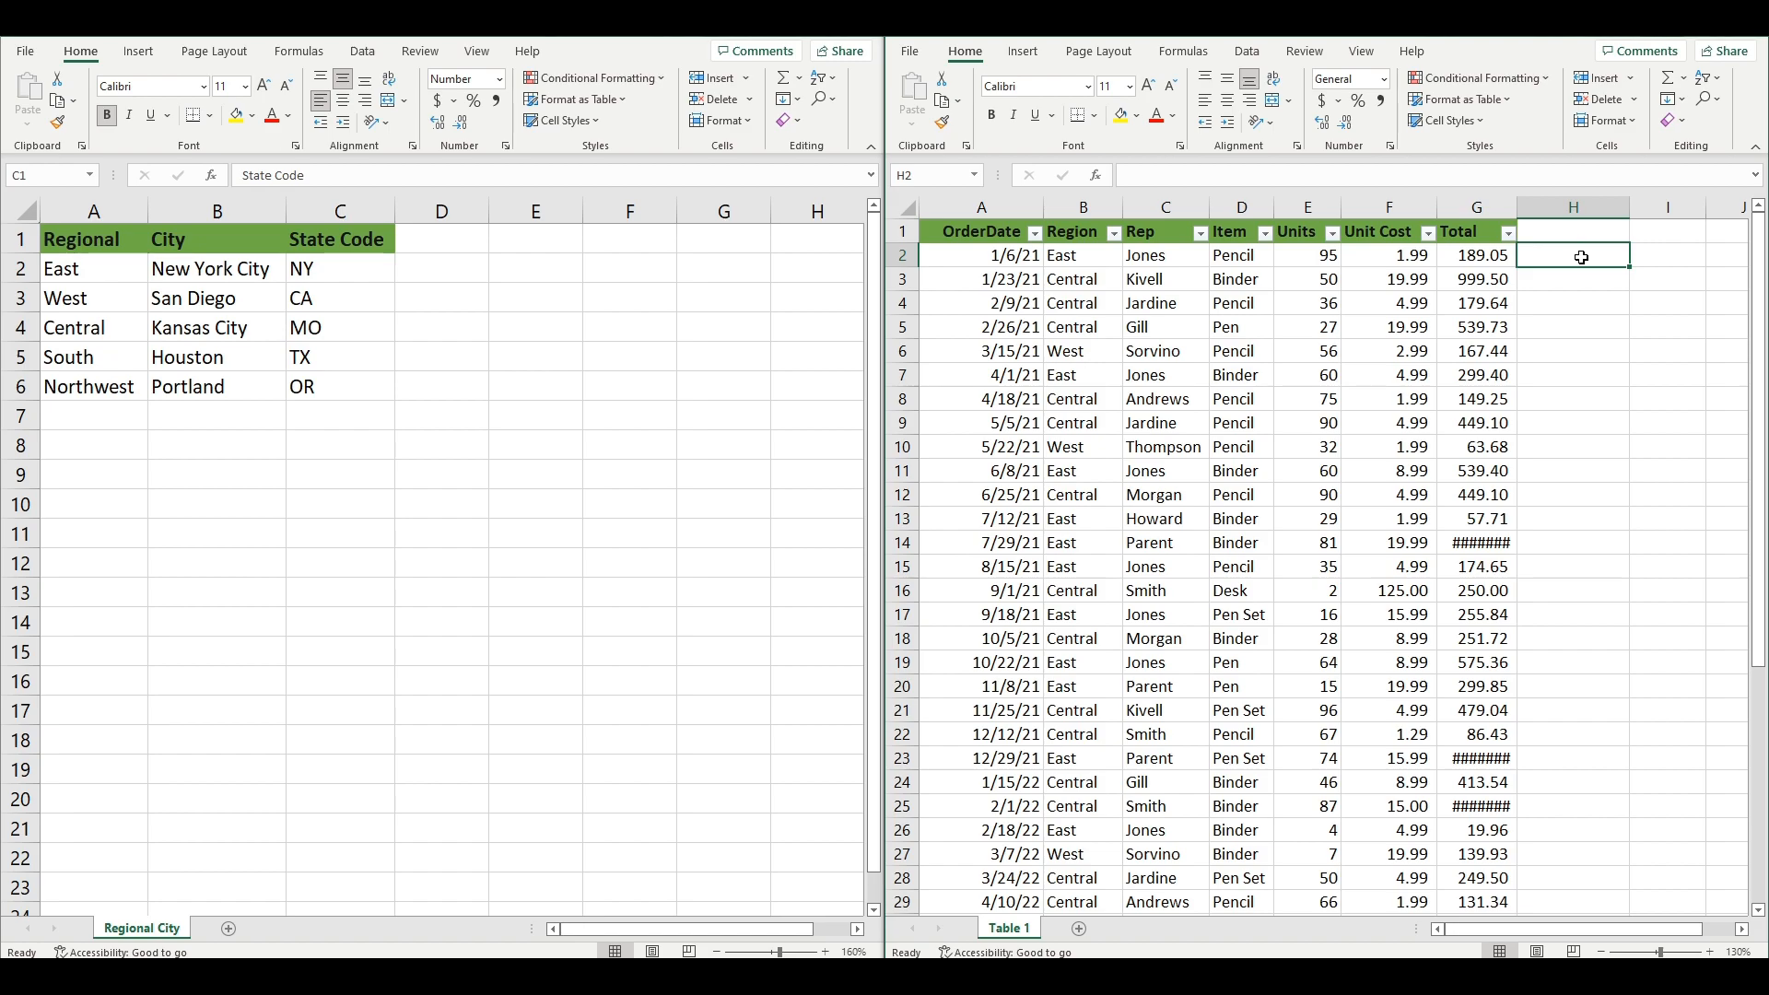
type("=vlookup(")
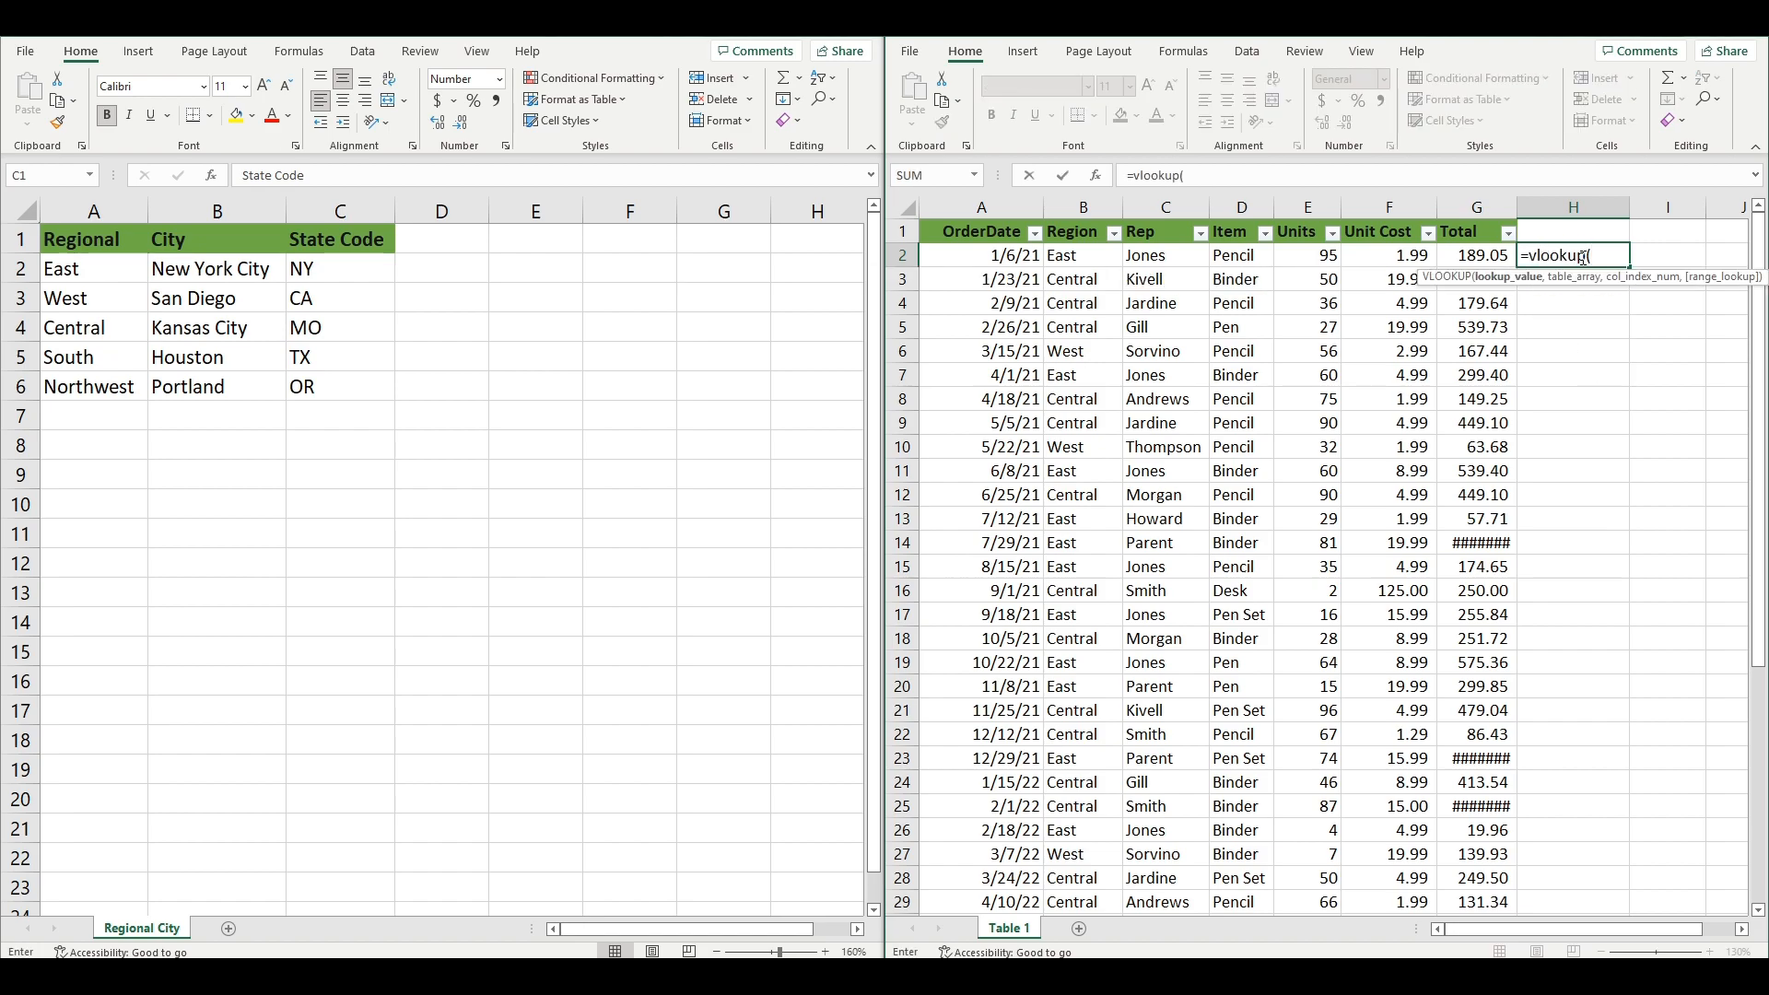
left_click(1081, 254)
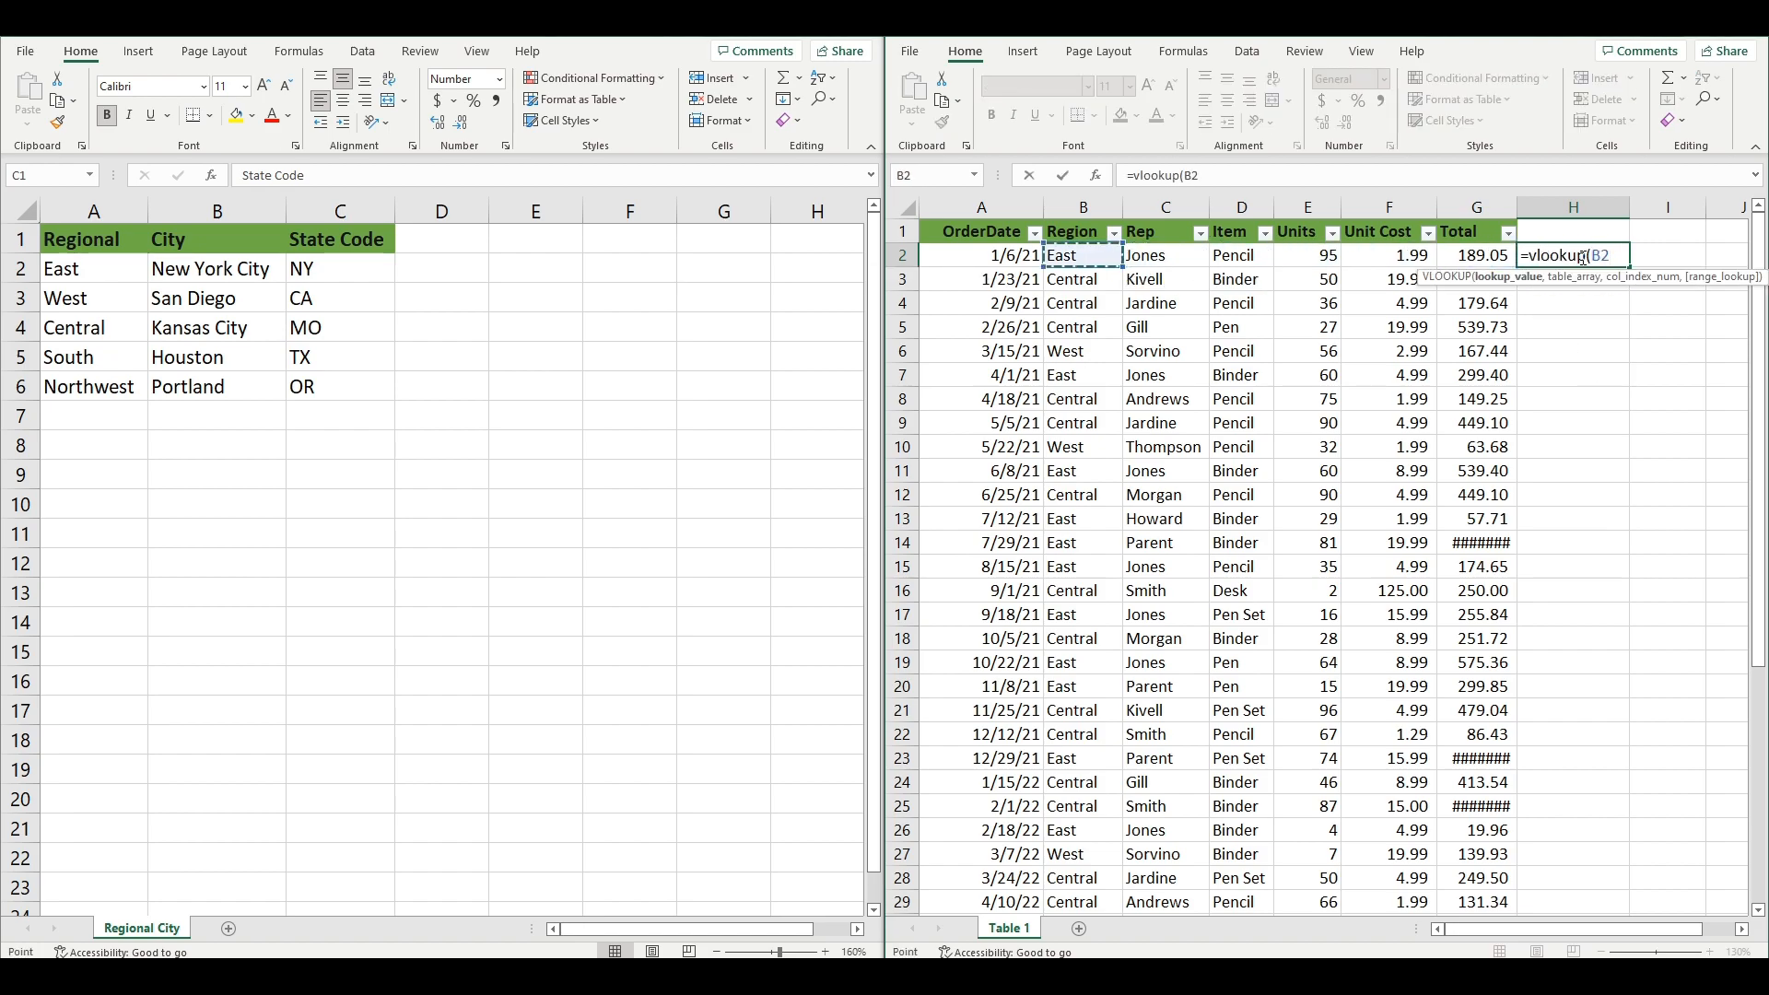
left_click_drag(92, 238, 384, 367)
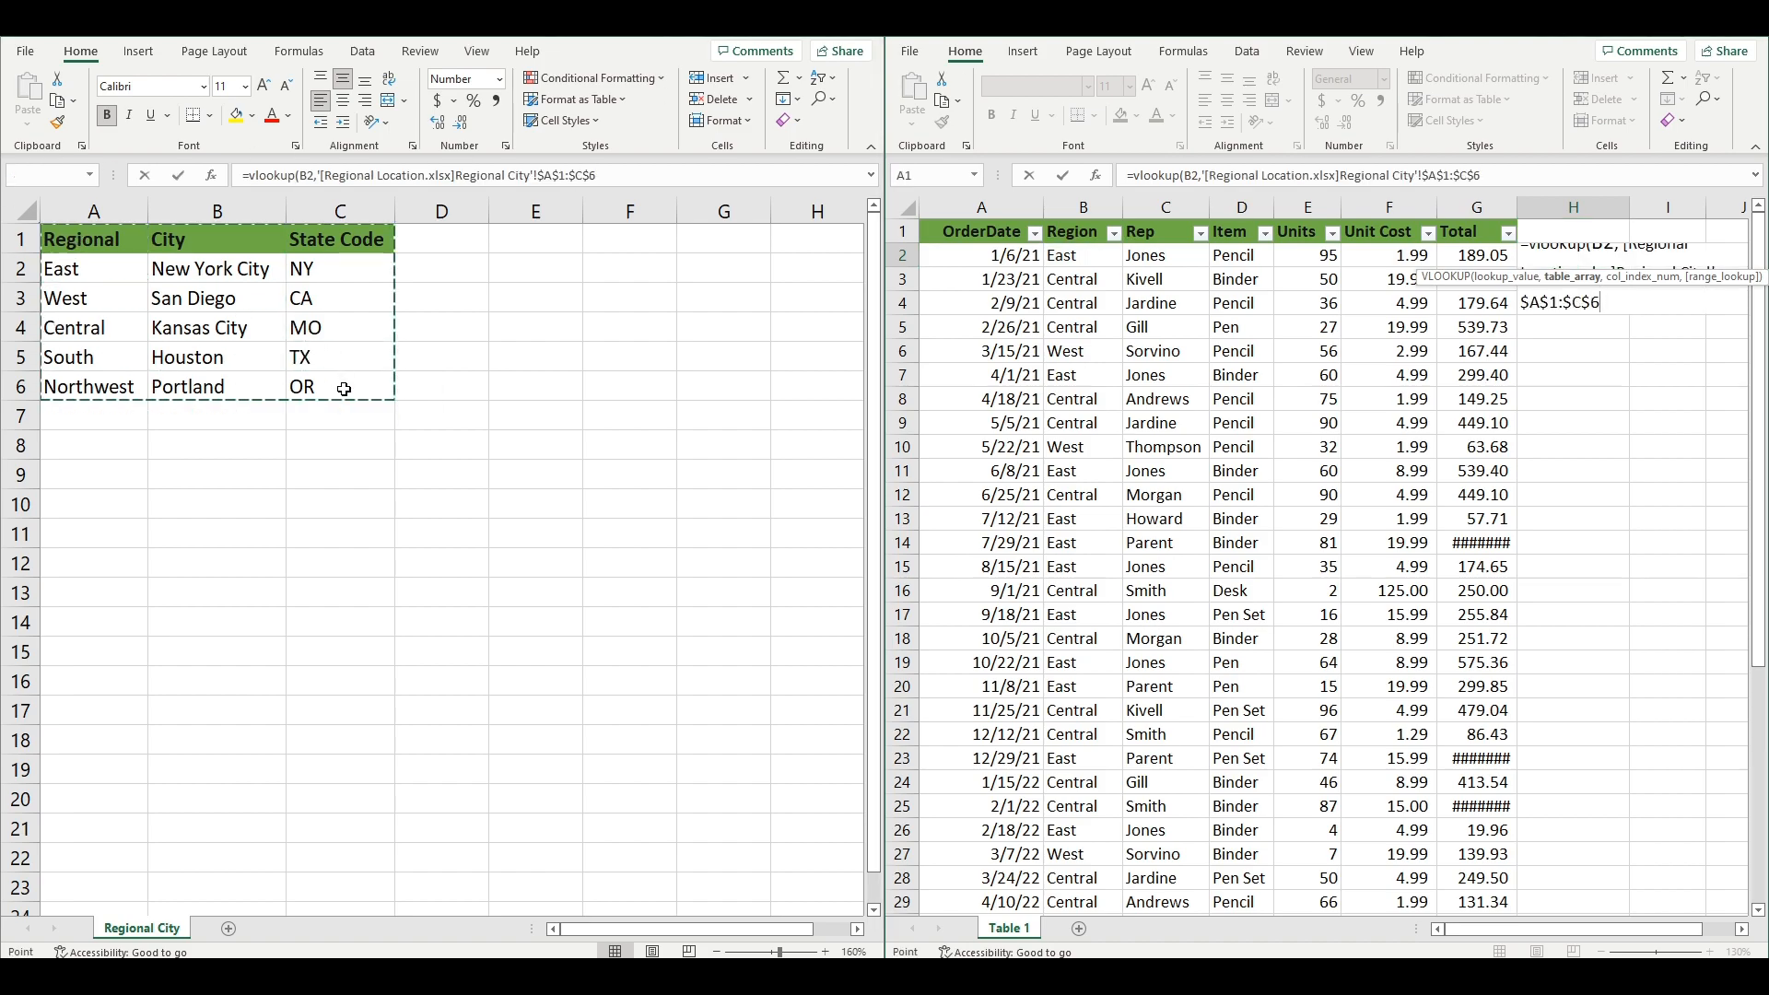
type(",2,fal")
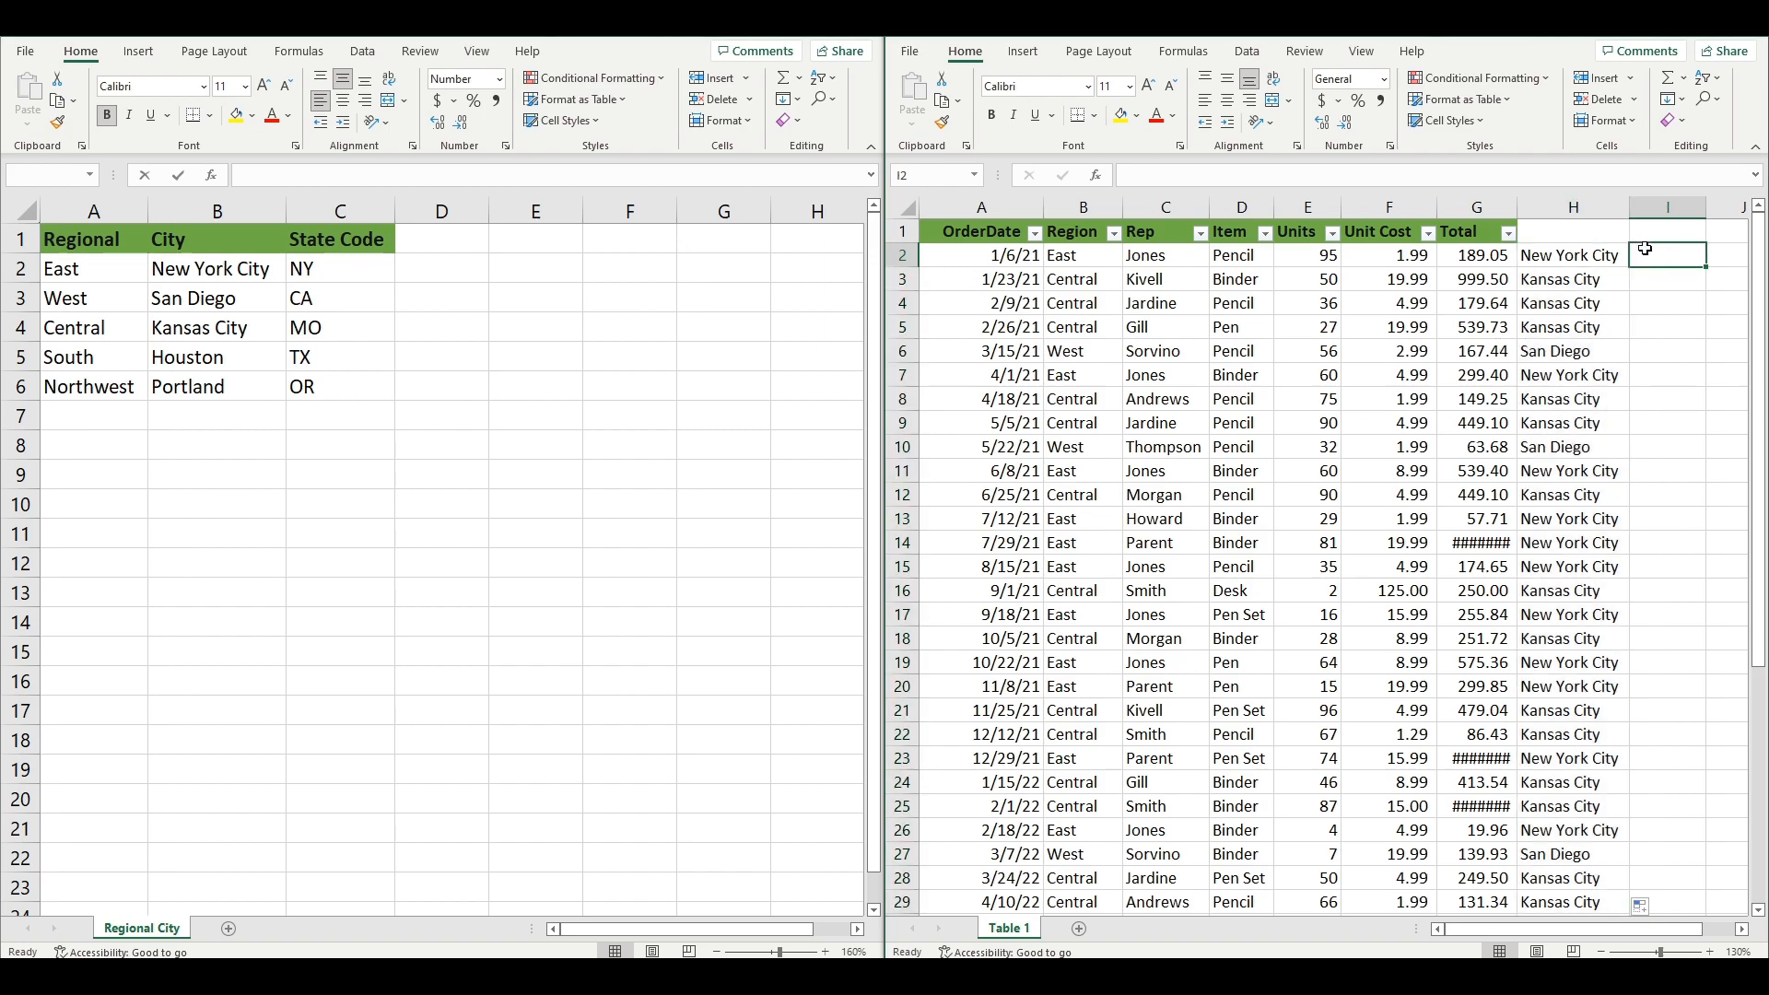
Enter a VLOOKUP in I2 returning column 3 (state code) of the Regional City range and fill it down.
type("=vlookup(")
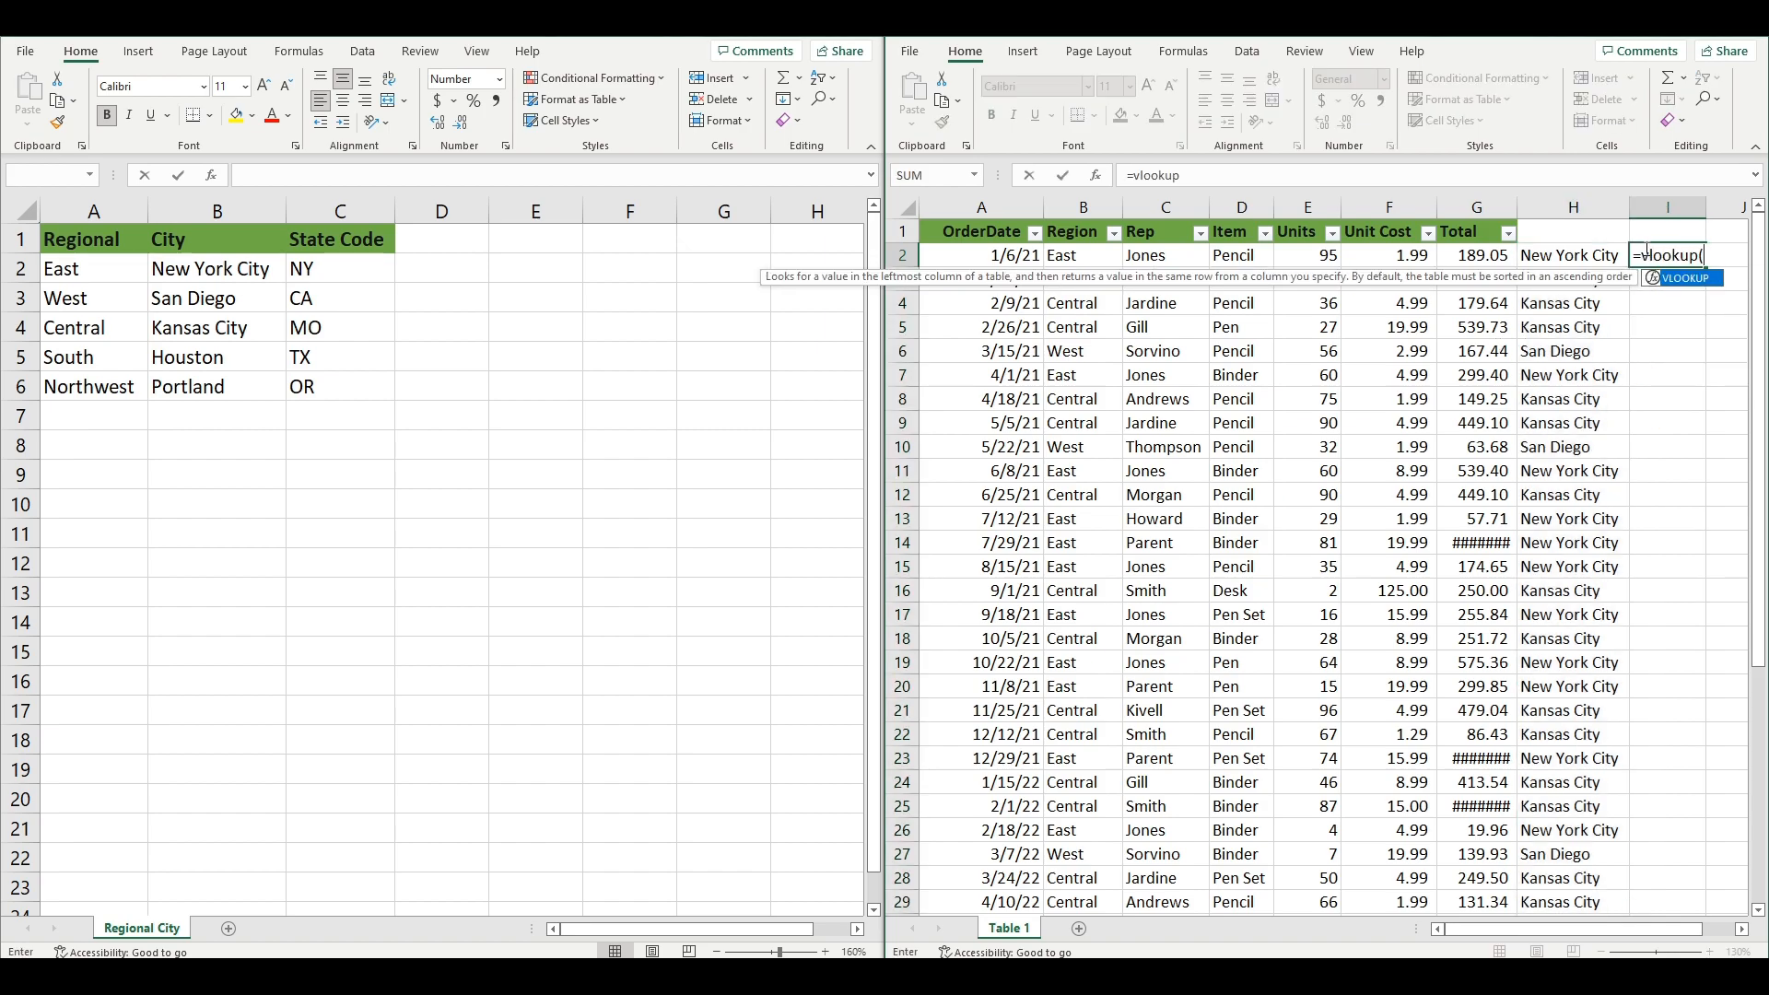
left_click(1082, 255)
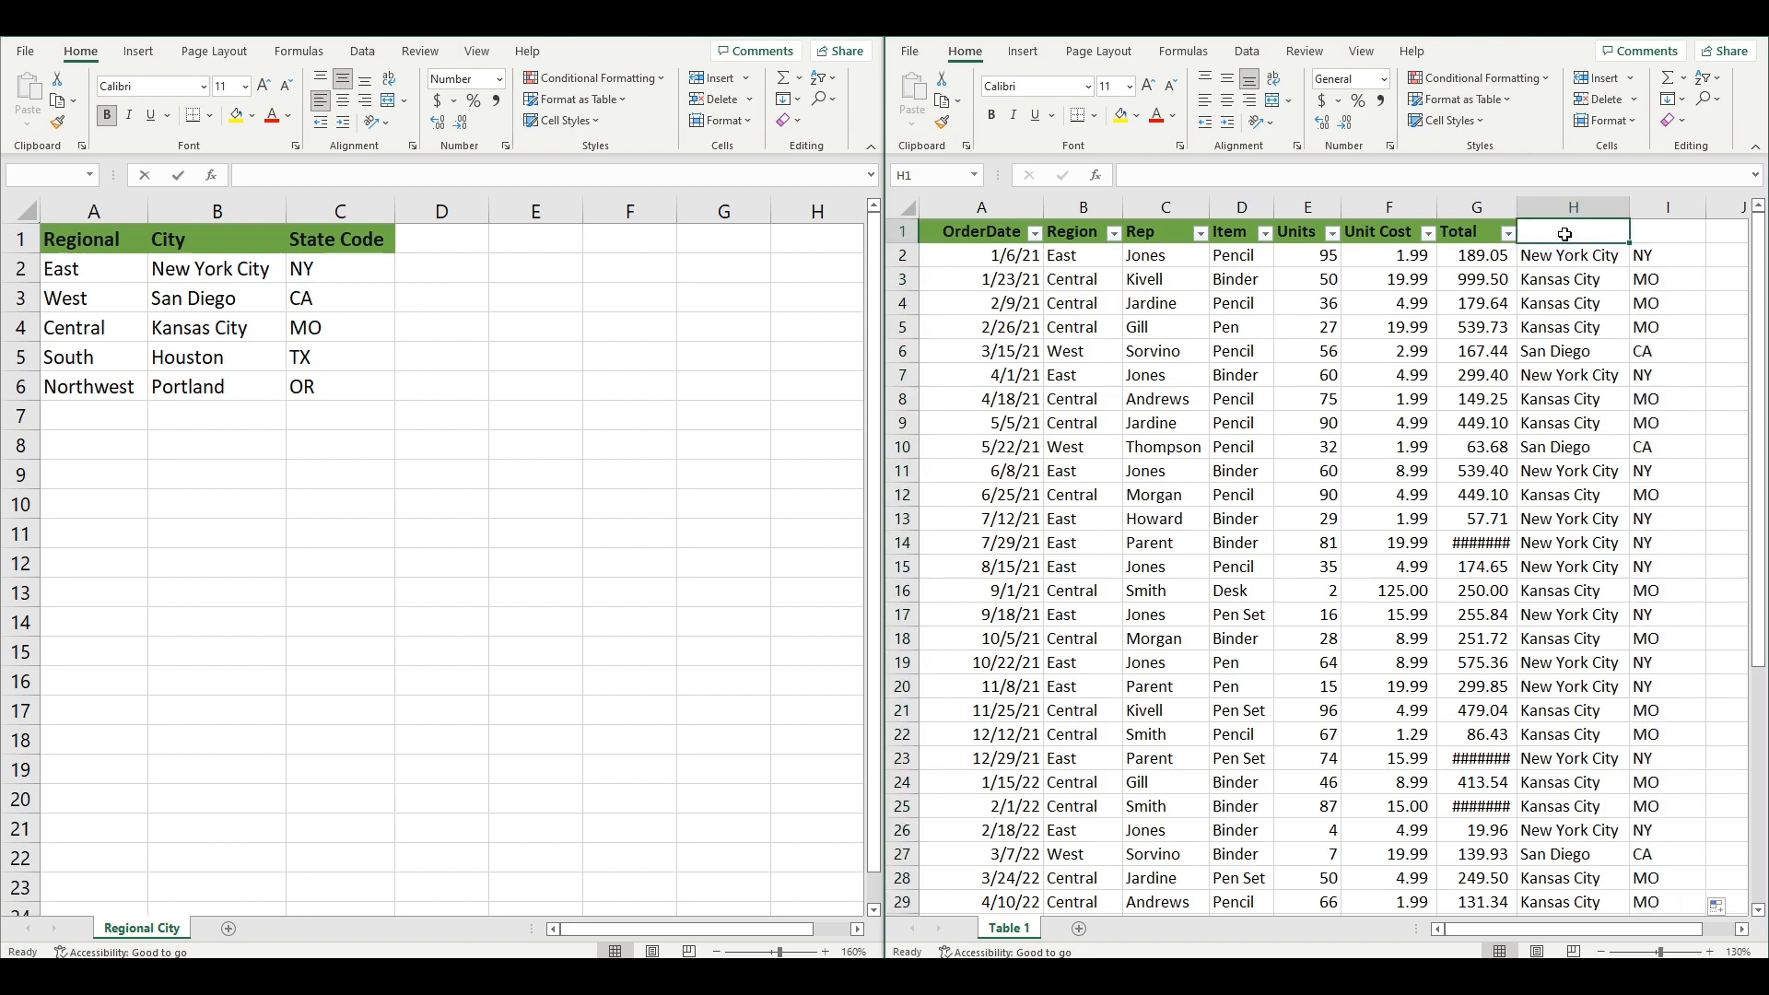
left_click(1572, 254)
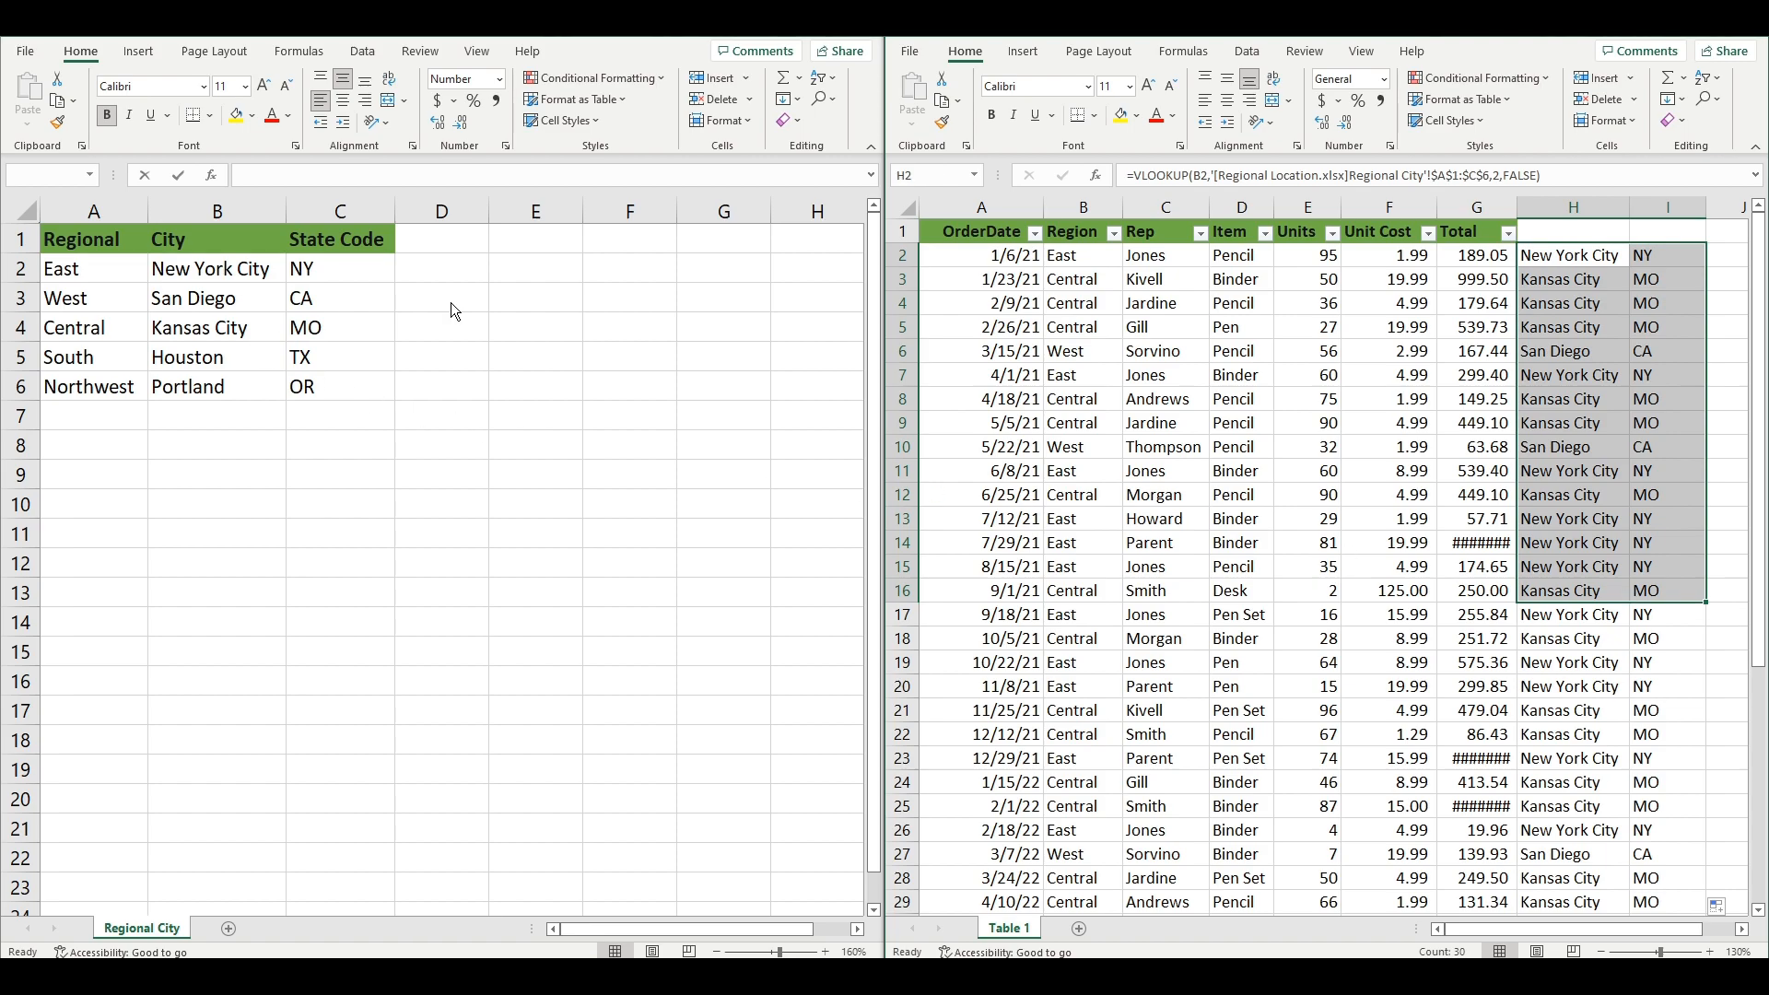
left_click(1082, 255)
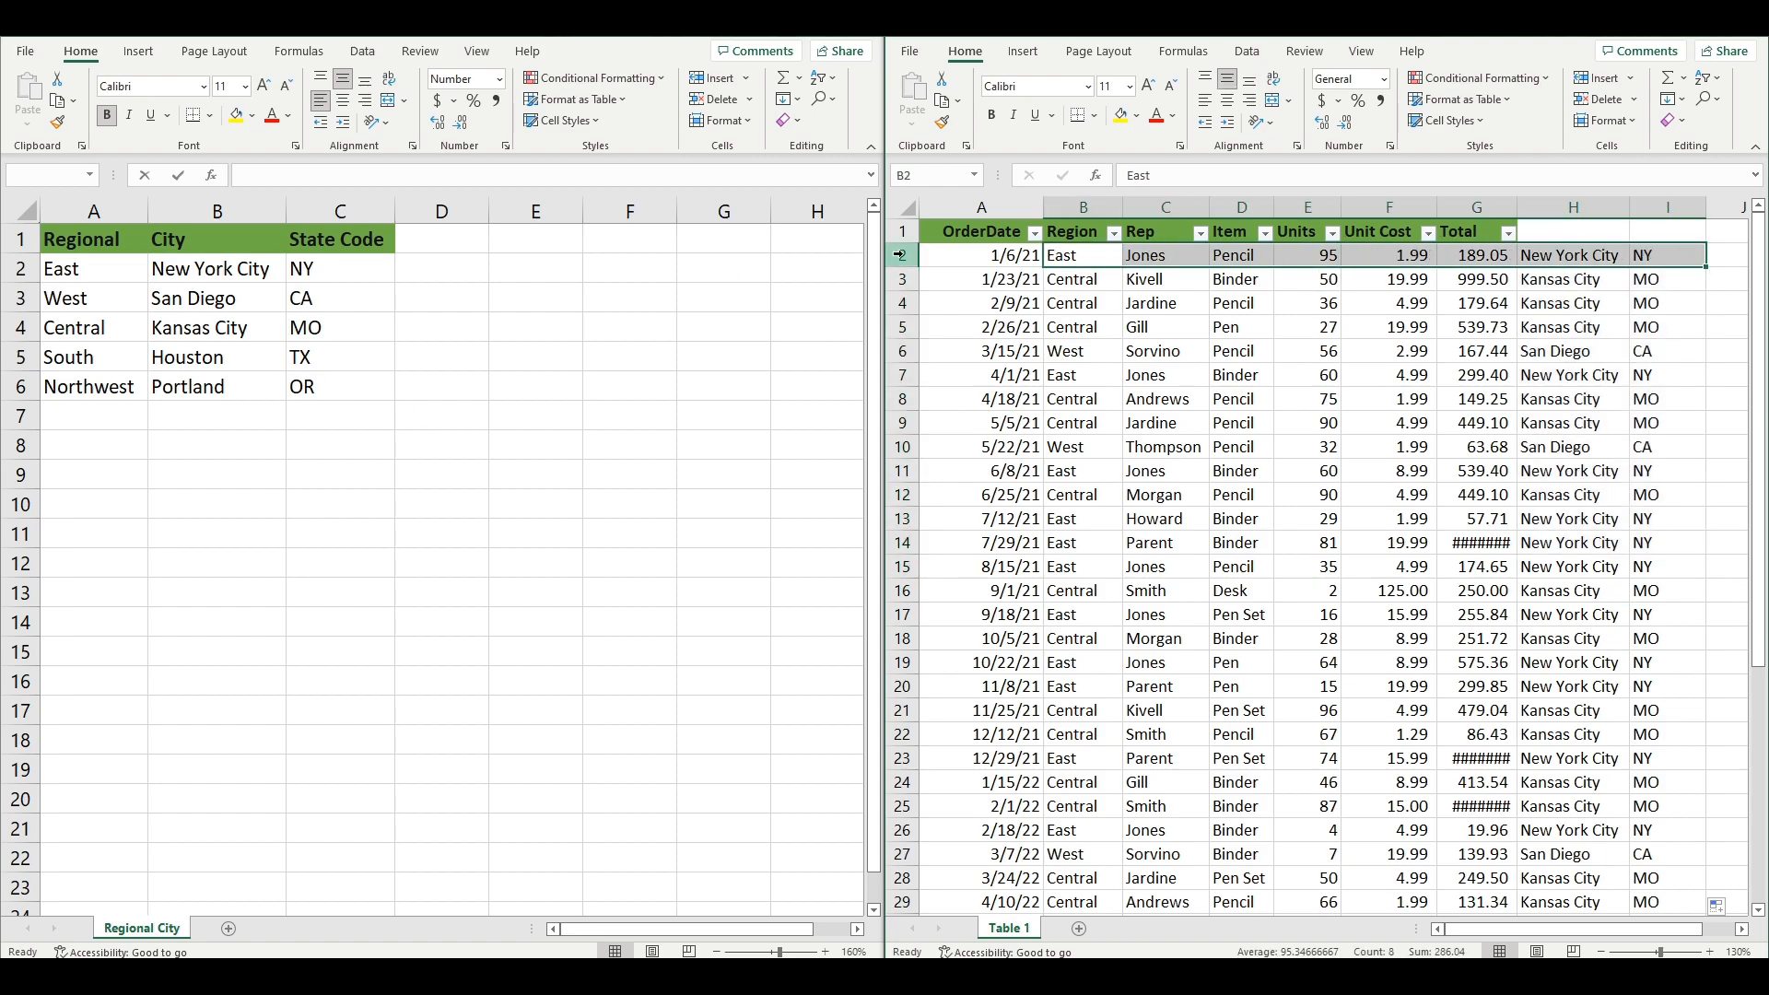
left_click(92, 269)
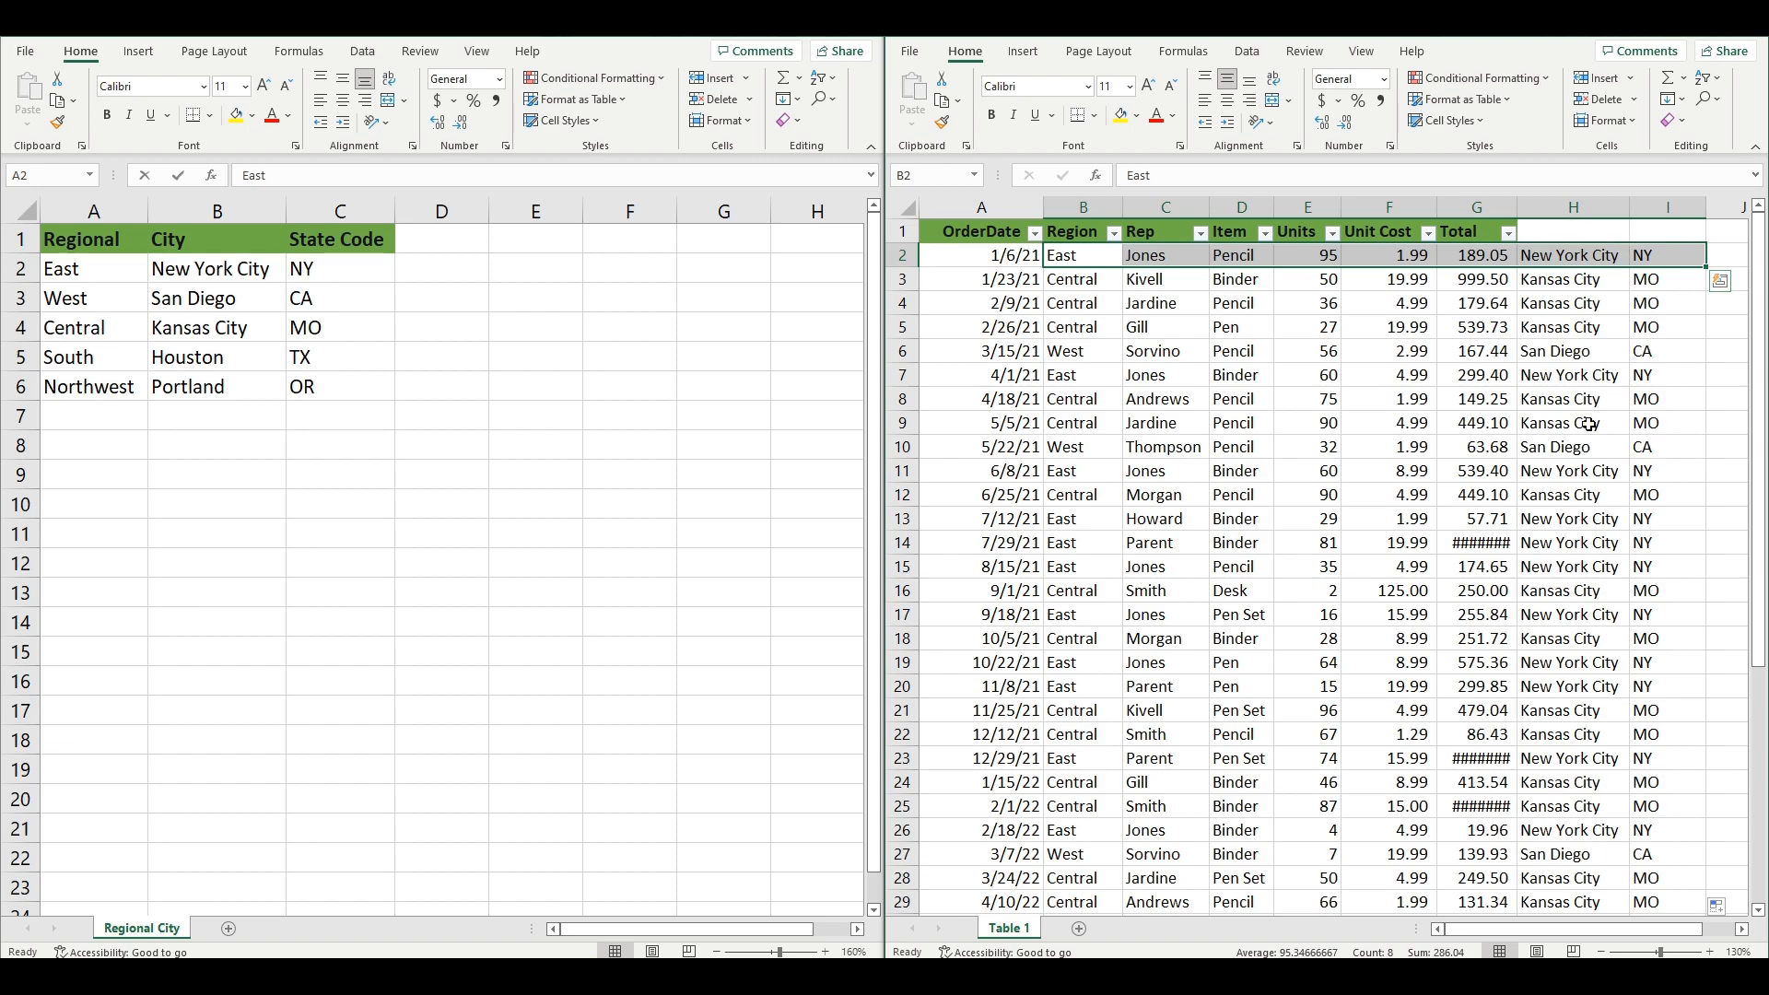
left_click(1572, 446)
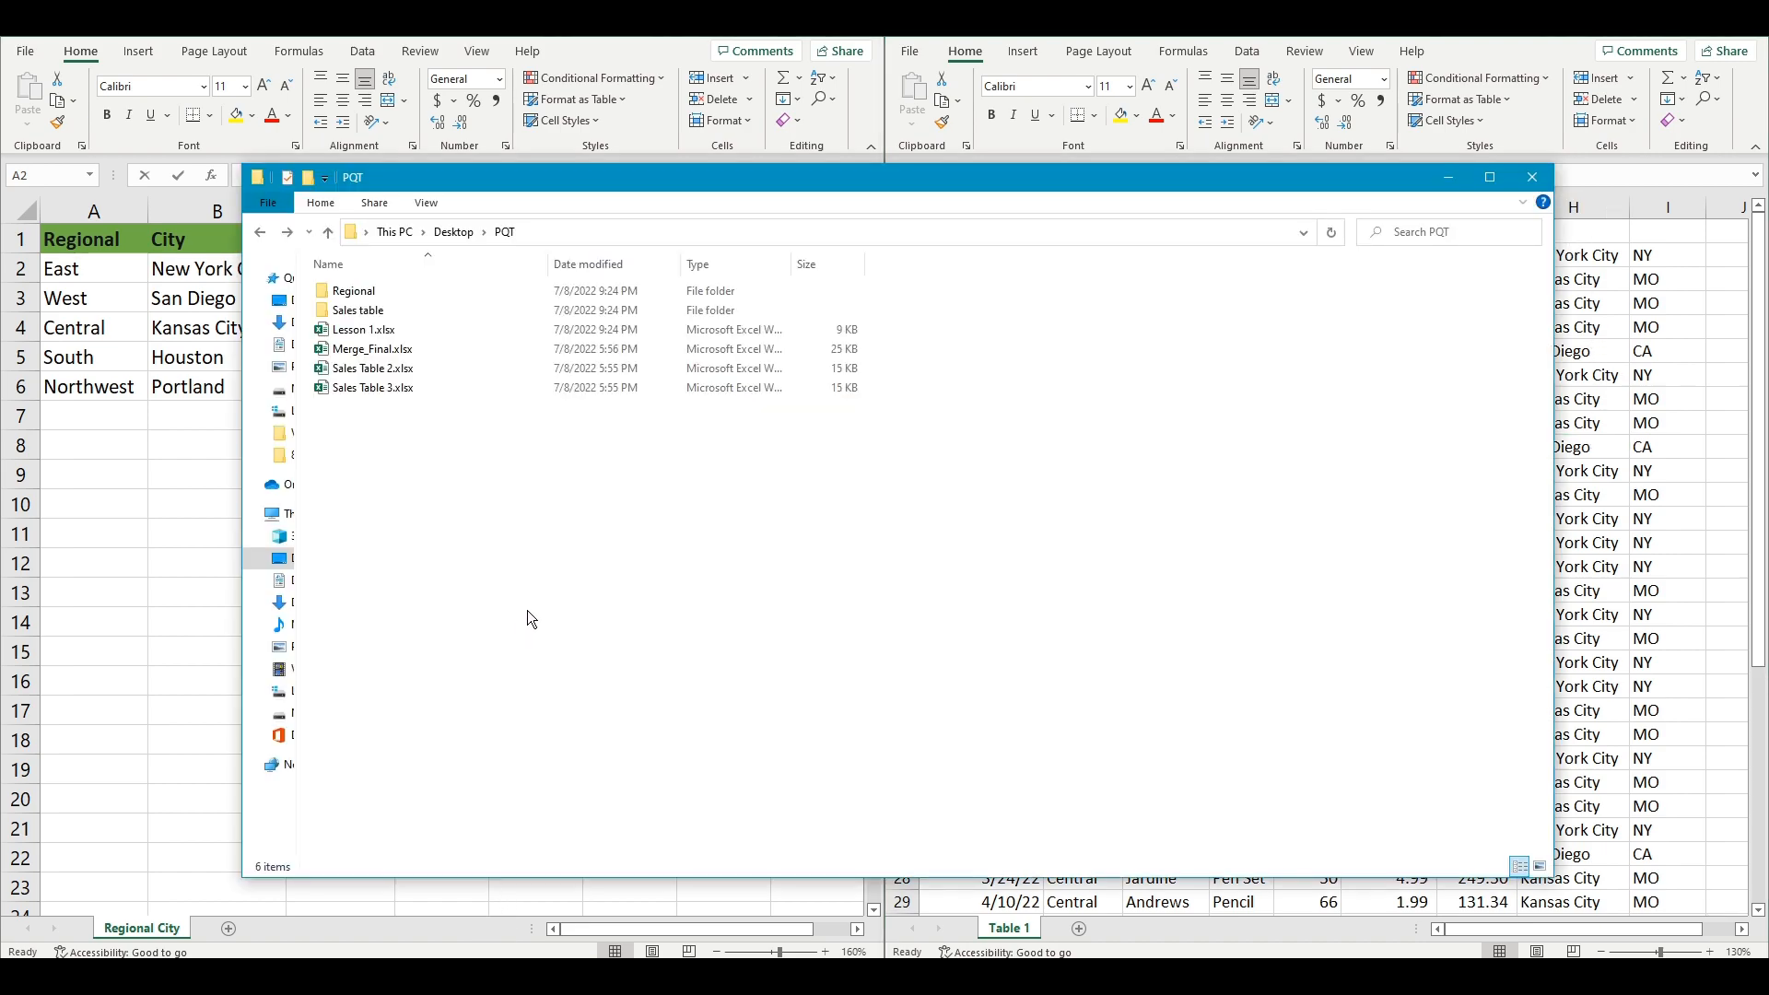
Browse into the Sales table folder in File Explorer.
left_click(360, 310)
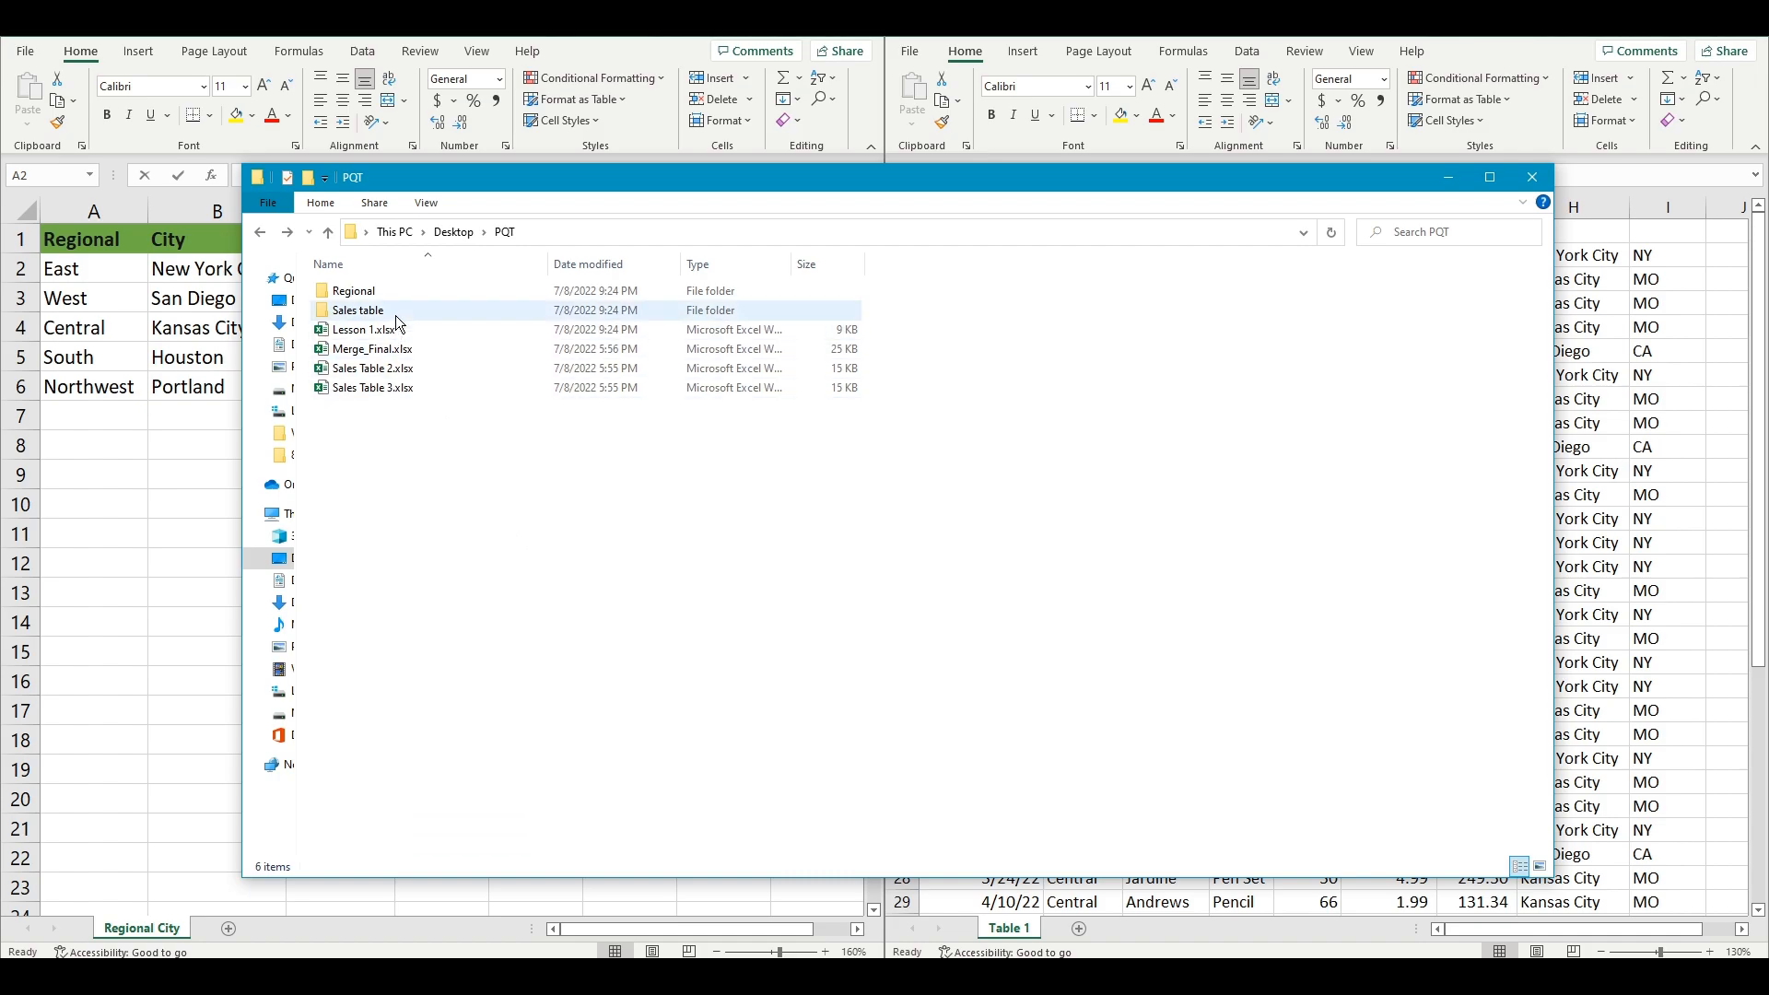
double_click(357, 309)
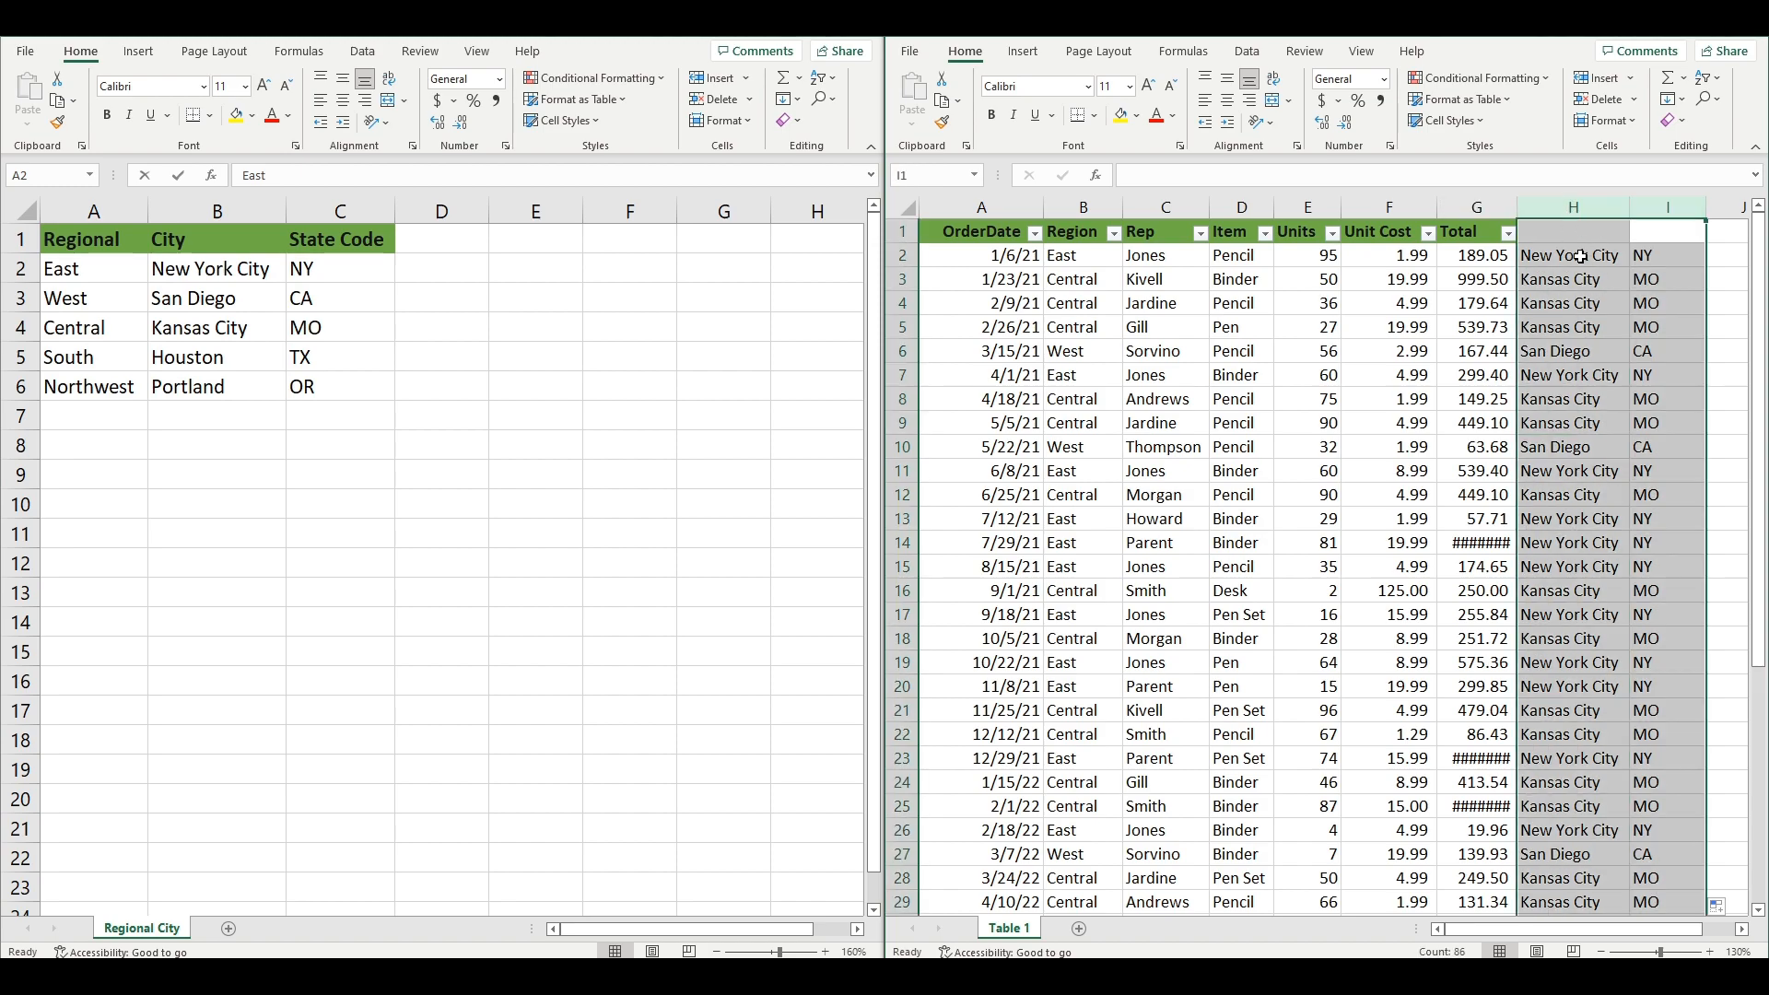
Create a new blank workbook.
left_click(1572, 302)
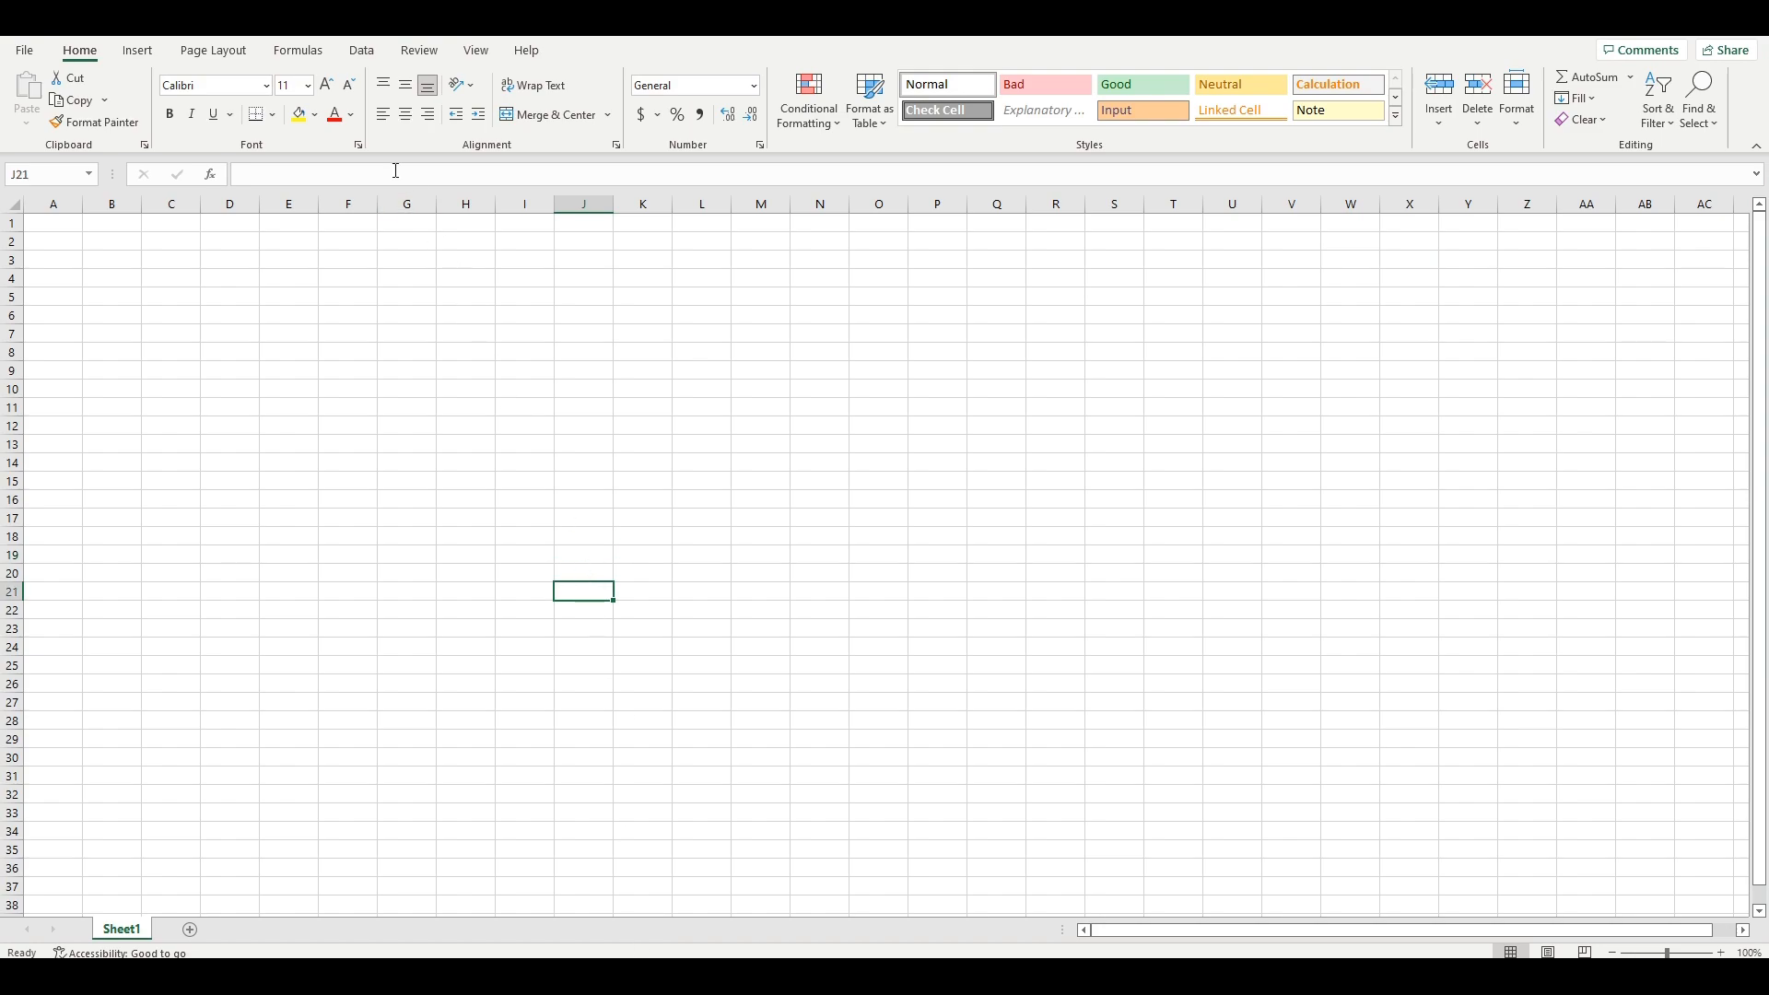
mouse_move(361, 50)
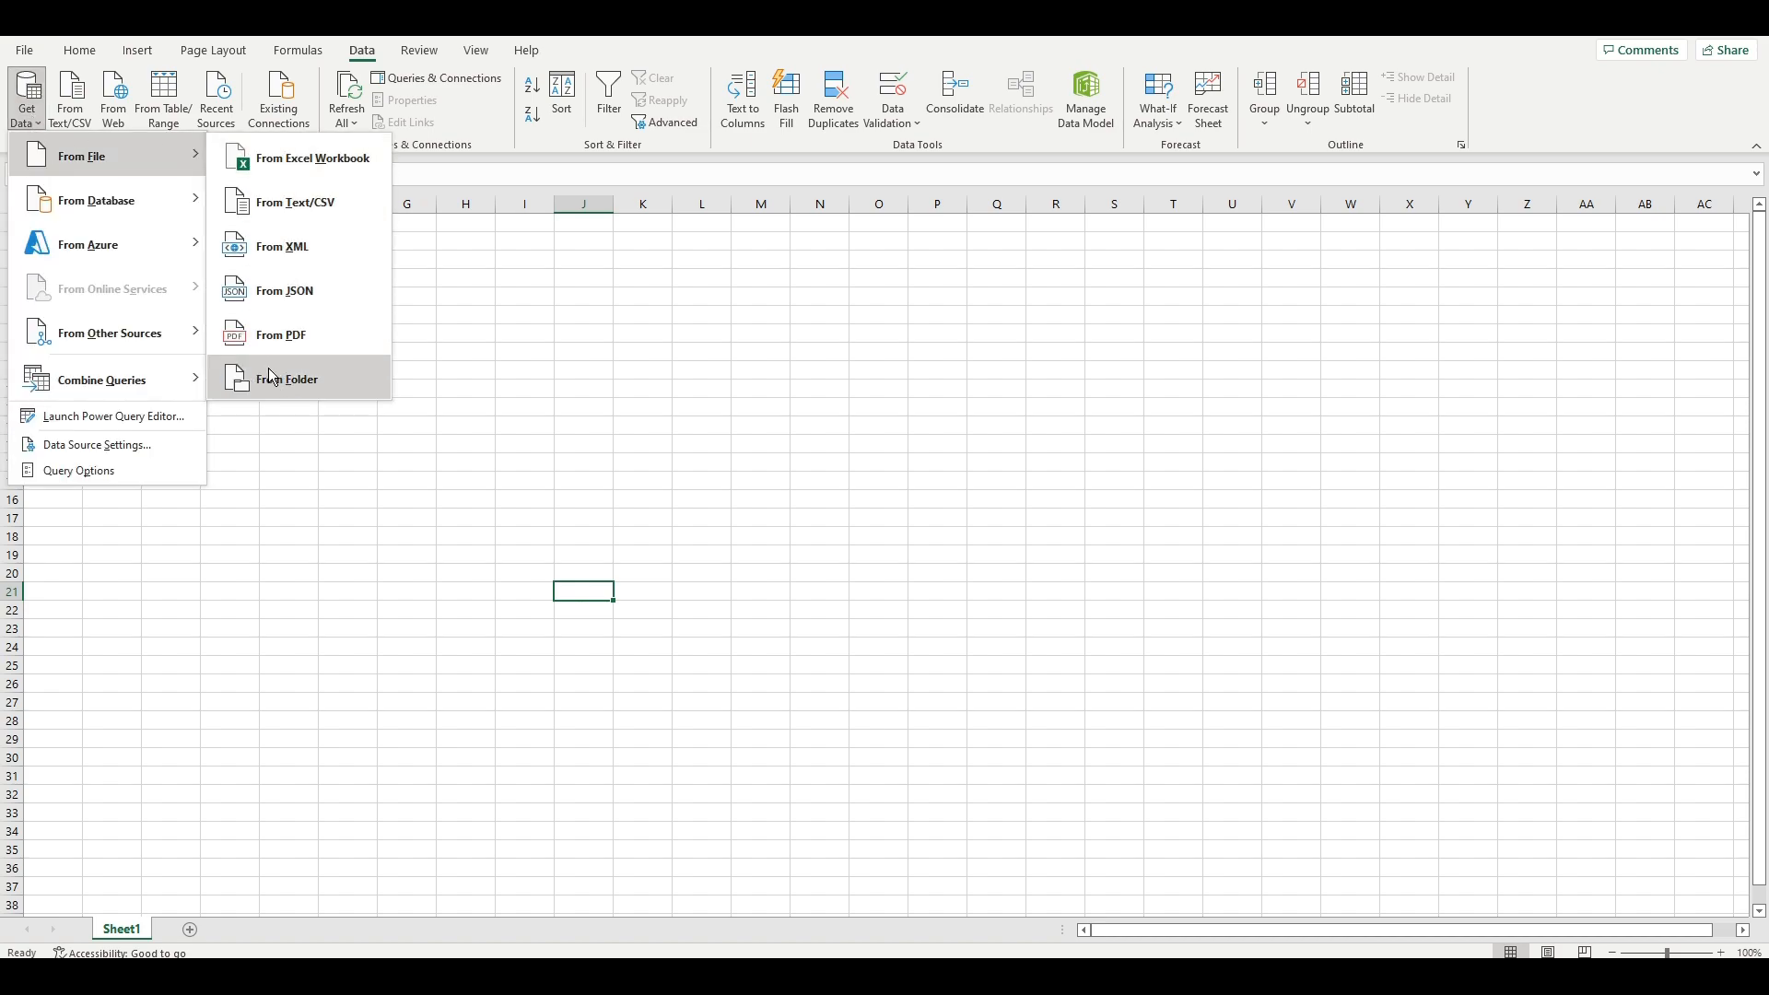
Get Data From Folder on the Sales table folder, Combine & Load extracting Table 1 from each file.
left_click(287, 378)
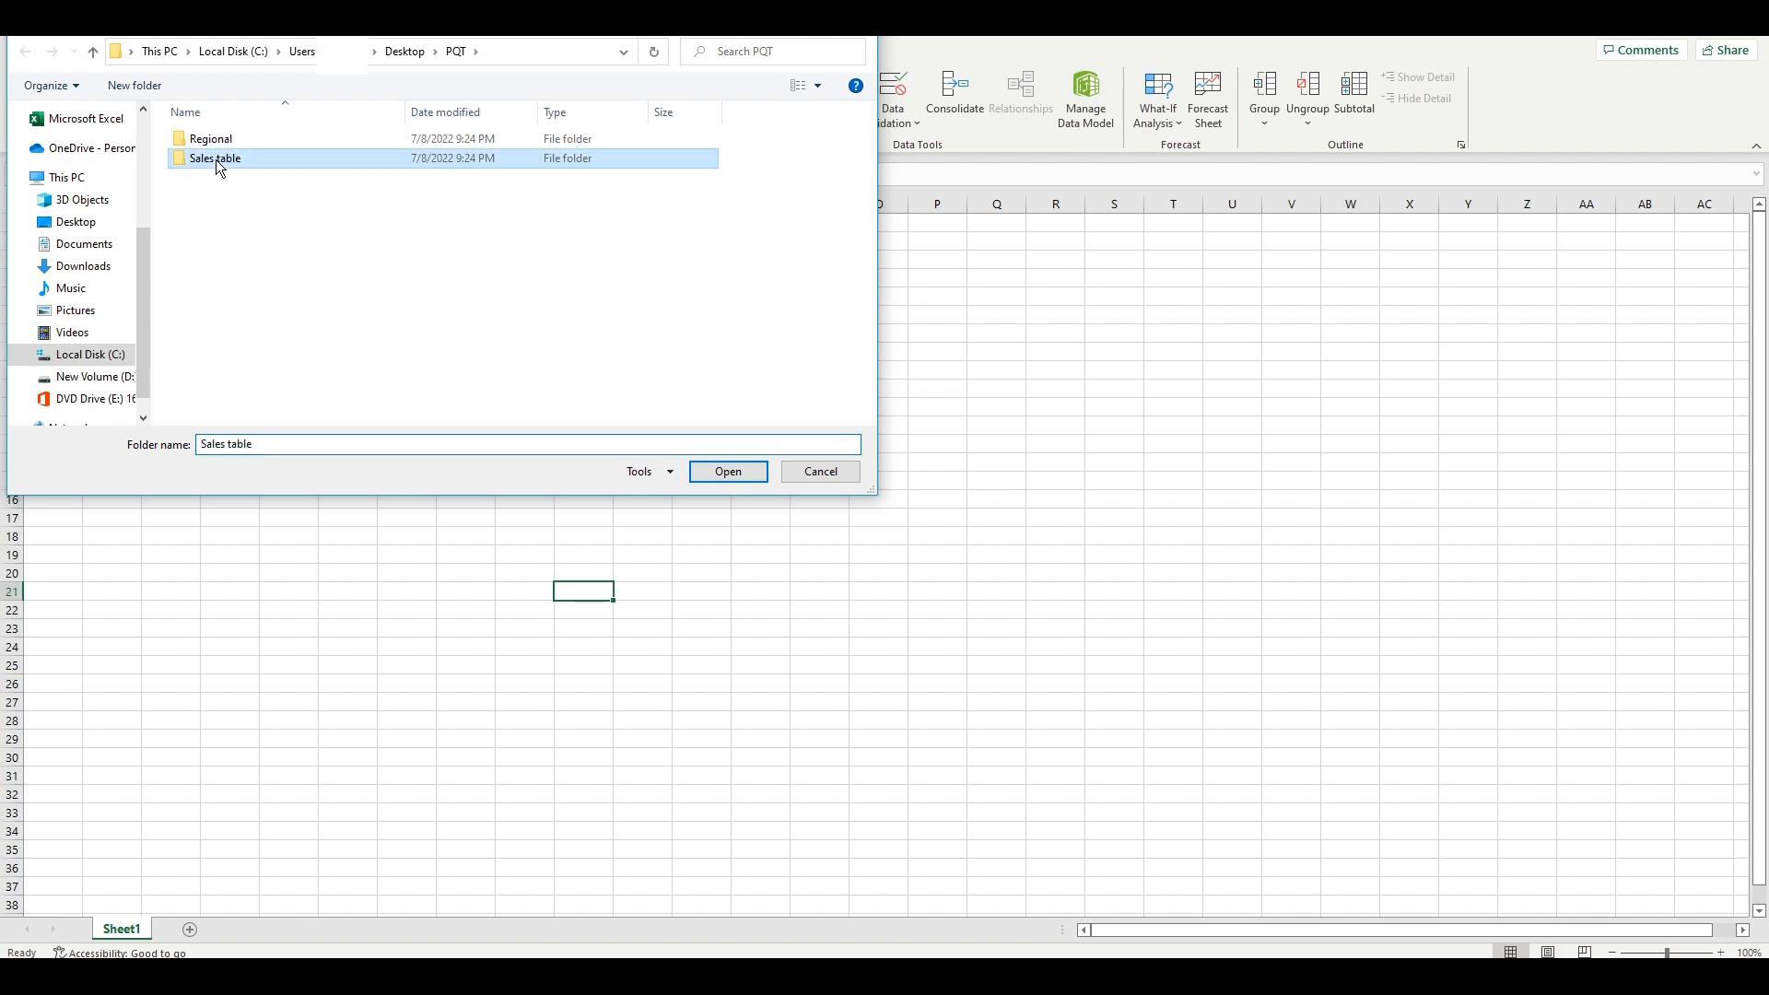
double_click(214, 158)
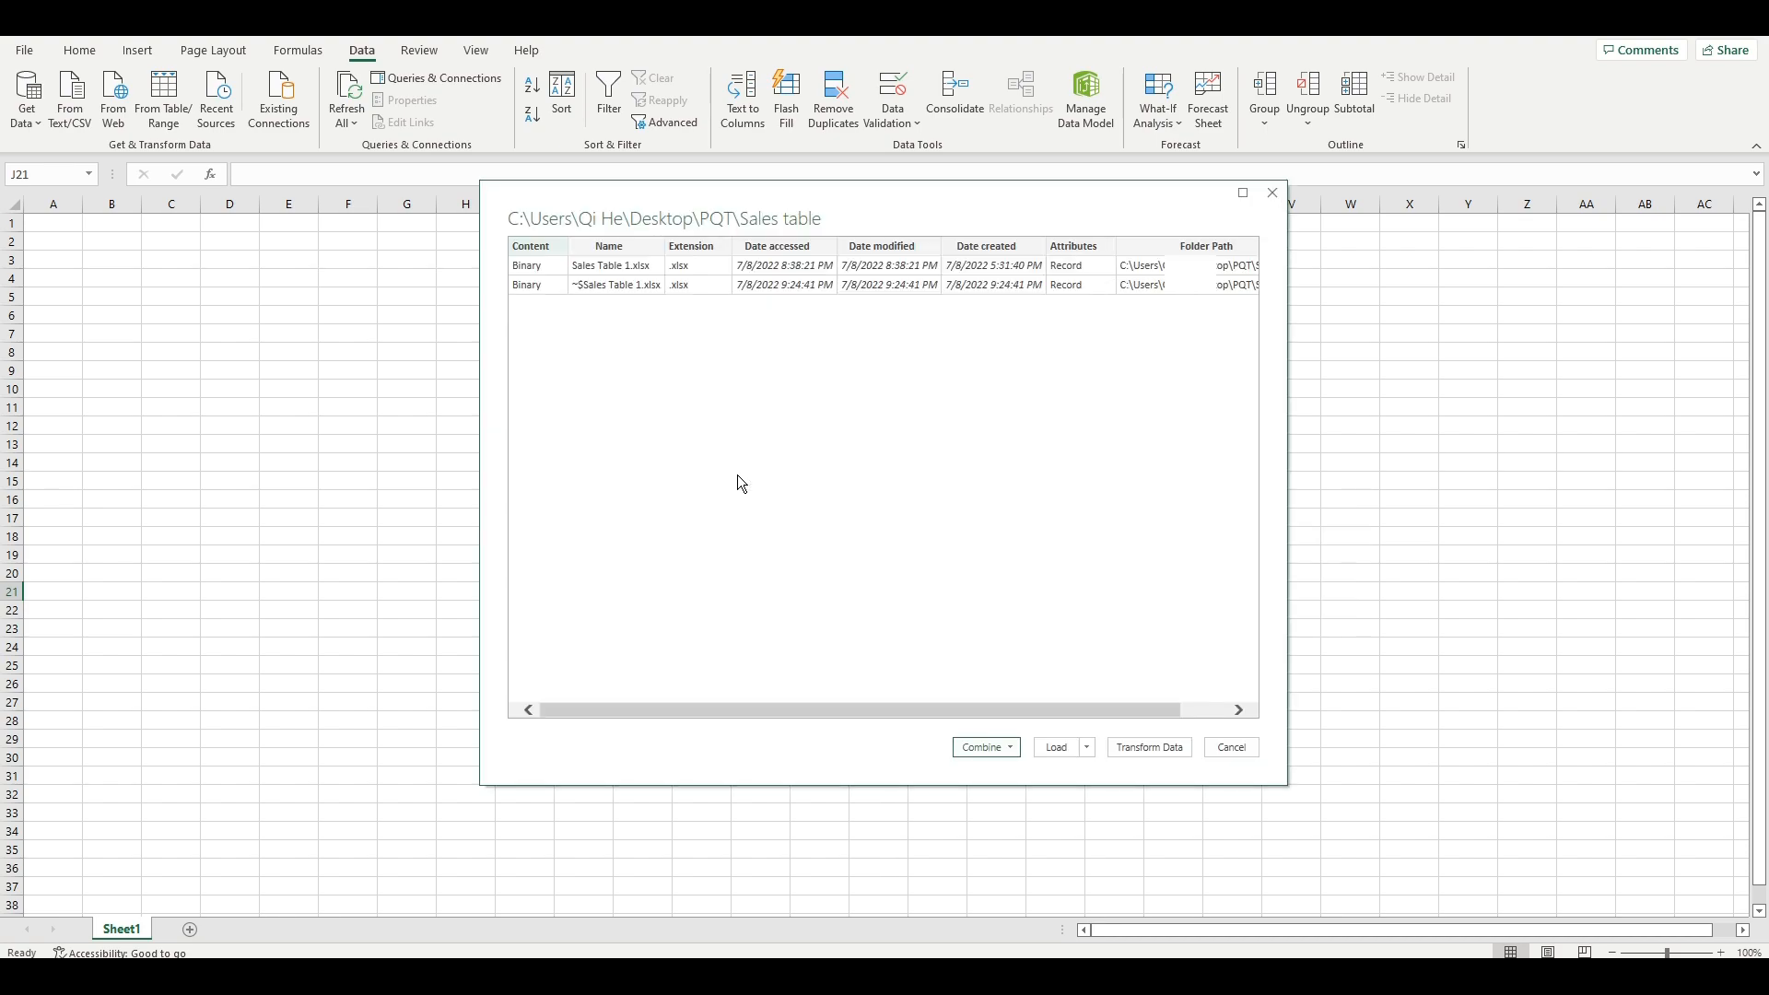
mouse_move(1049, 612)
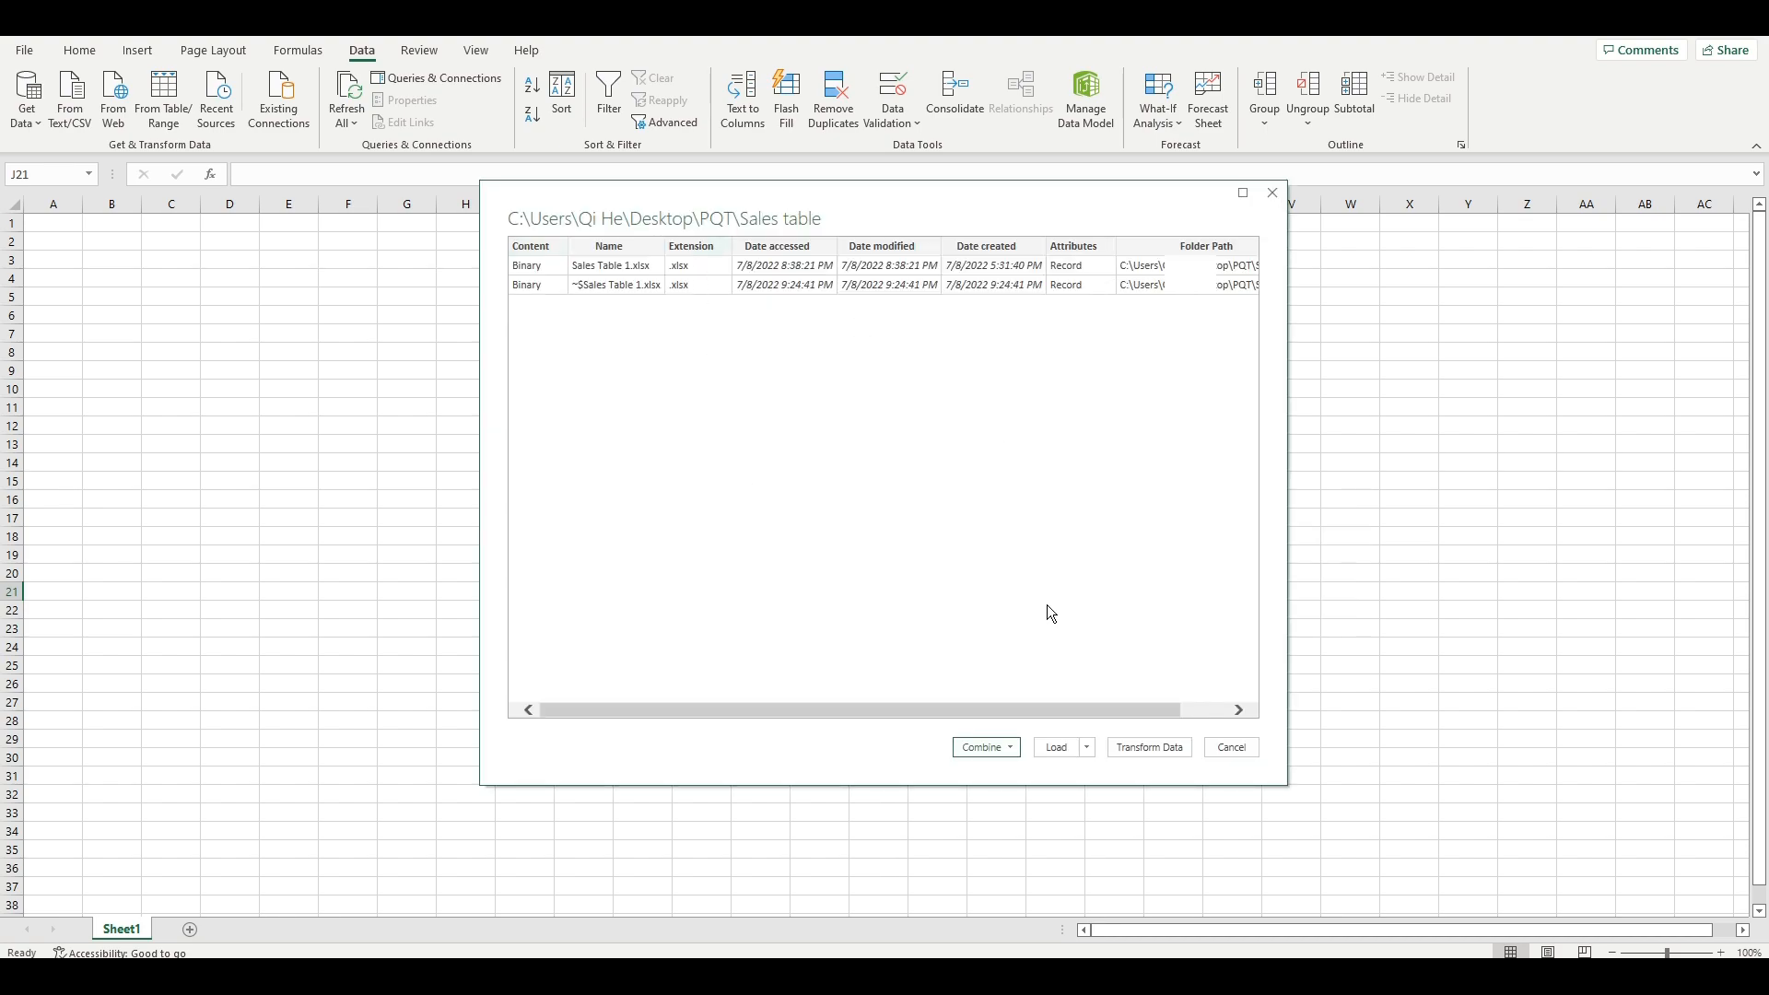
left_click(1229, 752)
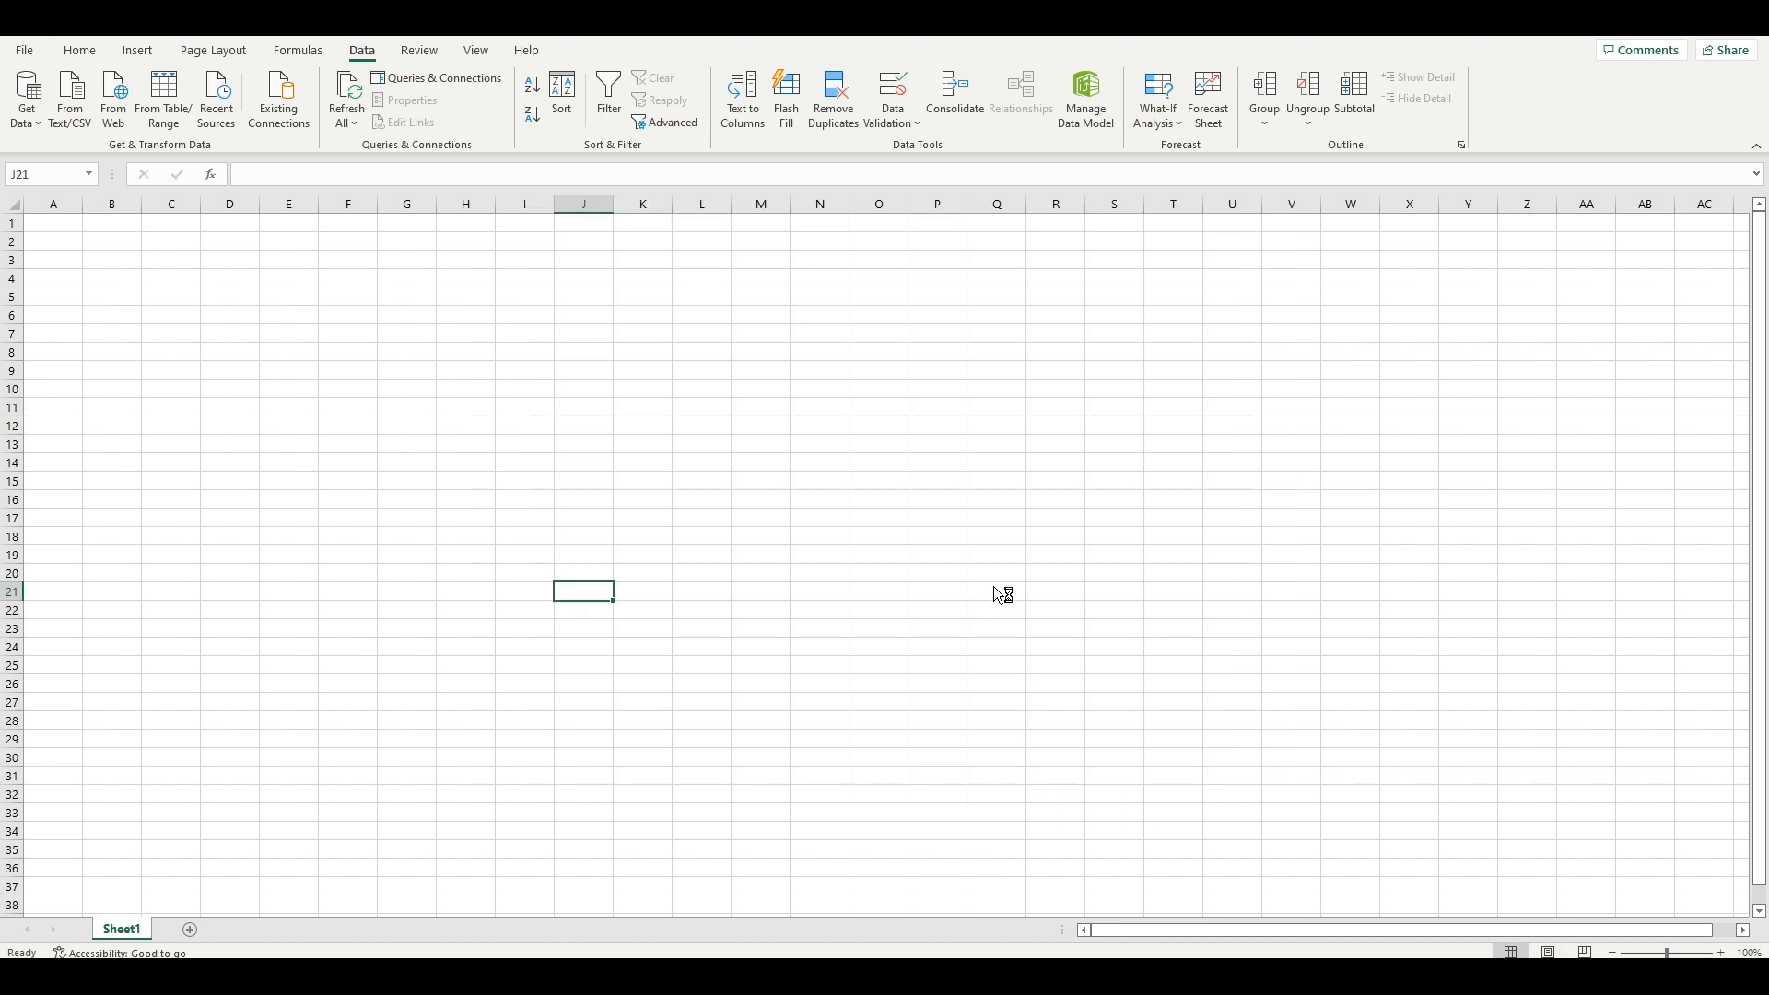
mouse_move(991, 581)
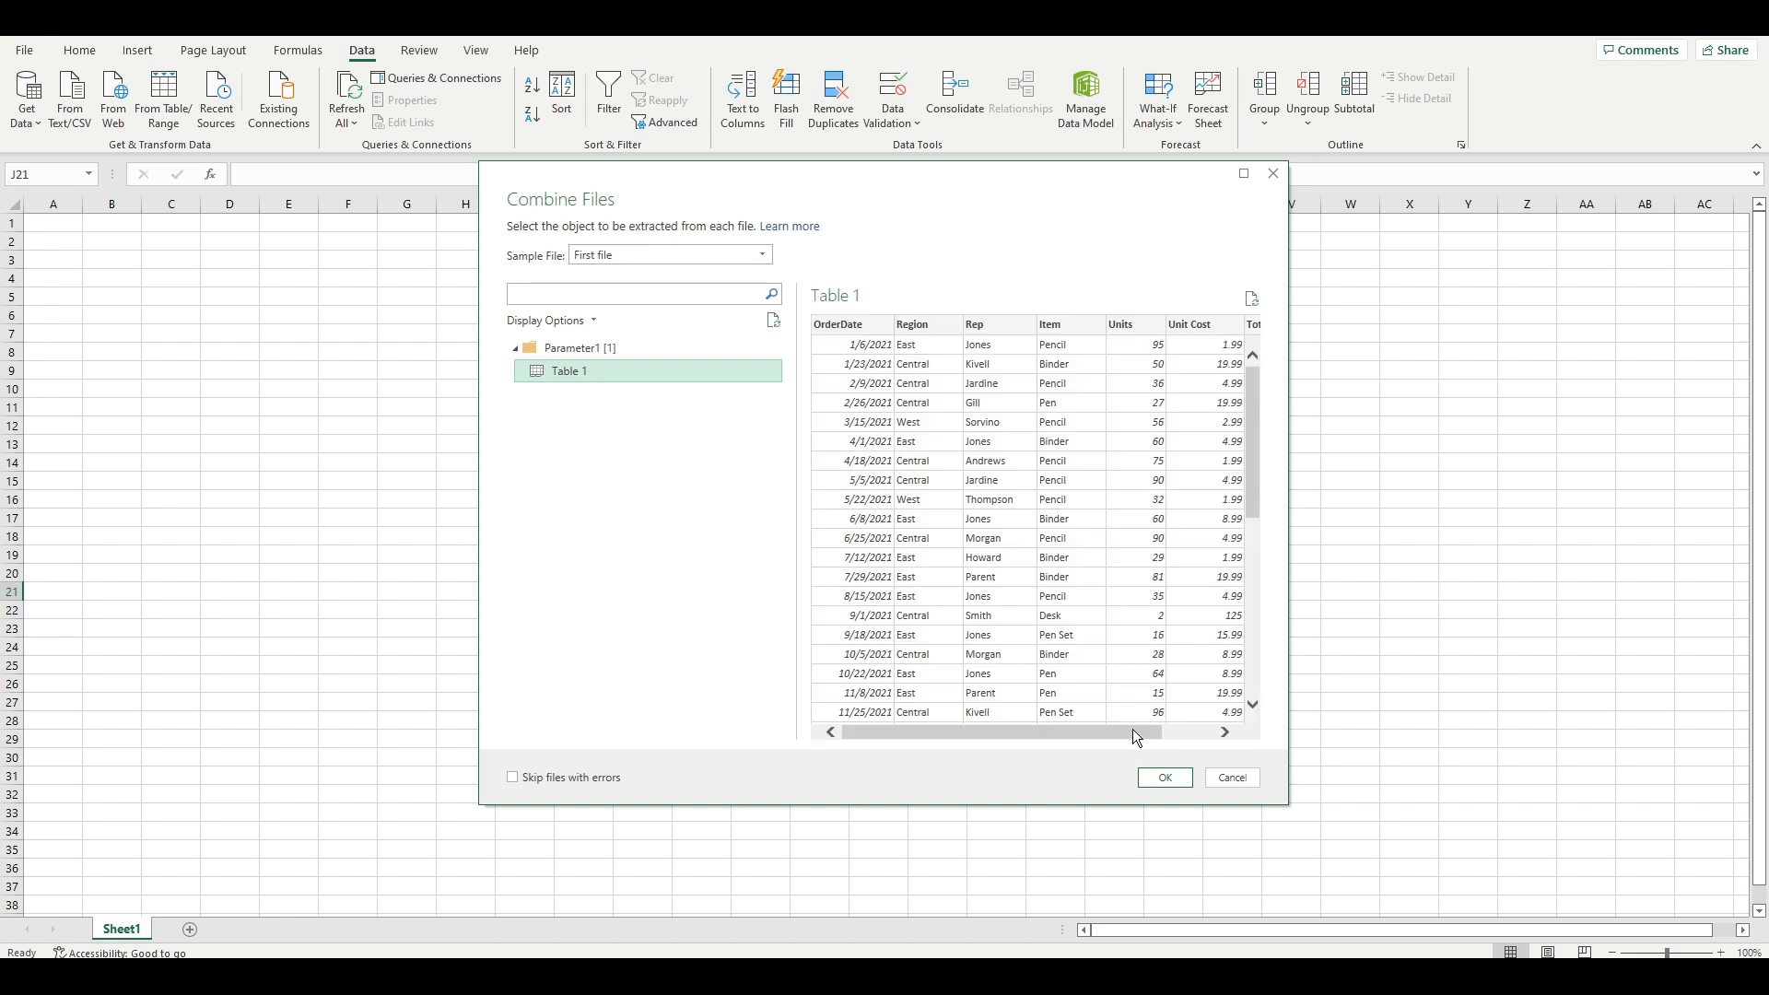
left_click(1231, 783)
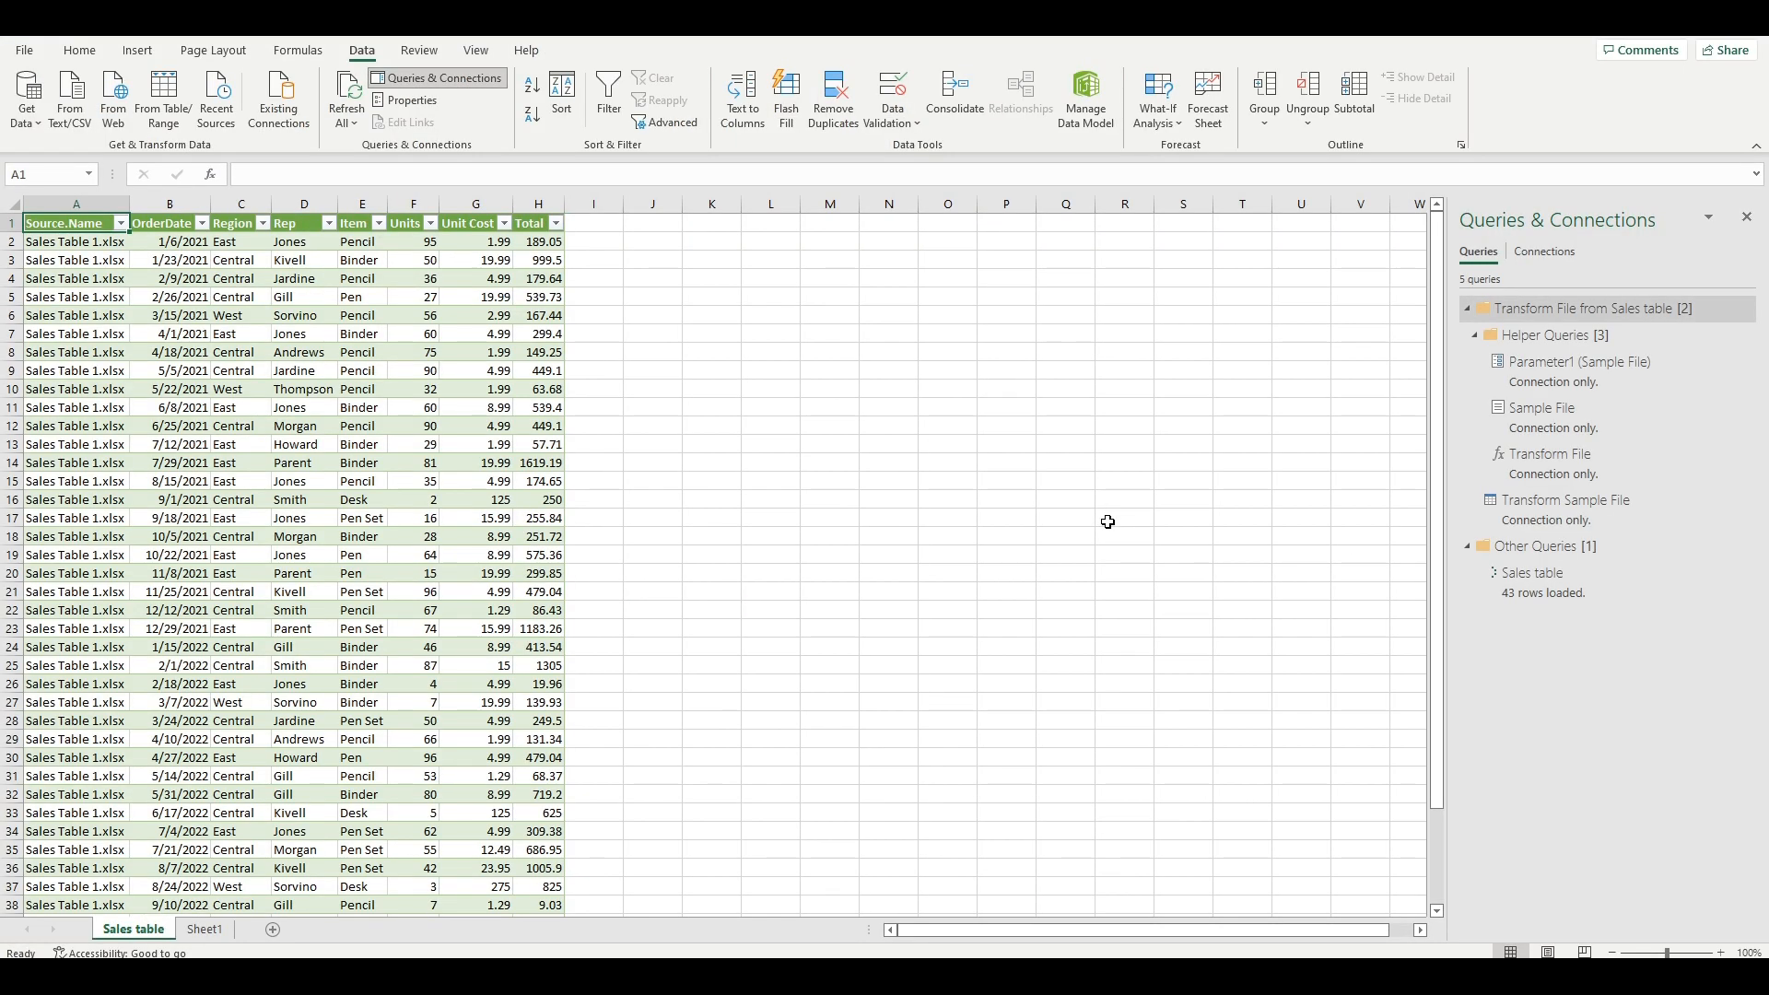
Delete the Sales table sheet, leaving its query connection only with just Sheet1.
left_click(1534, 571)
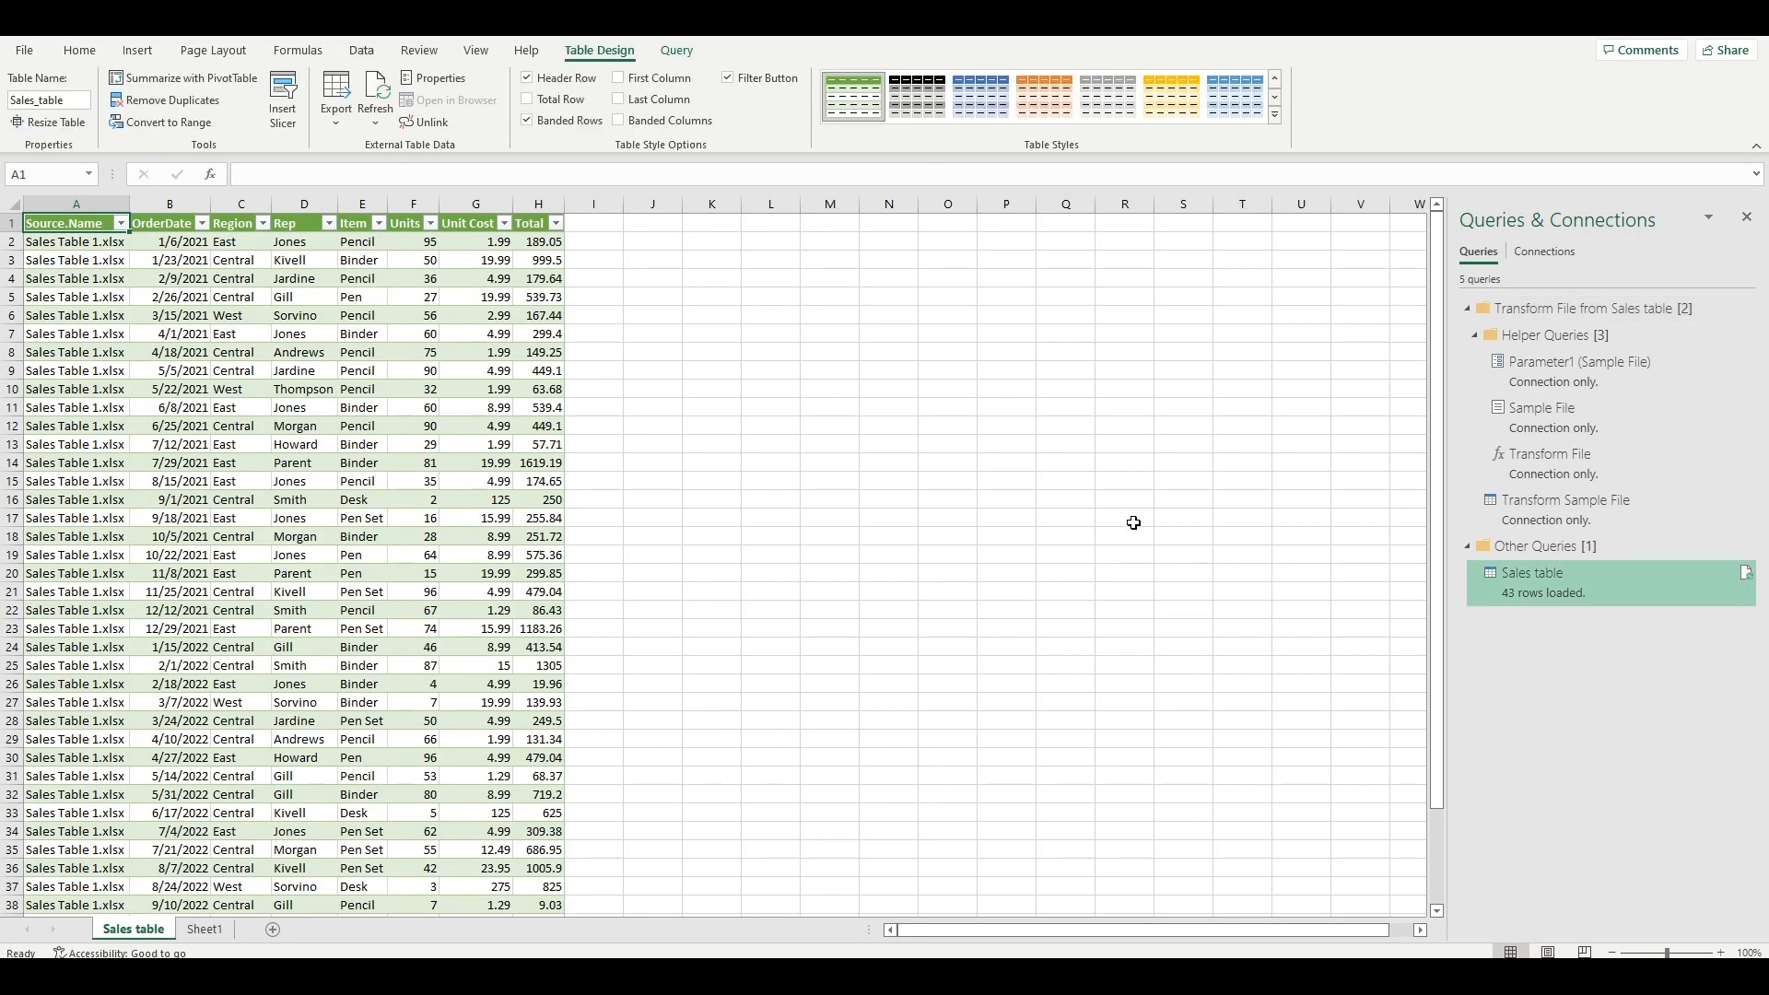
right_click(133, 929)
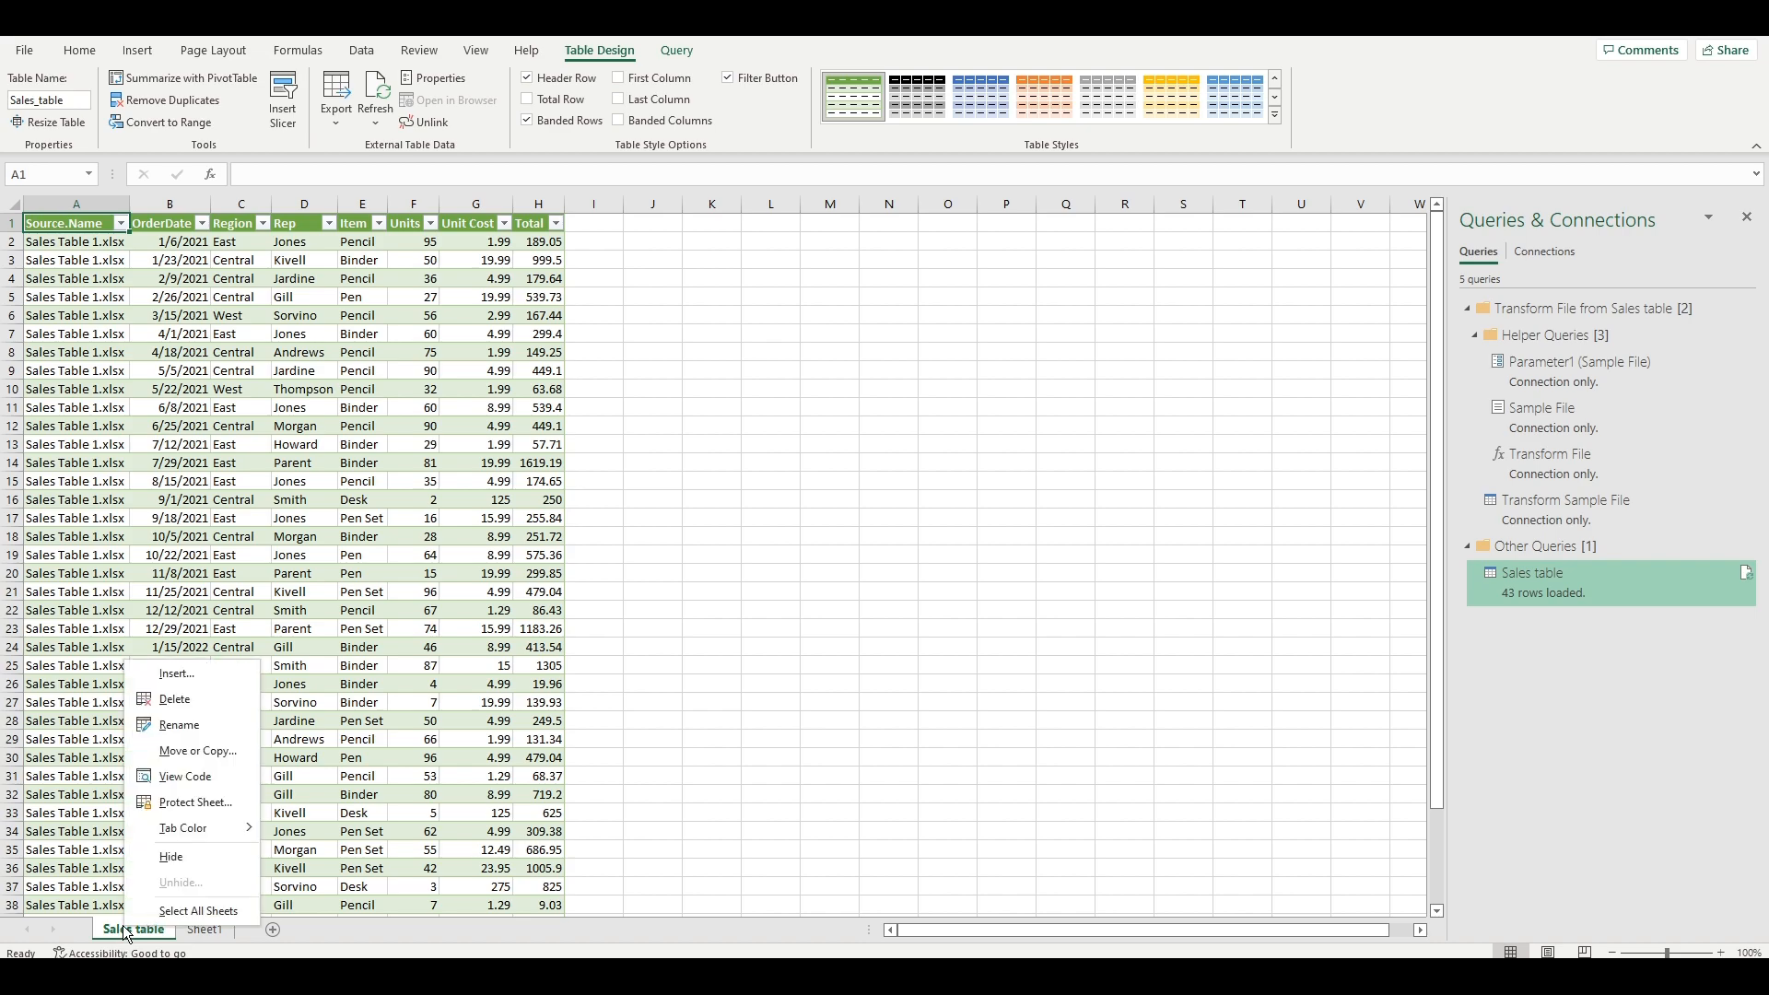
left_click(173, 699)
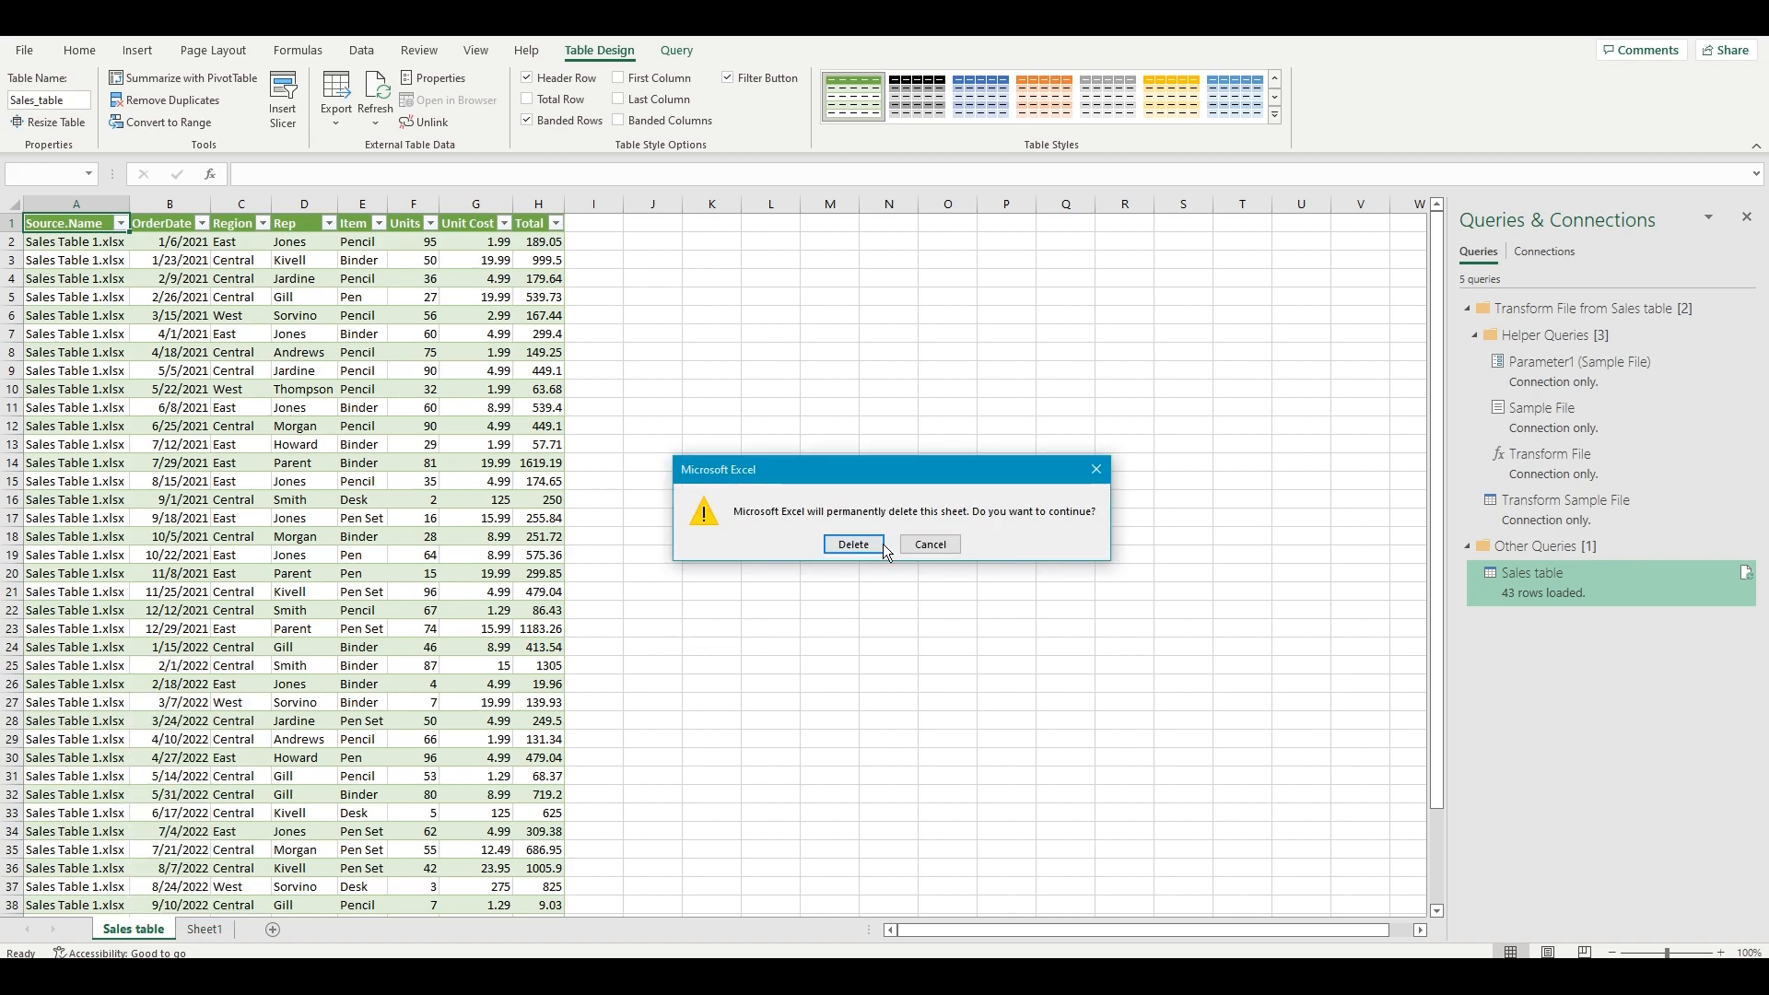
left_click(852, 547)
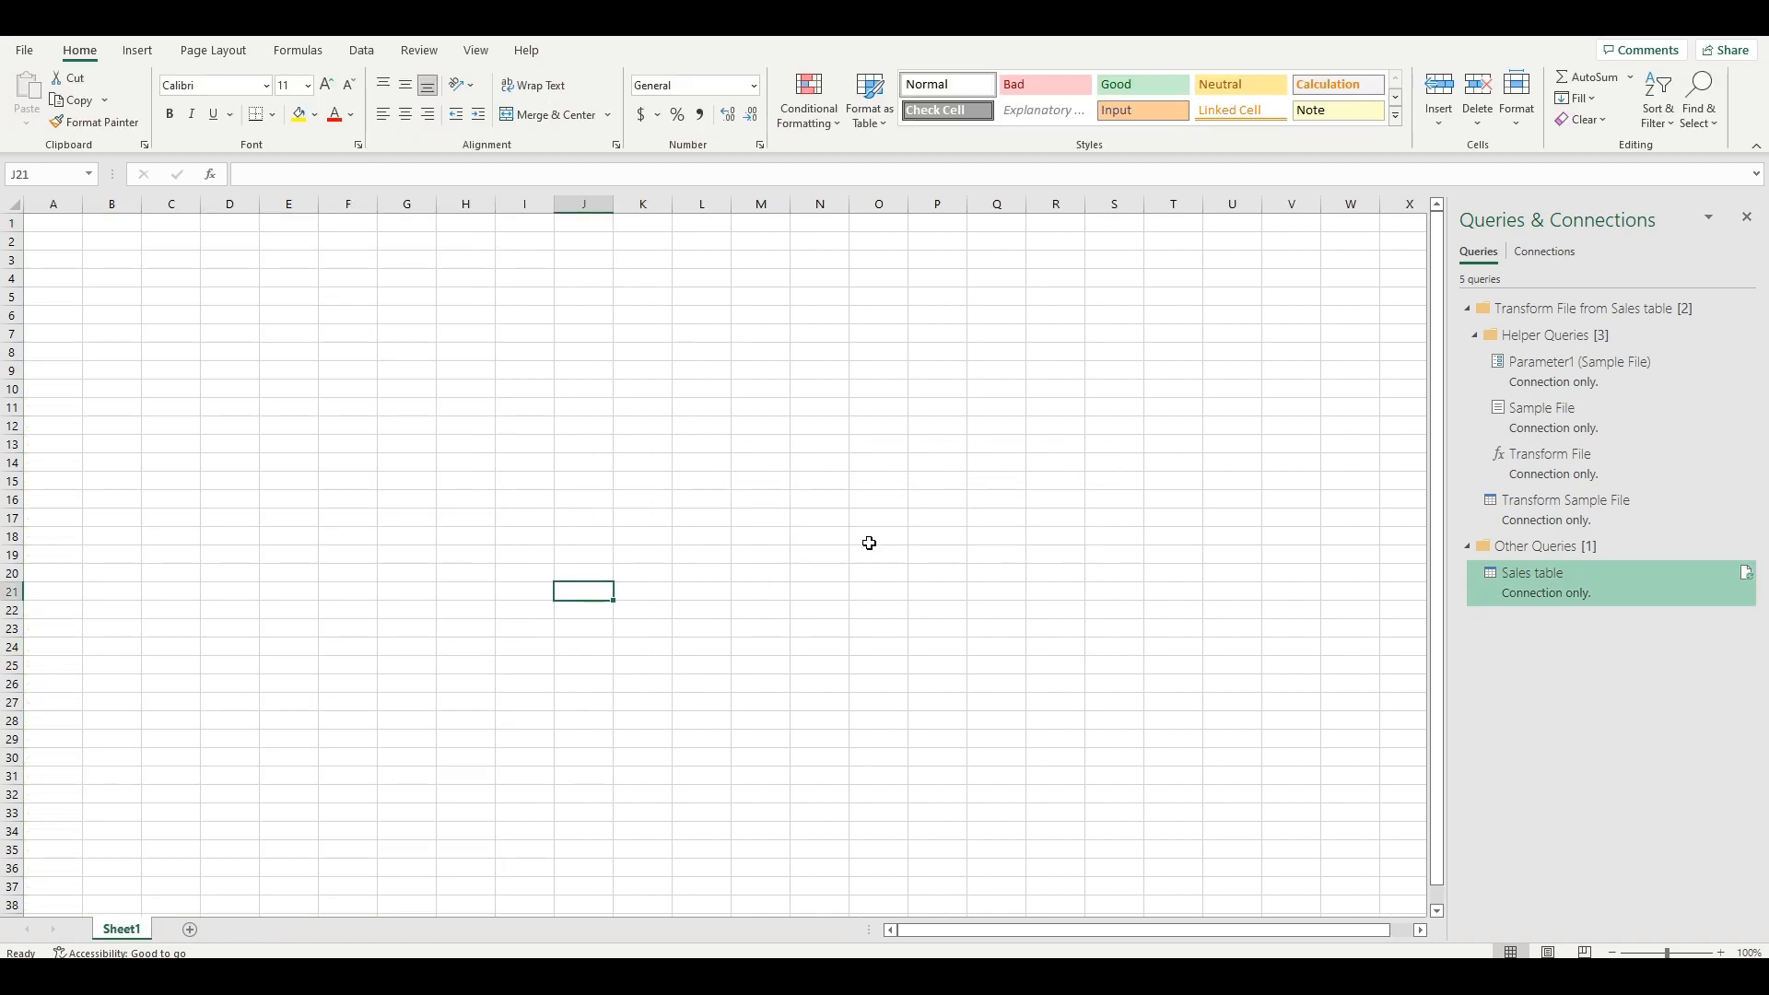
mouse_move(212, 50)
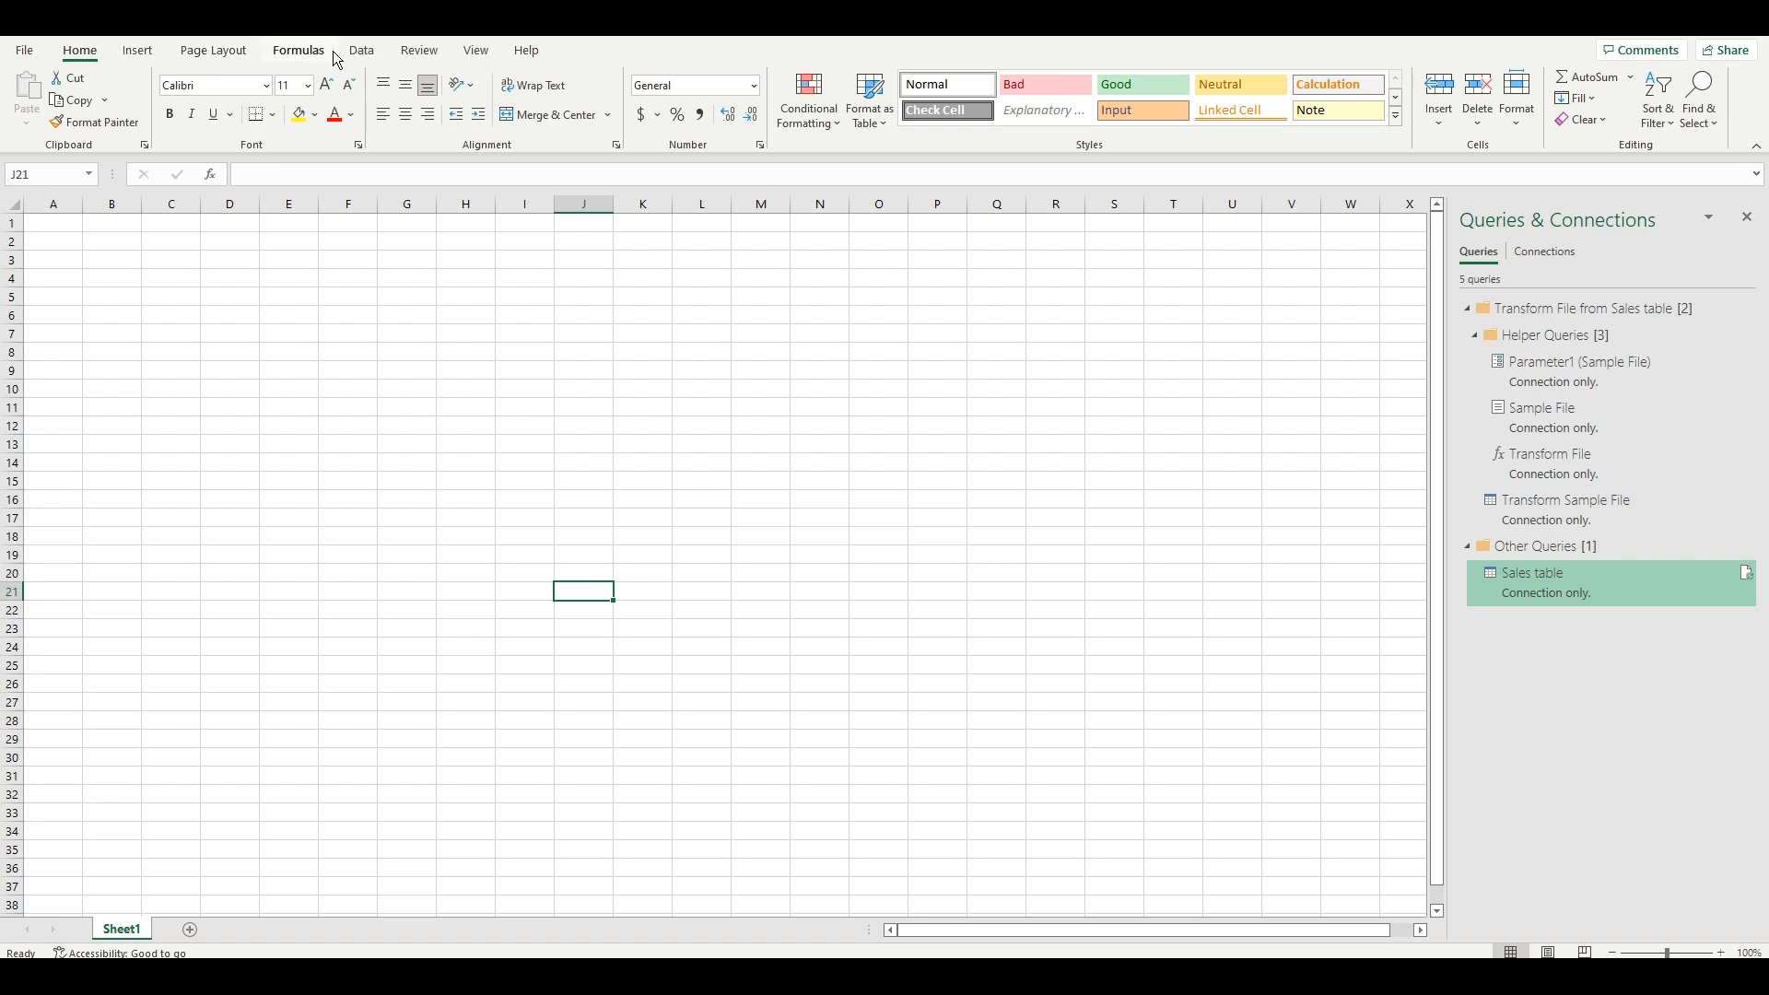
Import the Regional folder, Combine & Transform extracting the Regional City sheet into a Regional query.
left_click(24, 96)
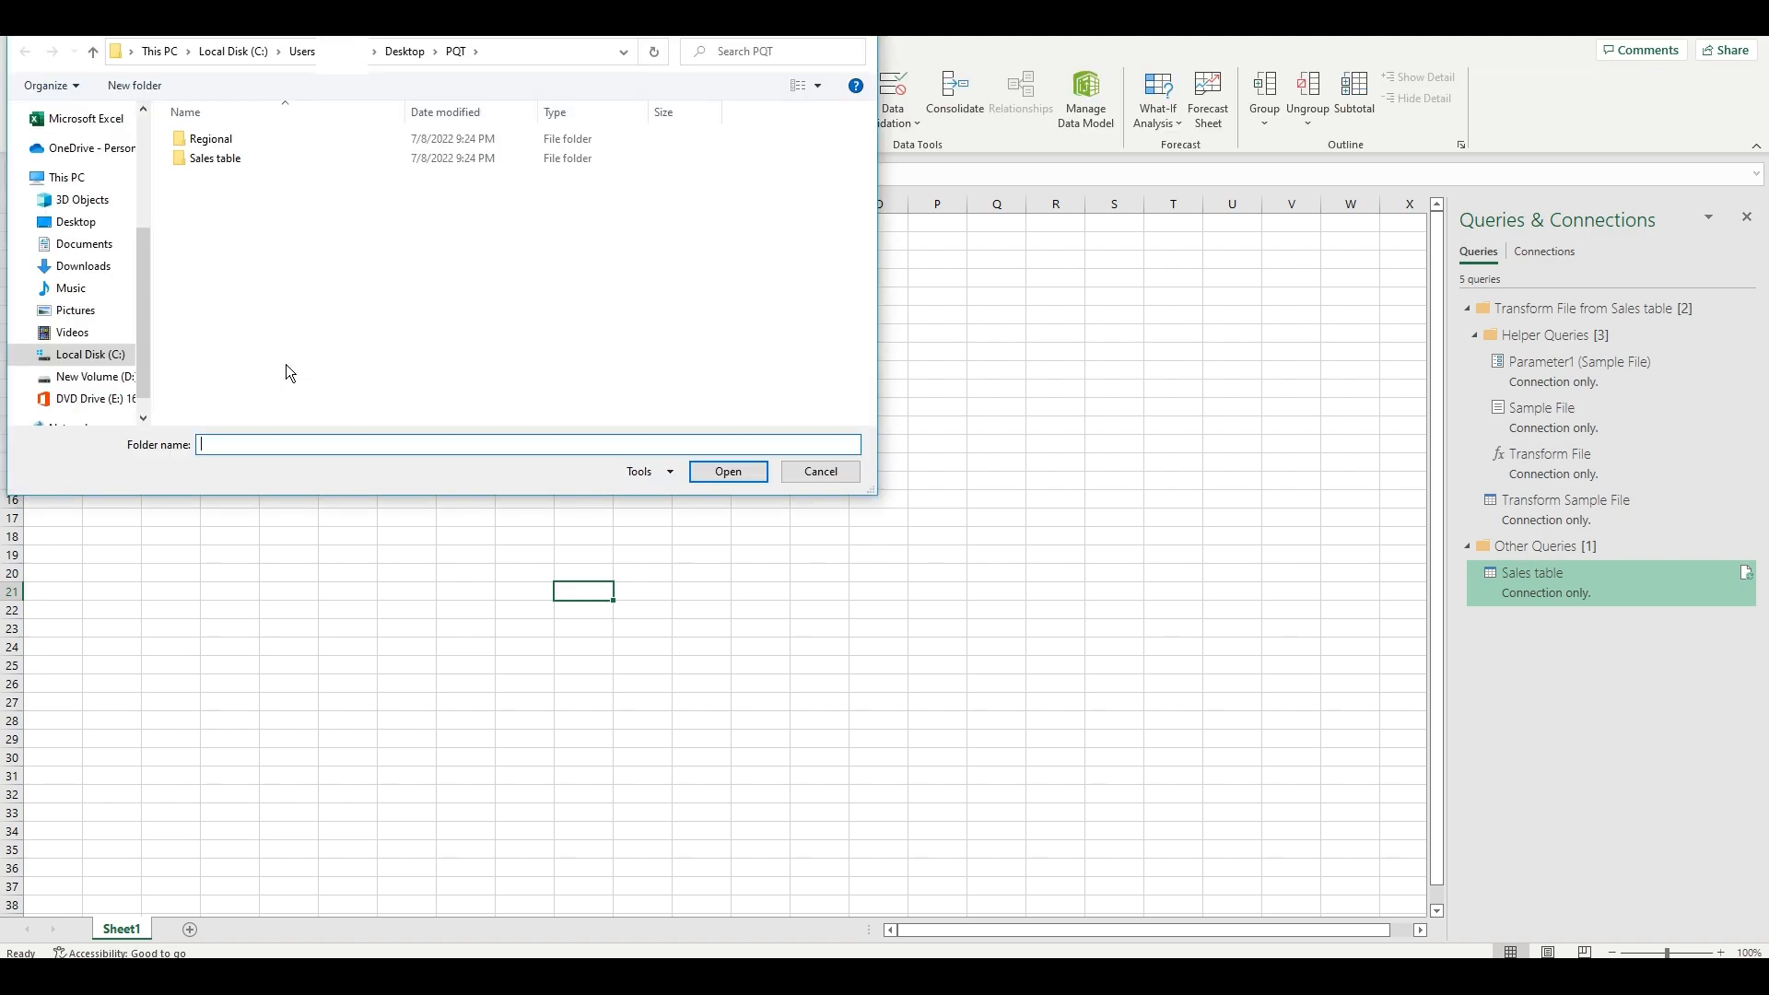
double_click(210, 139)
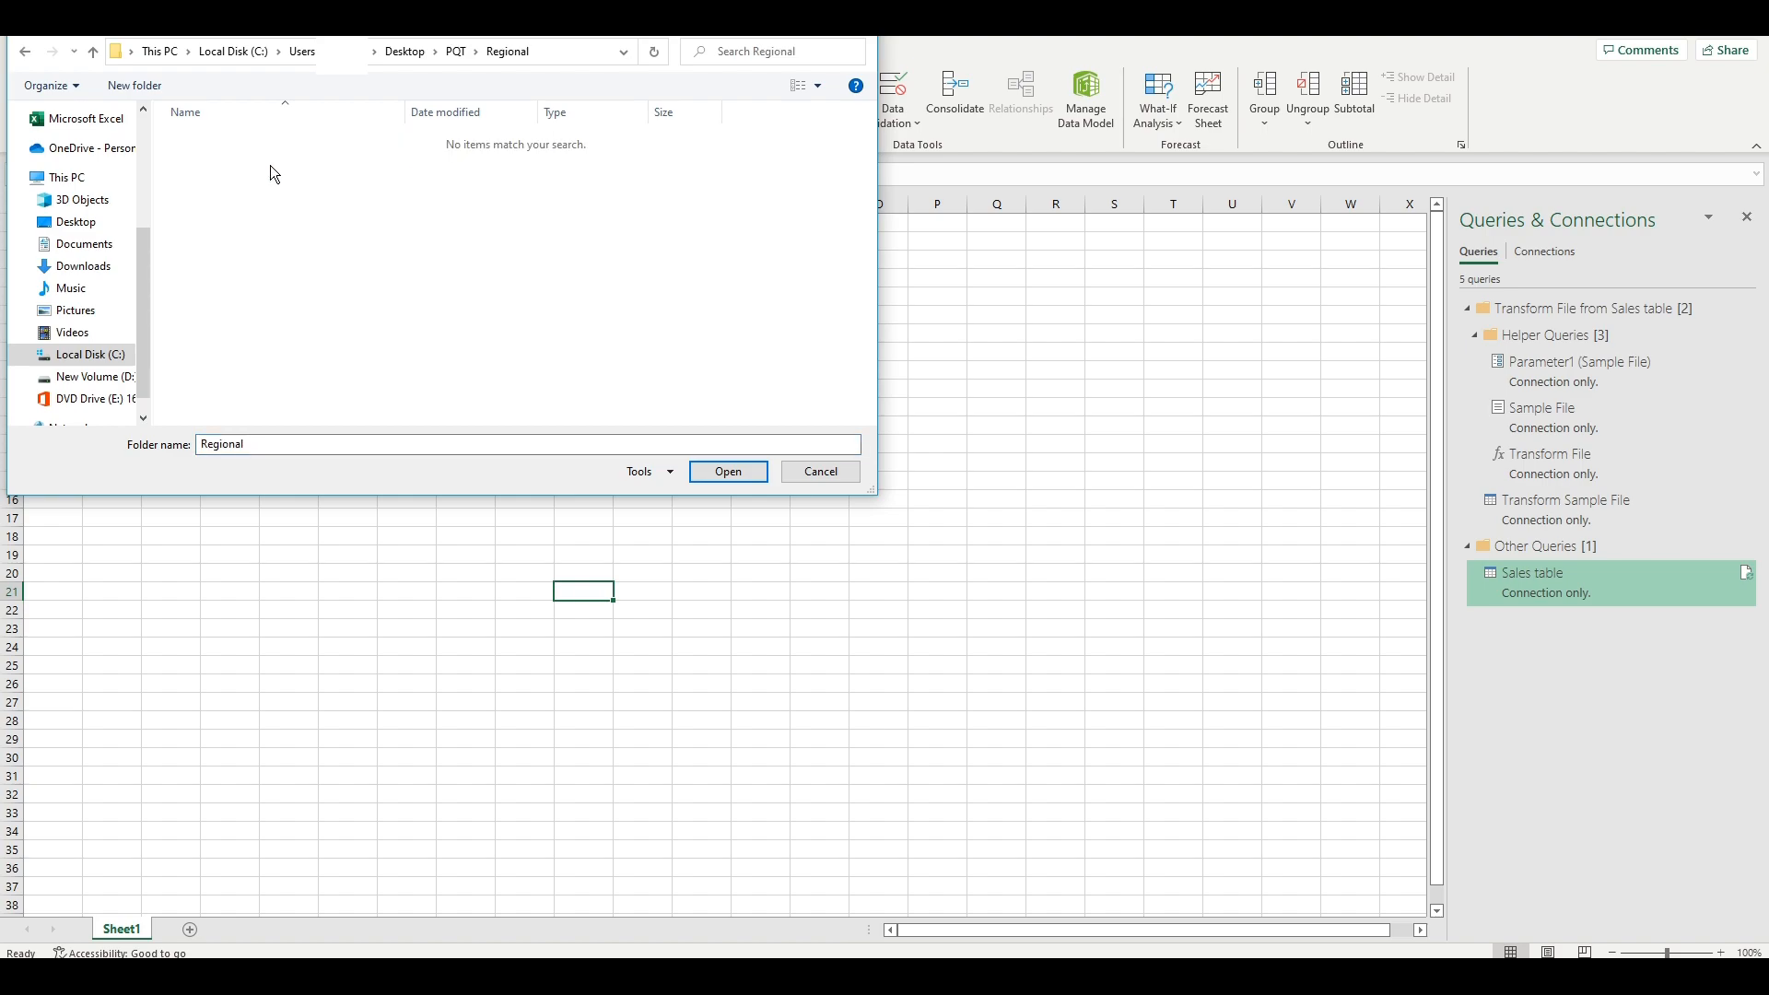
left_click(726, 470)
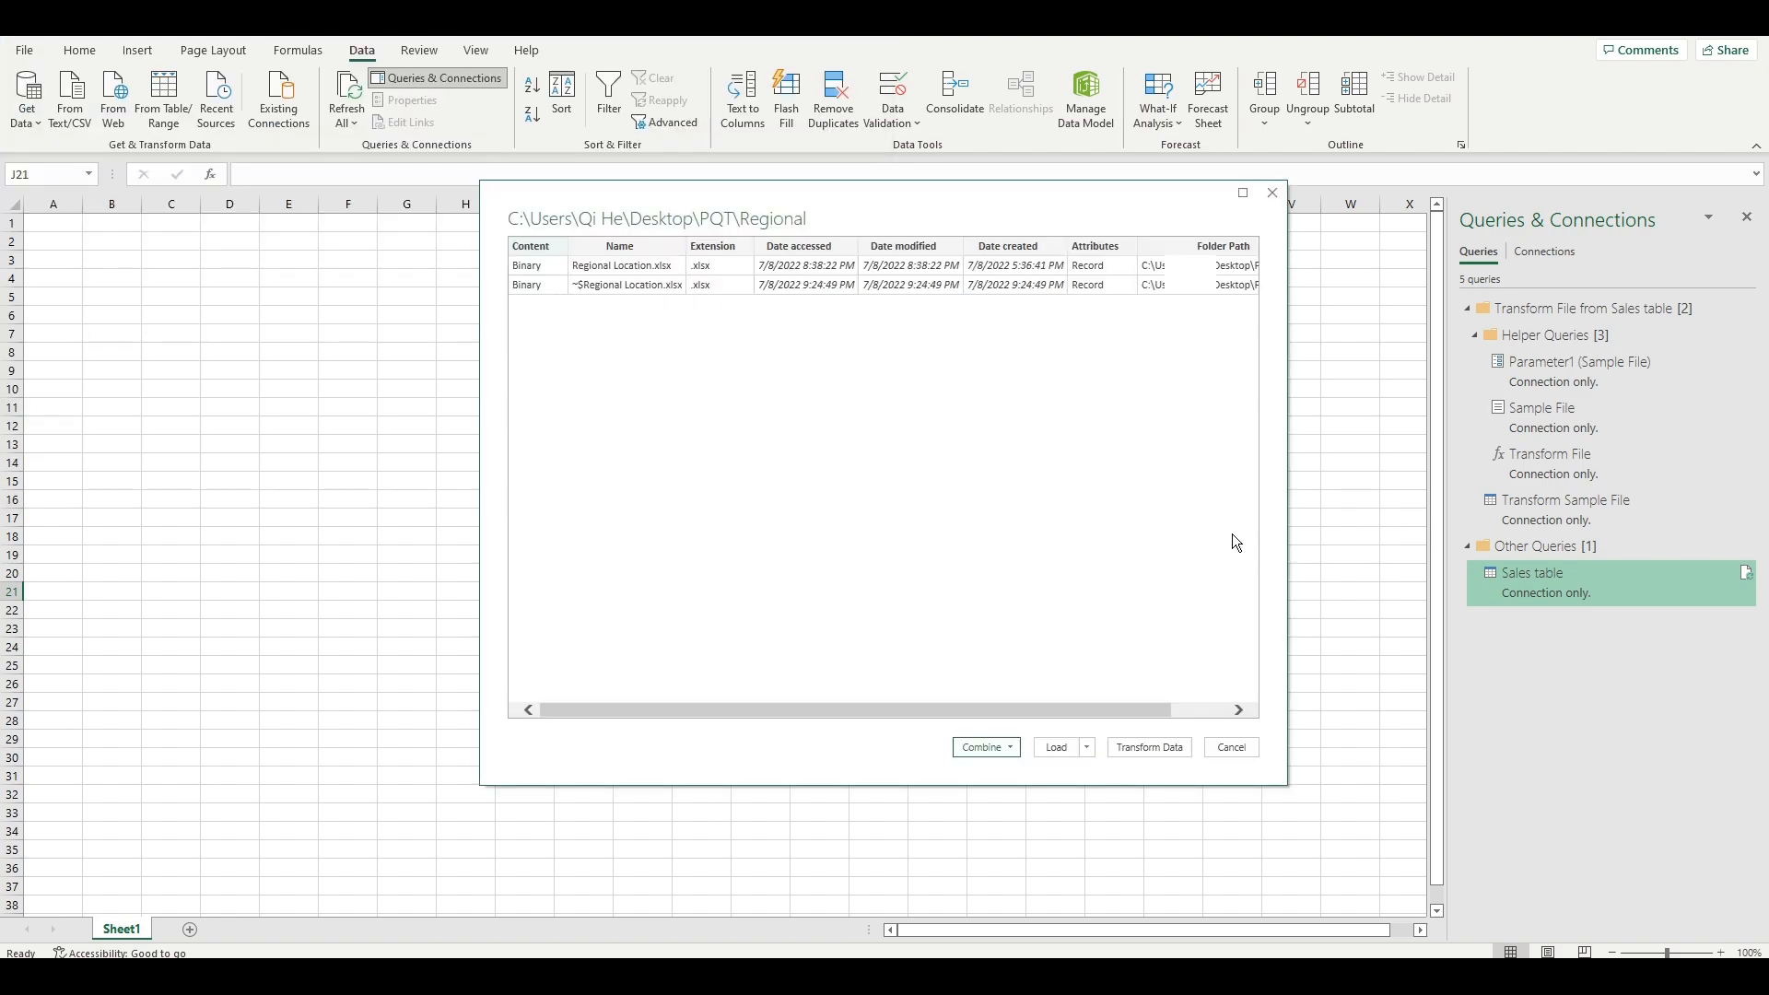
mouse_move(1050, 614)
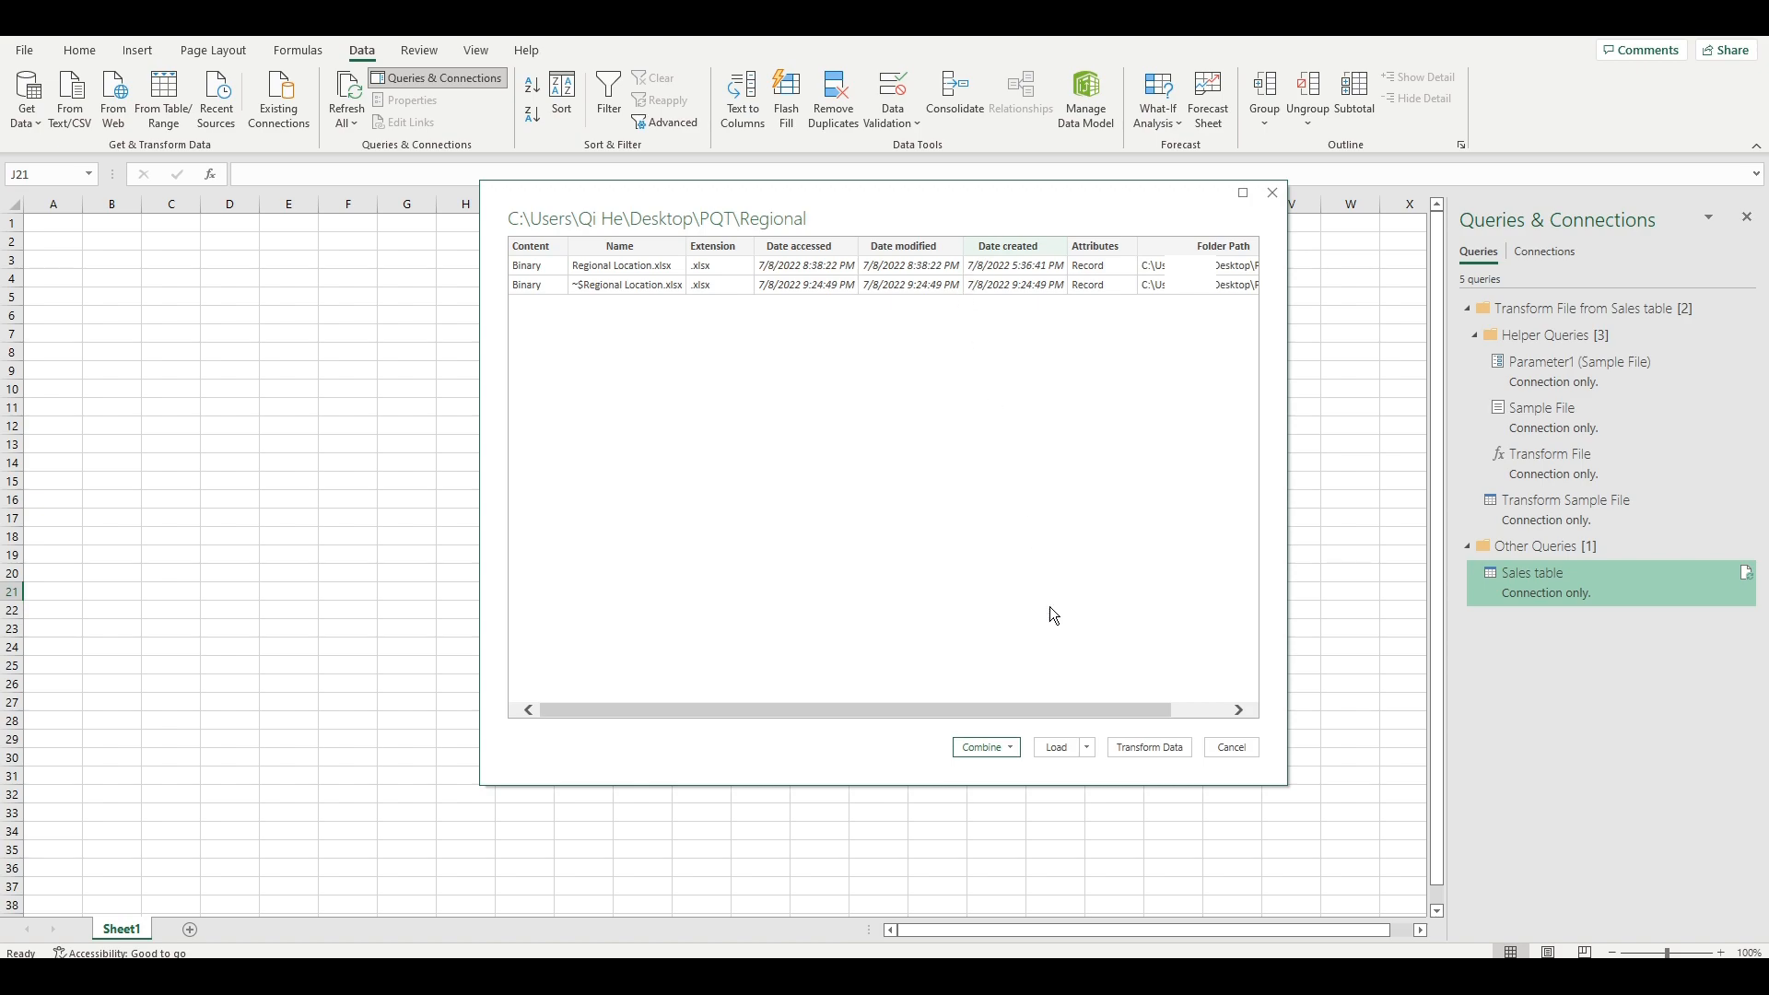
left_click(982, 747)
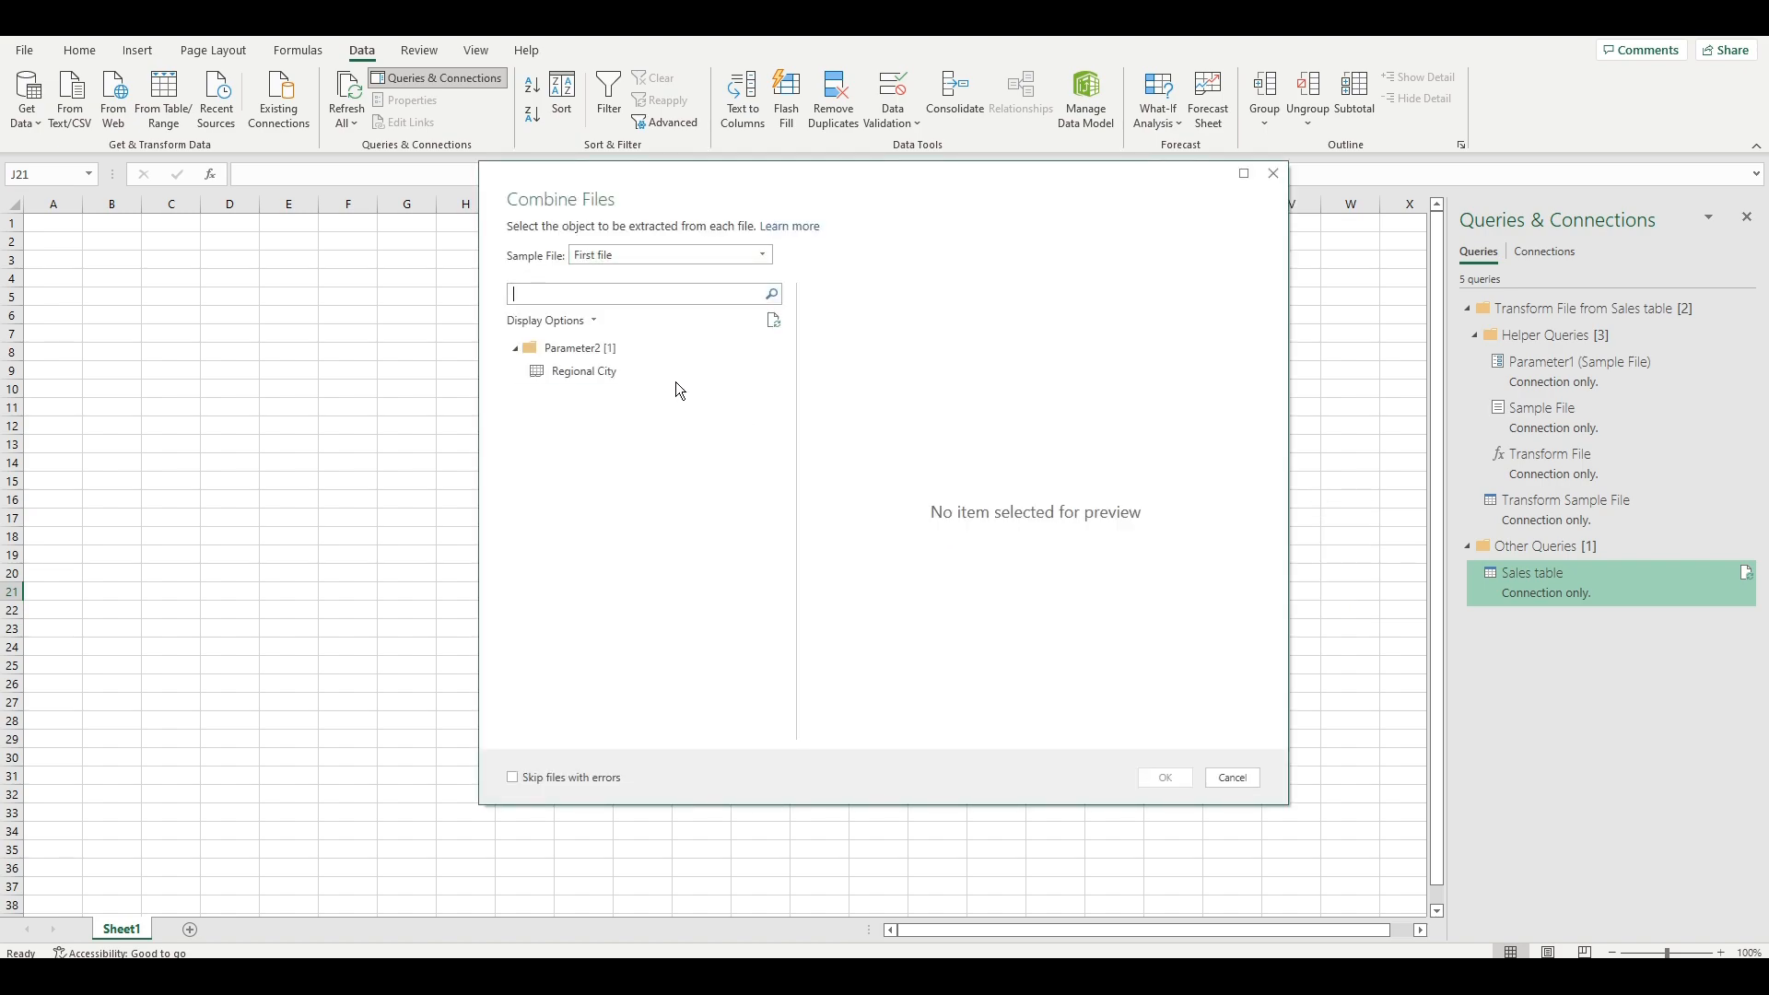
left_click(1231, 778)
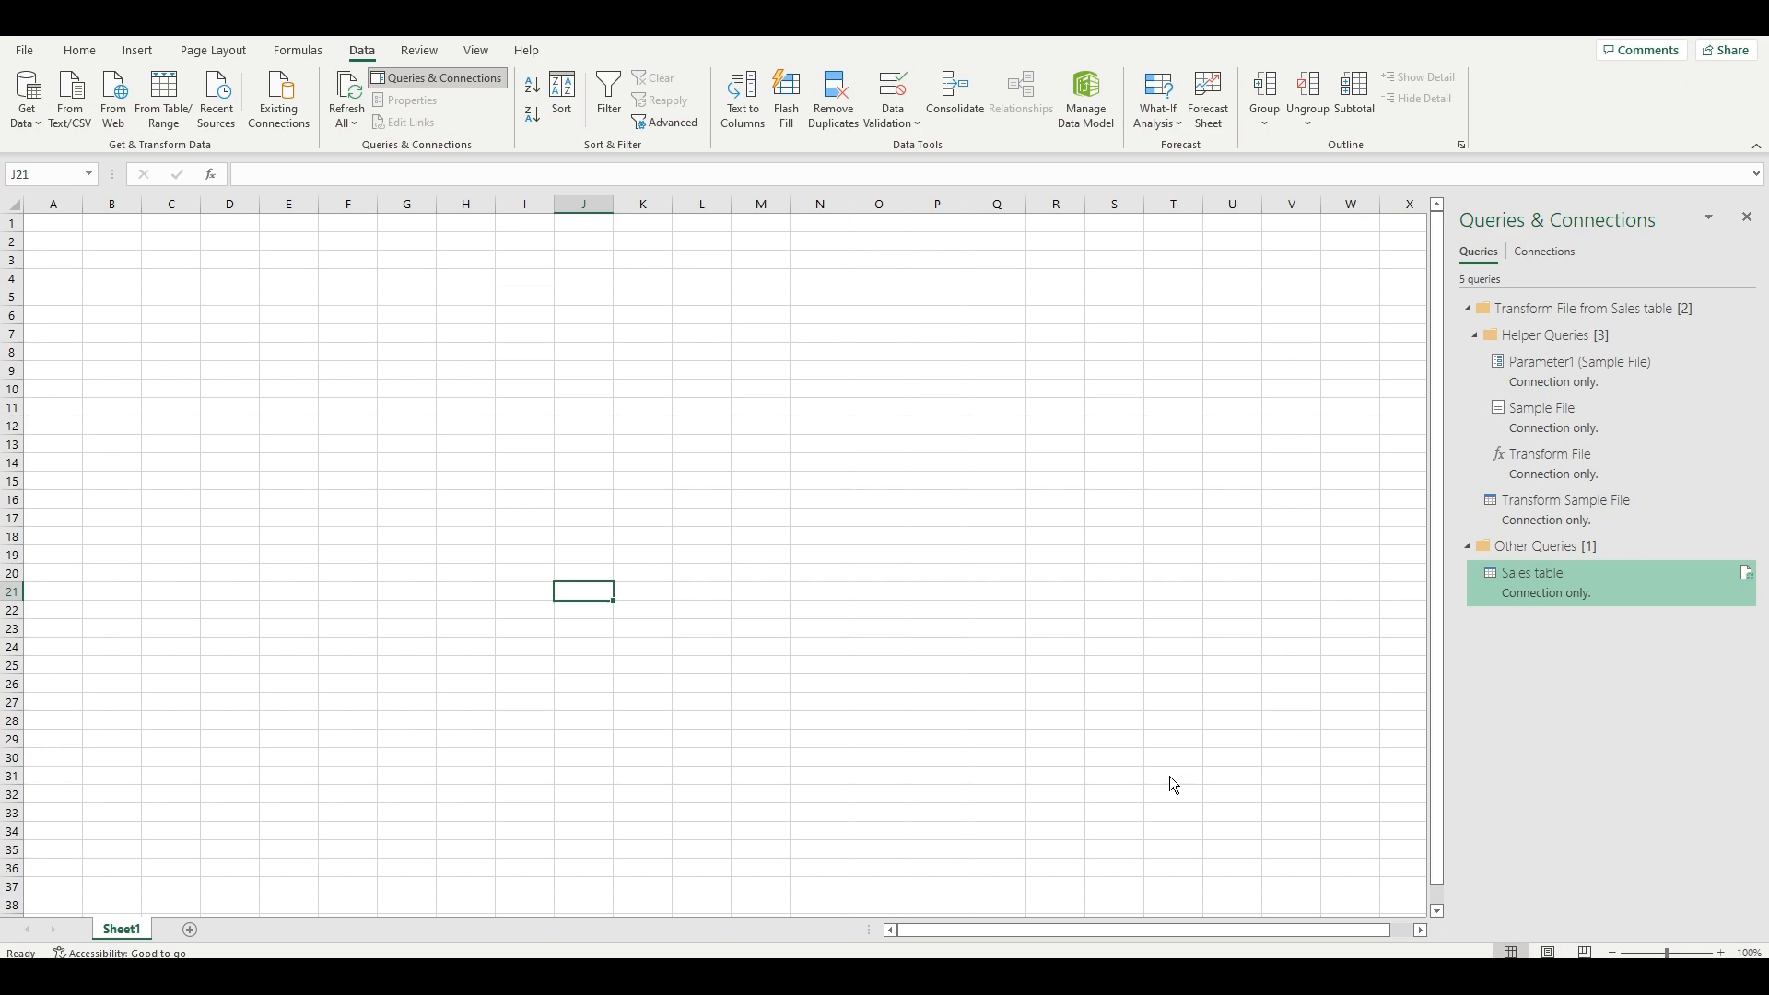
mouse_move(778, 509)
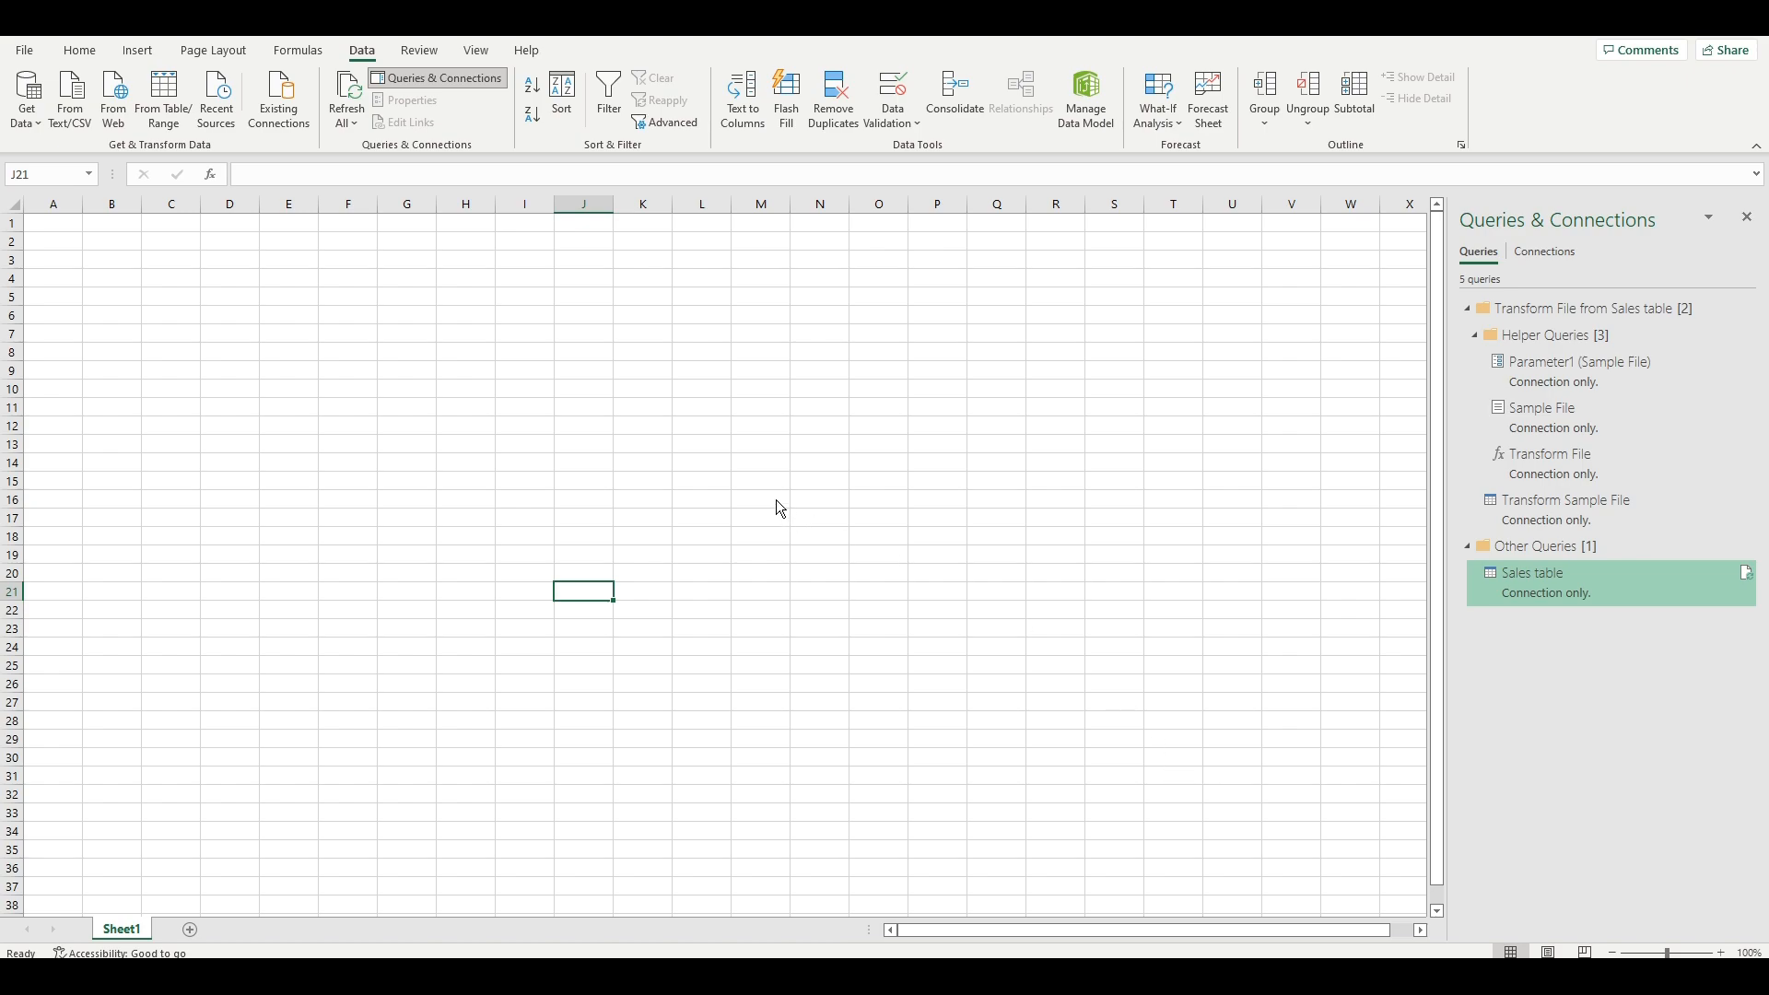
double_click(1531, 571)
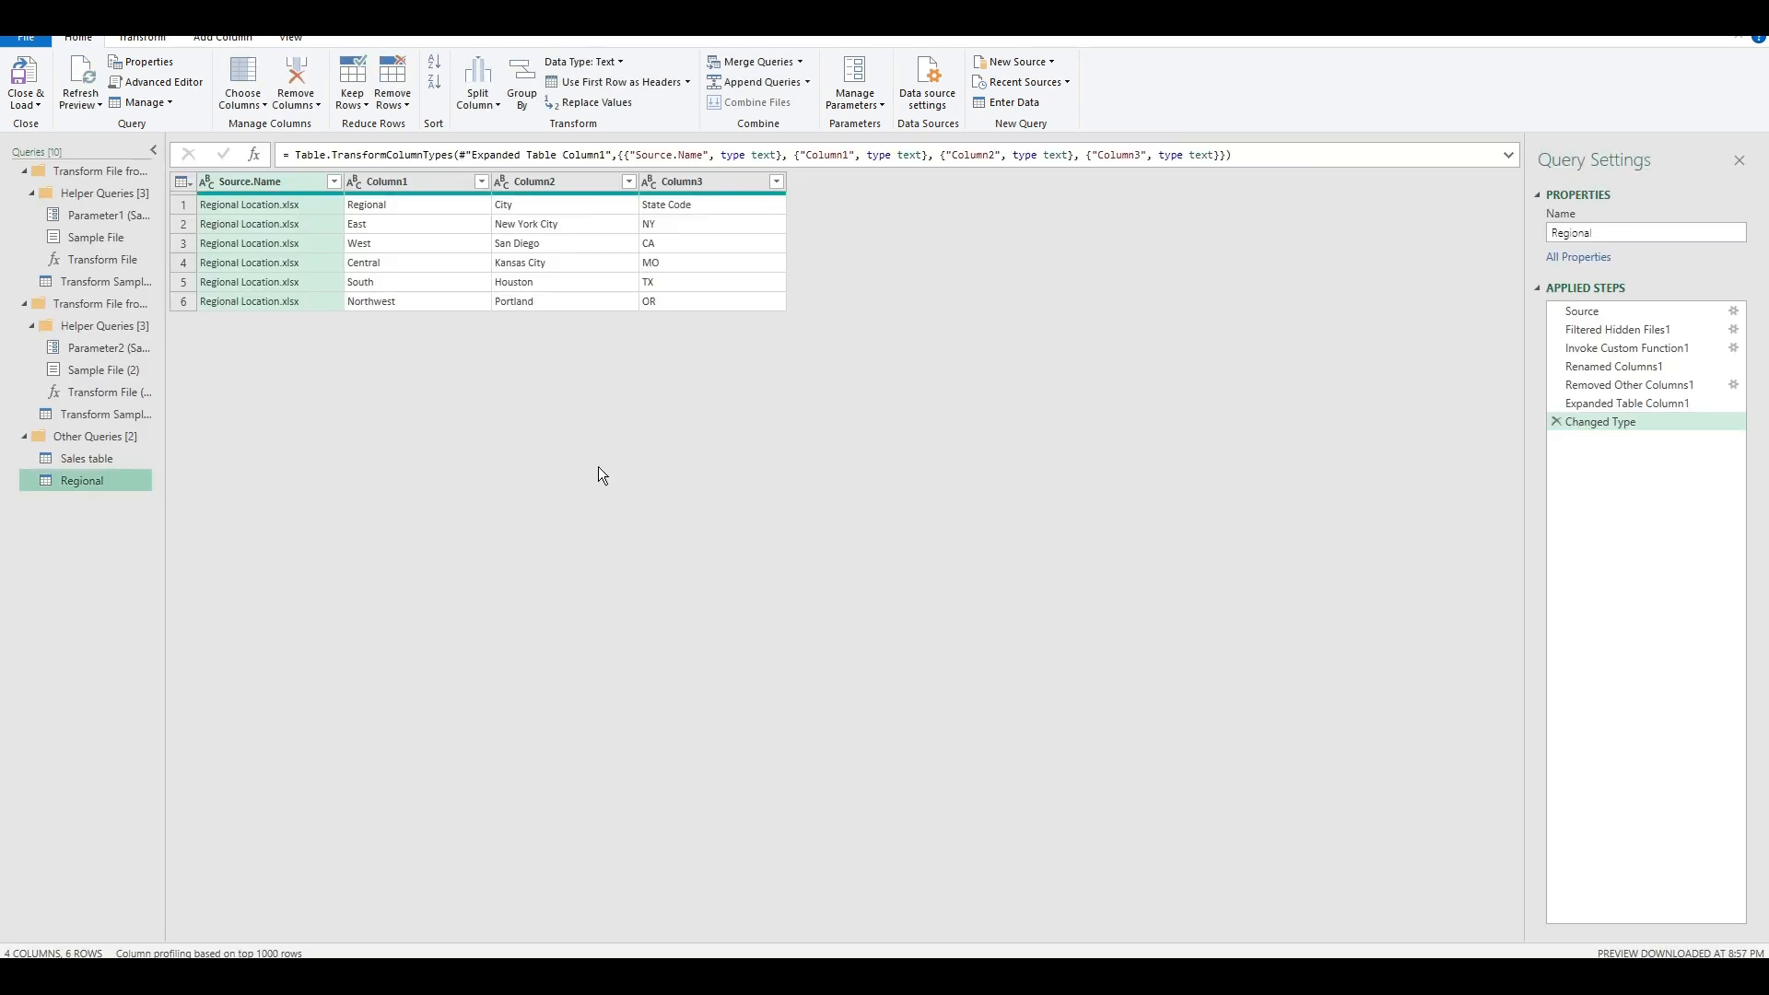
Close & Load the Regional query, then delete the Regional sheet so it stays connection only.
left_click(24, 80)
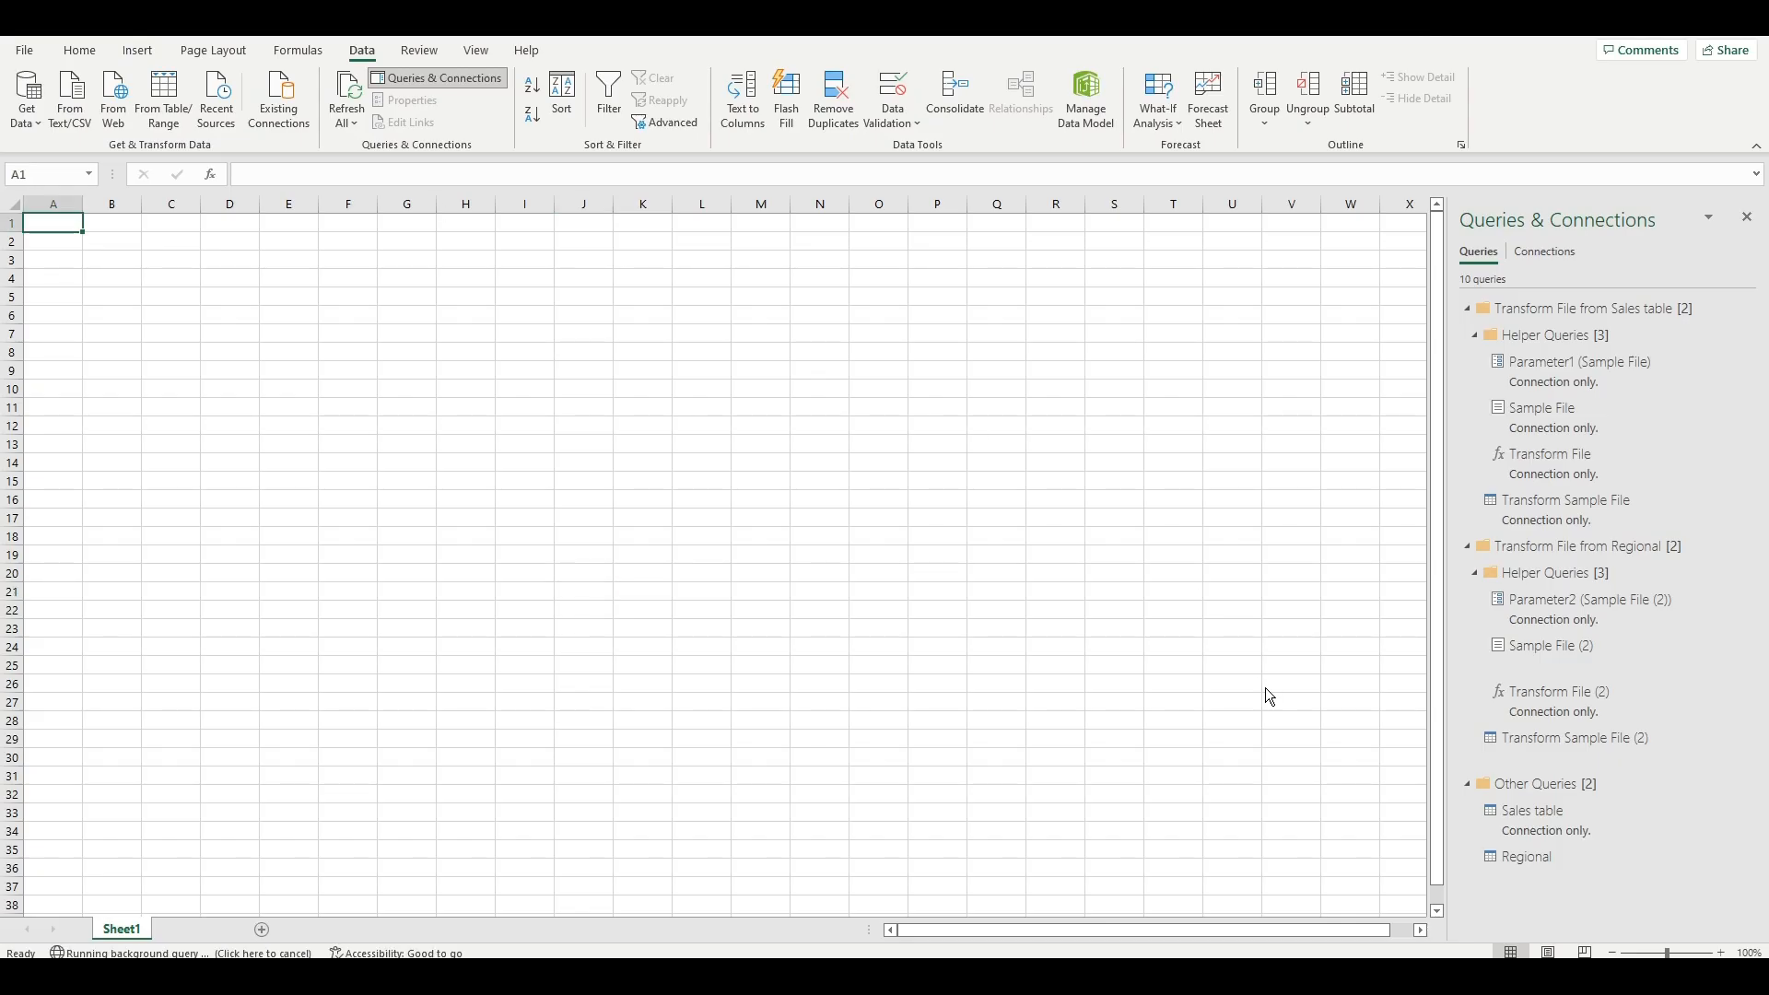
right_click(121, 928)
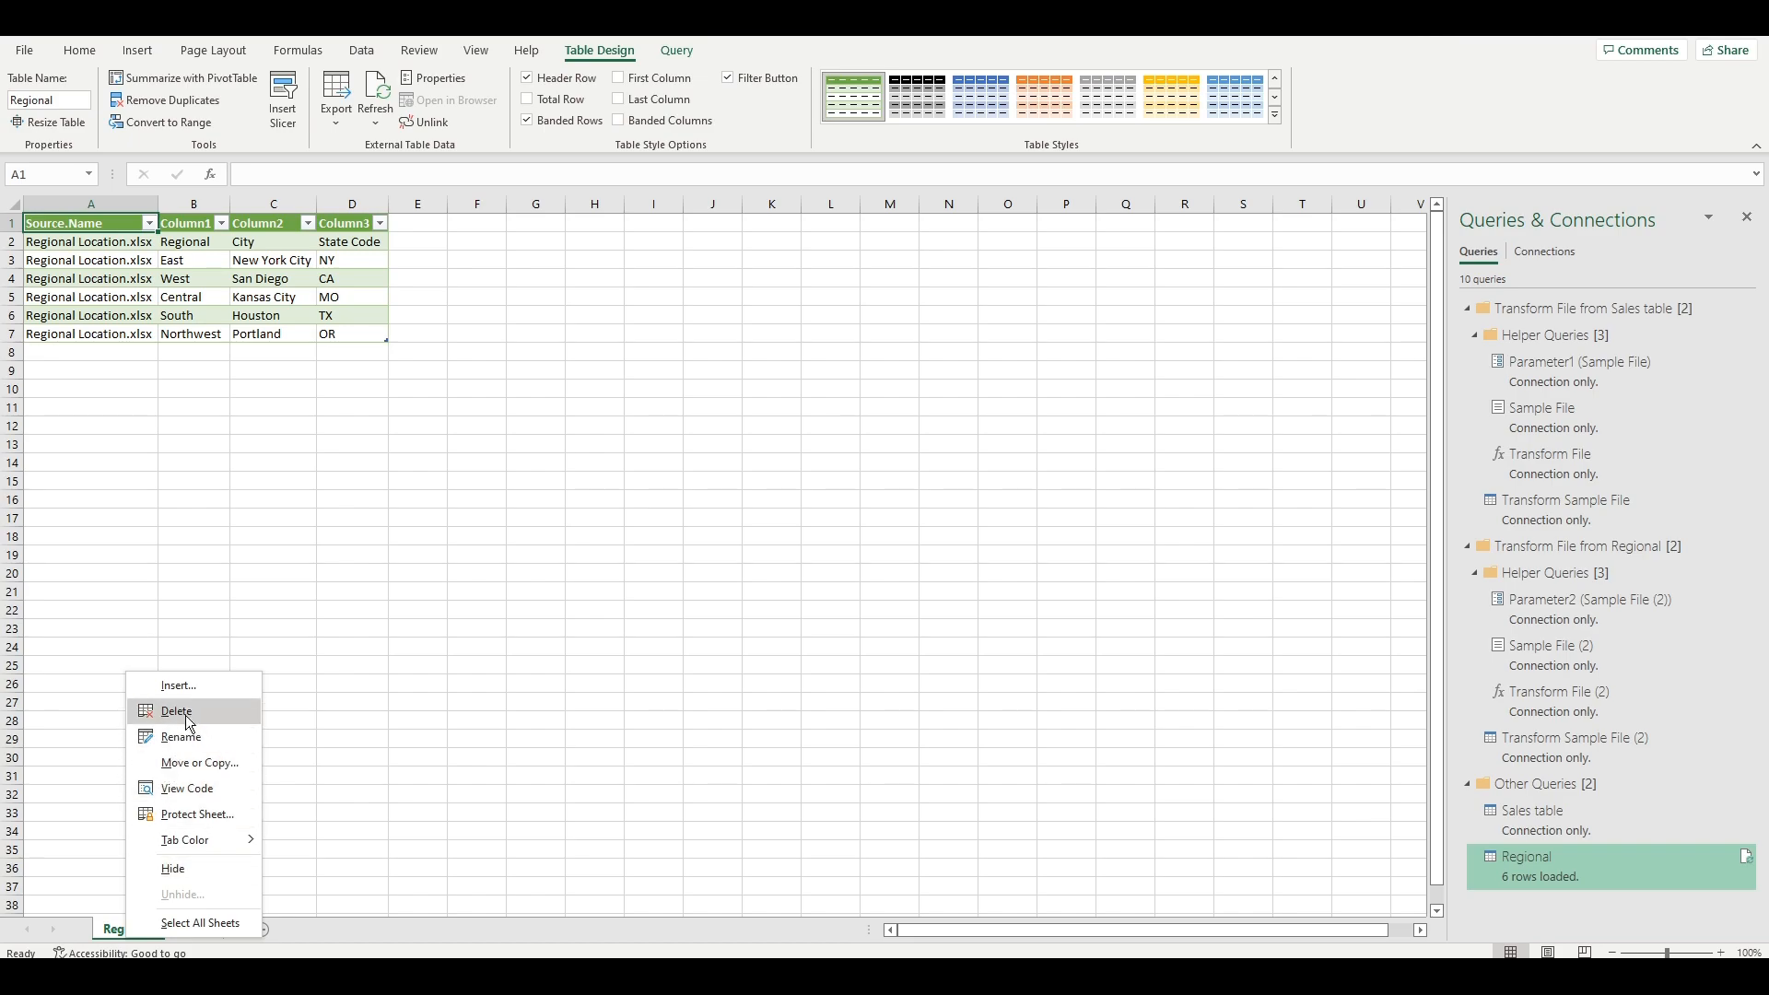
left_click(177, 711)
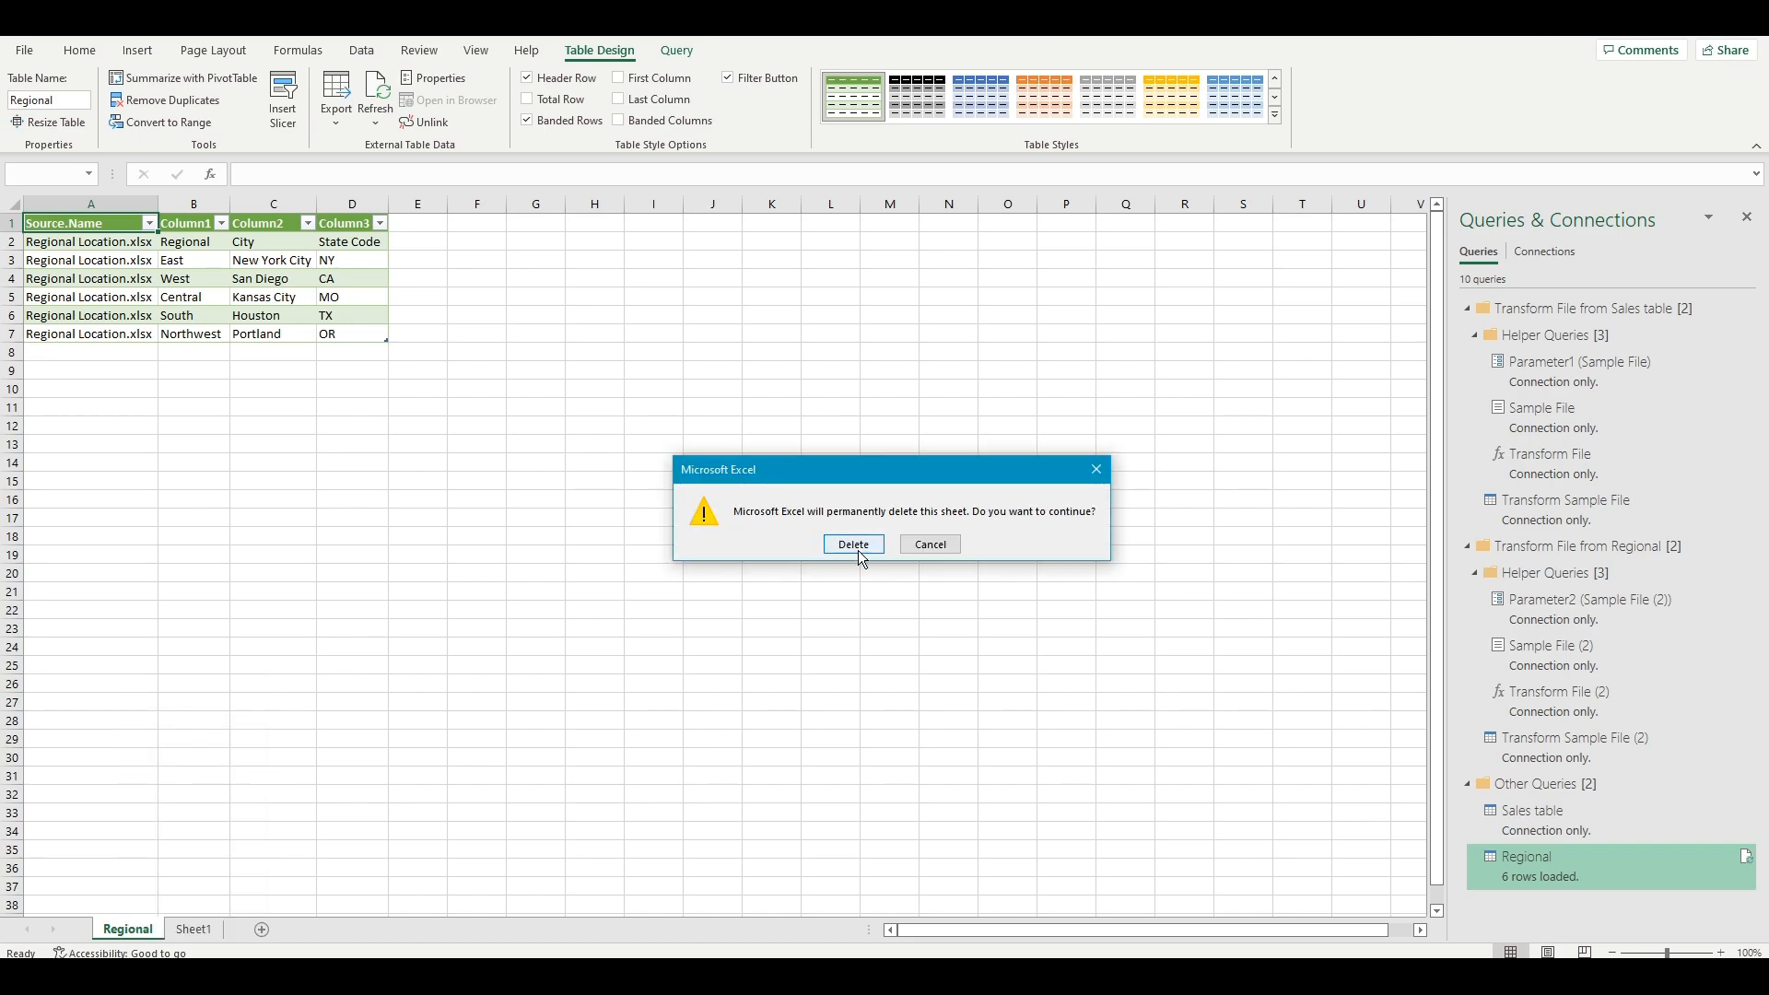
left_click(853, 549)
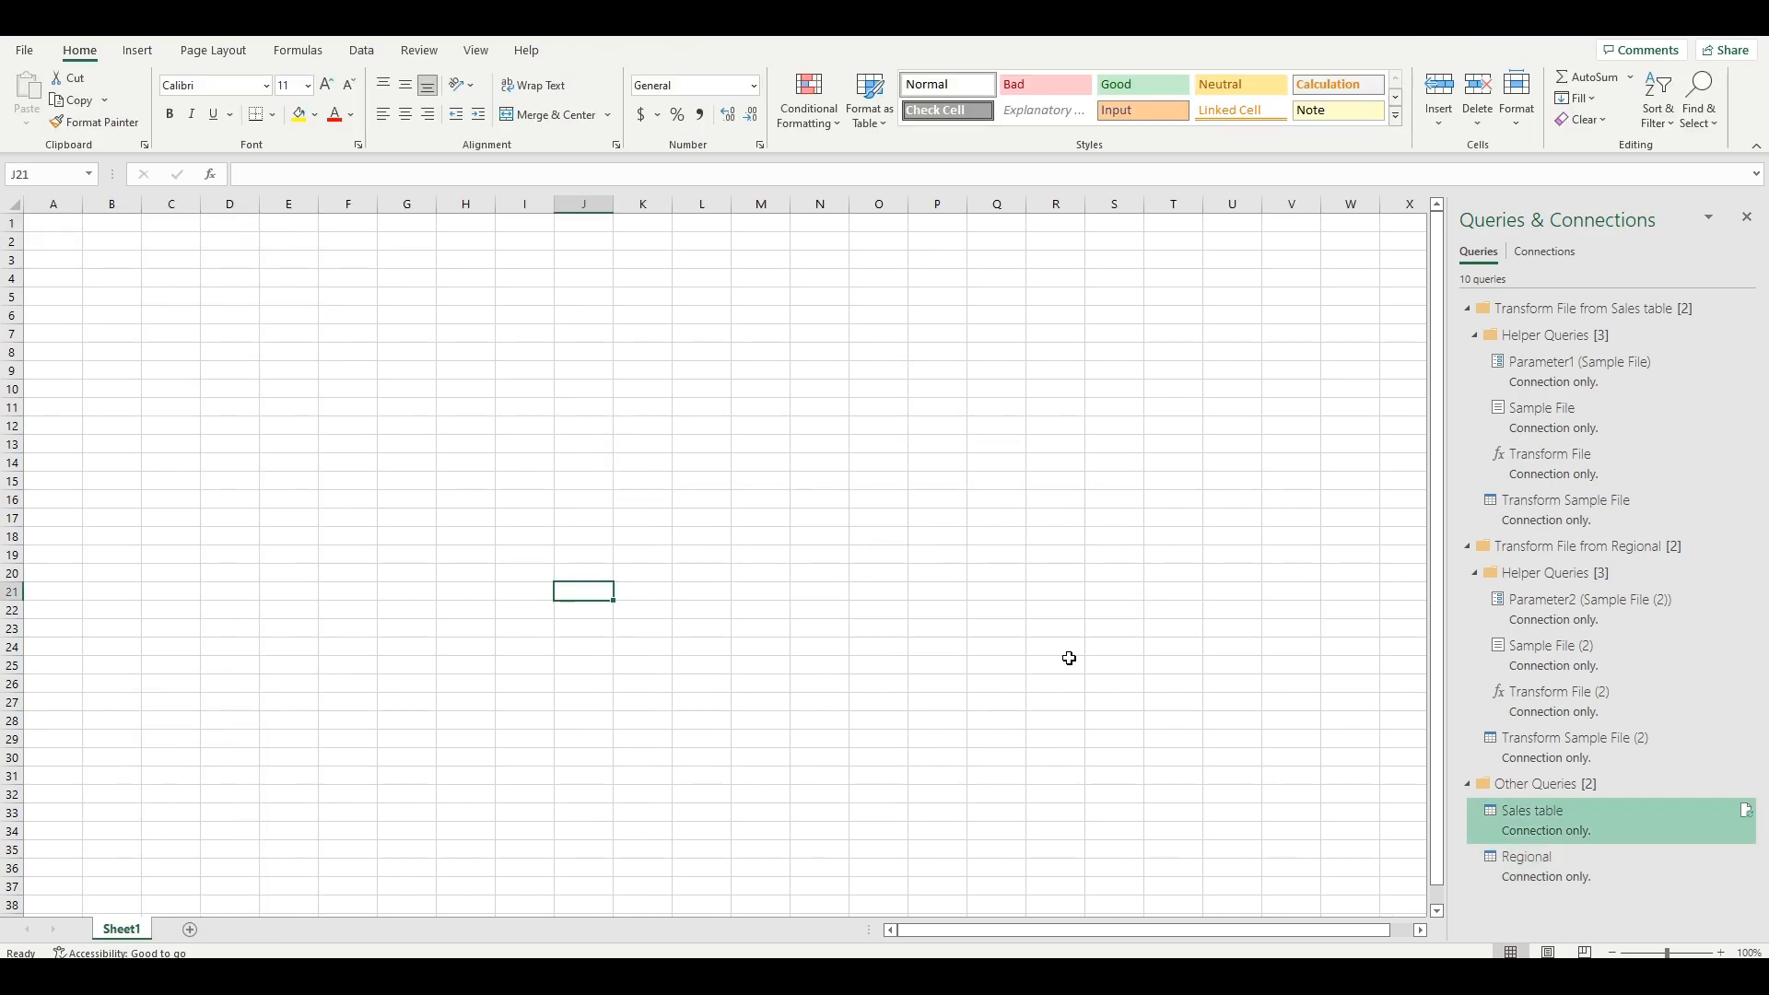
mouse_move(1535, 752)
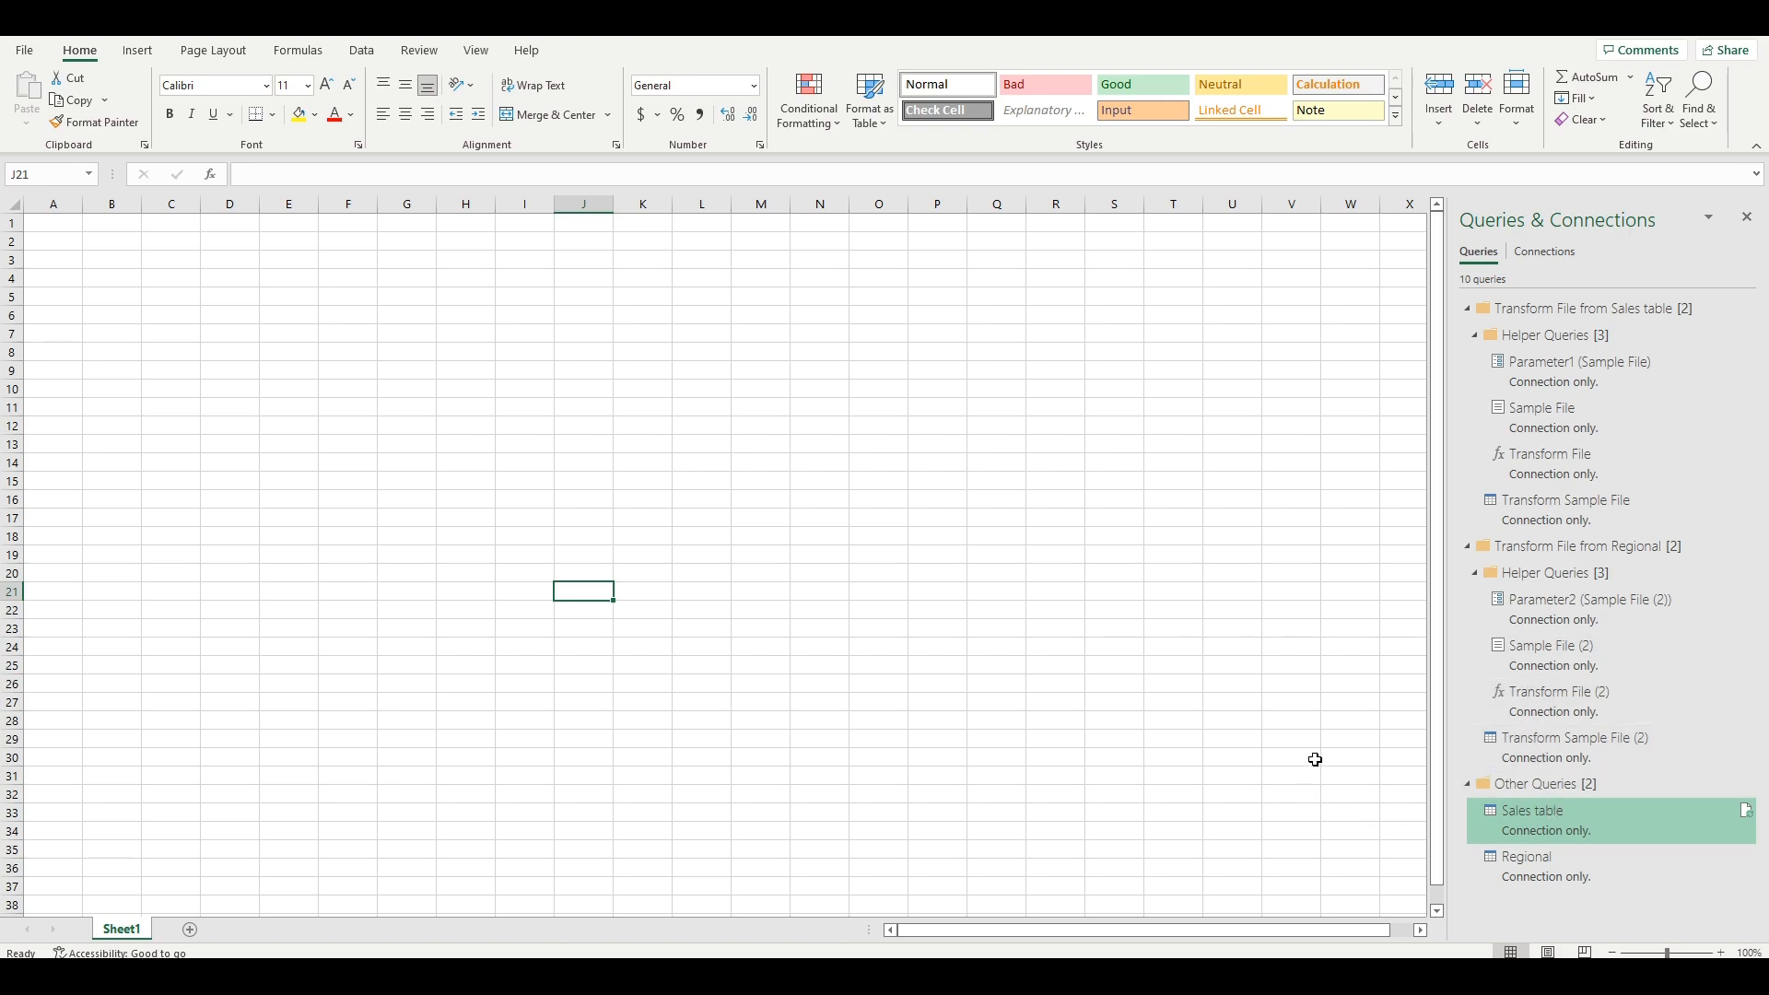
Reopen Power Query Editor and compare the Sales table and Regional queries' data.
double_click(1531, 811)
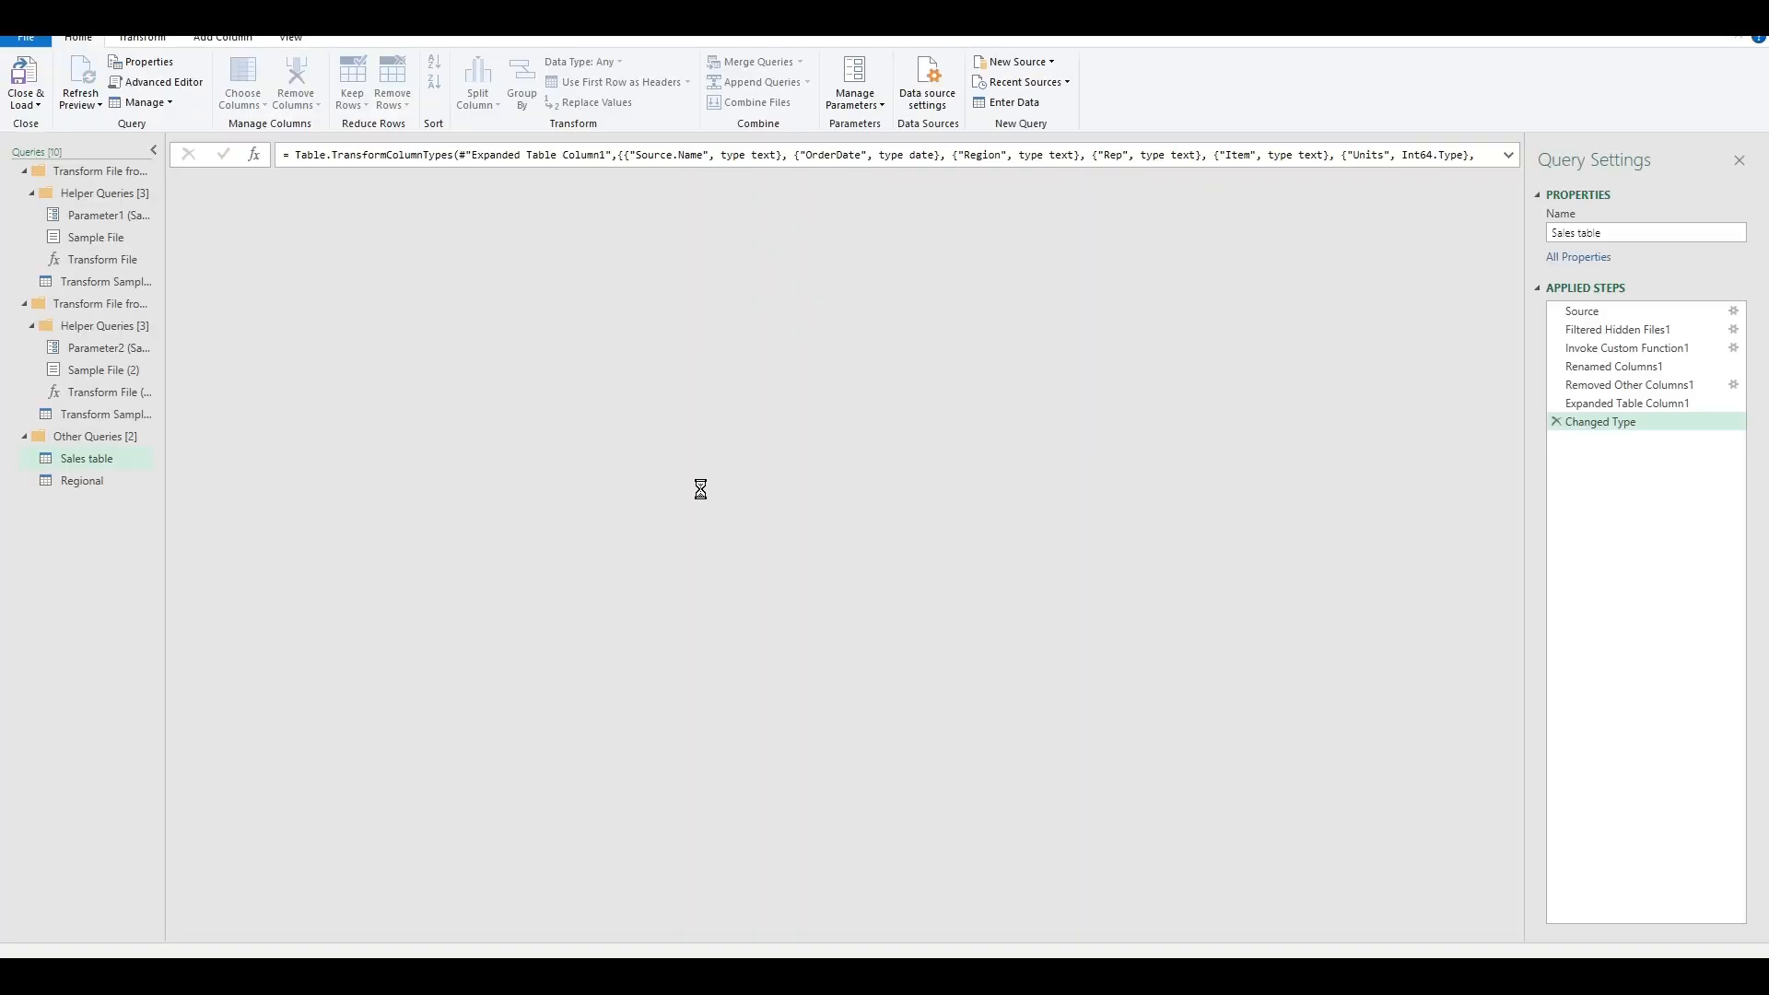
left_click(81, 480)
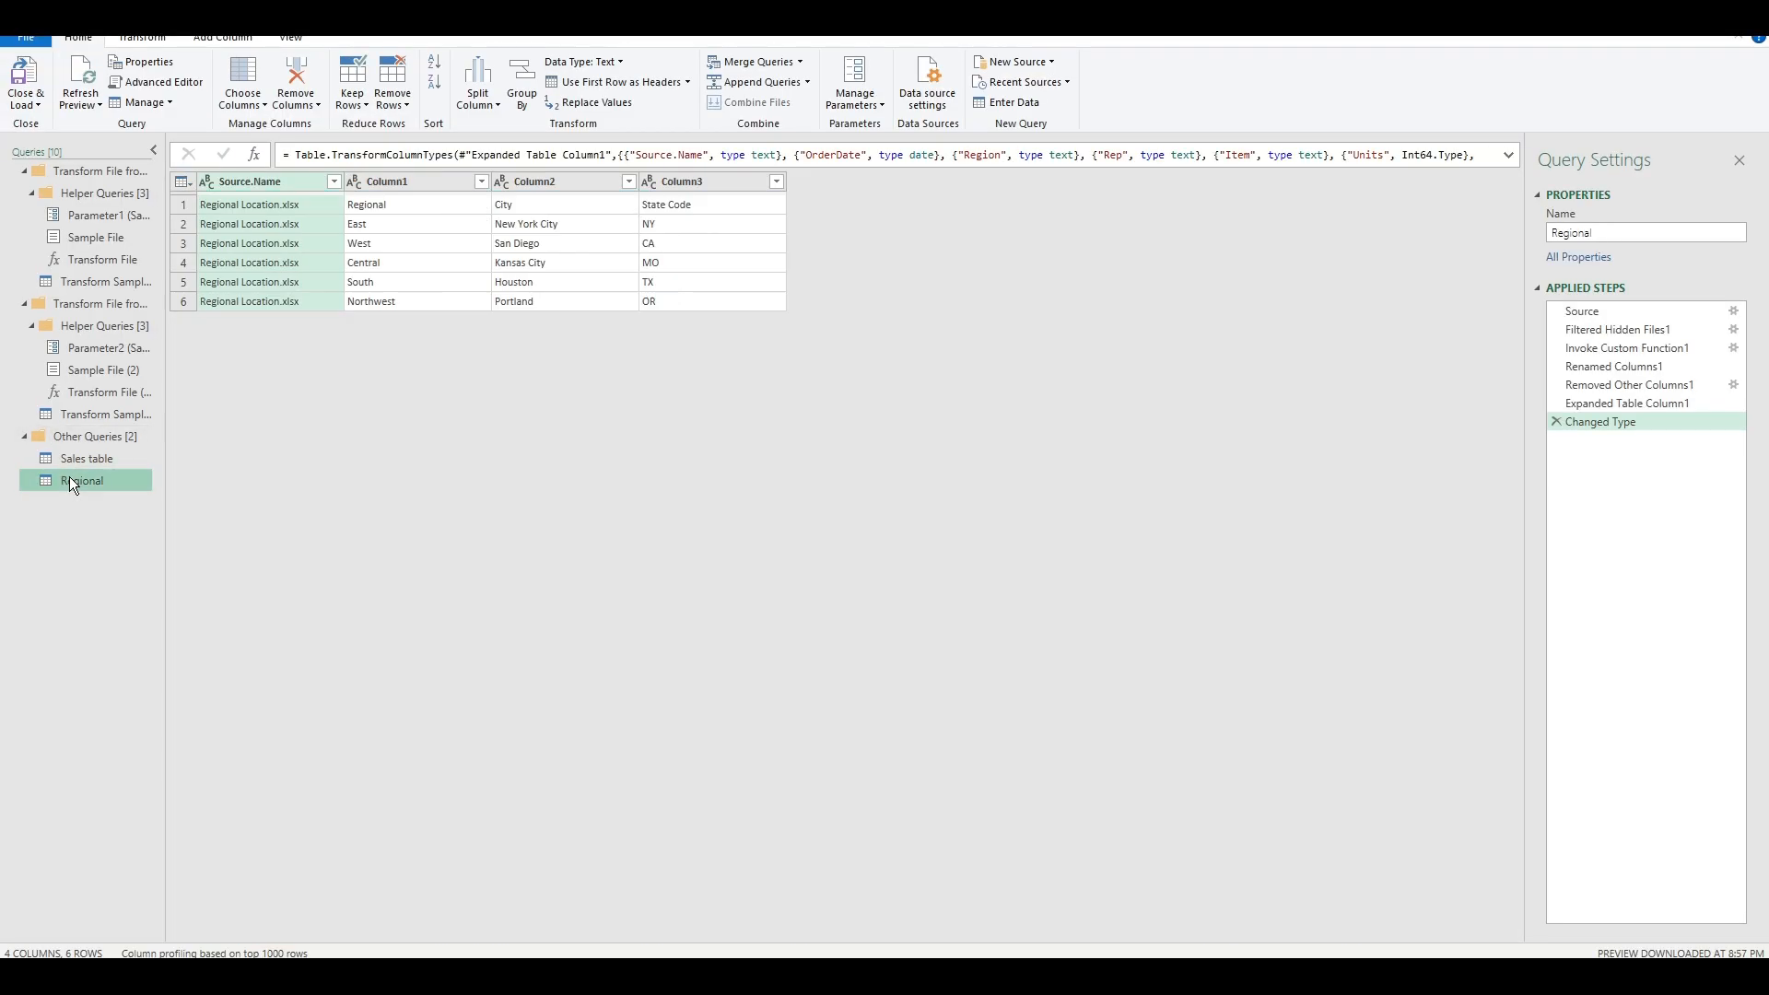
left_click(87, 460)
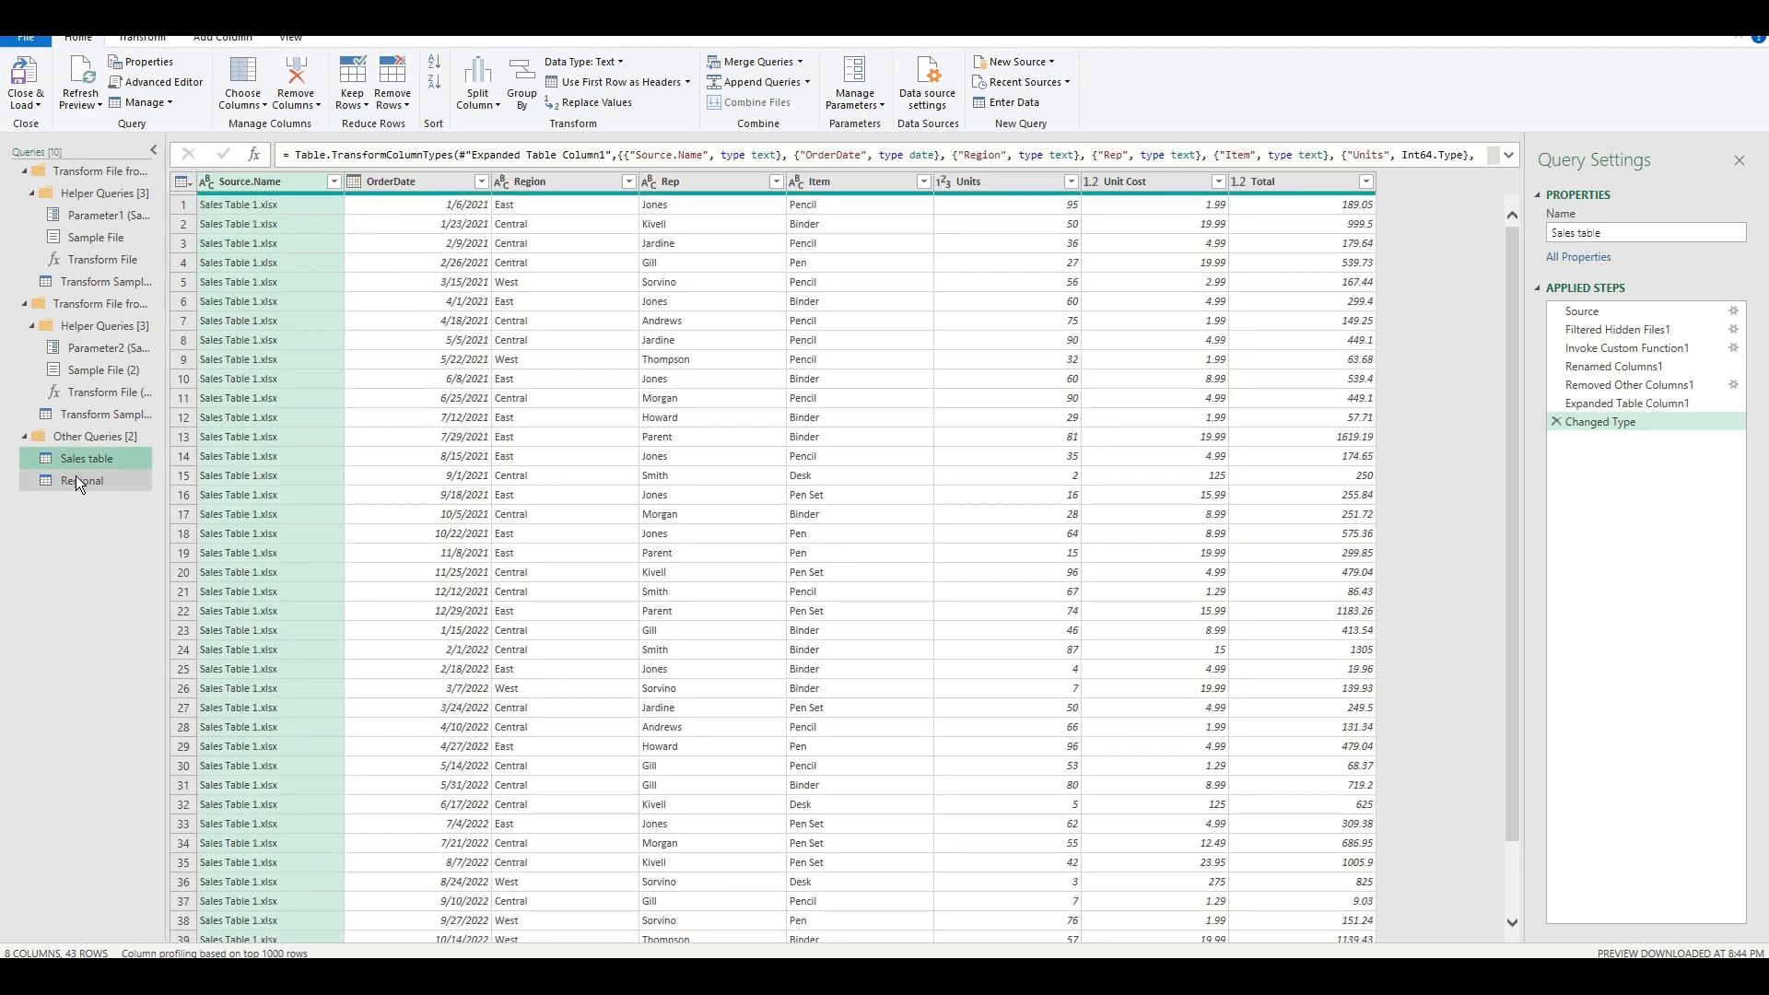
left_click(79, 479)
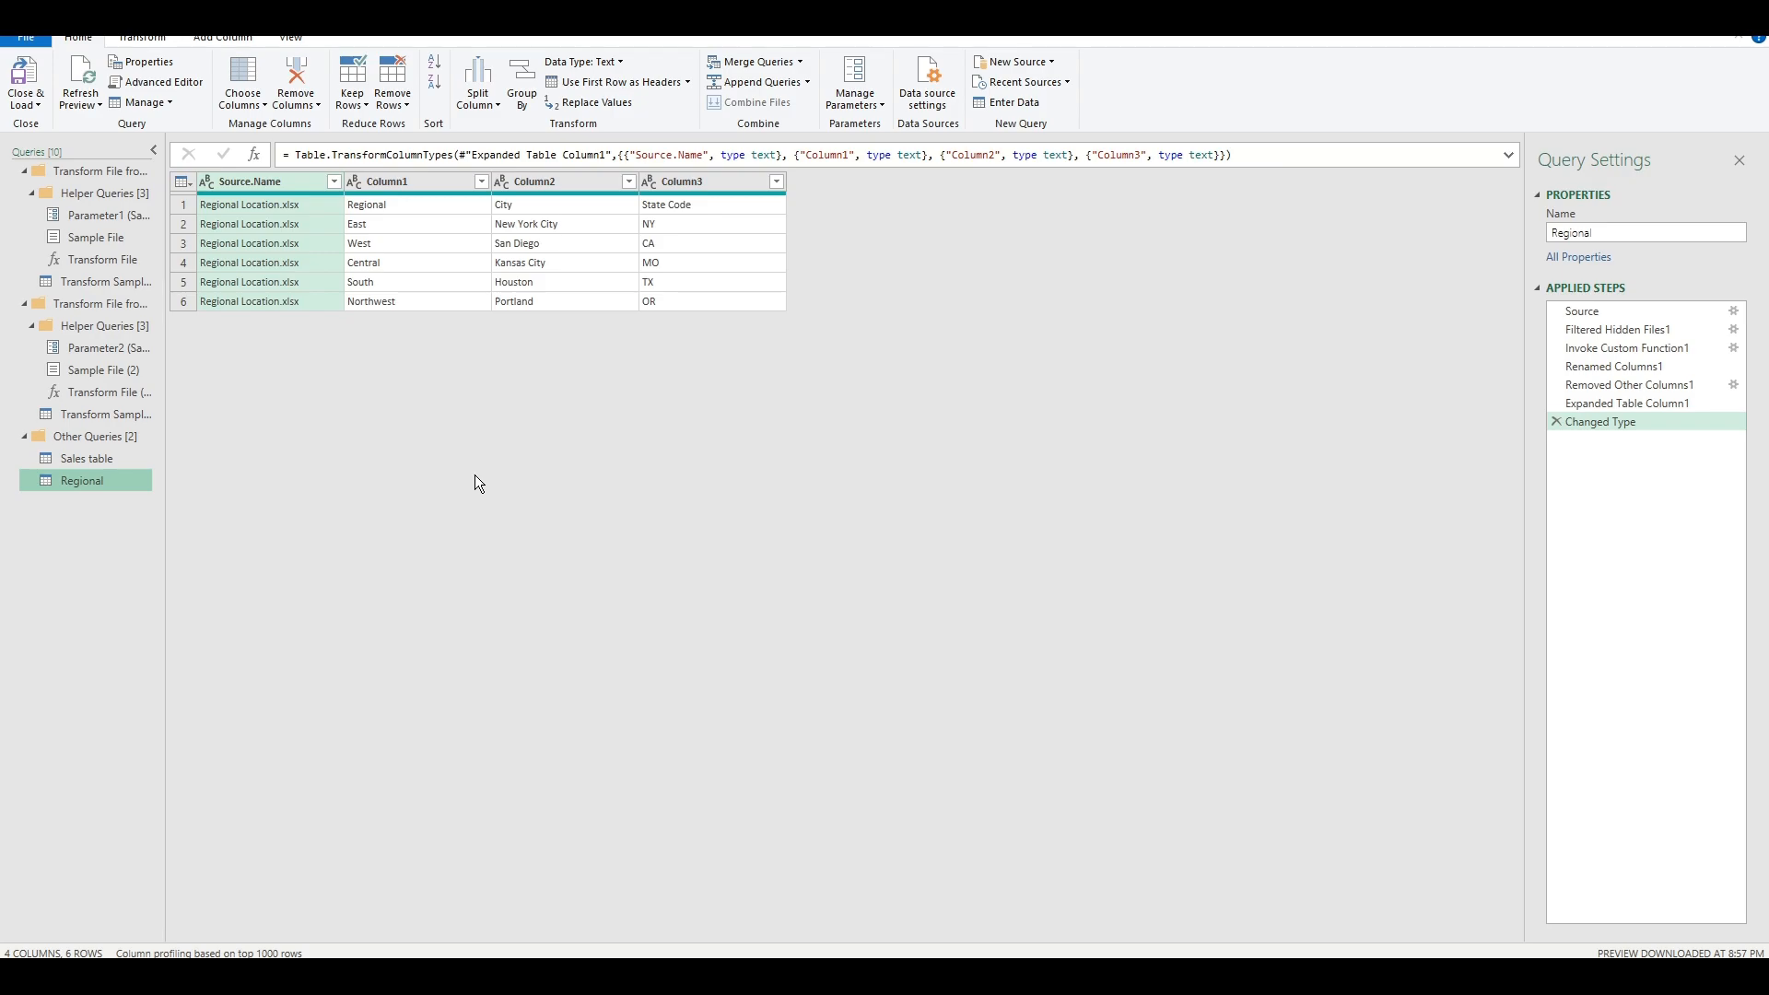
mouse_move(570, 439)
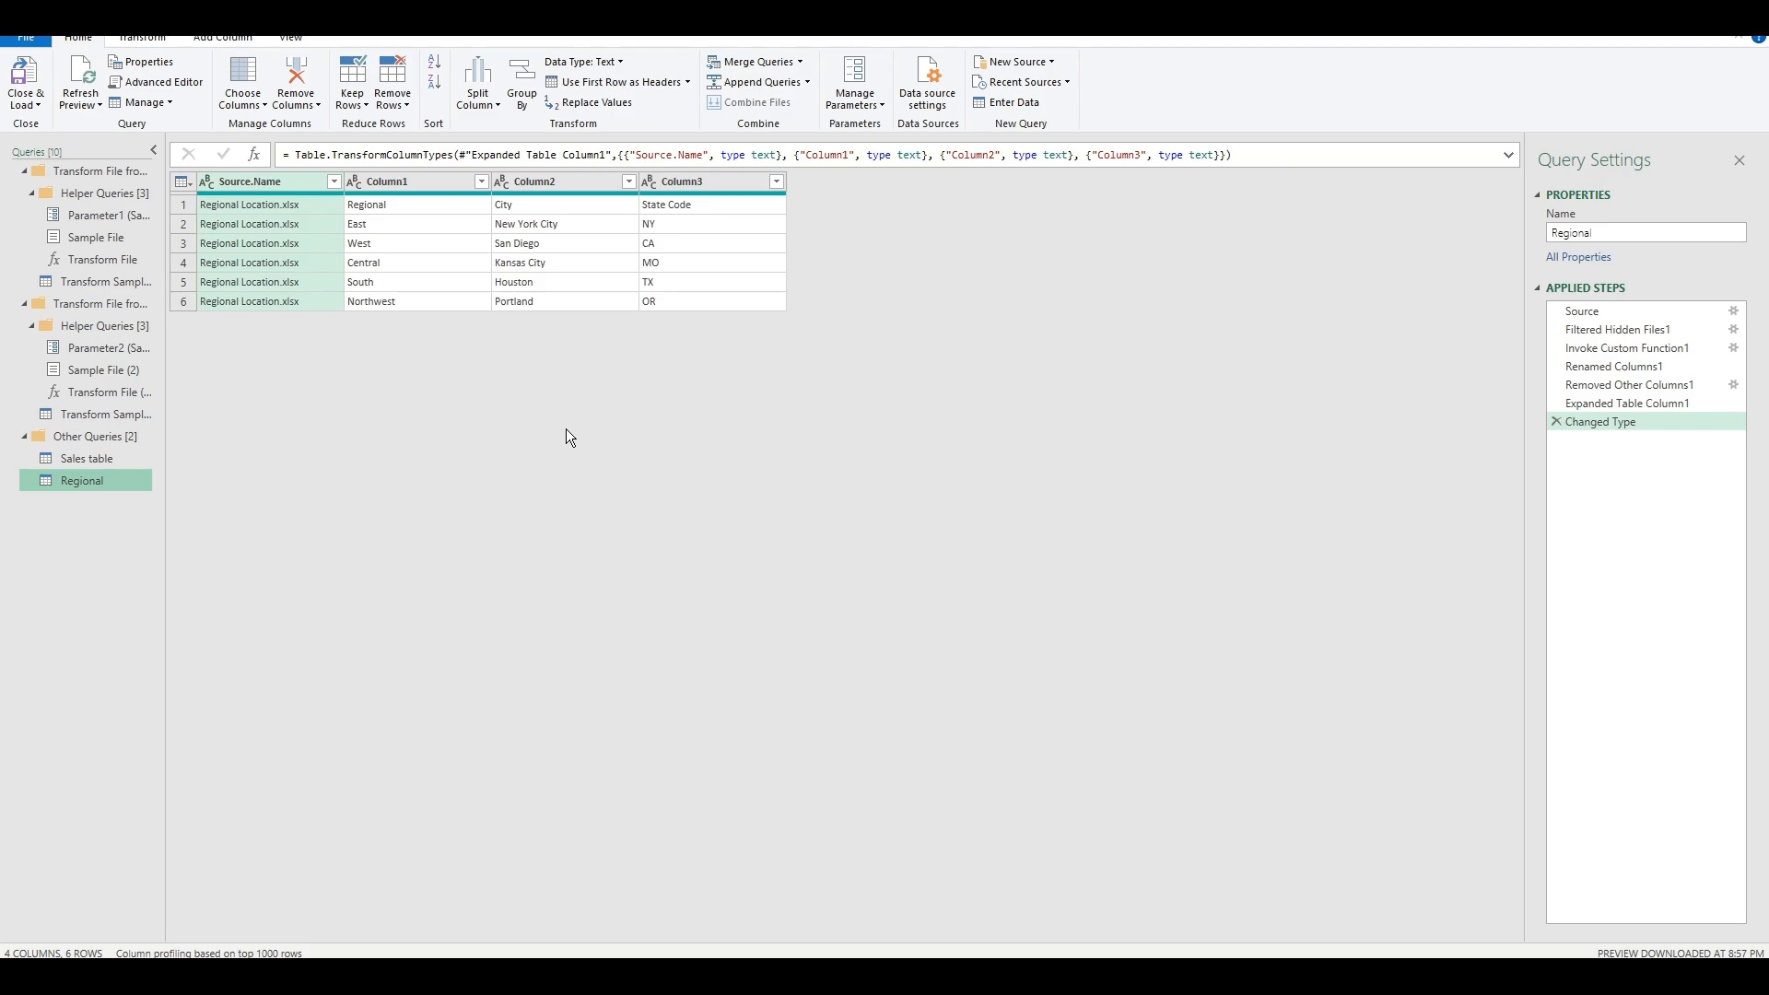
Use First Row as Headers on Regional, giving columns Regional, City and State Code.
left_click(553, 180)
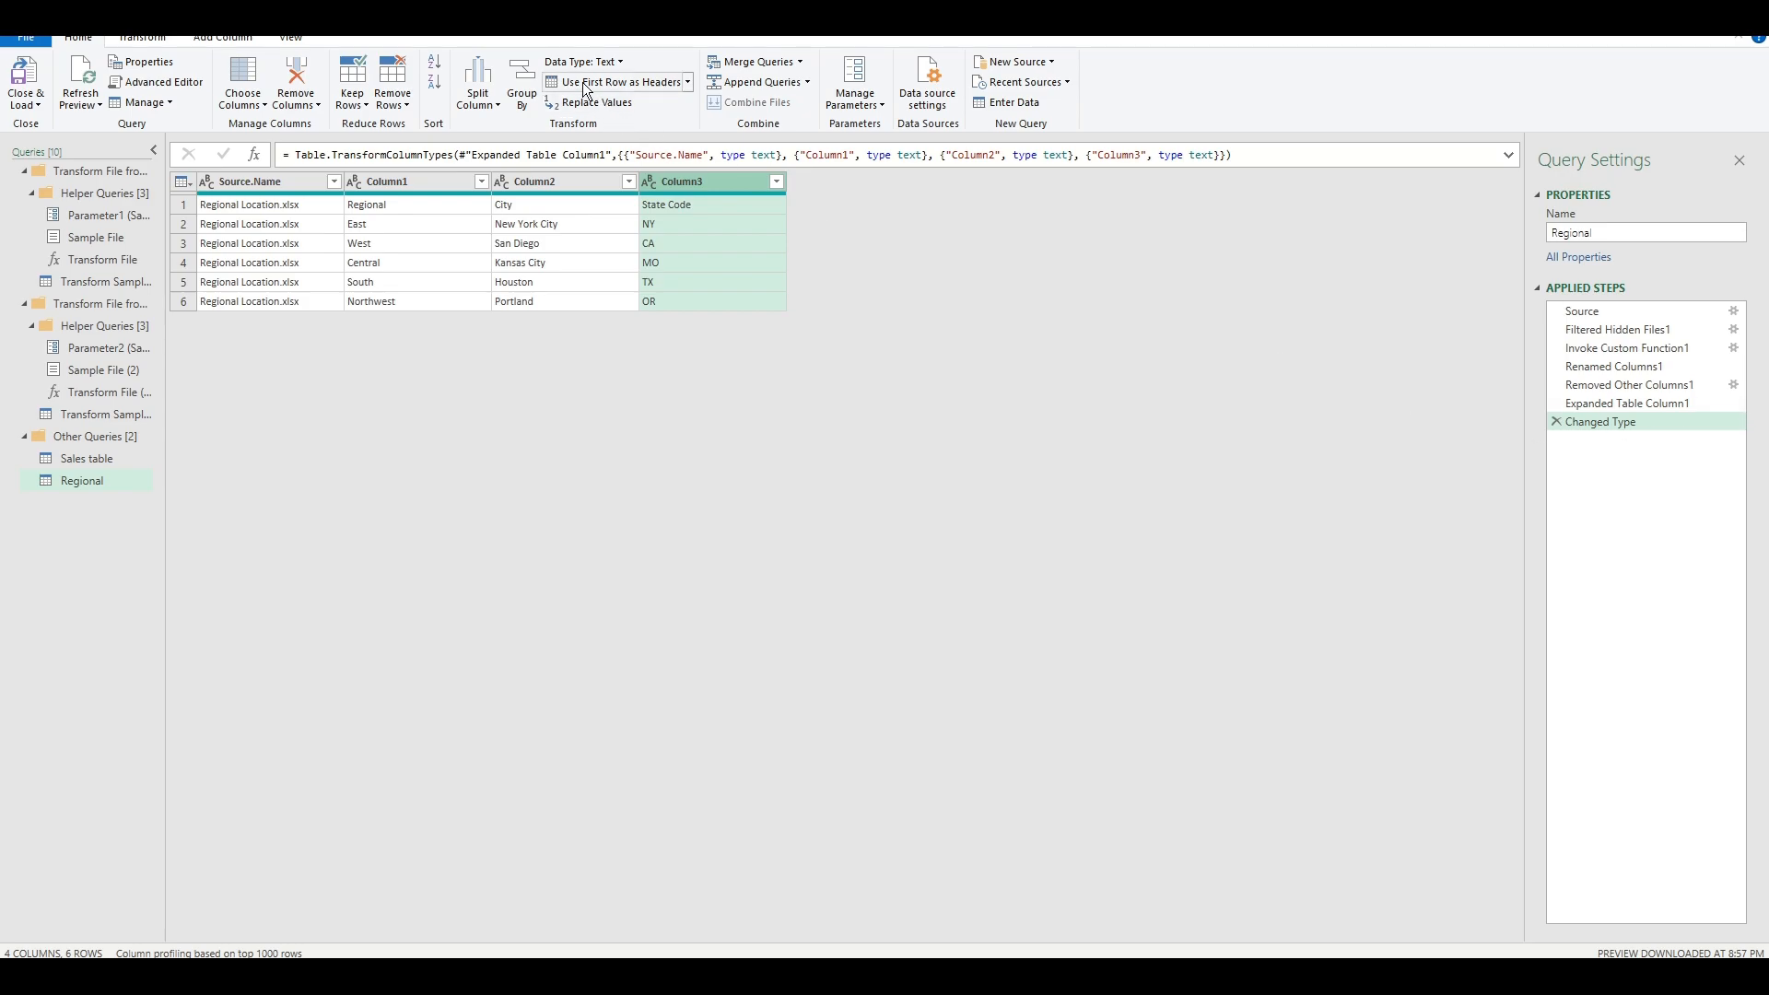
left_click(686, 81)
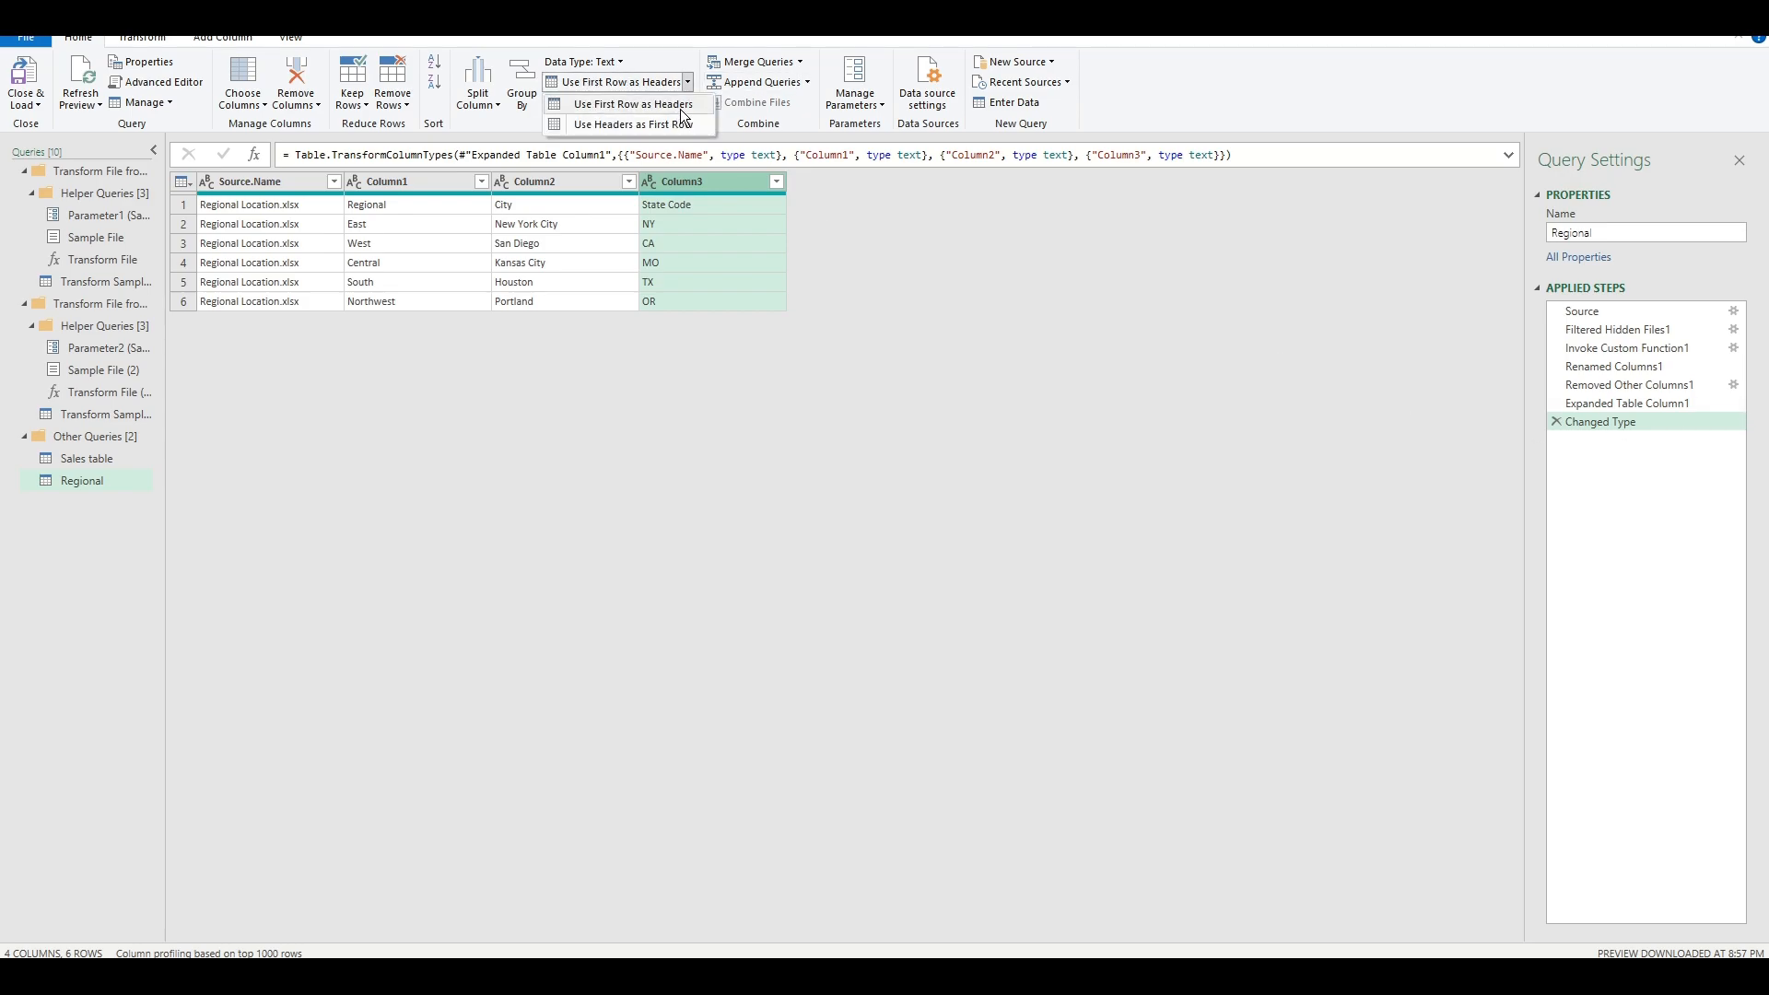
left_click(633, 103)
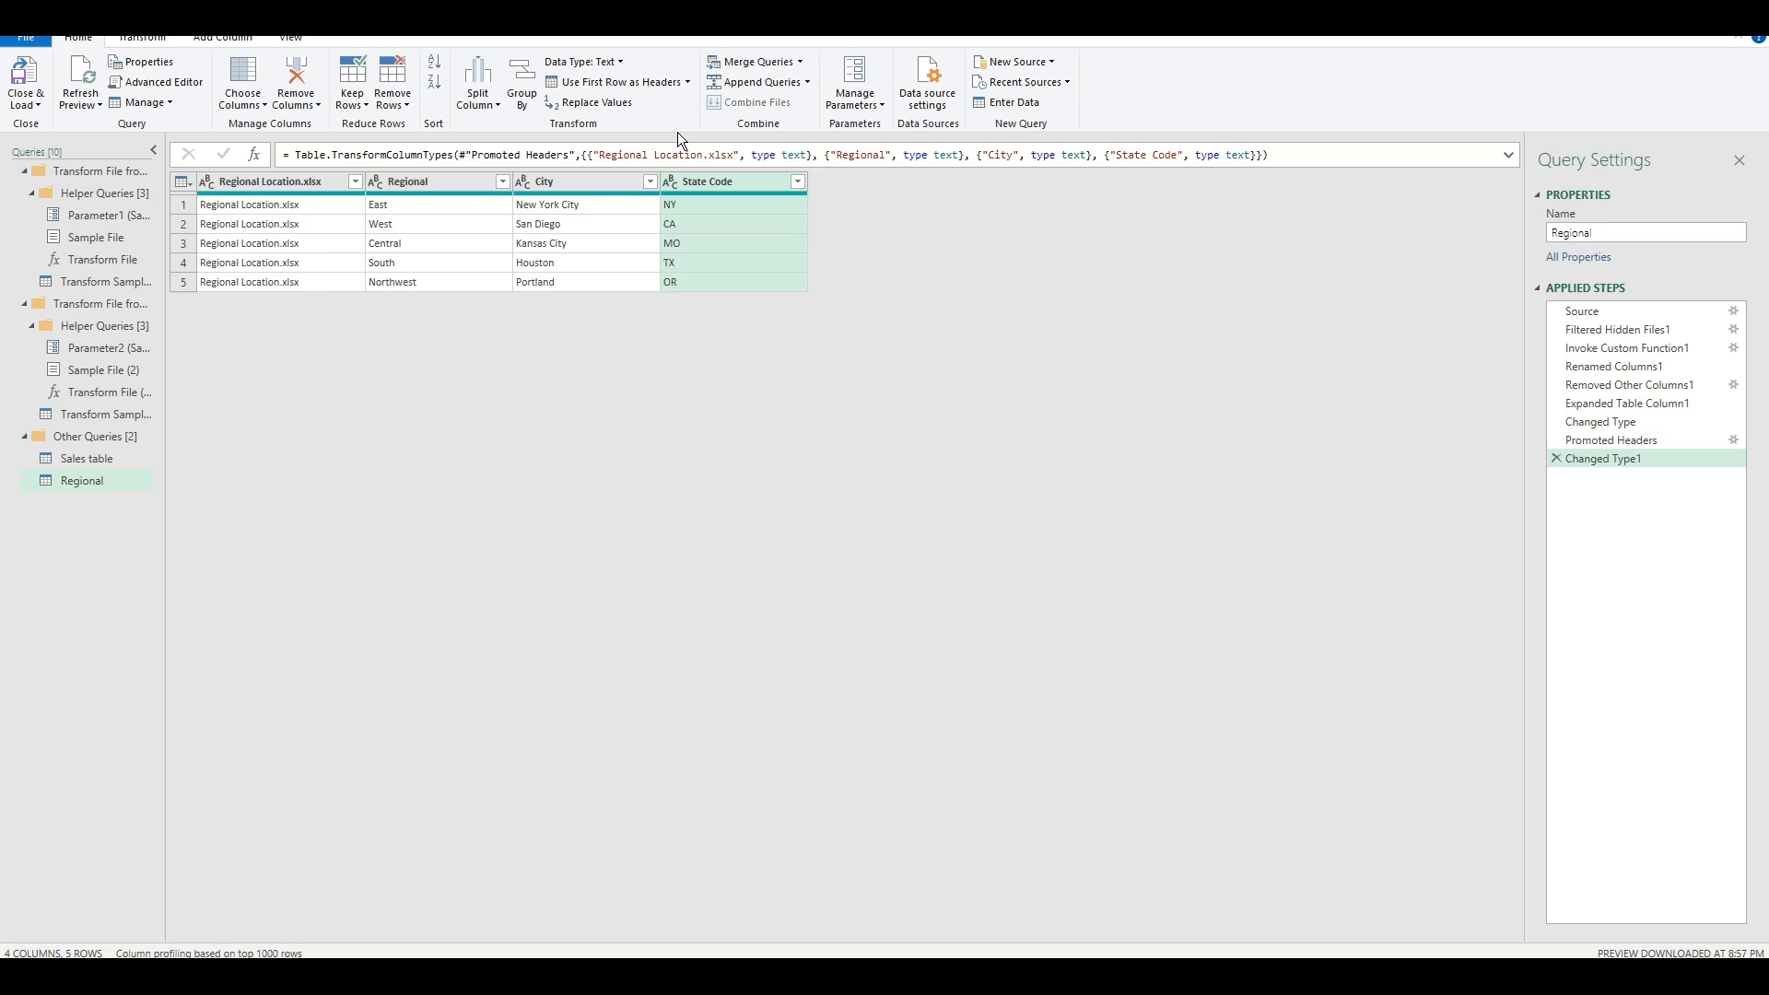
left_click(434, 181)
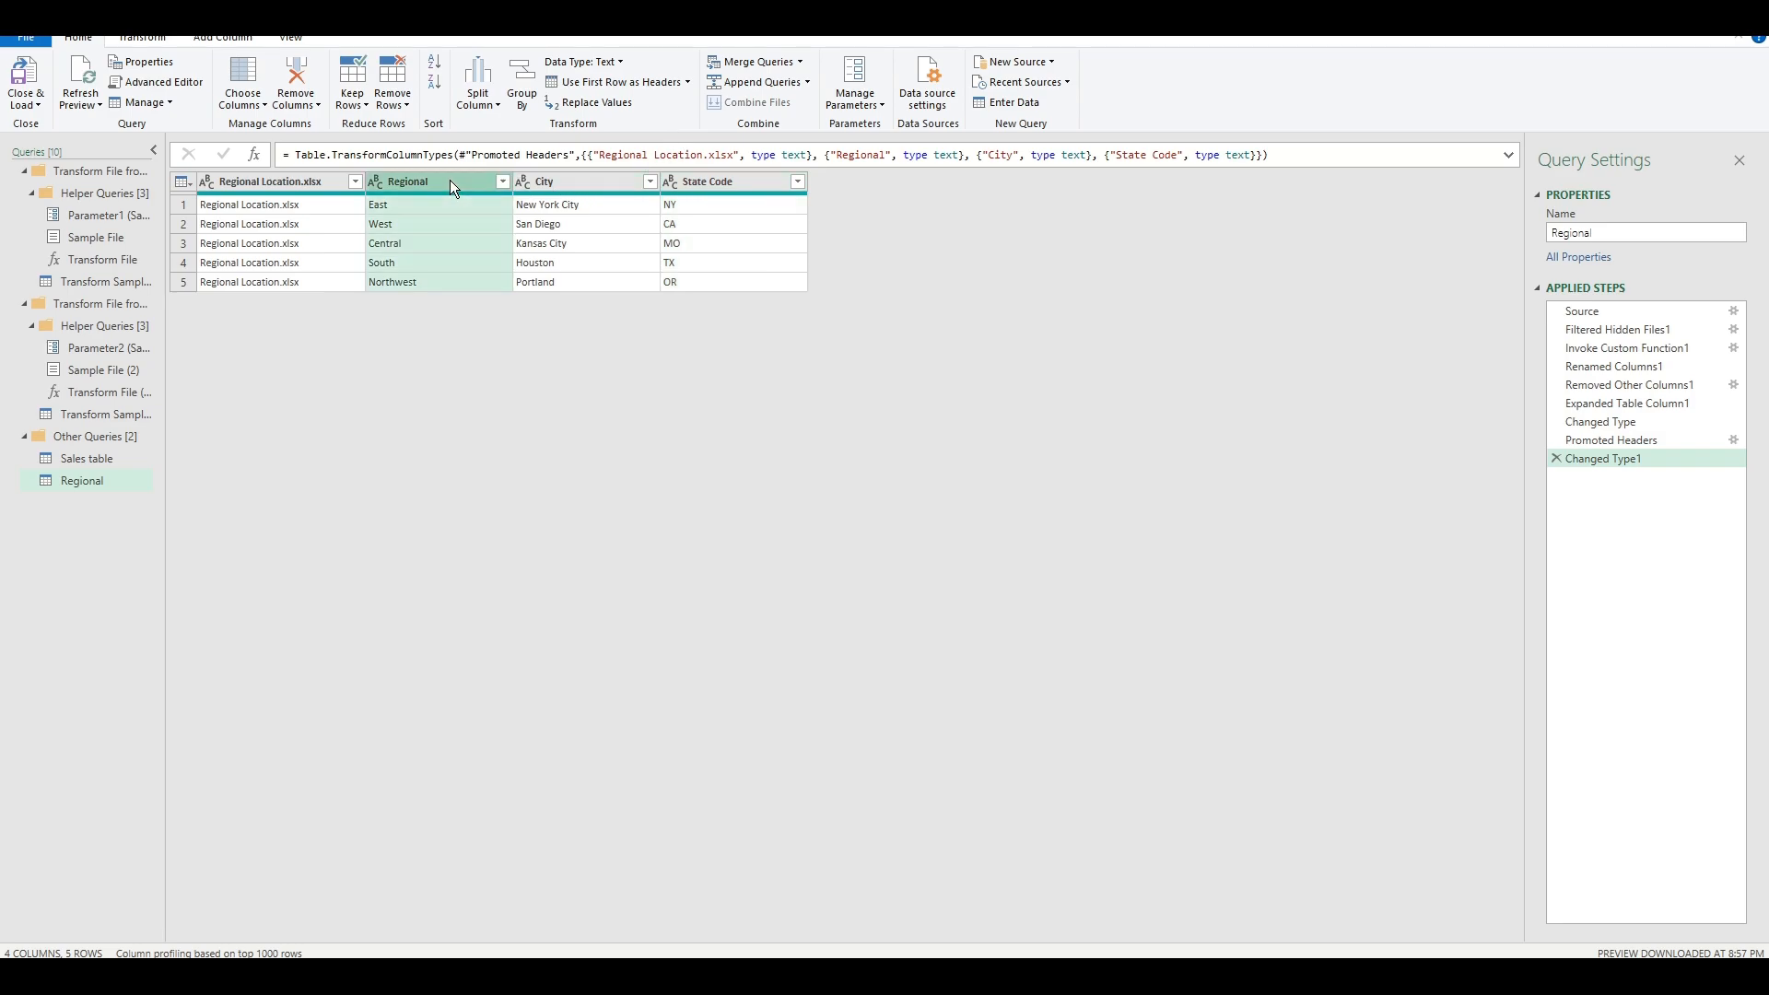
left_click(86, 459)
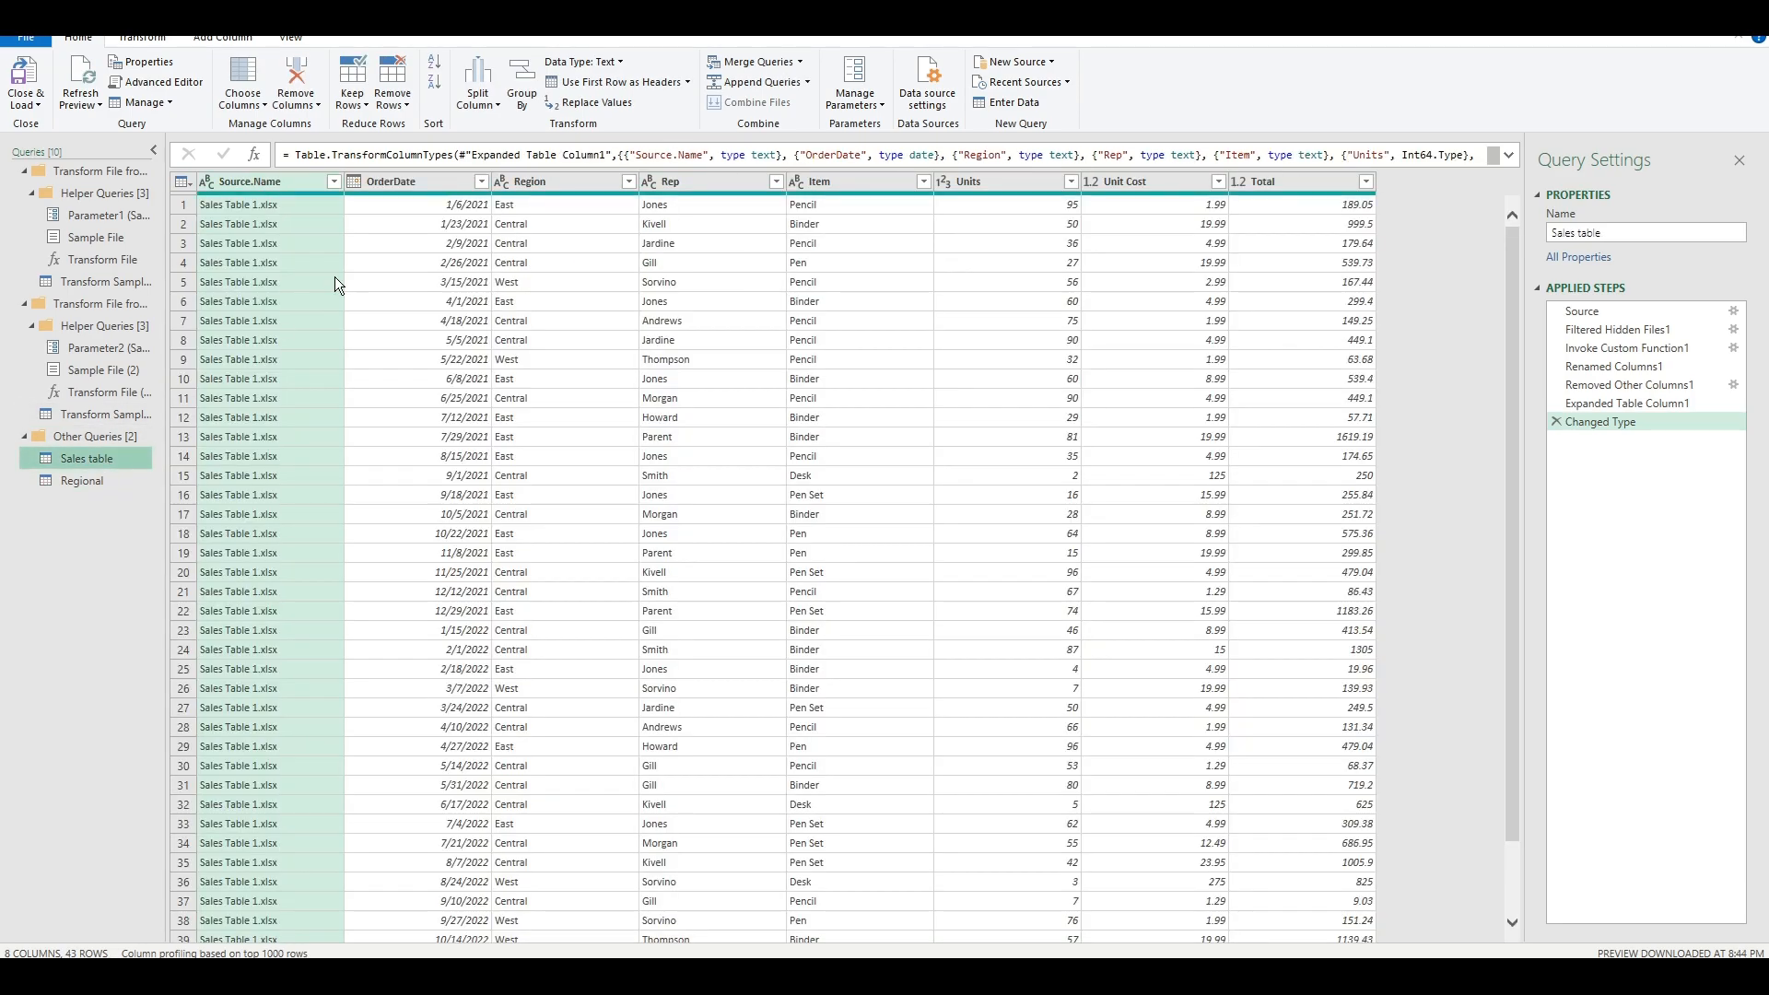
Merge Regional into Sales table matching Region to Regional with a Left Outer join.
left_click(560, 181)
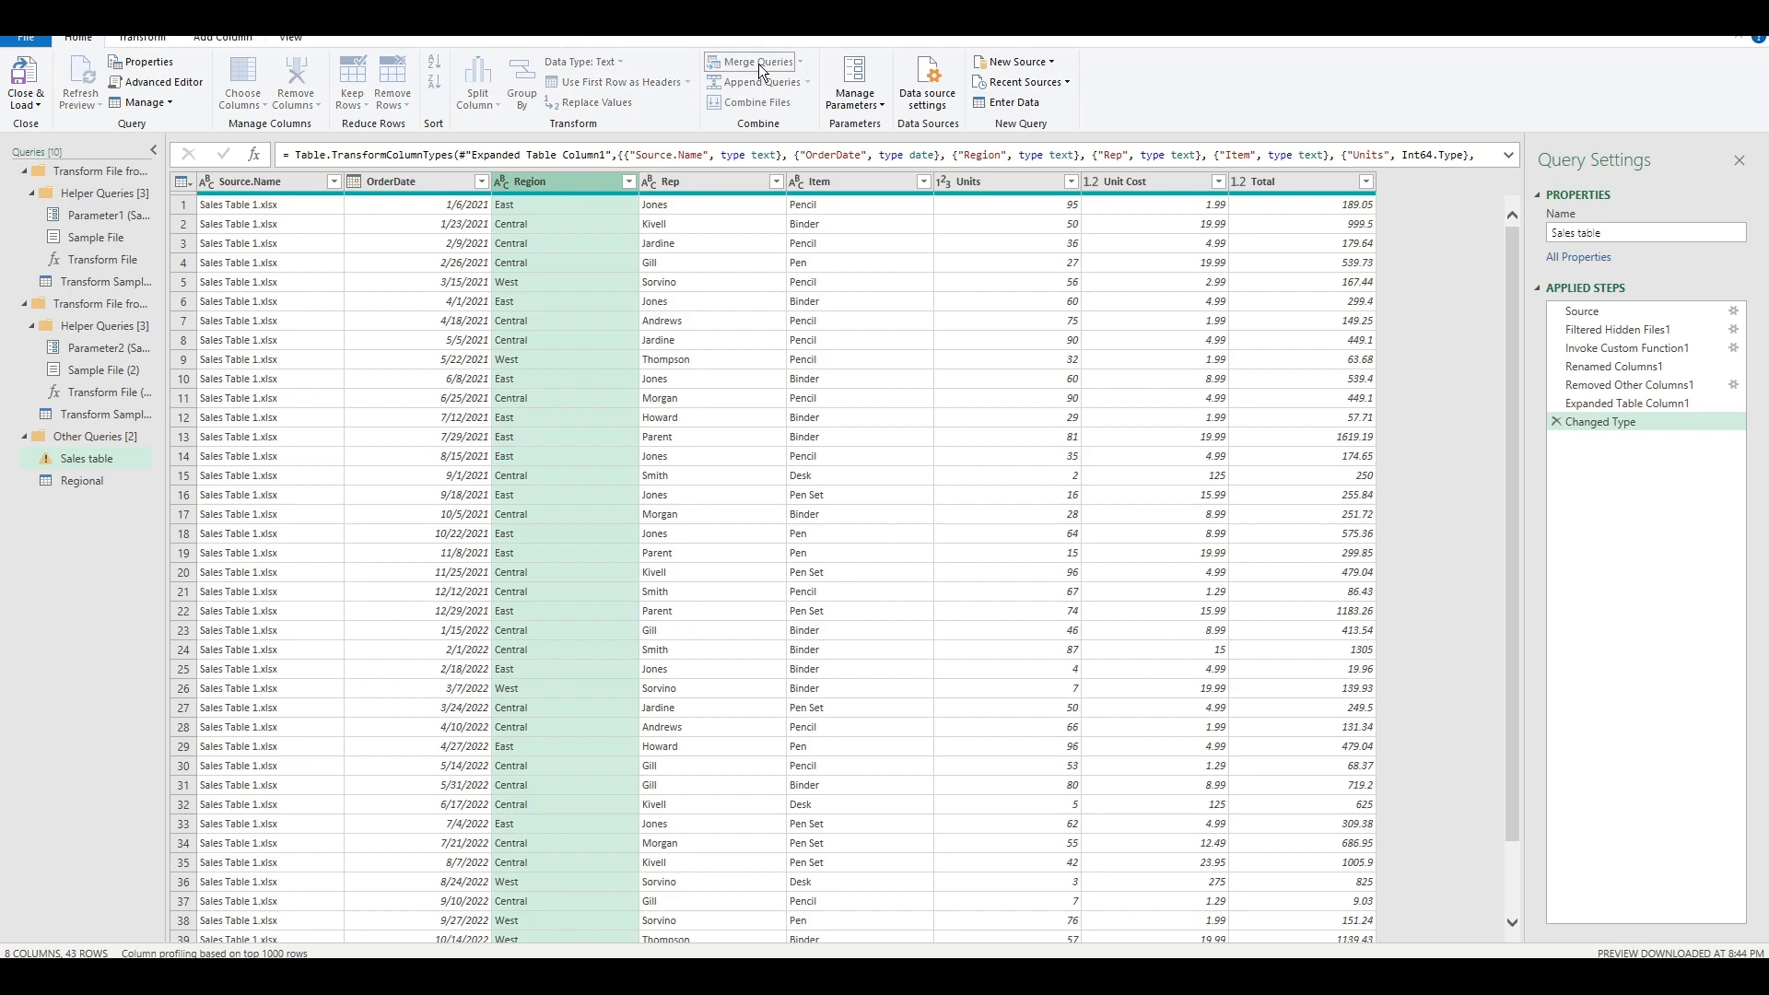
left_click(750, 60)
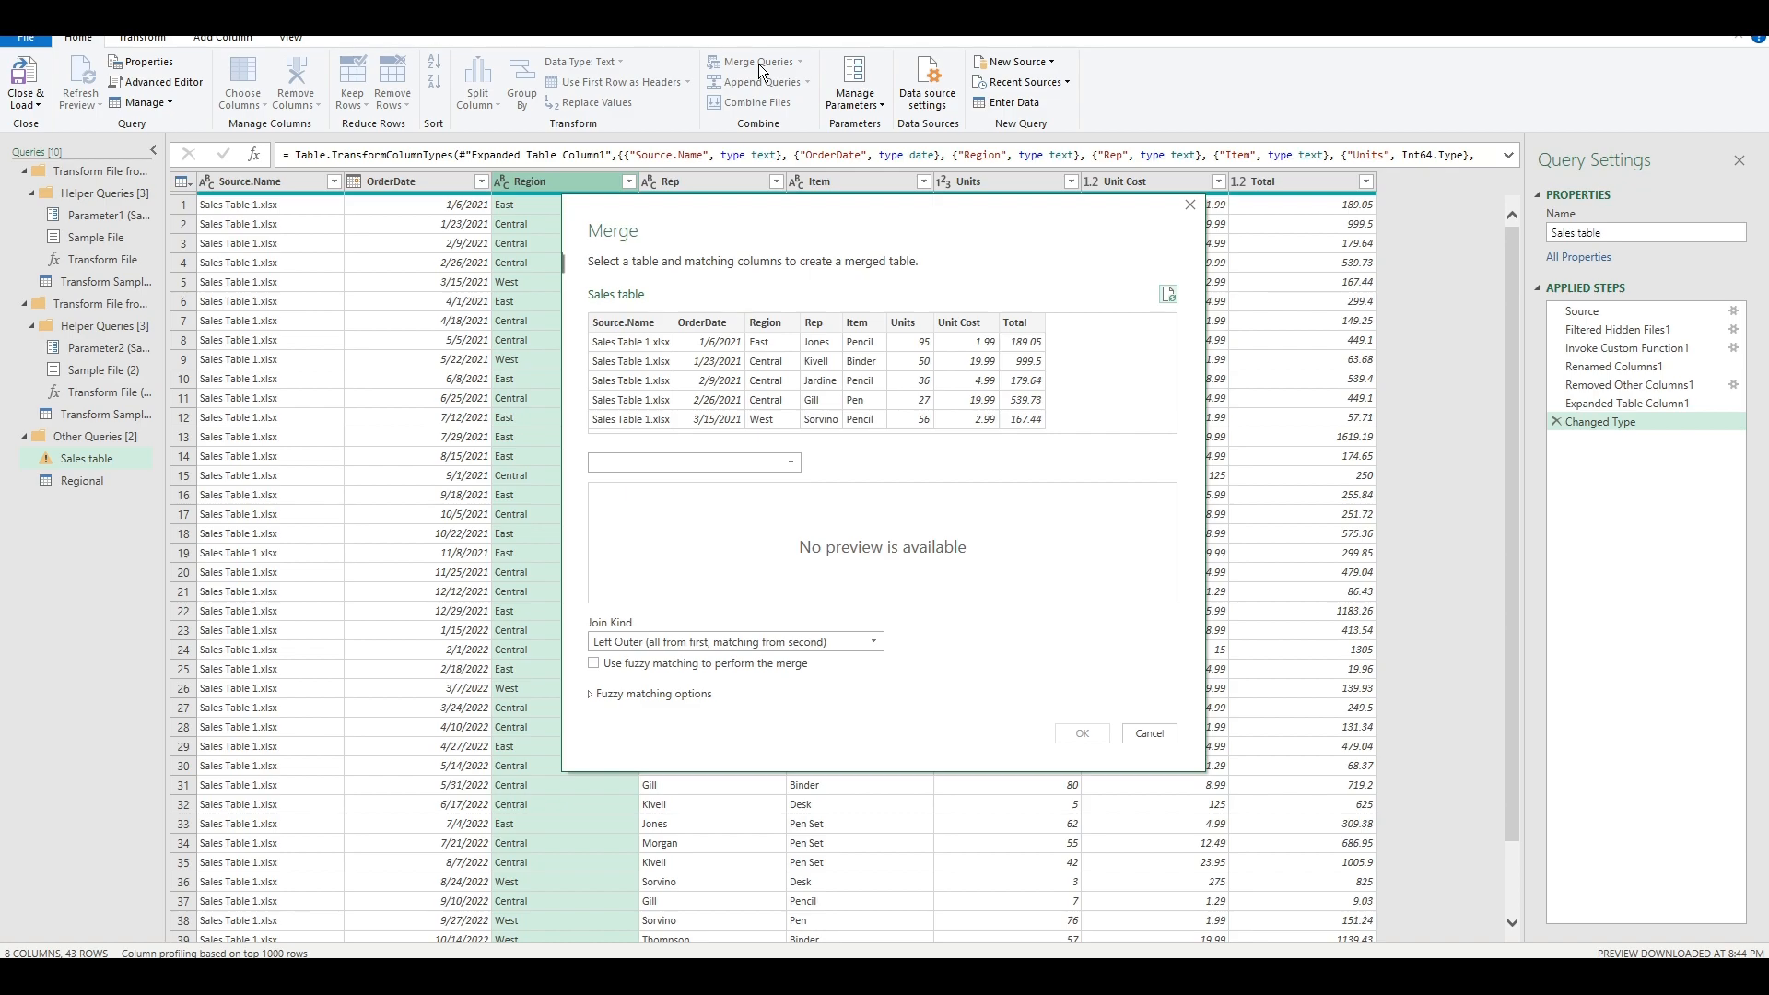
left_click(766, 322)
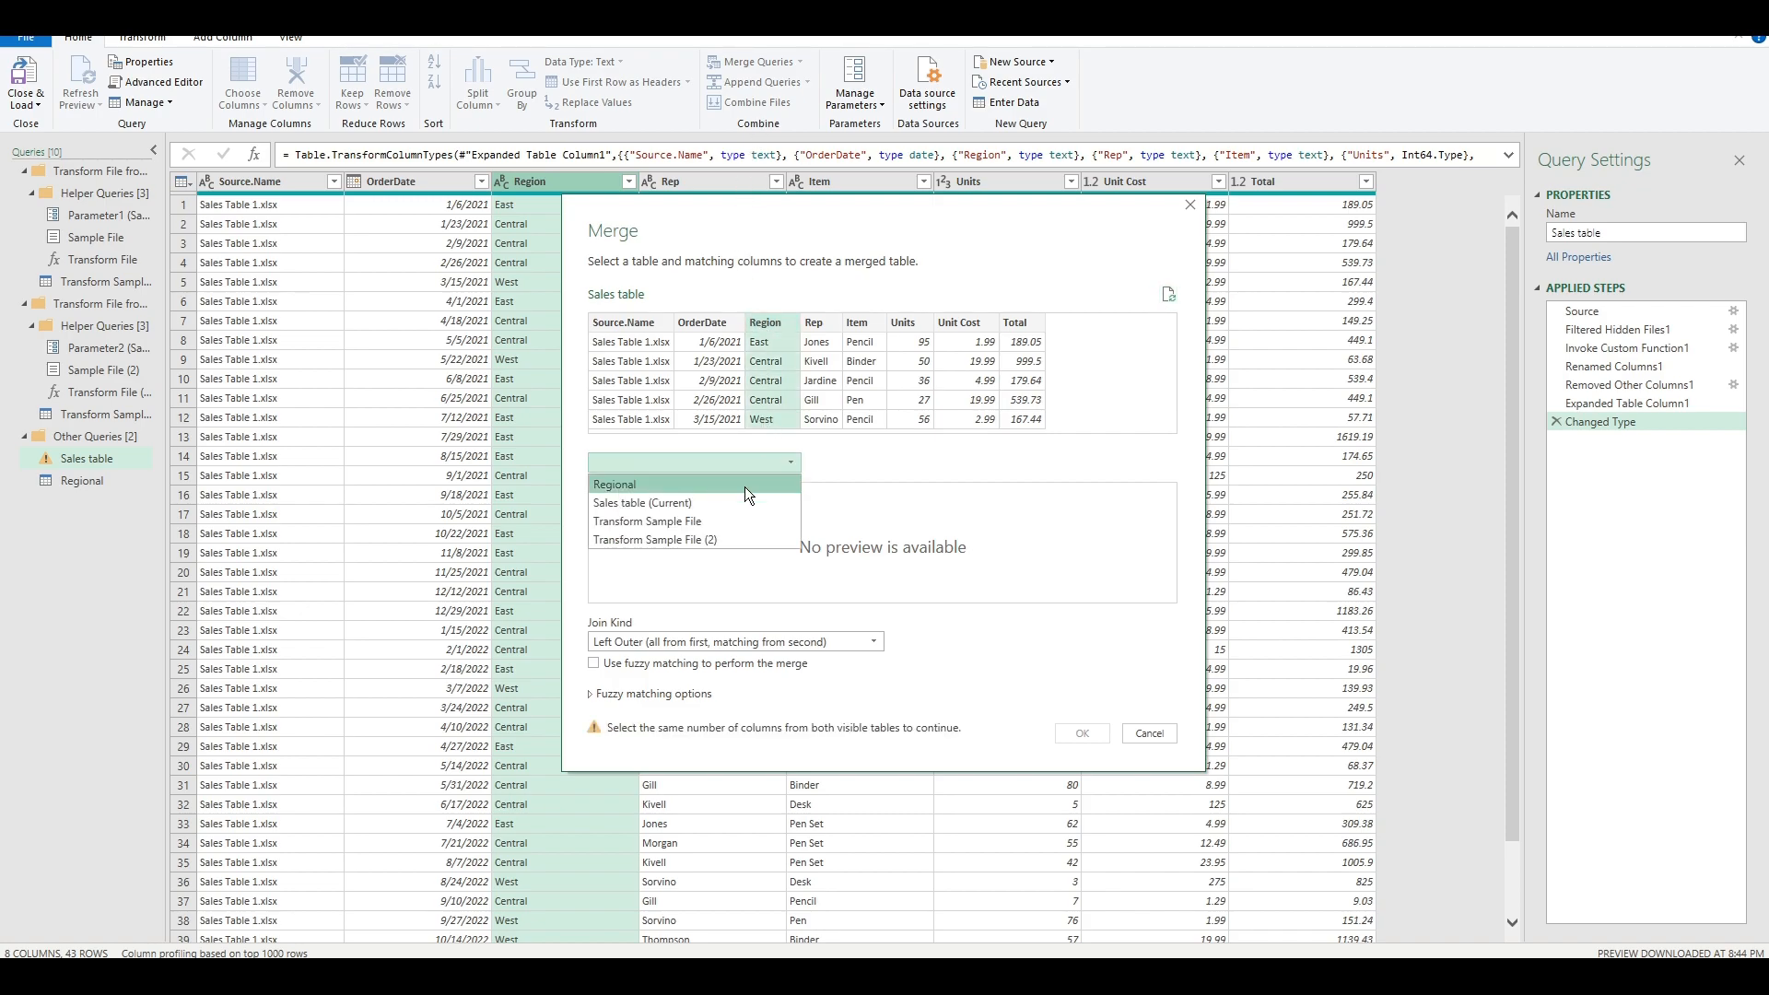
left_click(611, 484)
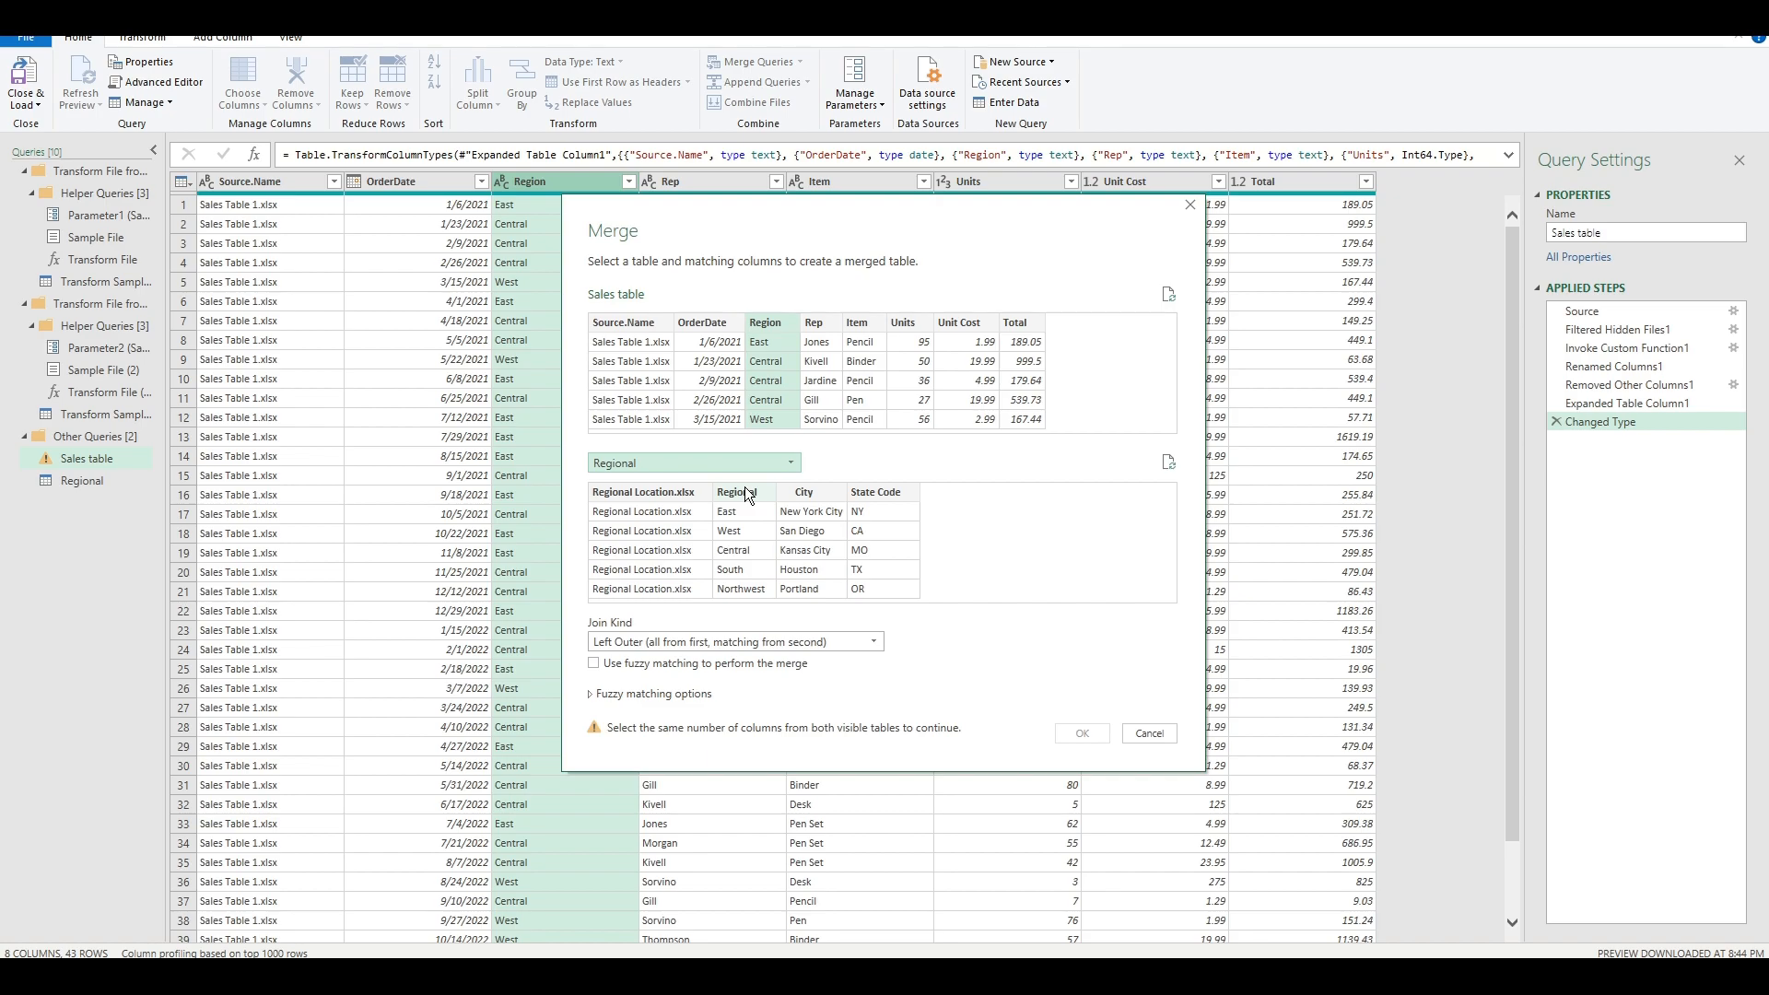
left_click(739, 492)
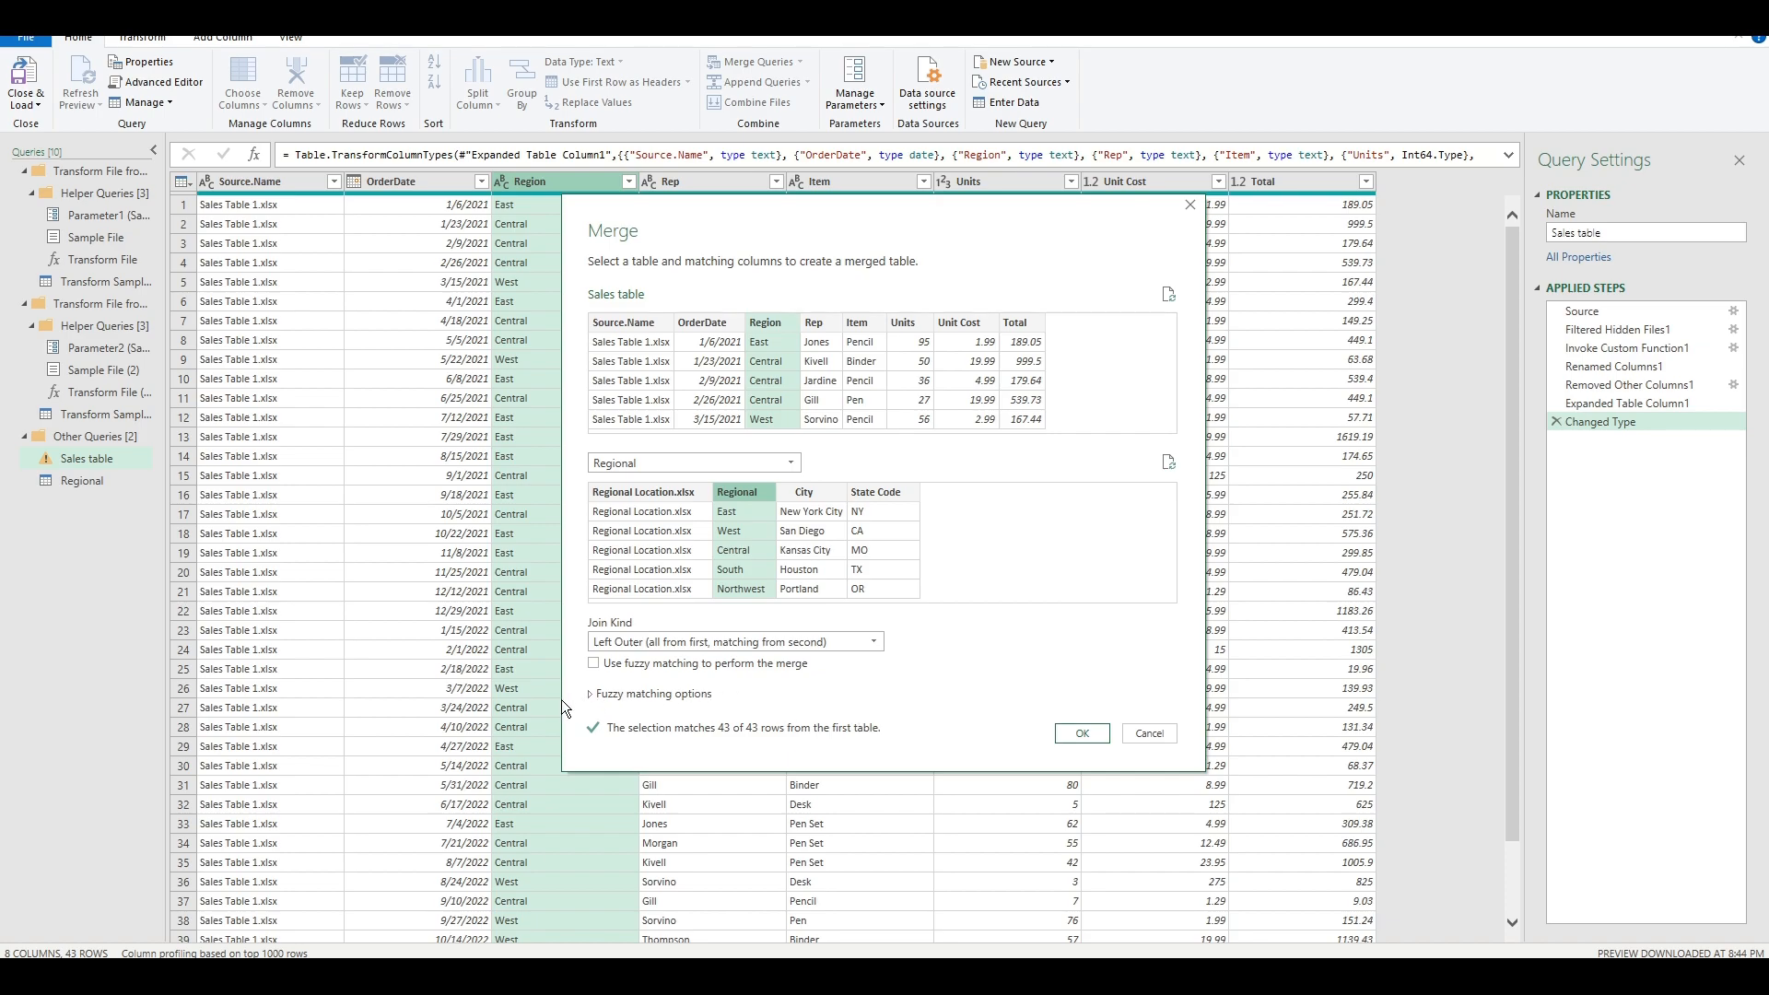
mouse_move(877, 781)
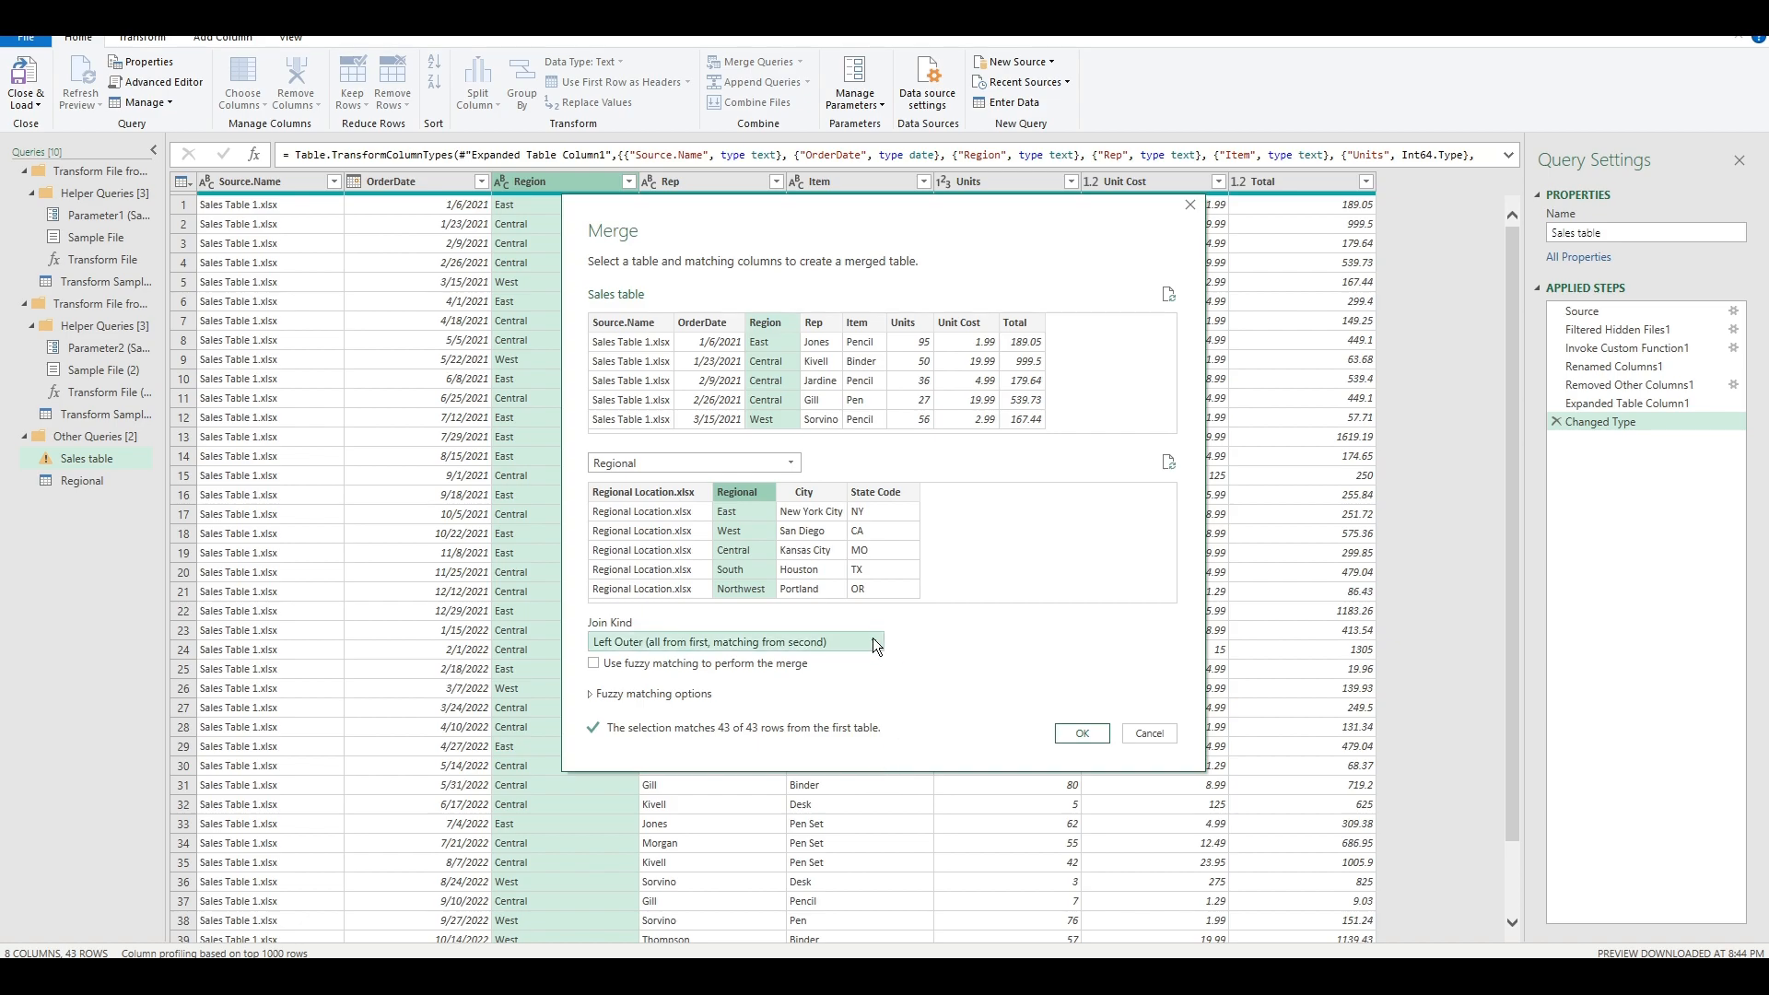
left_click(733, 641)
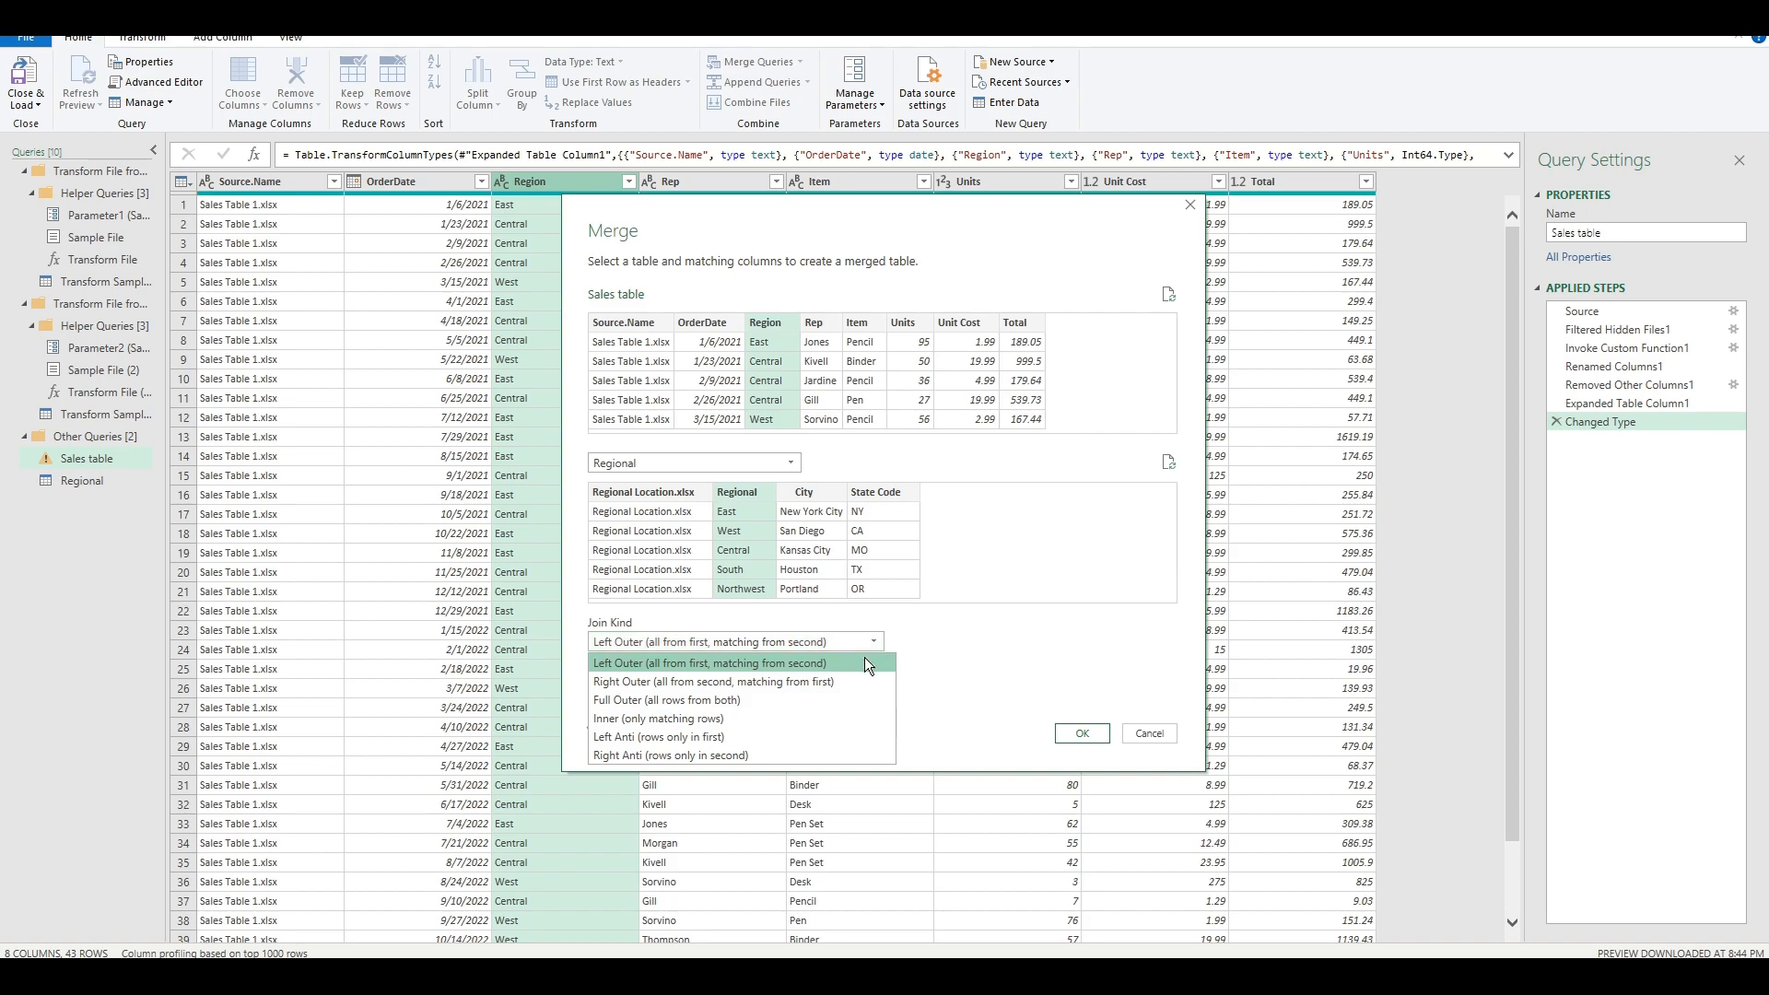
left_click(707, 662)
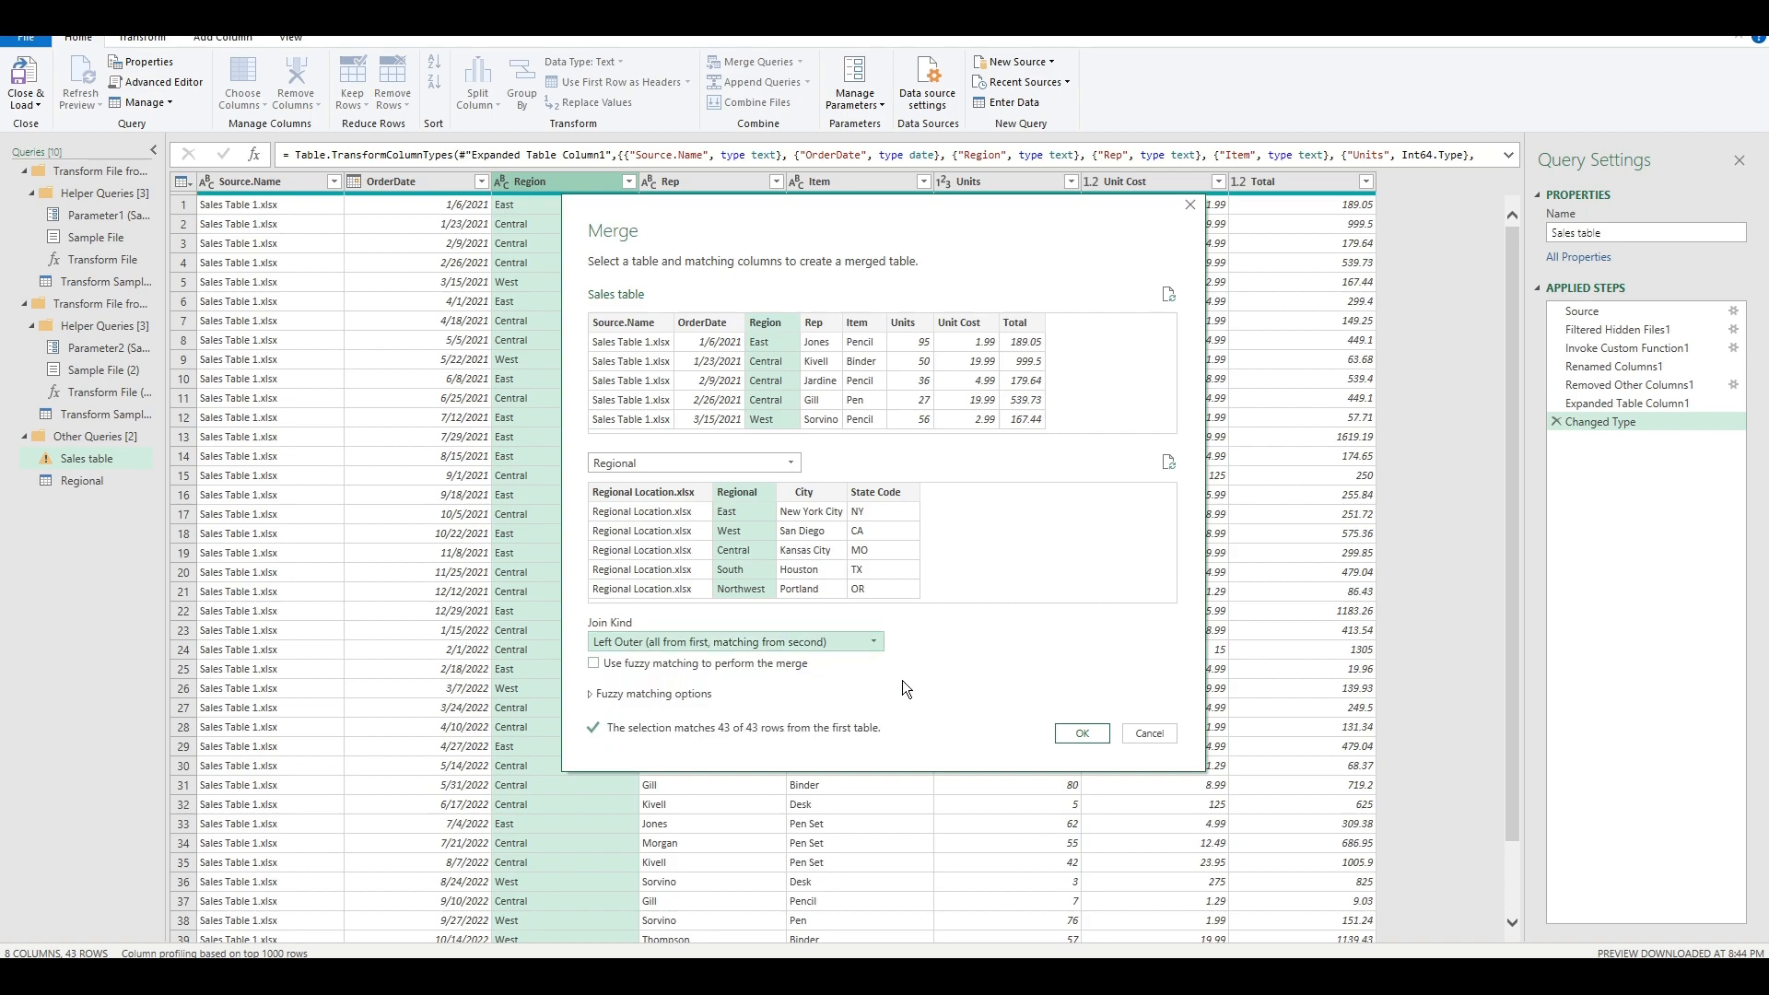
left_click(1080, 733)
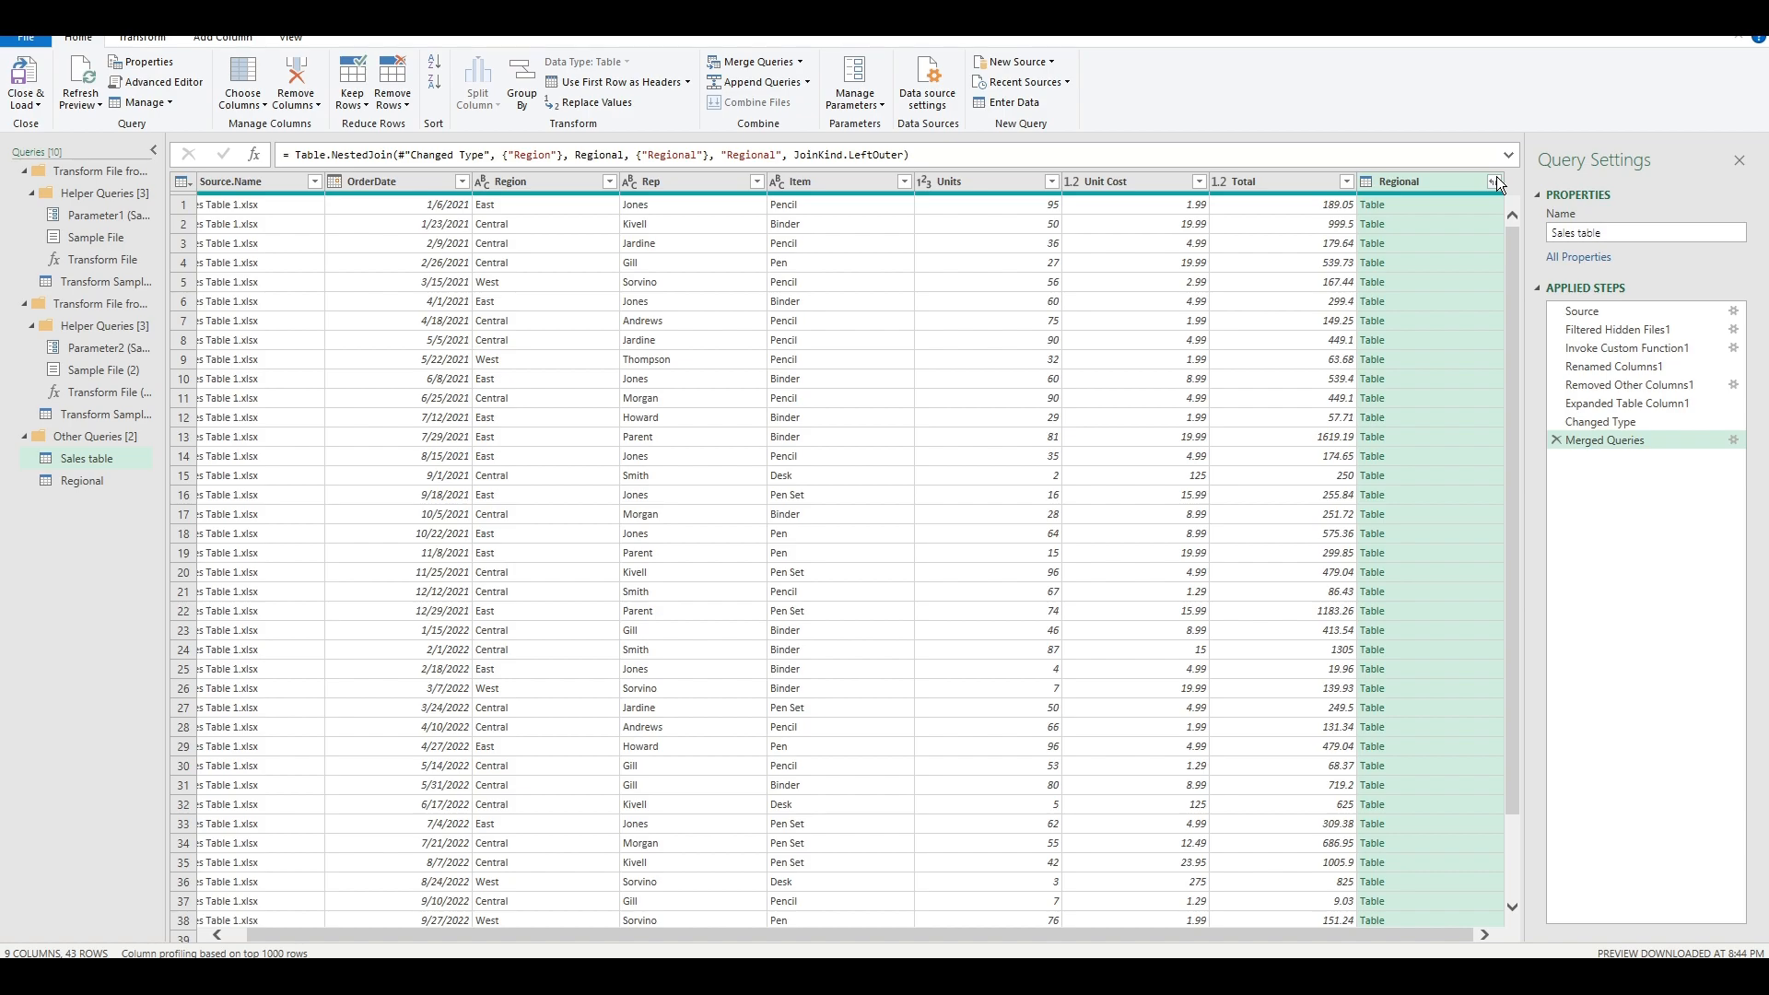
Expand the merged Regional column keeping all columns, adding Regional Location.xlsx, Regional.1, City and State Code.
left_click(1498, 183)
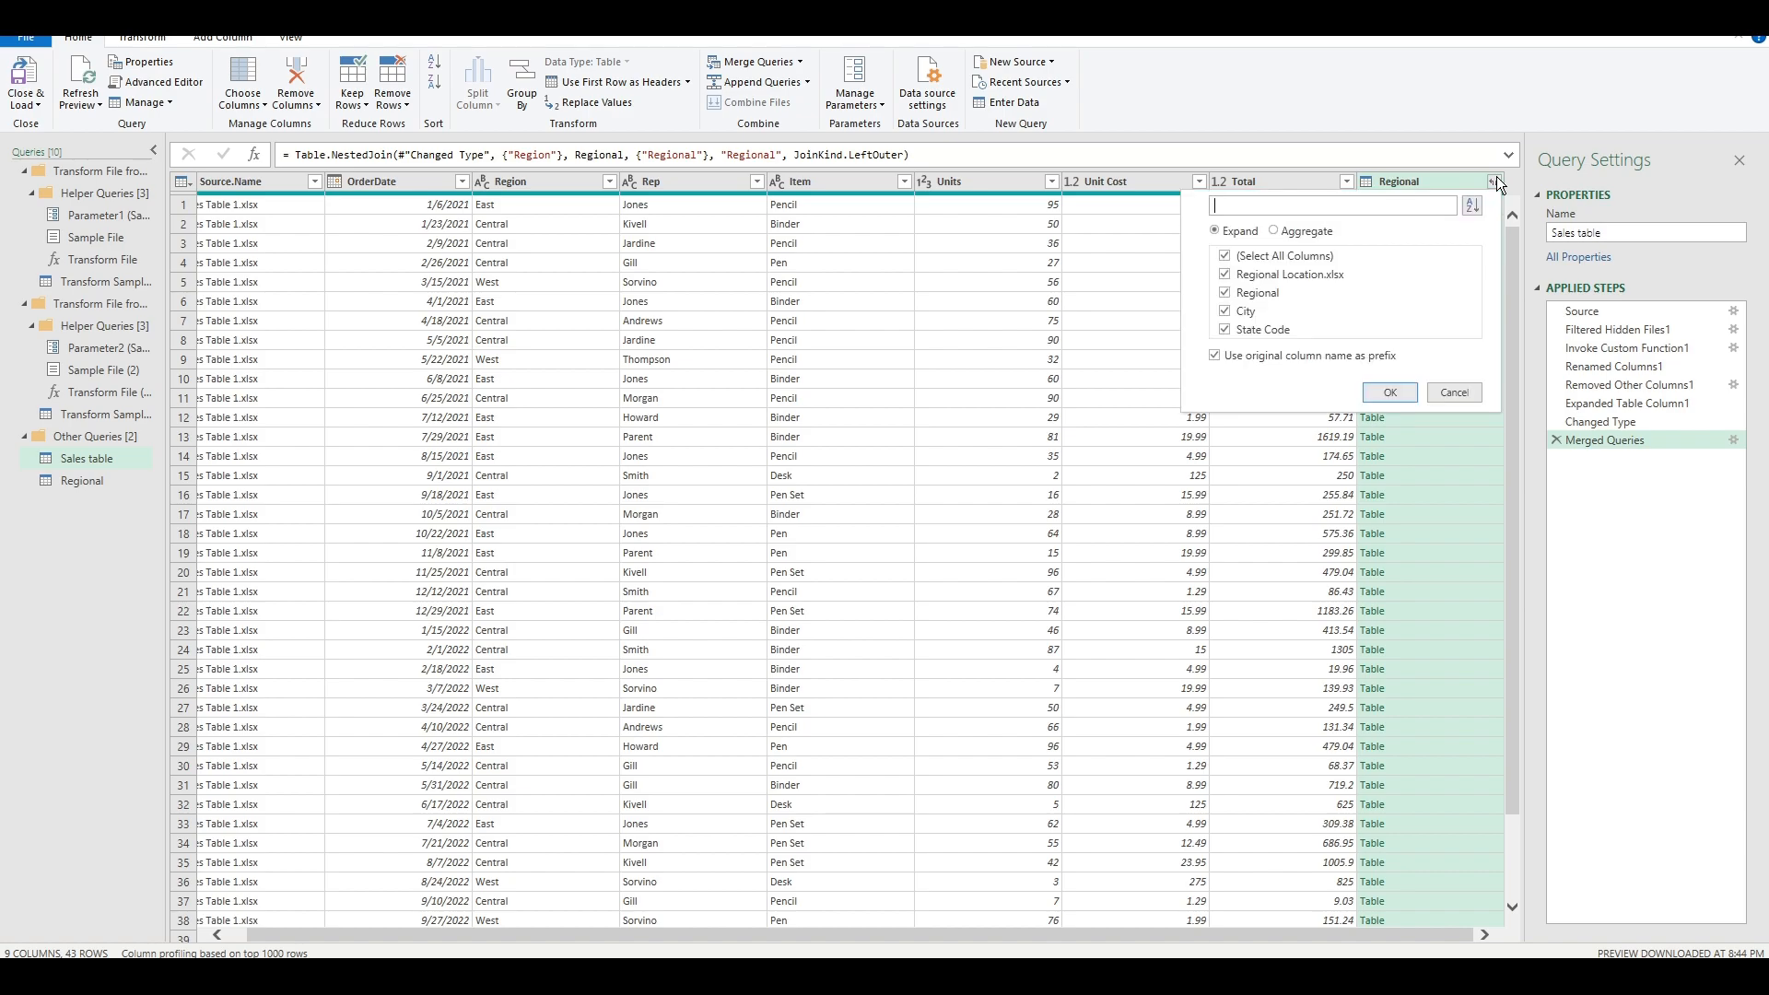
left_click(1214, 356)
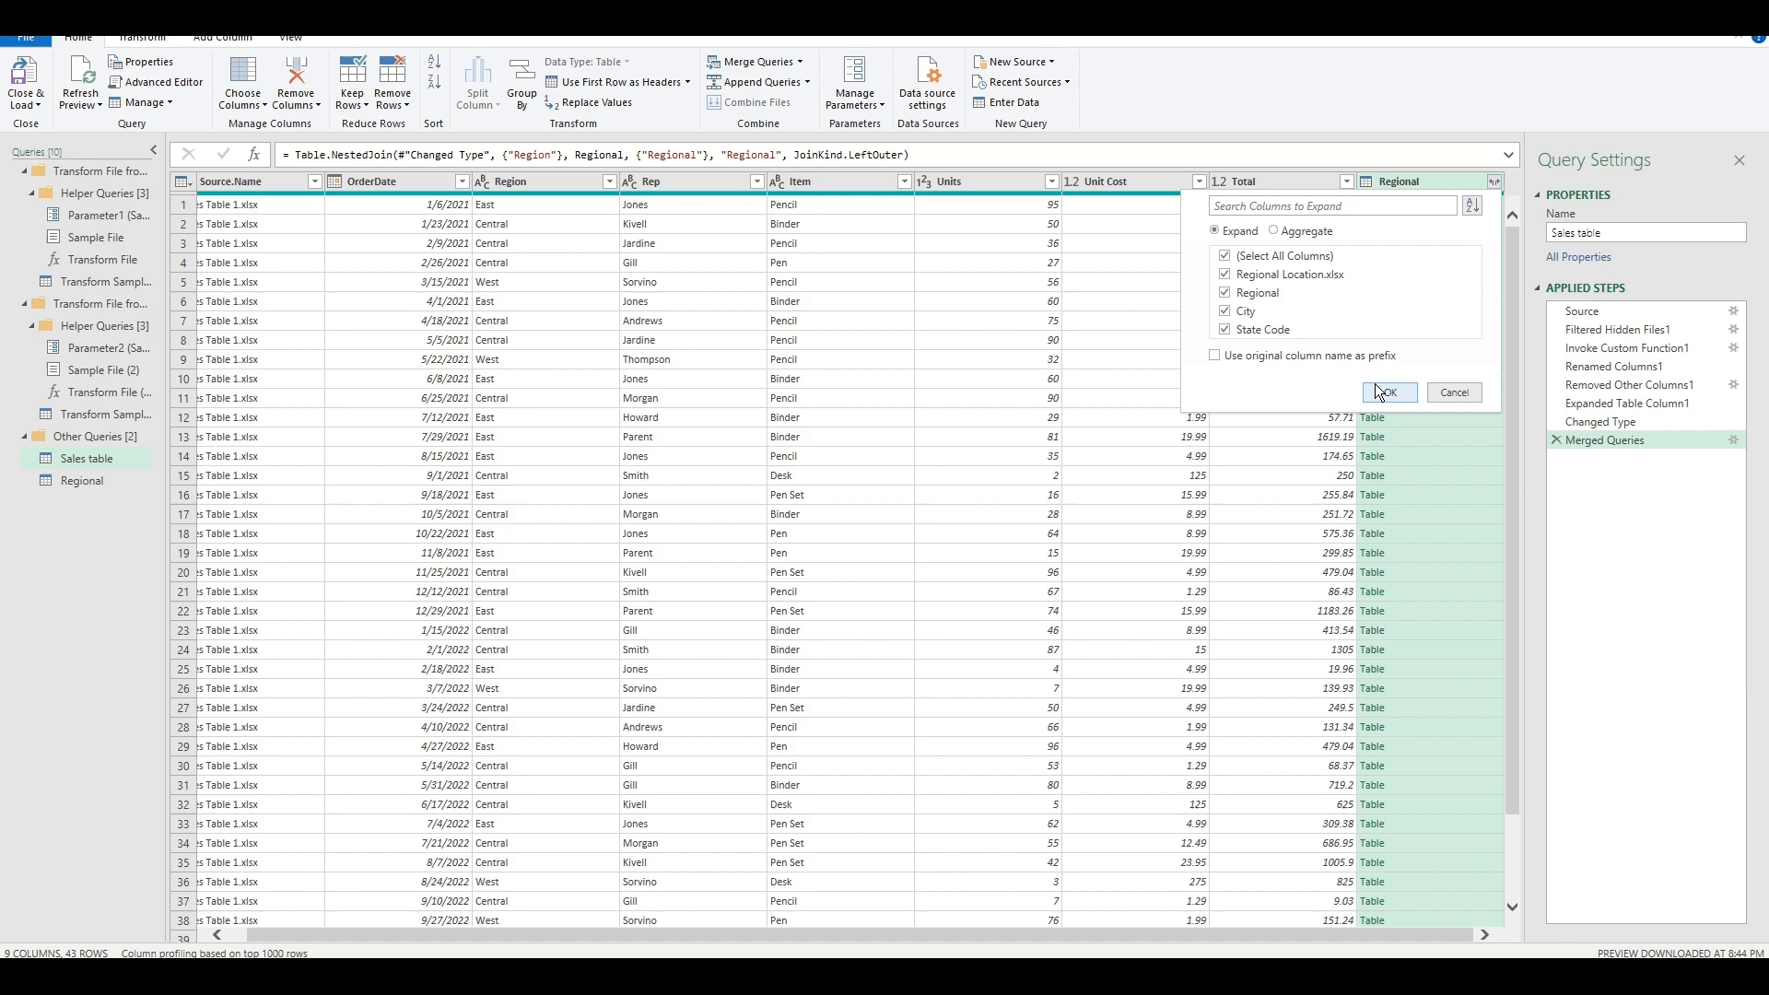
left_click(1387, 391)
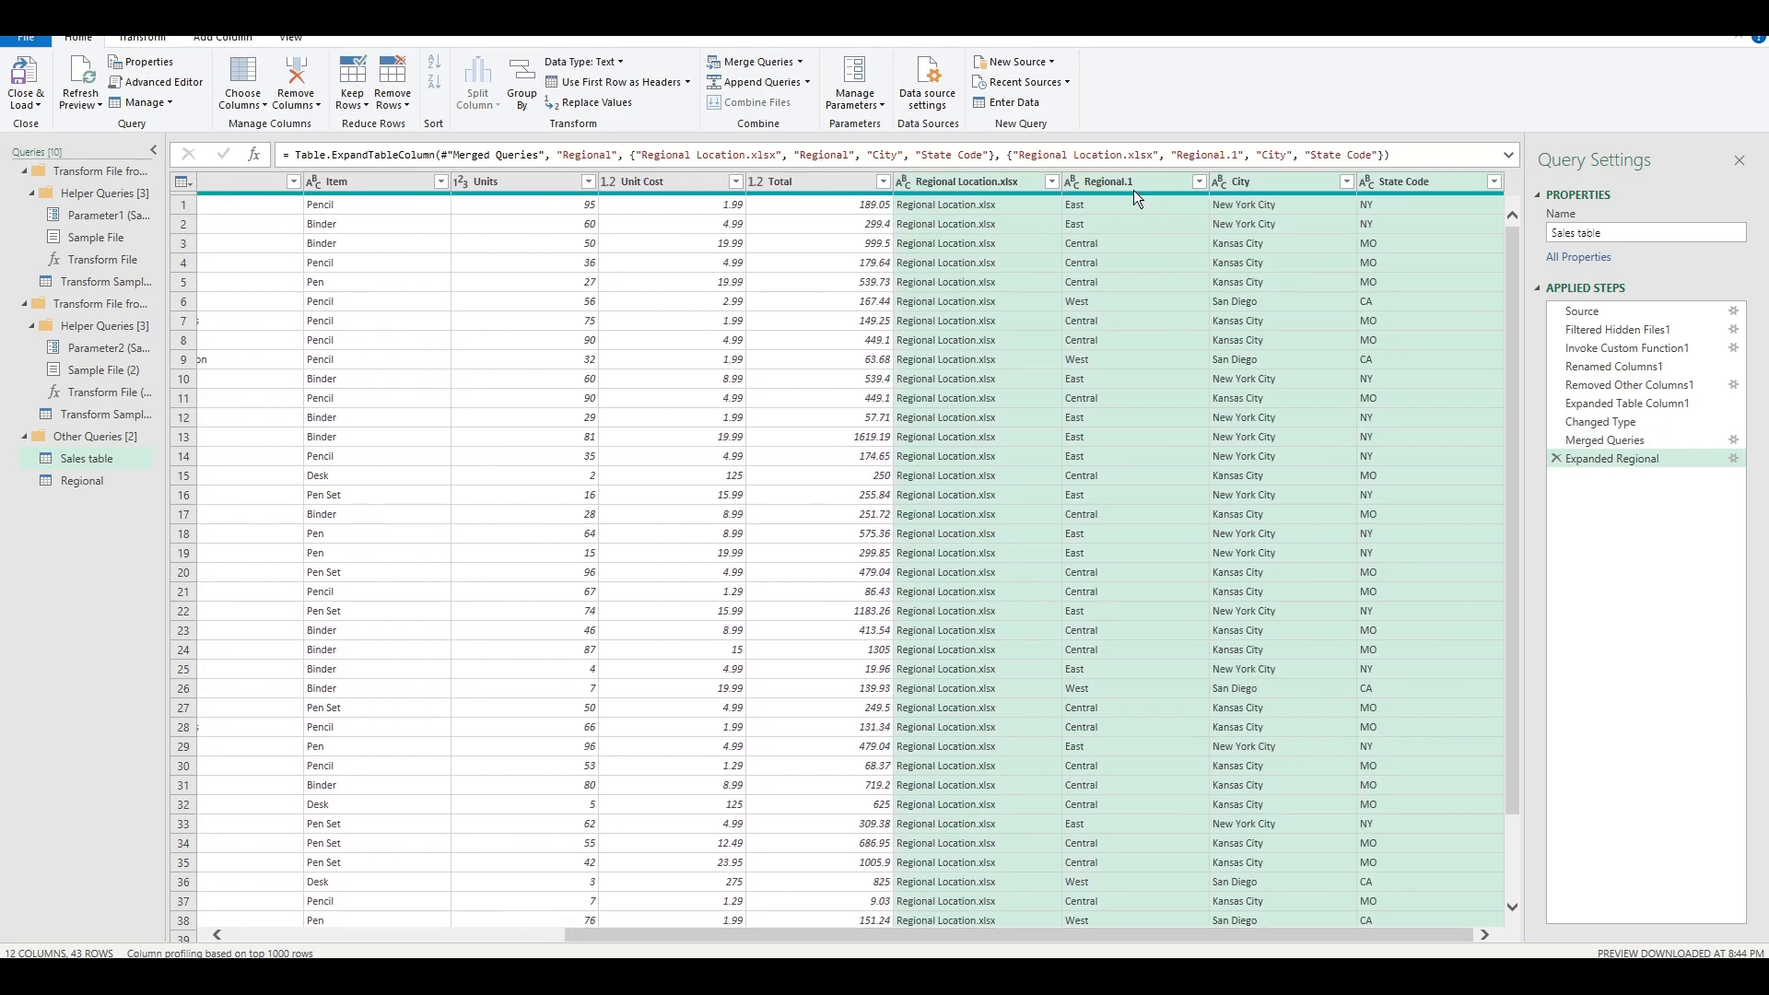
mouse_move(1395, 193)
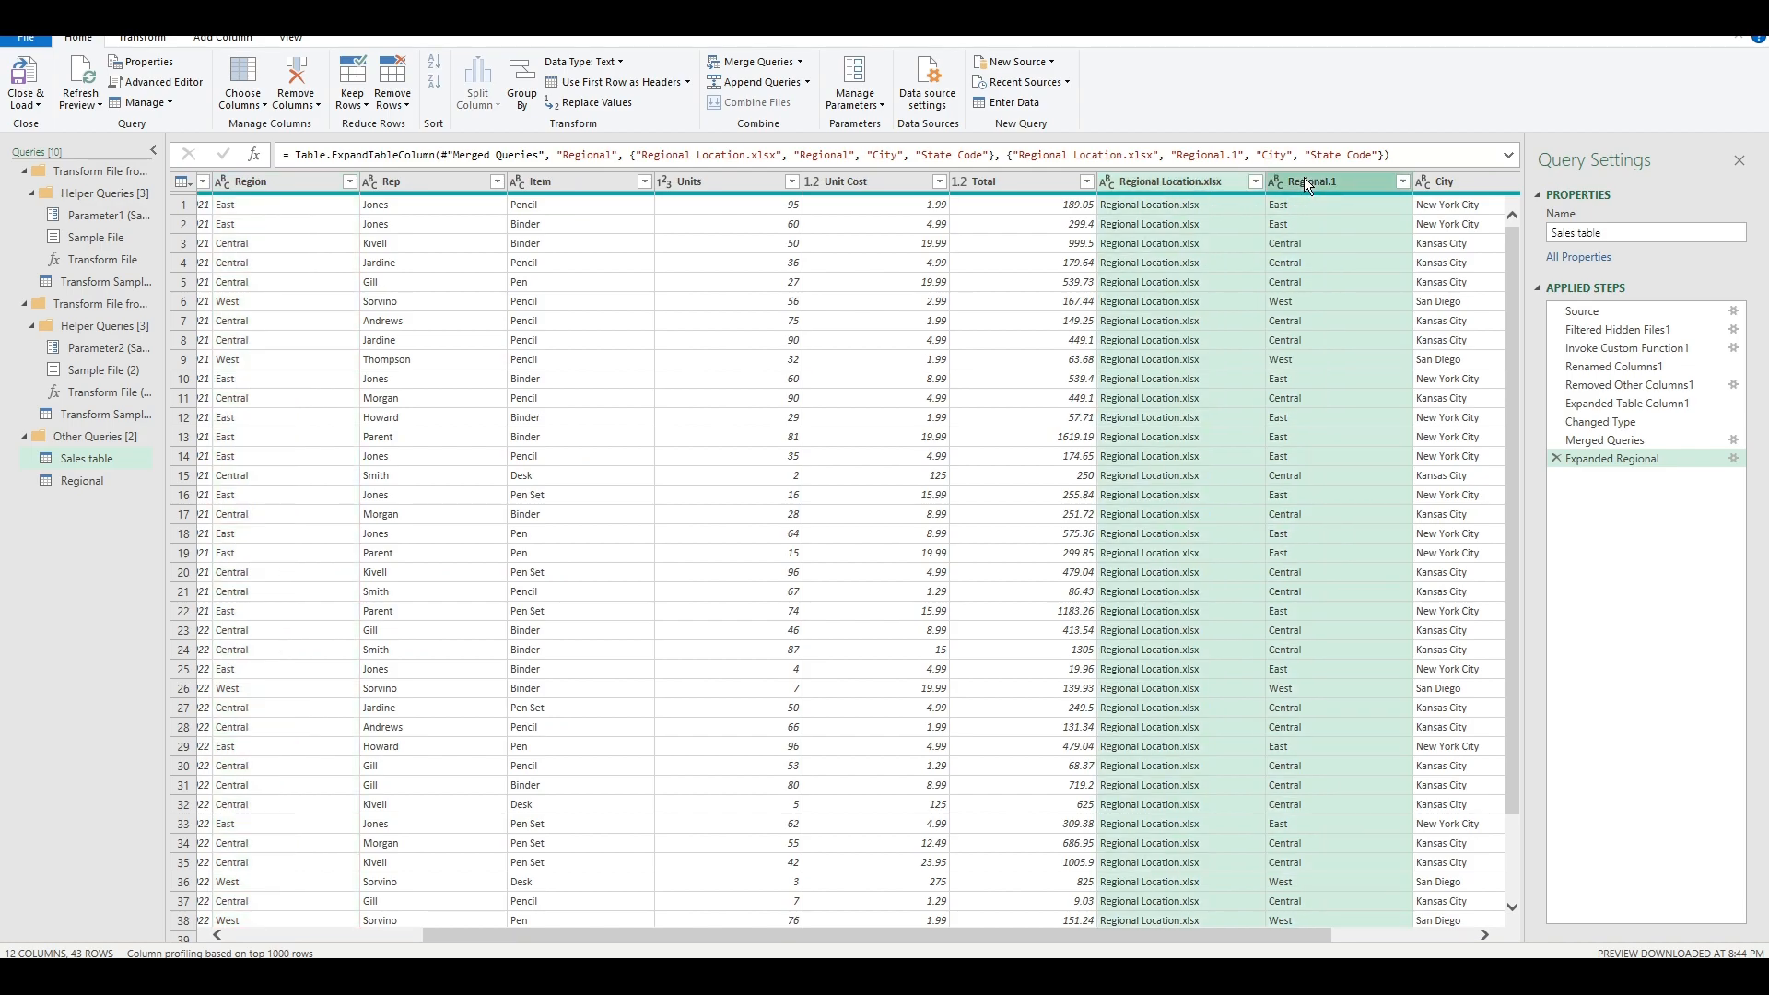
mouse_move(1541, 467)
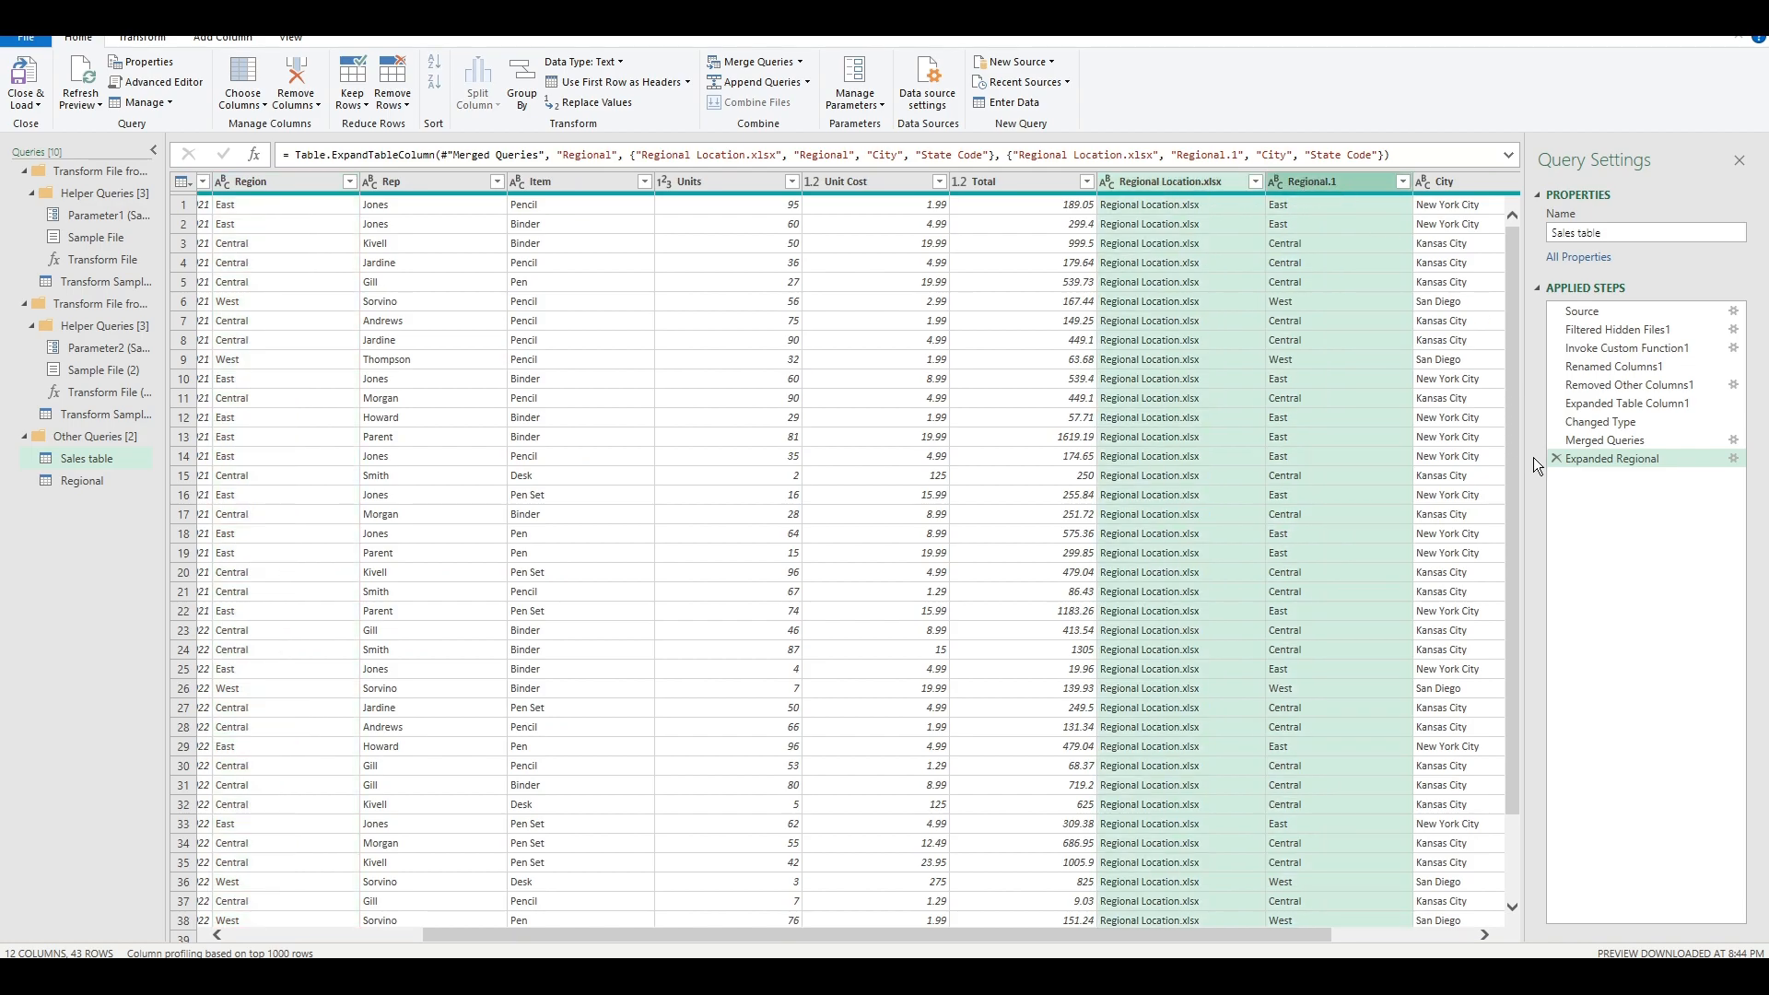
mouse_move(1128, 250)
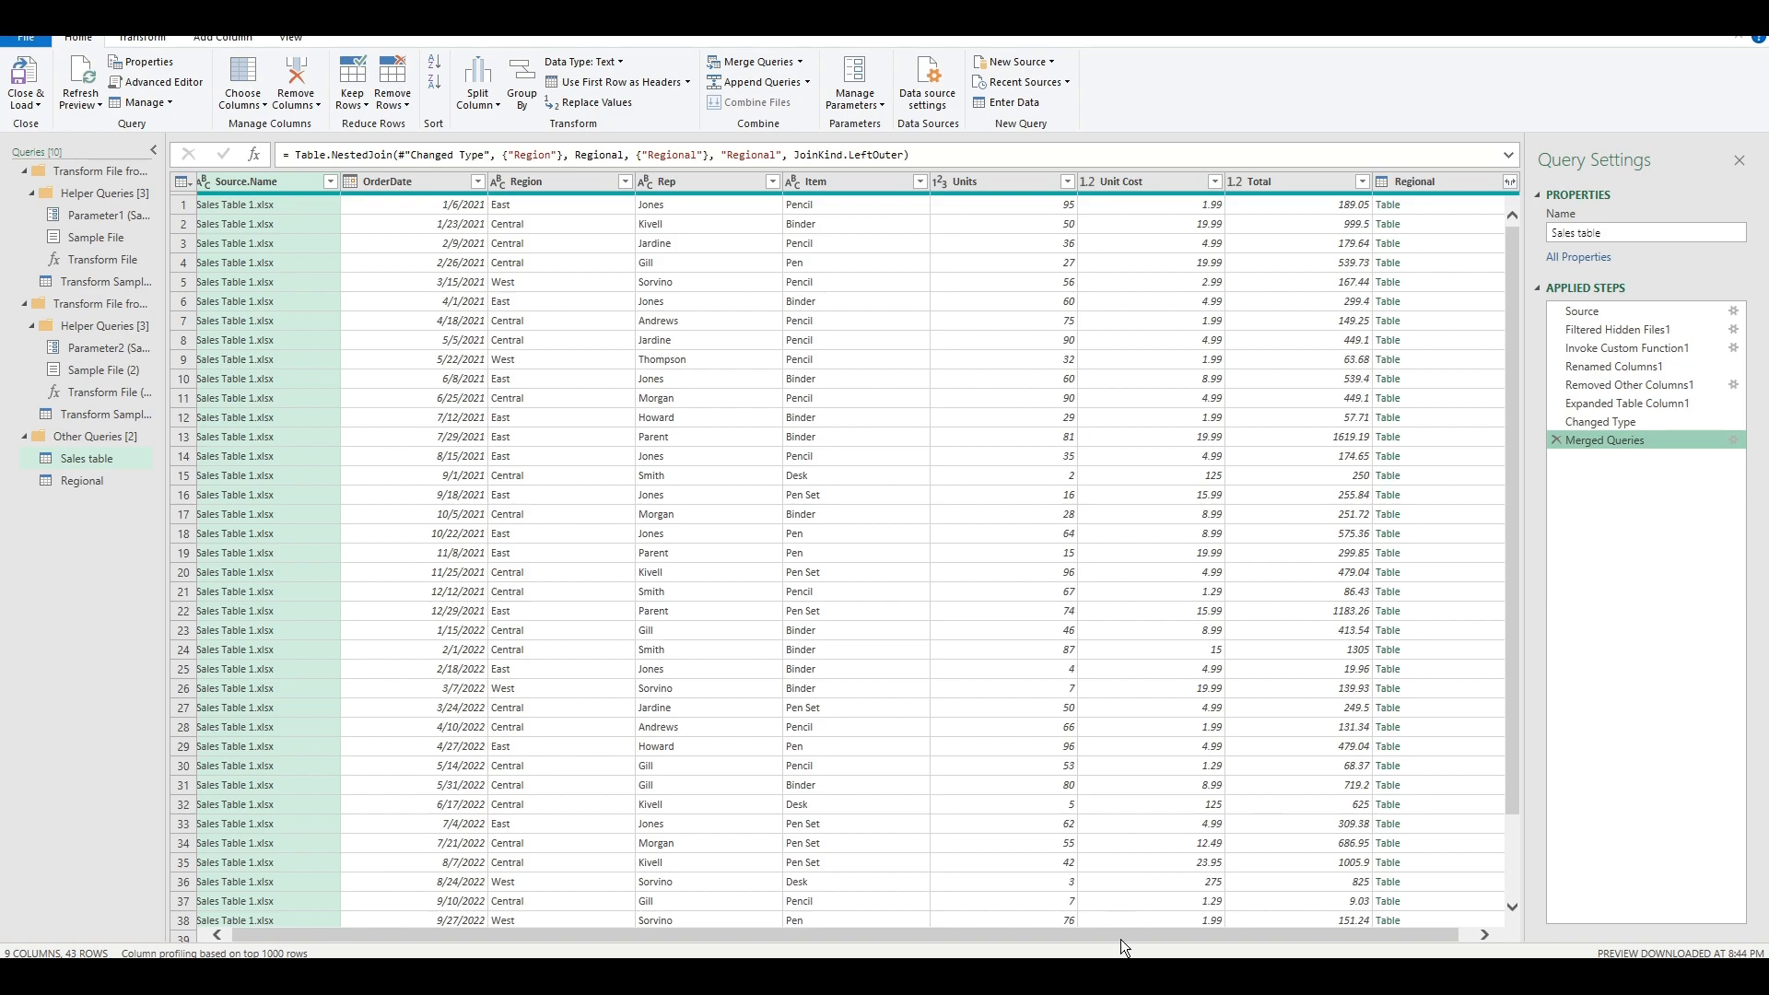
Re-expand Regional with Regional Location.xlsx and Regional unchecked, keeping only City and State Code.
left_click(1487, 182)
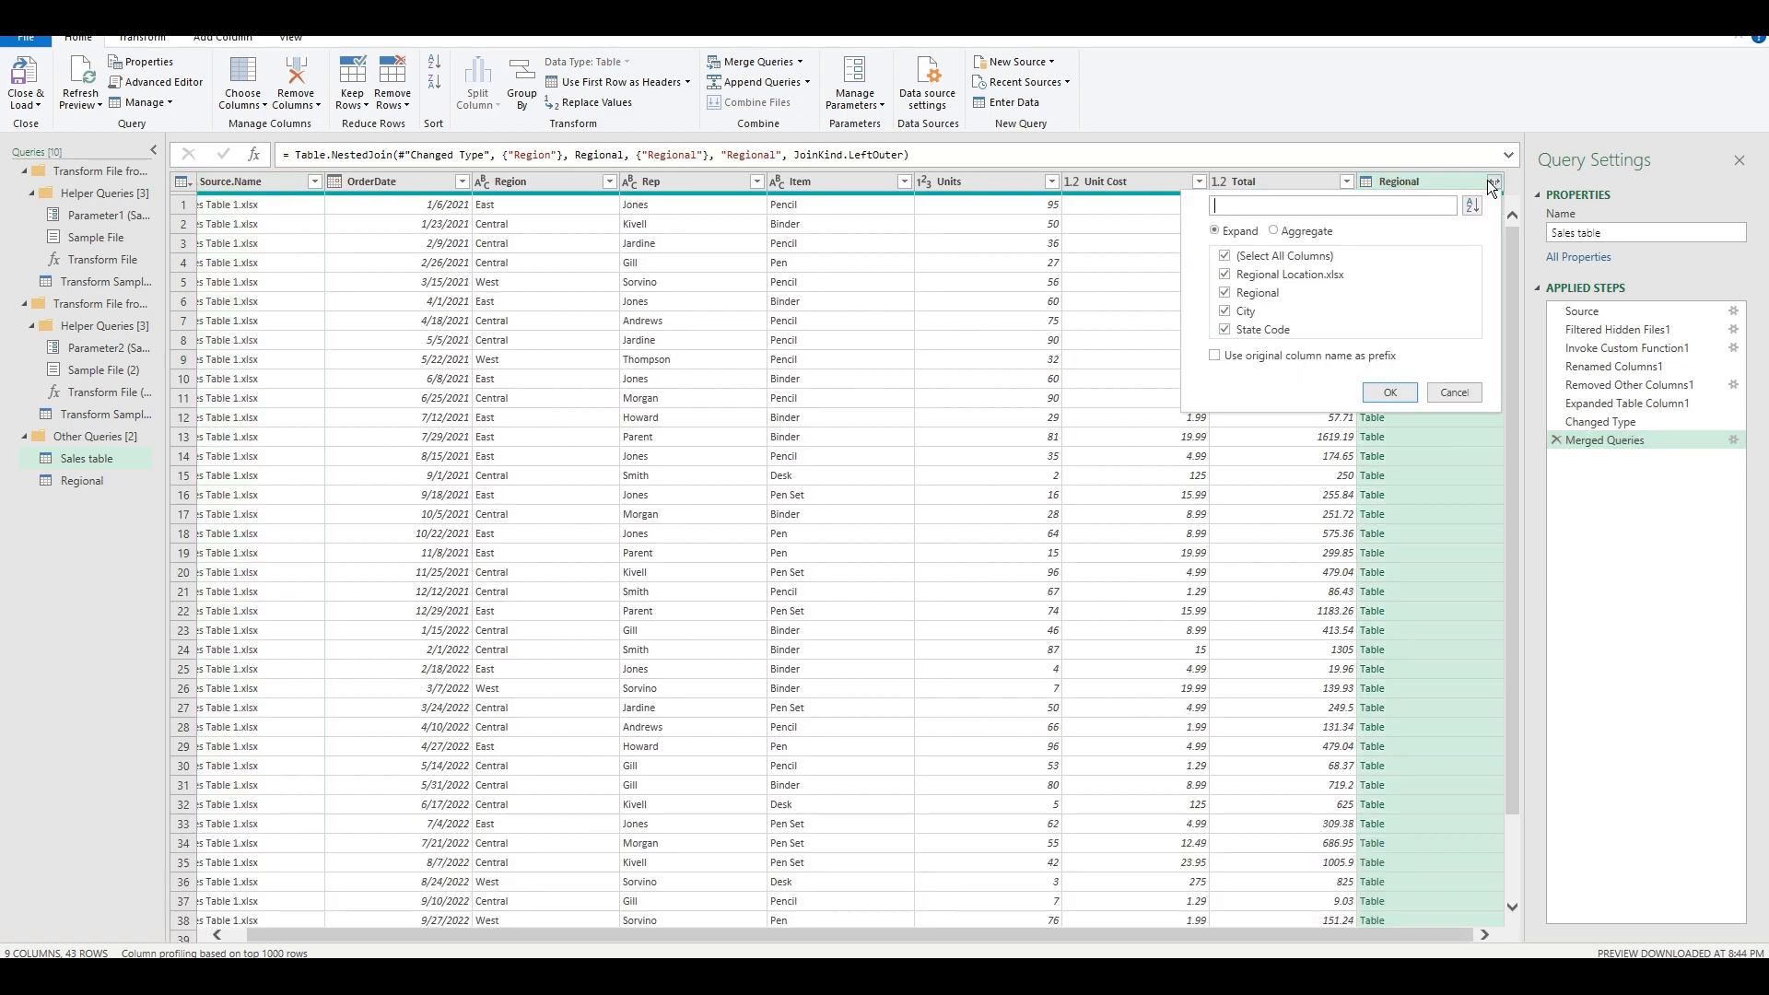
left_click(1223, 274)
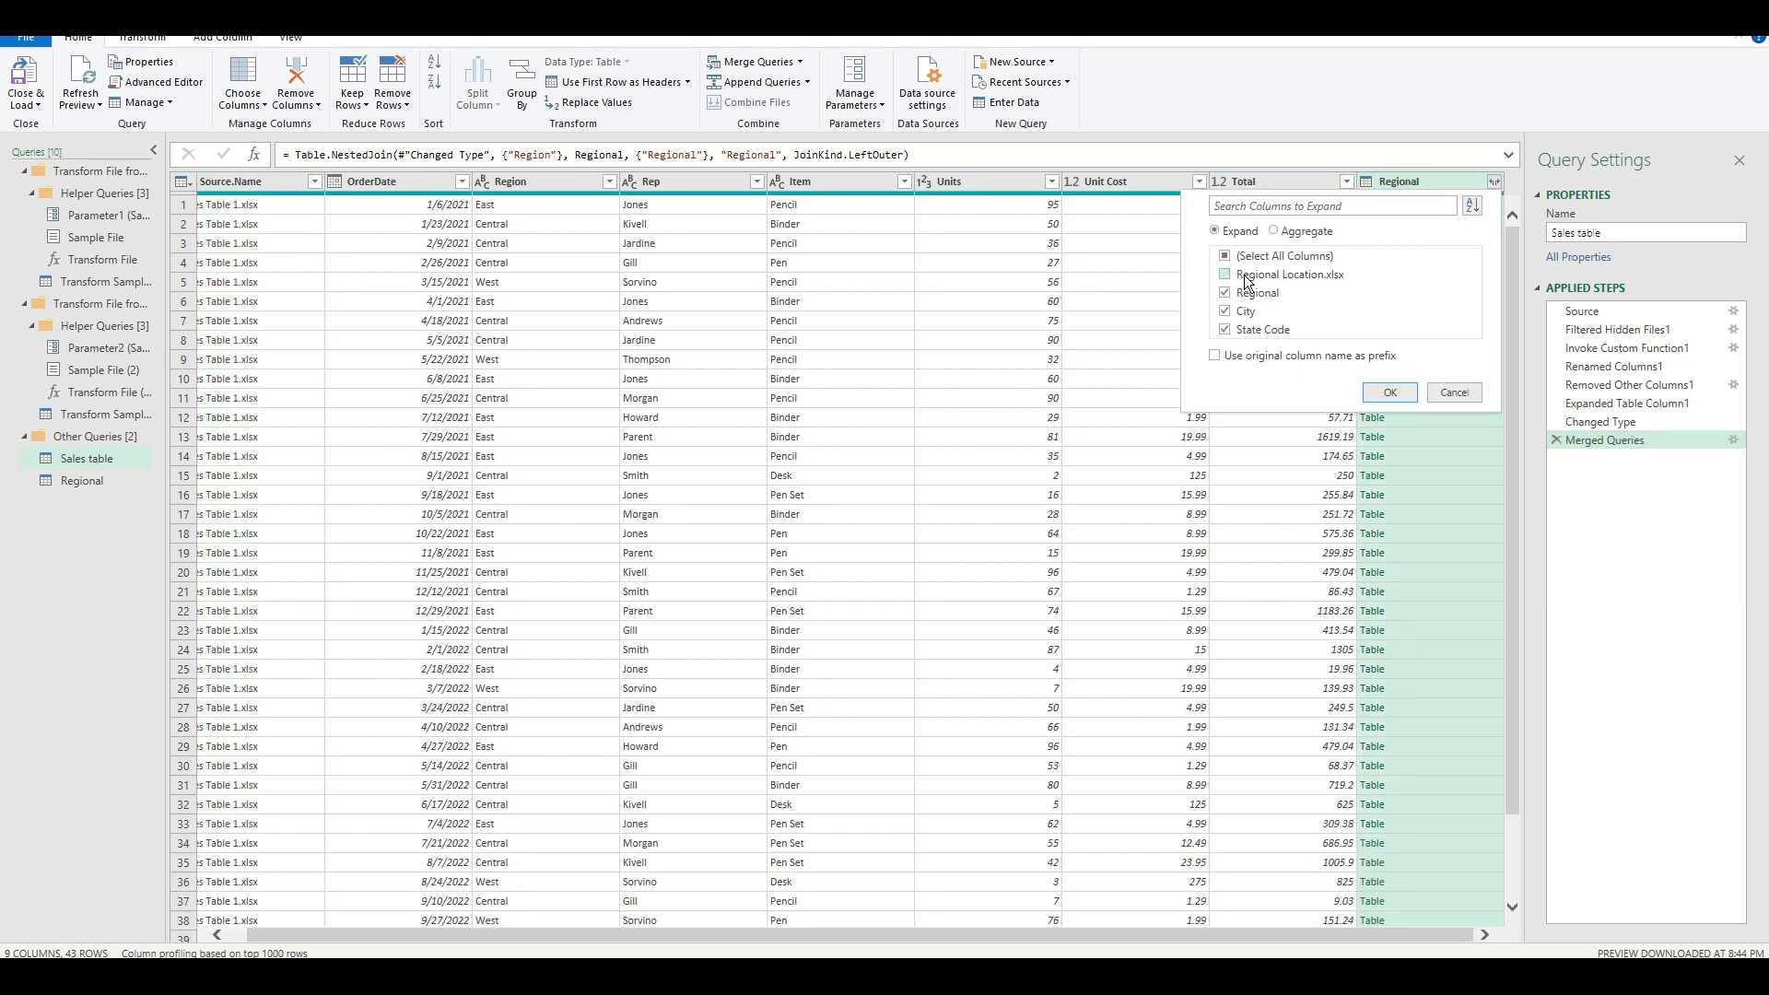
left_click(1225, 293)
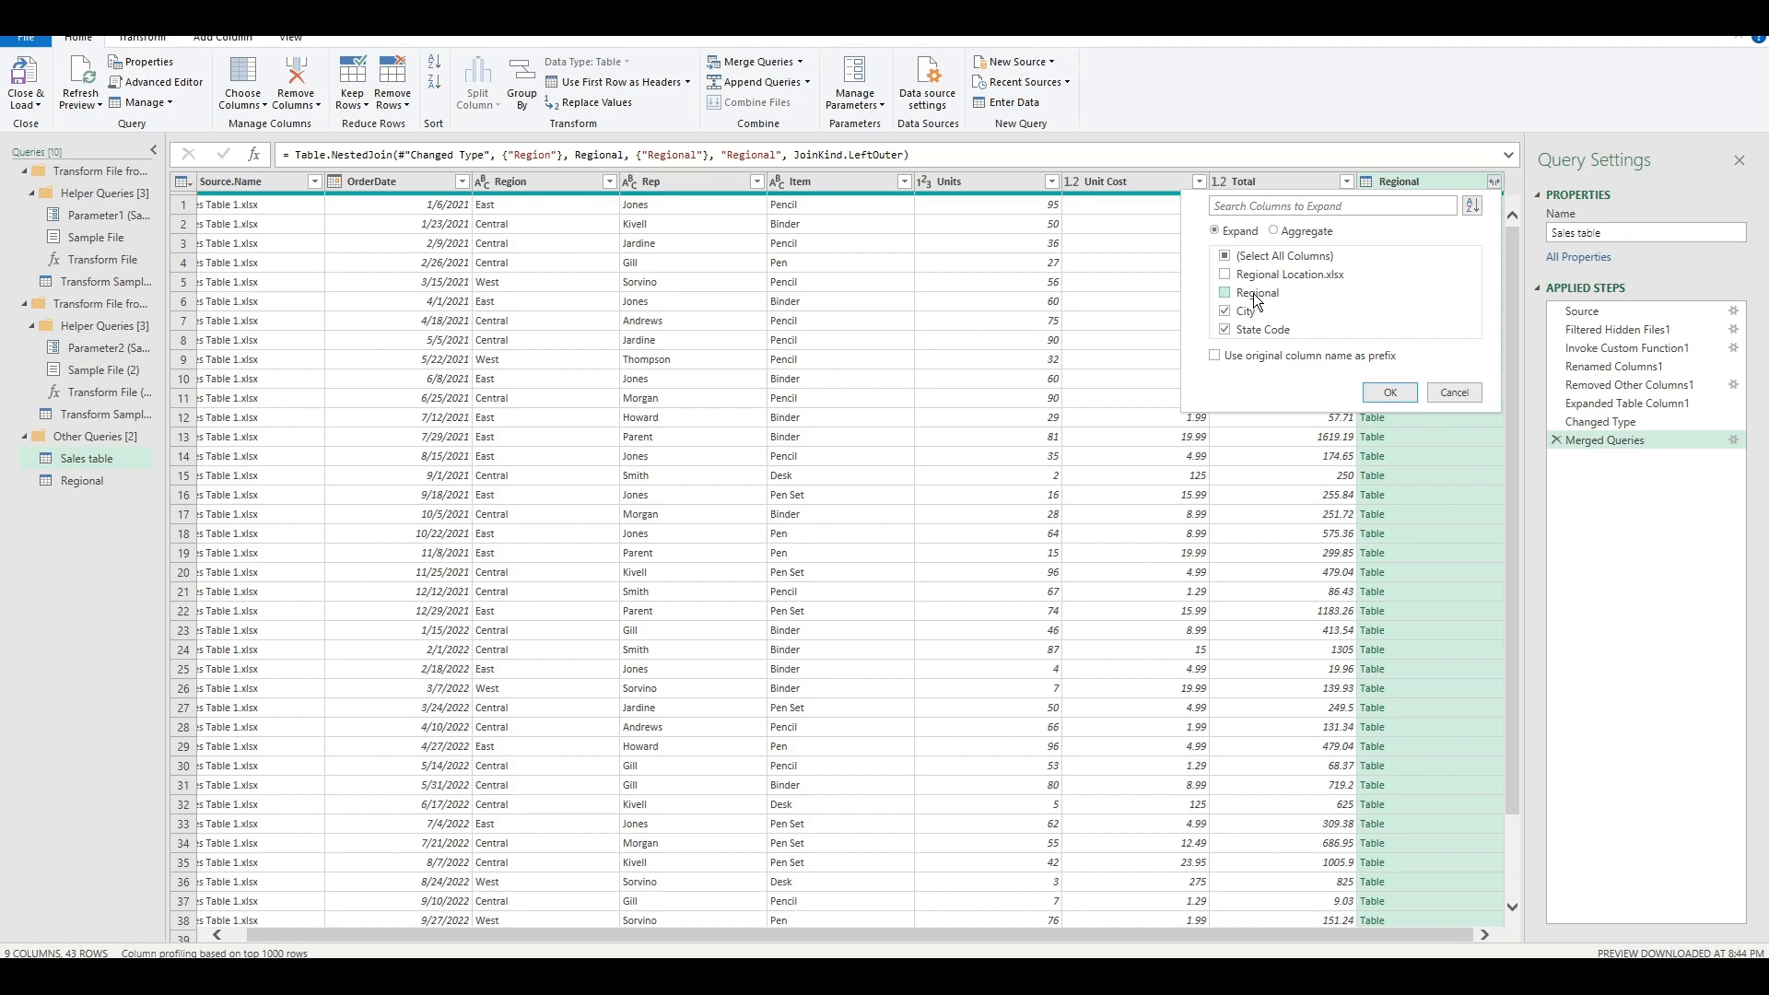
left_click(1224, 293)
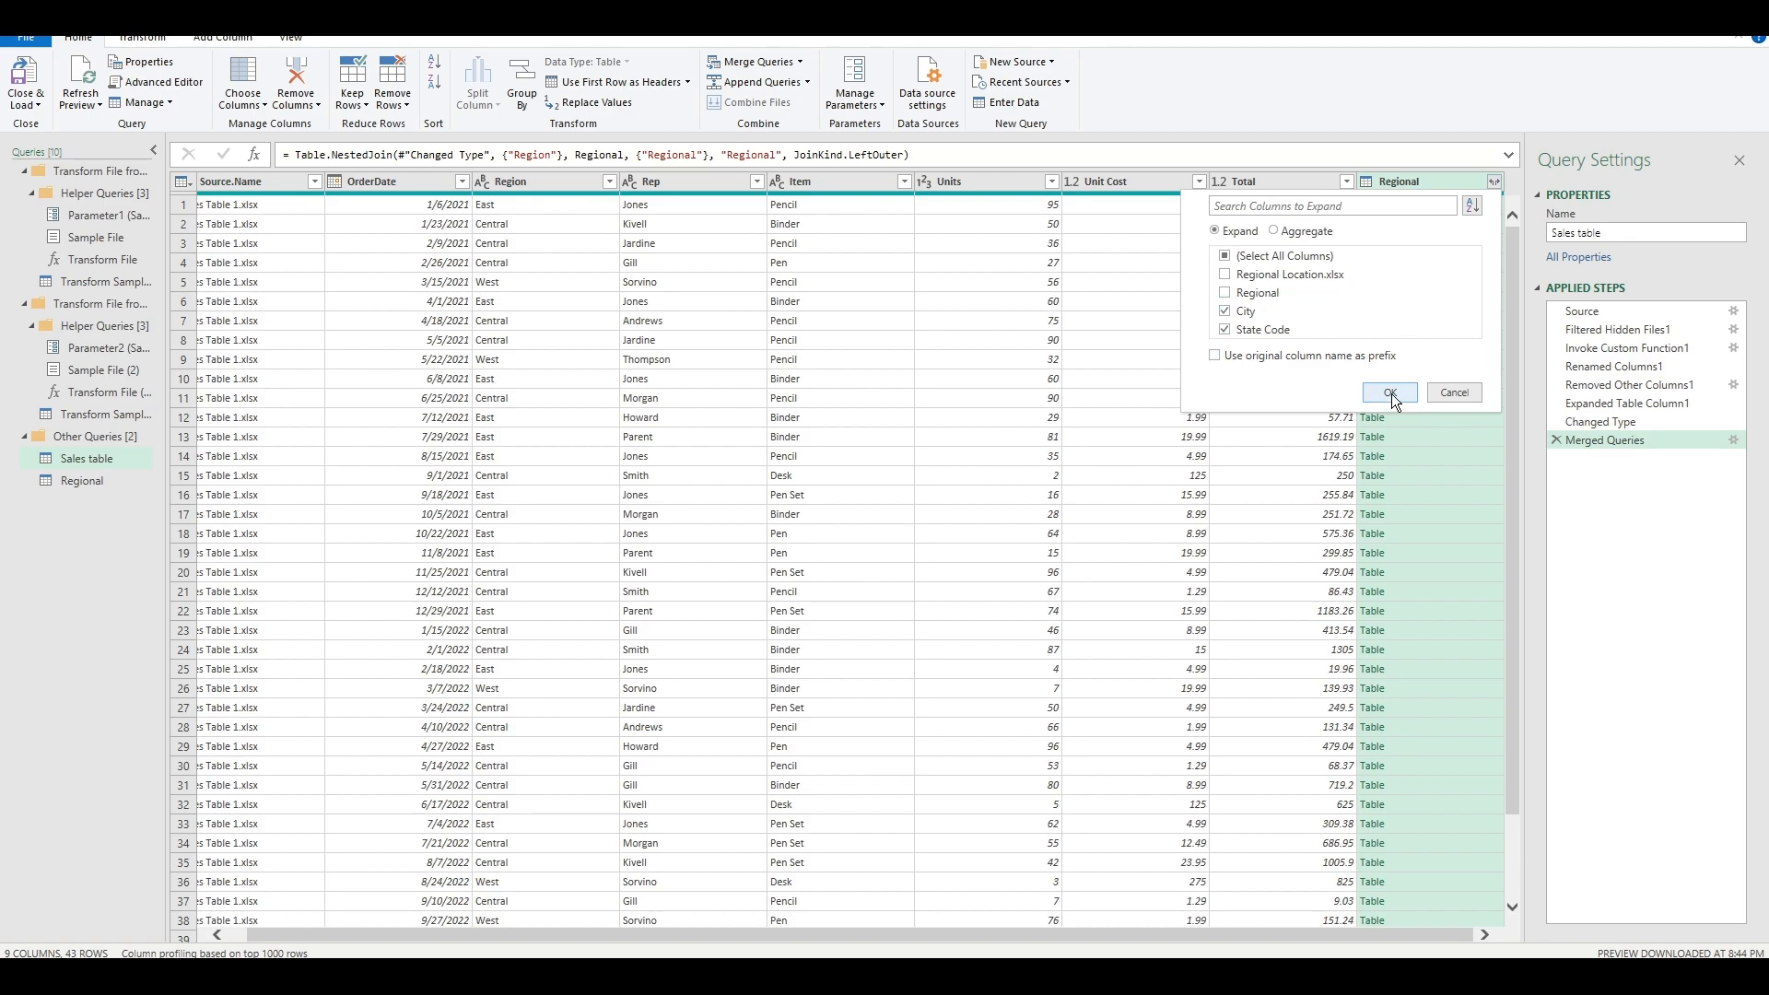
left_click(1389, 390)
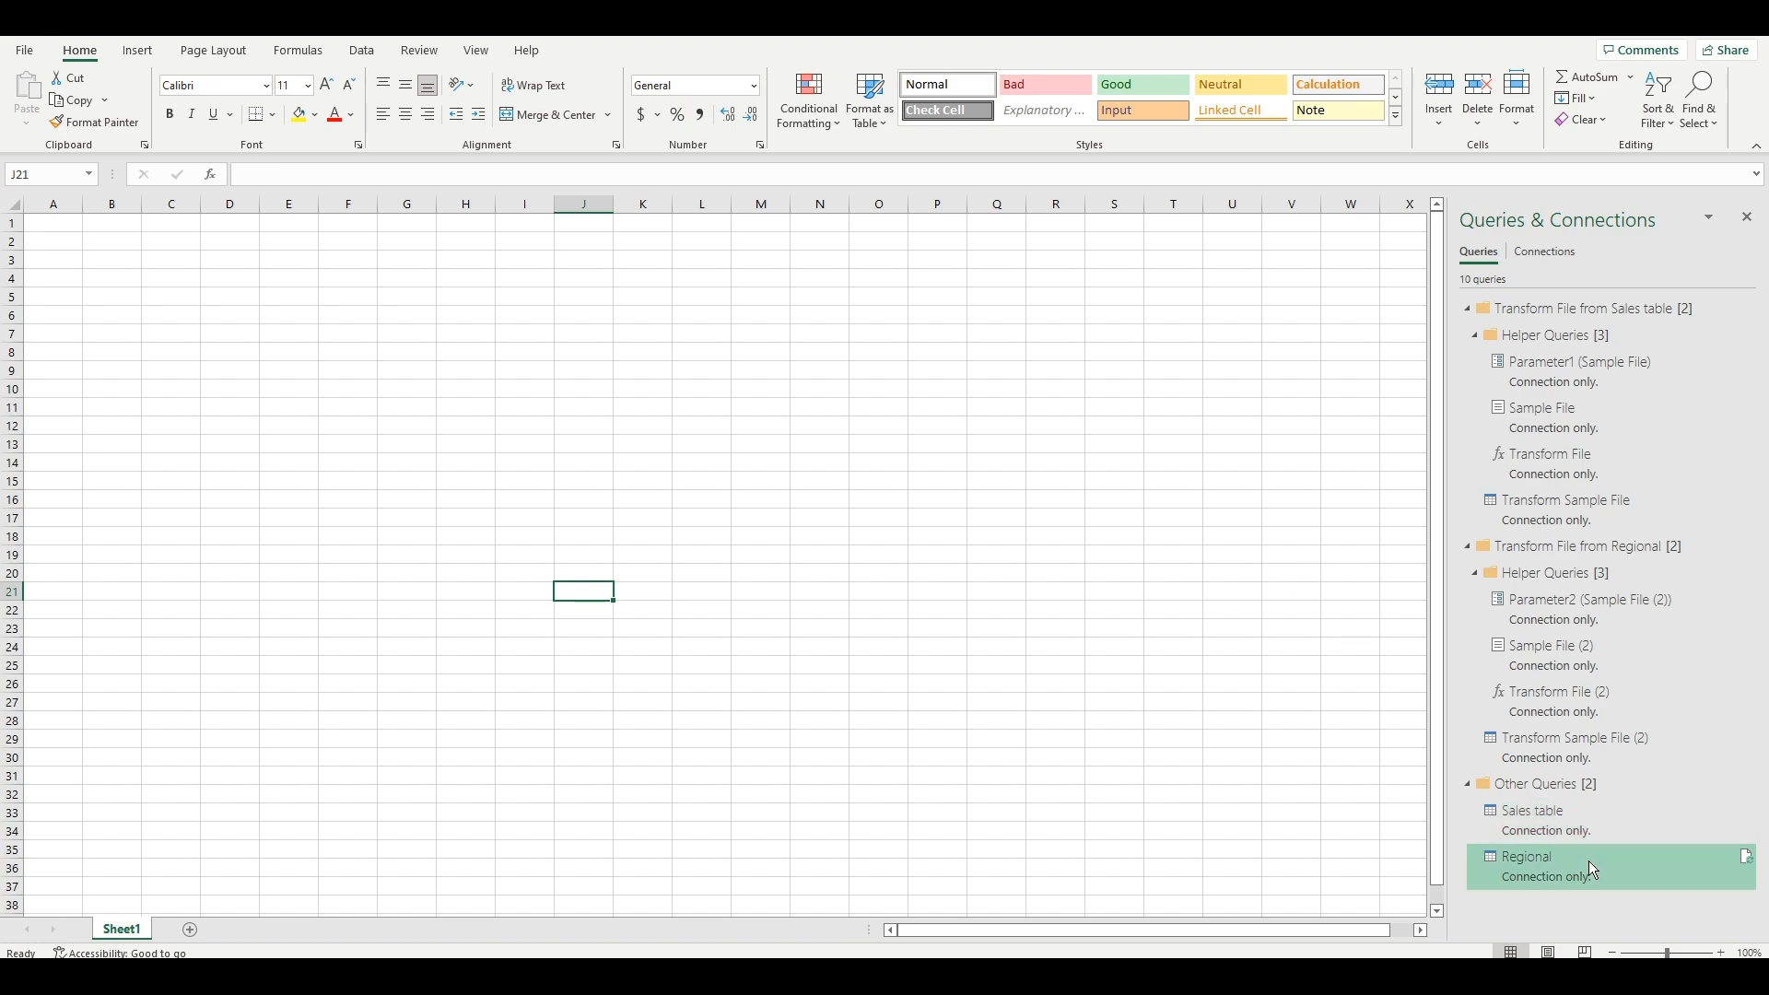
Bring up the actions menu for the Sales table query in the Queries & Connections pane.
left_click(1534, 815)
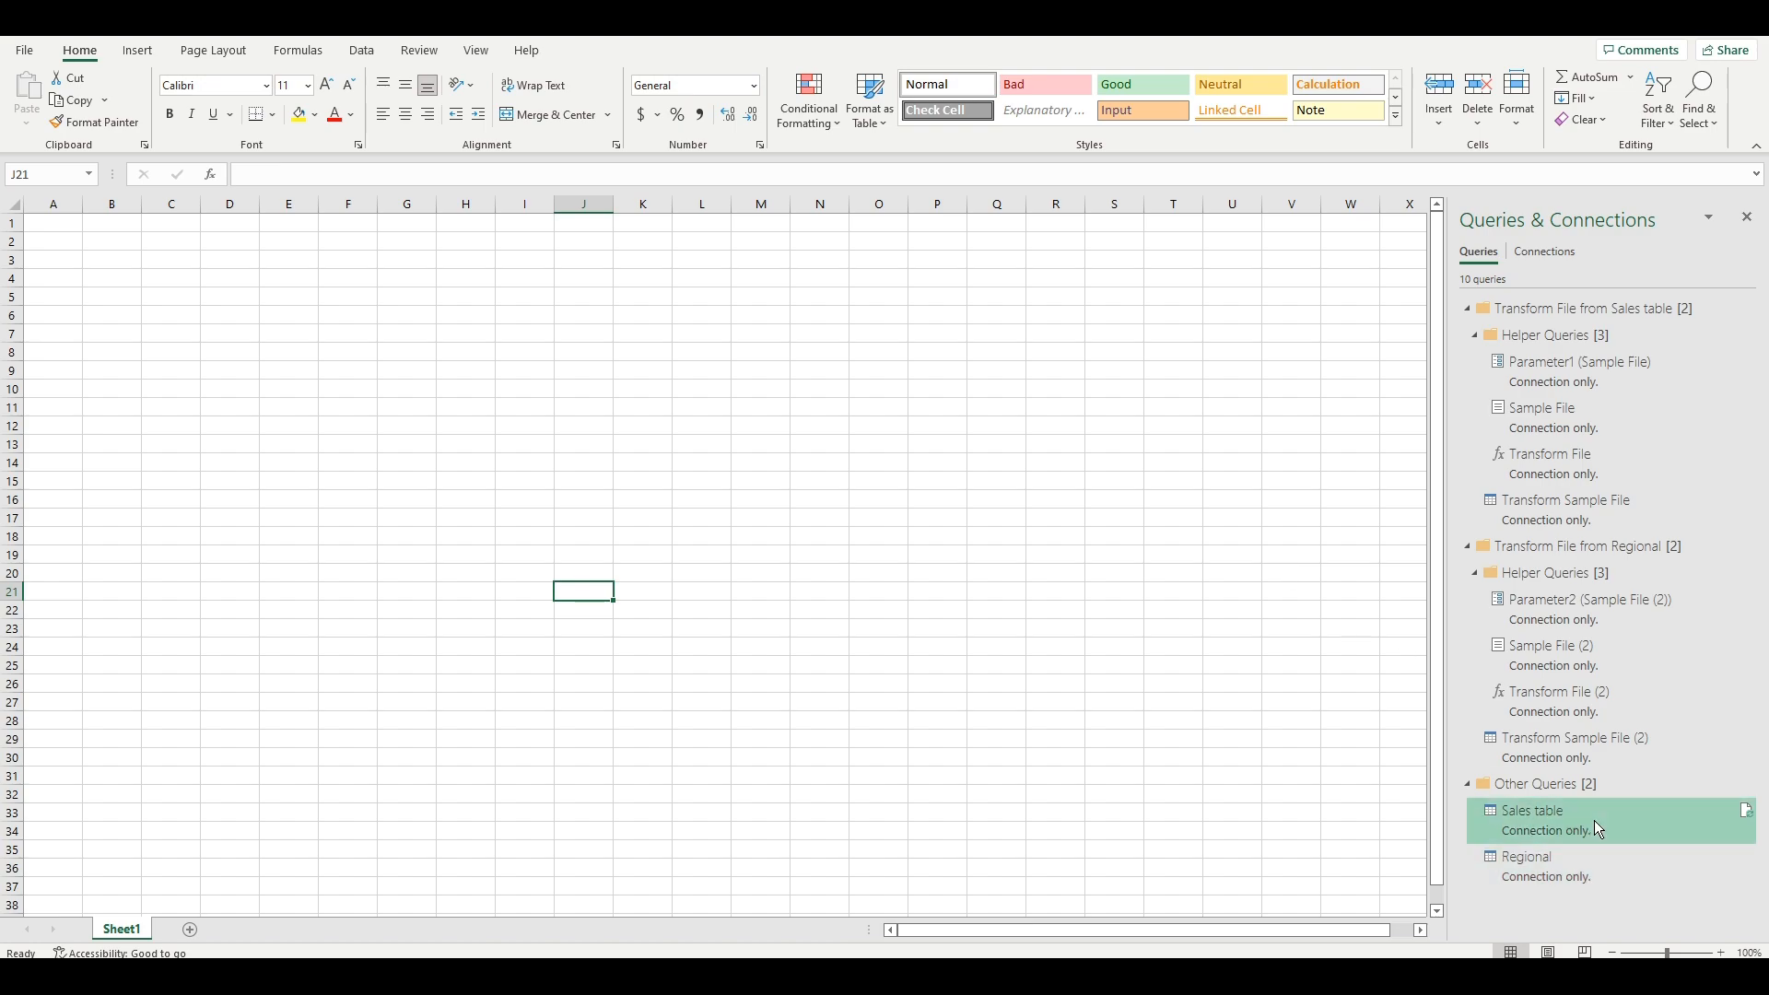
right_click(1531, 818)
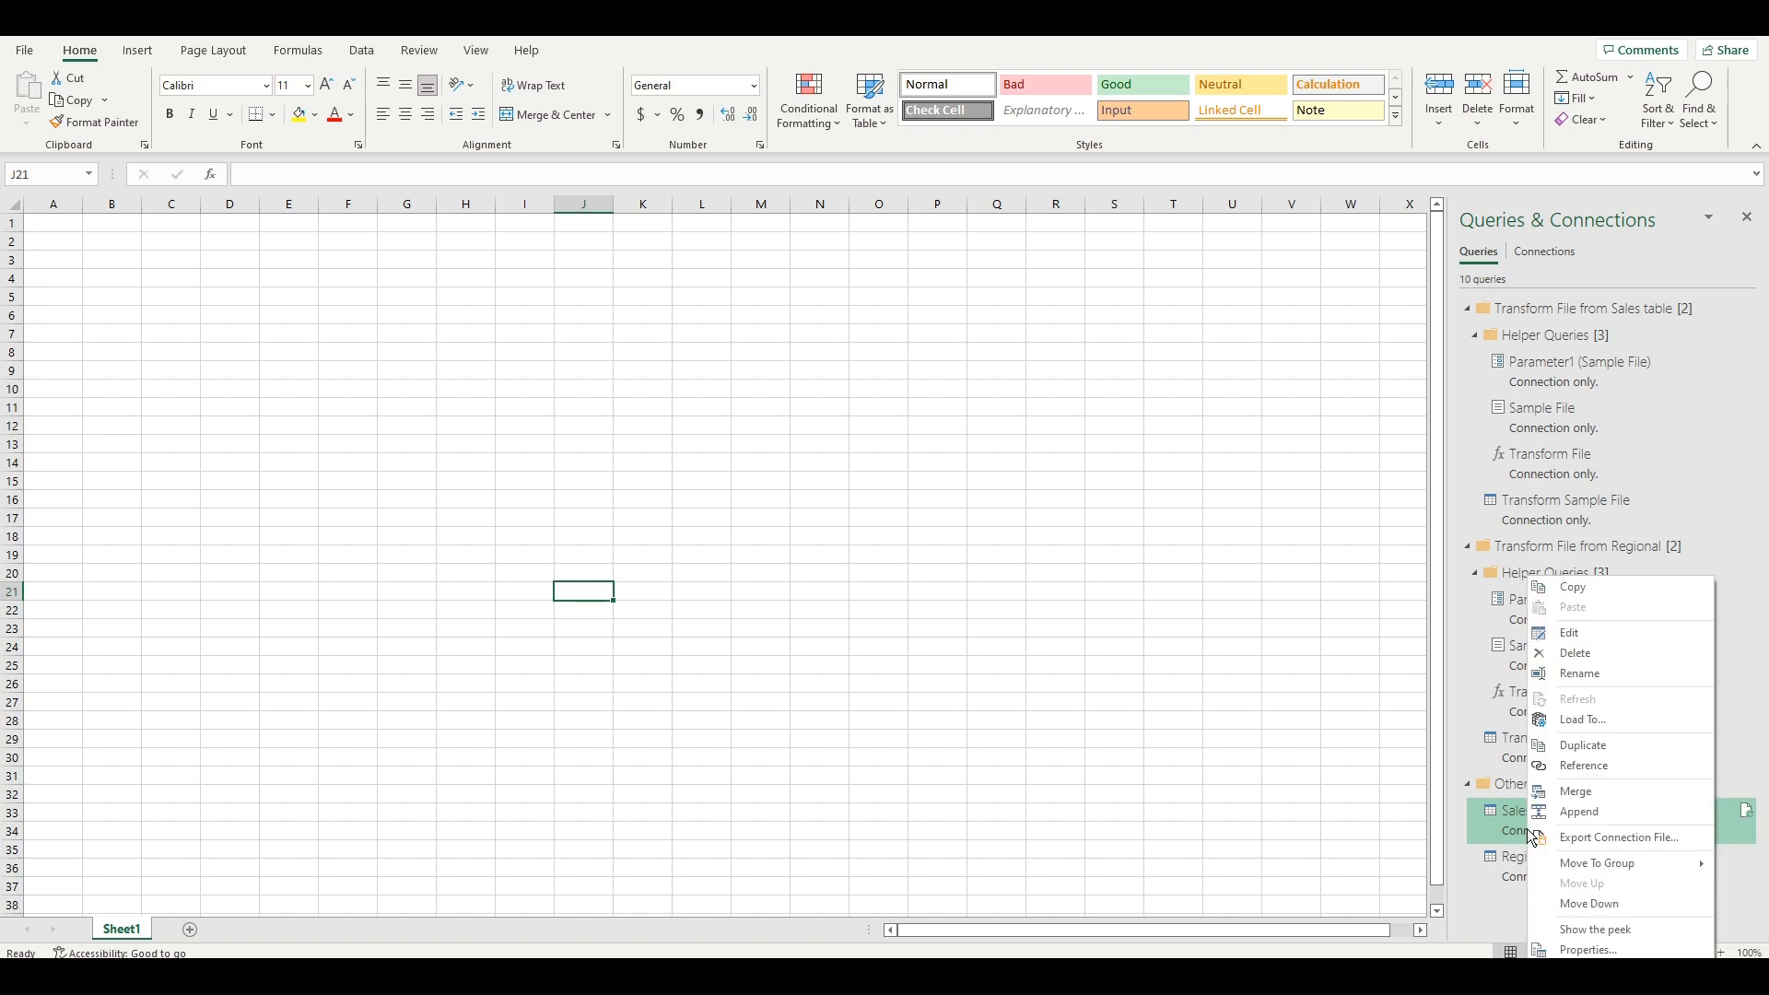
mouse_move(1581, 721)
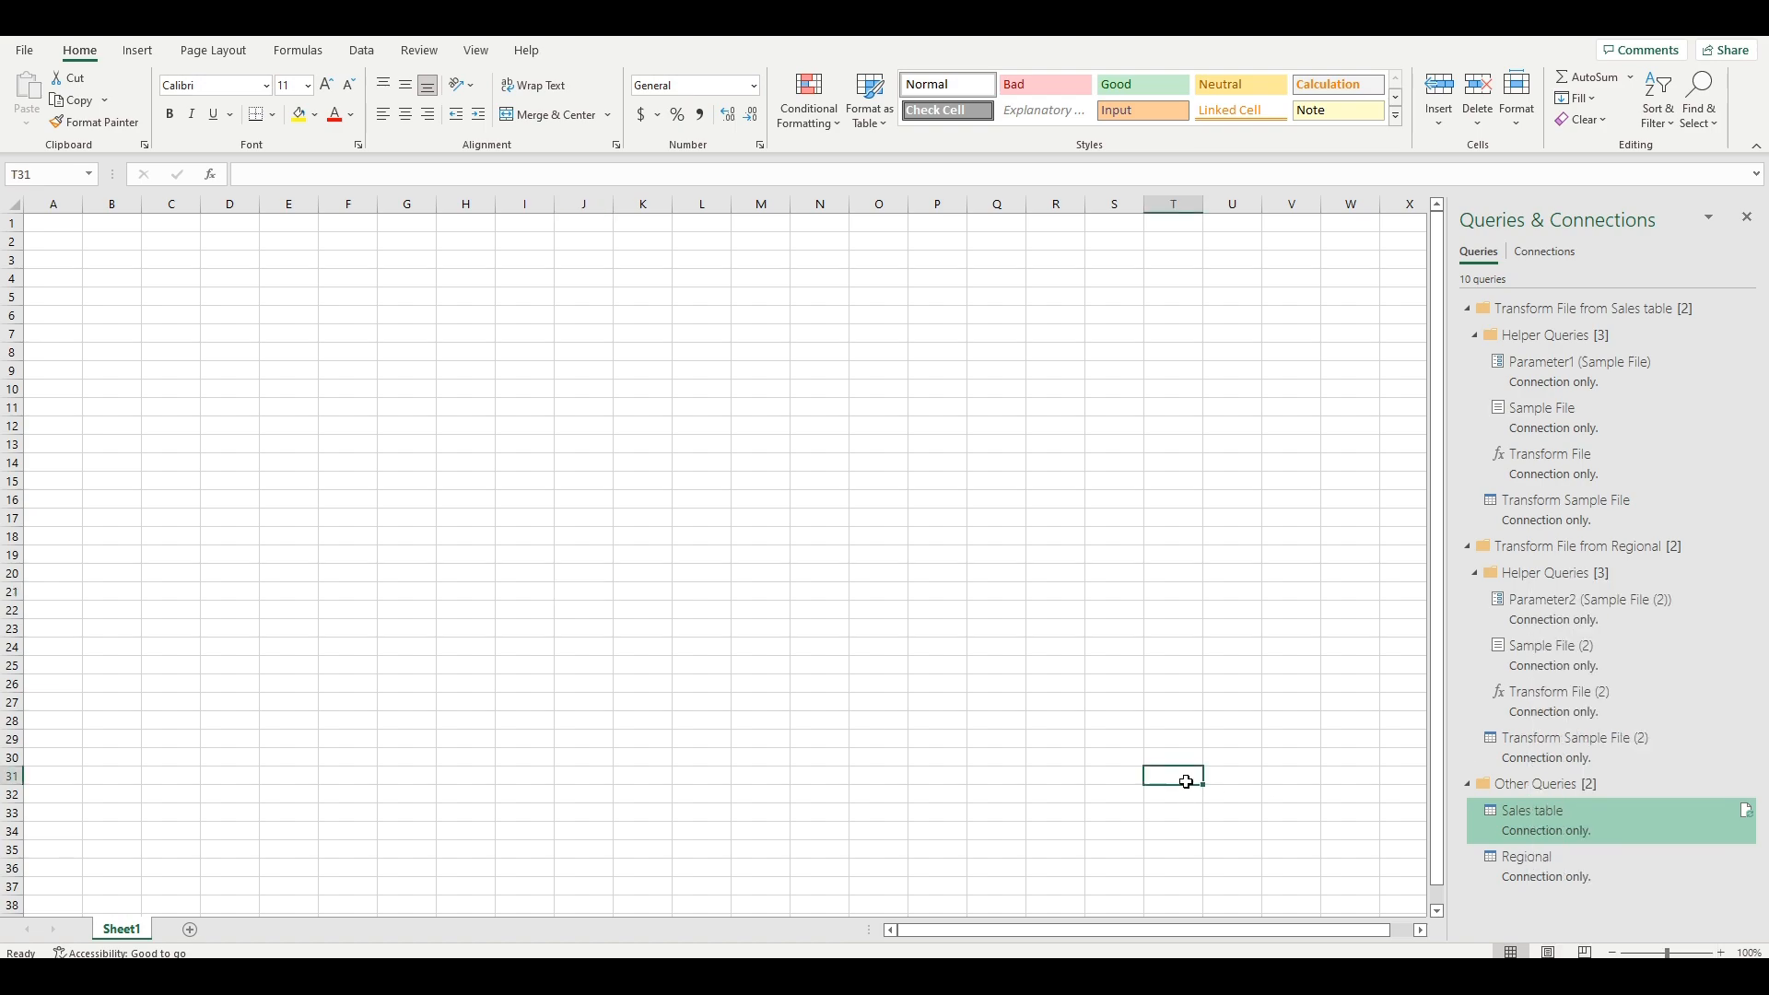
Load the Sales table query as a table on the existing worksheet at cell A1 via Load To.
right_click(1531, 811)
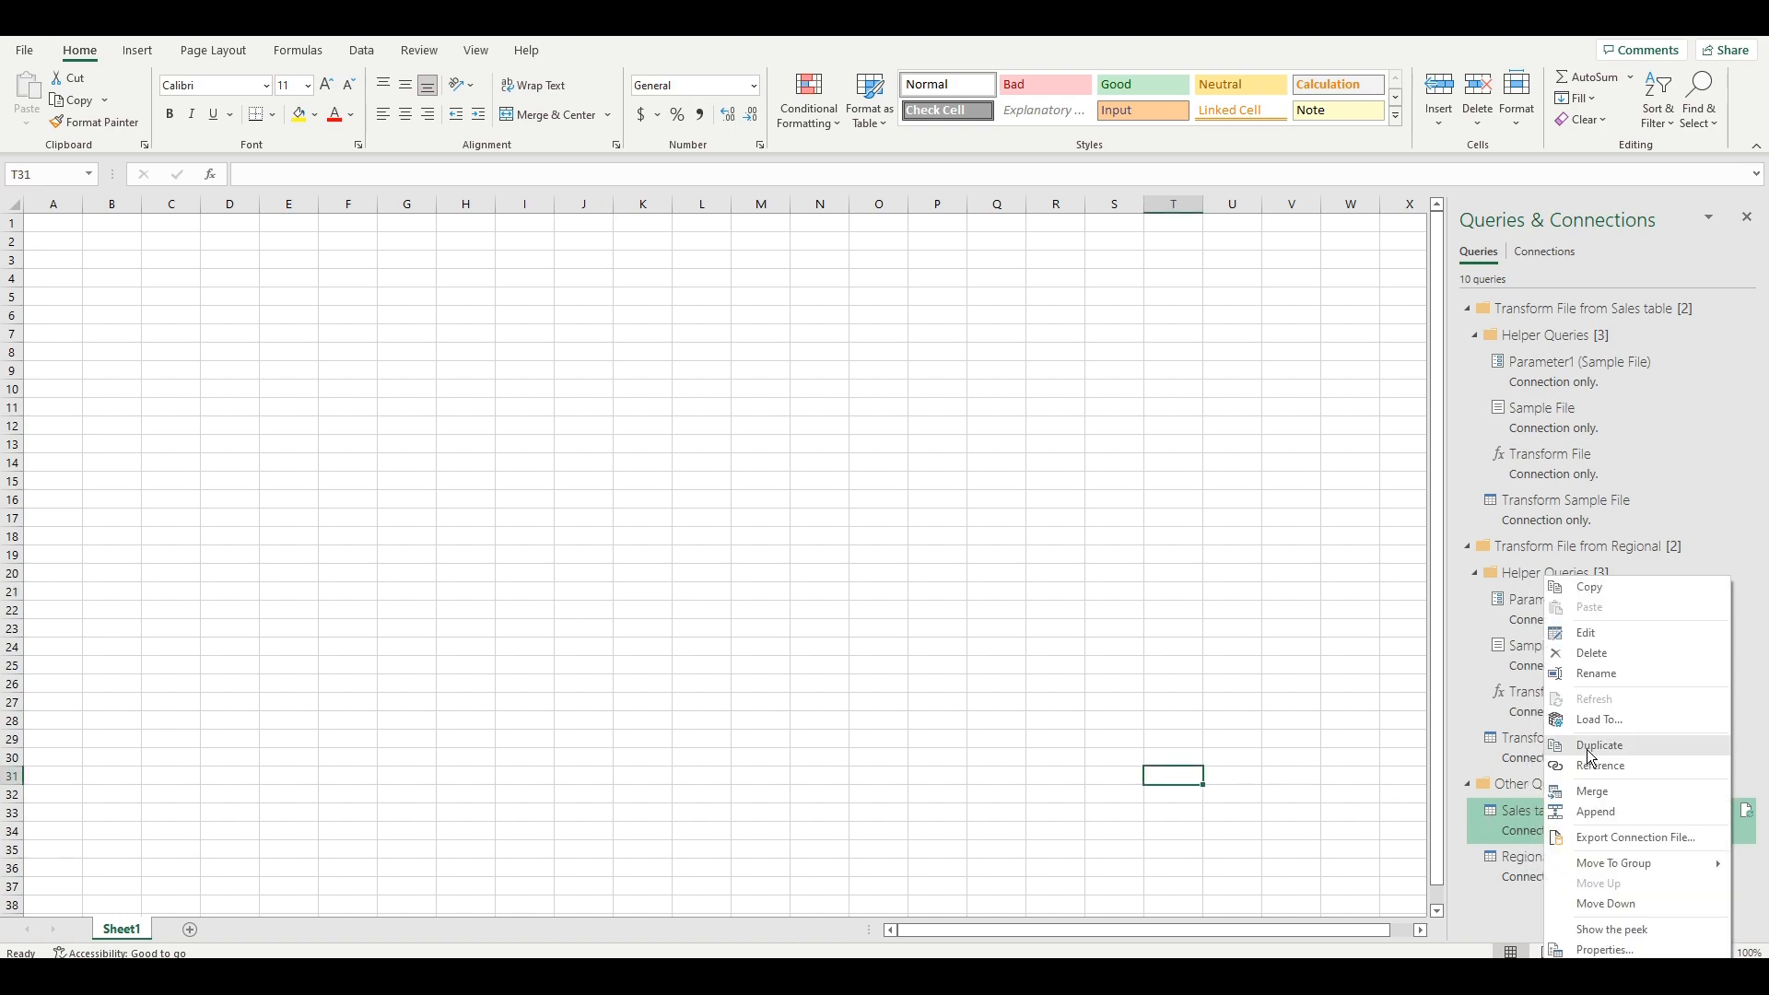
left_click(1598, 719)
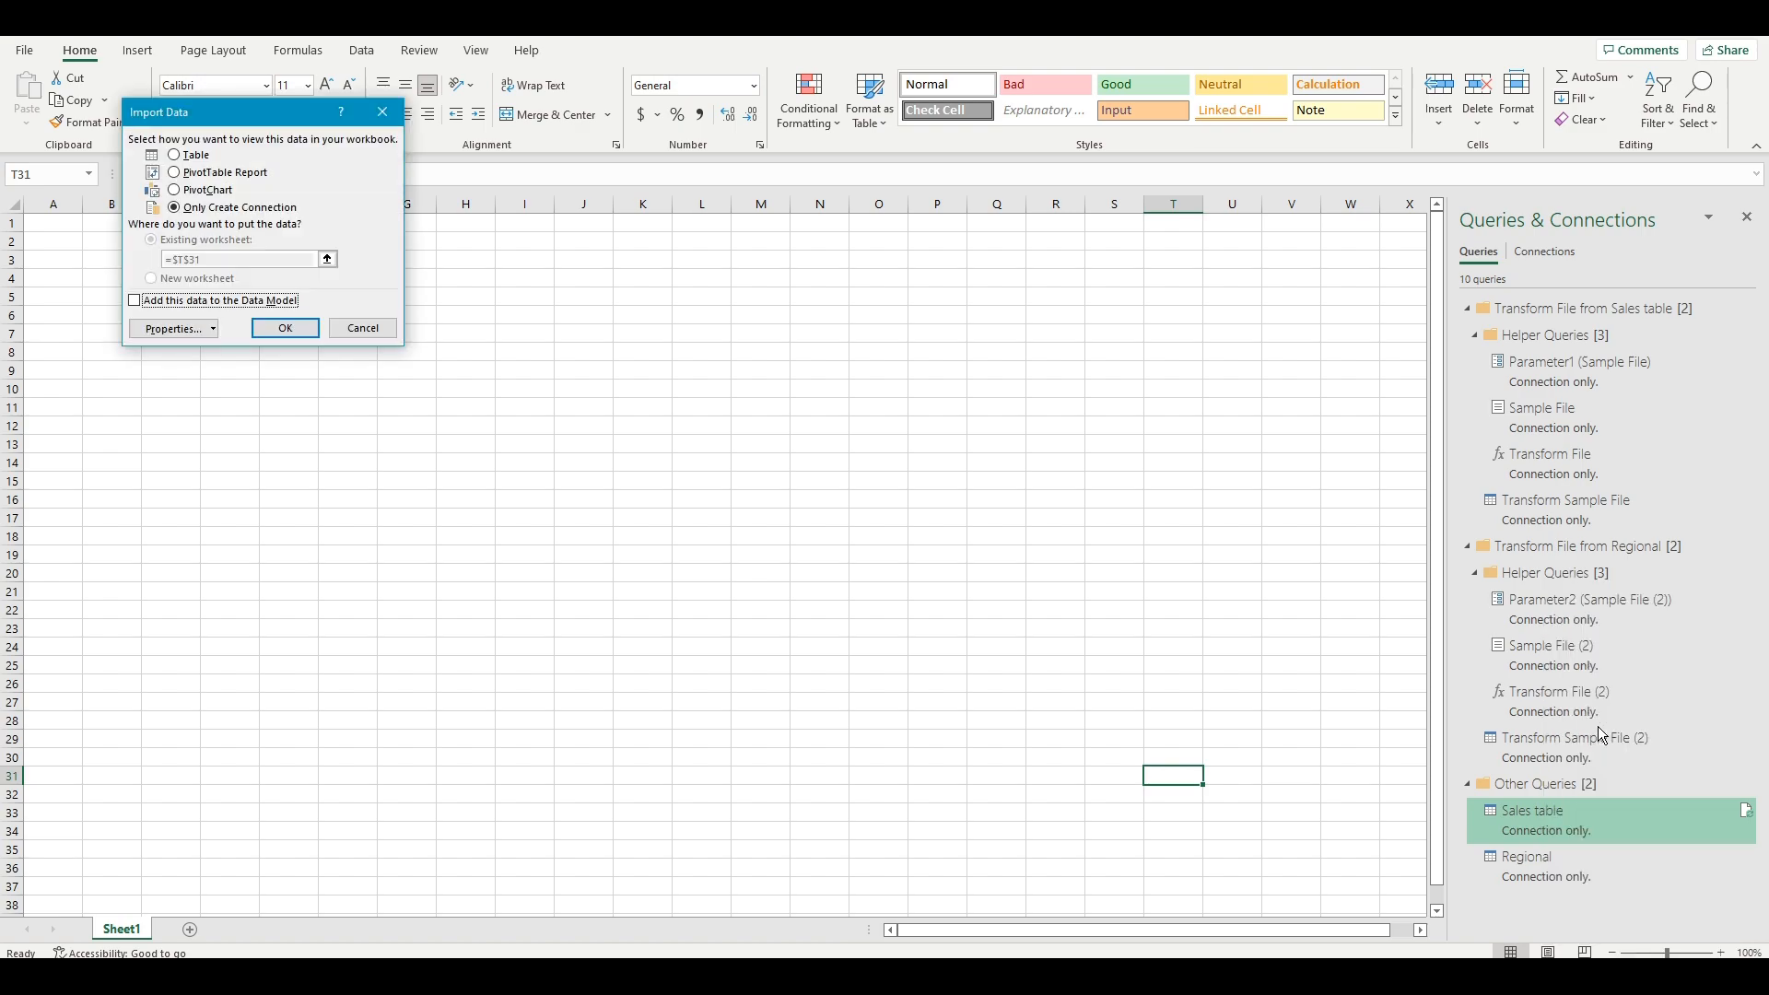
left_click(173, 208)
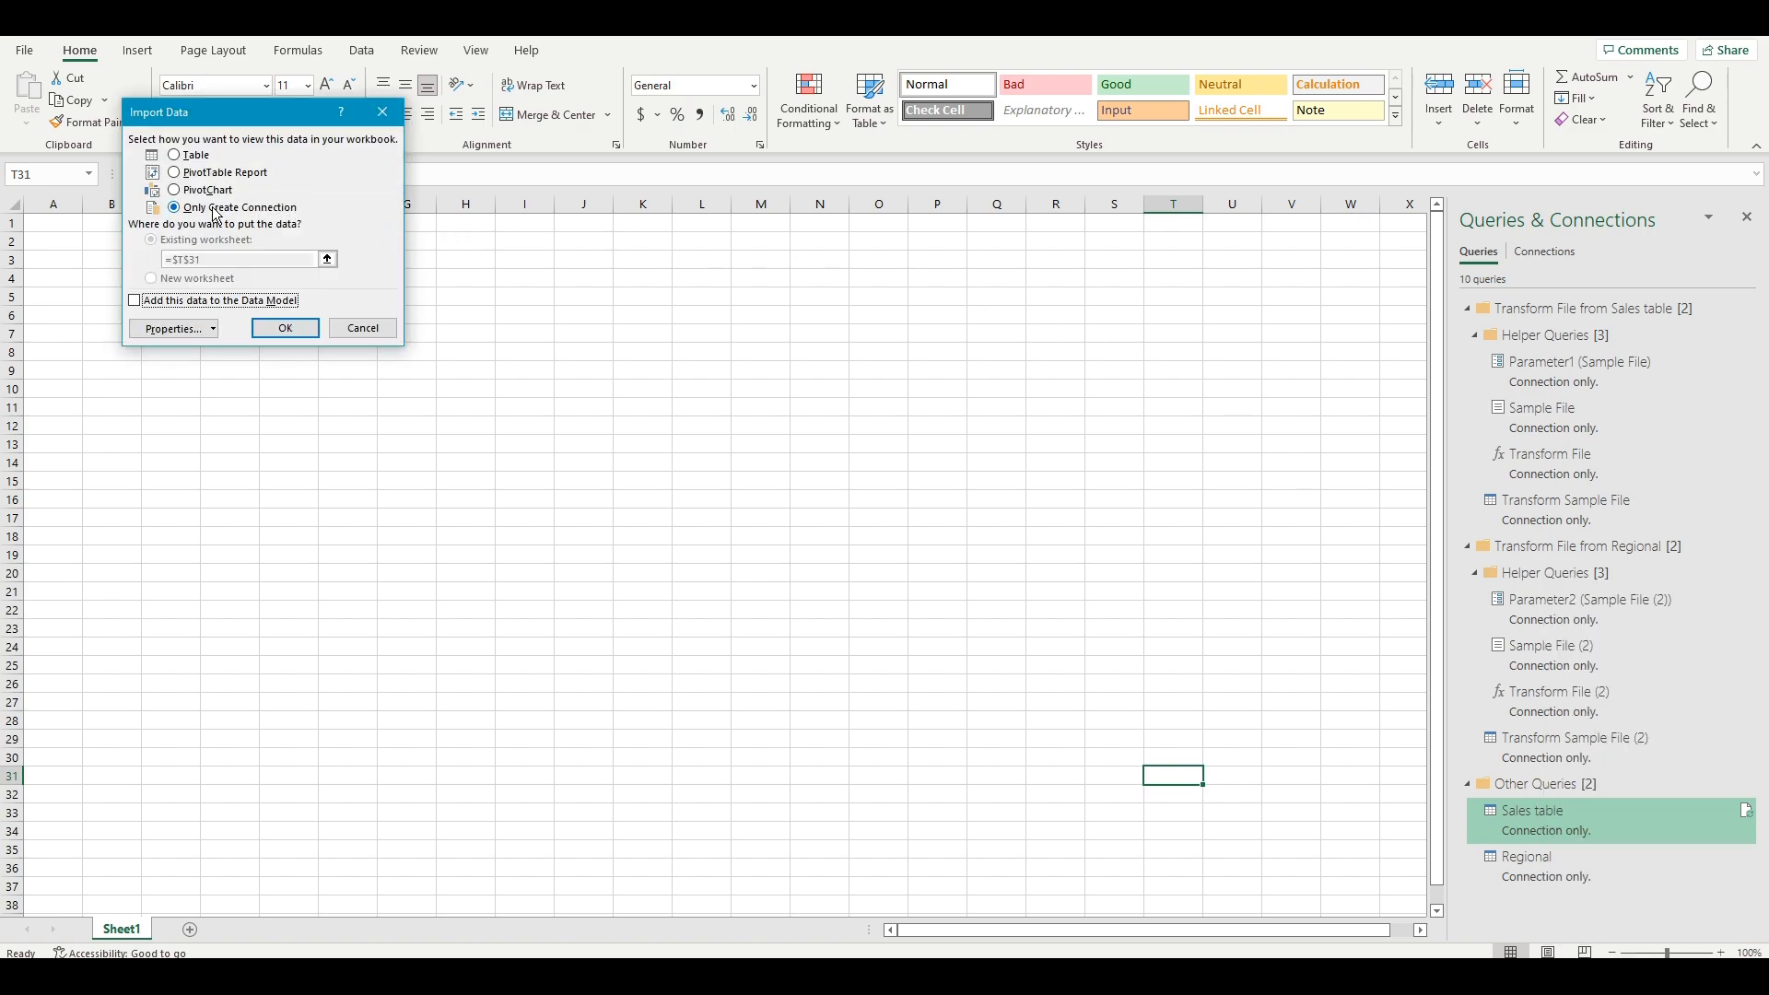
left_click(173, 155)
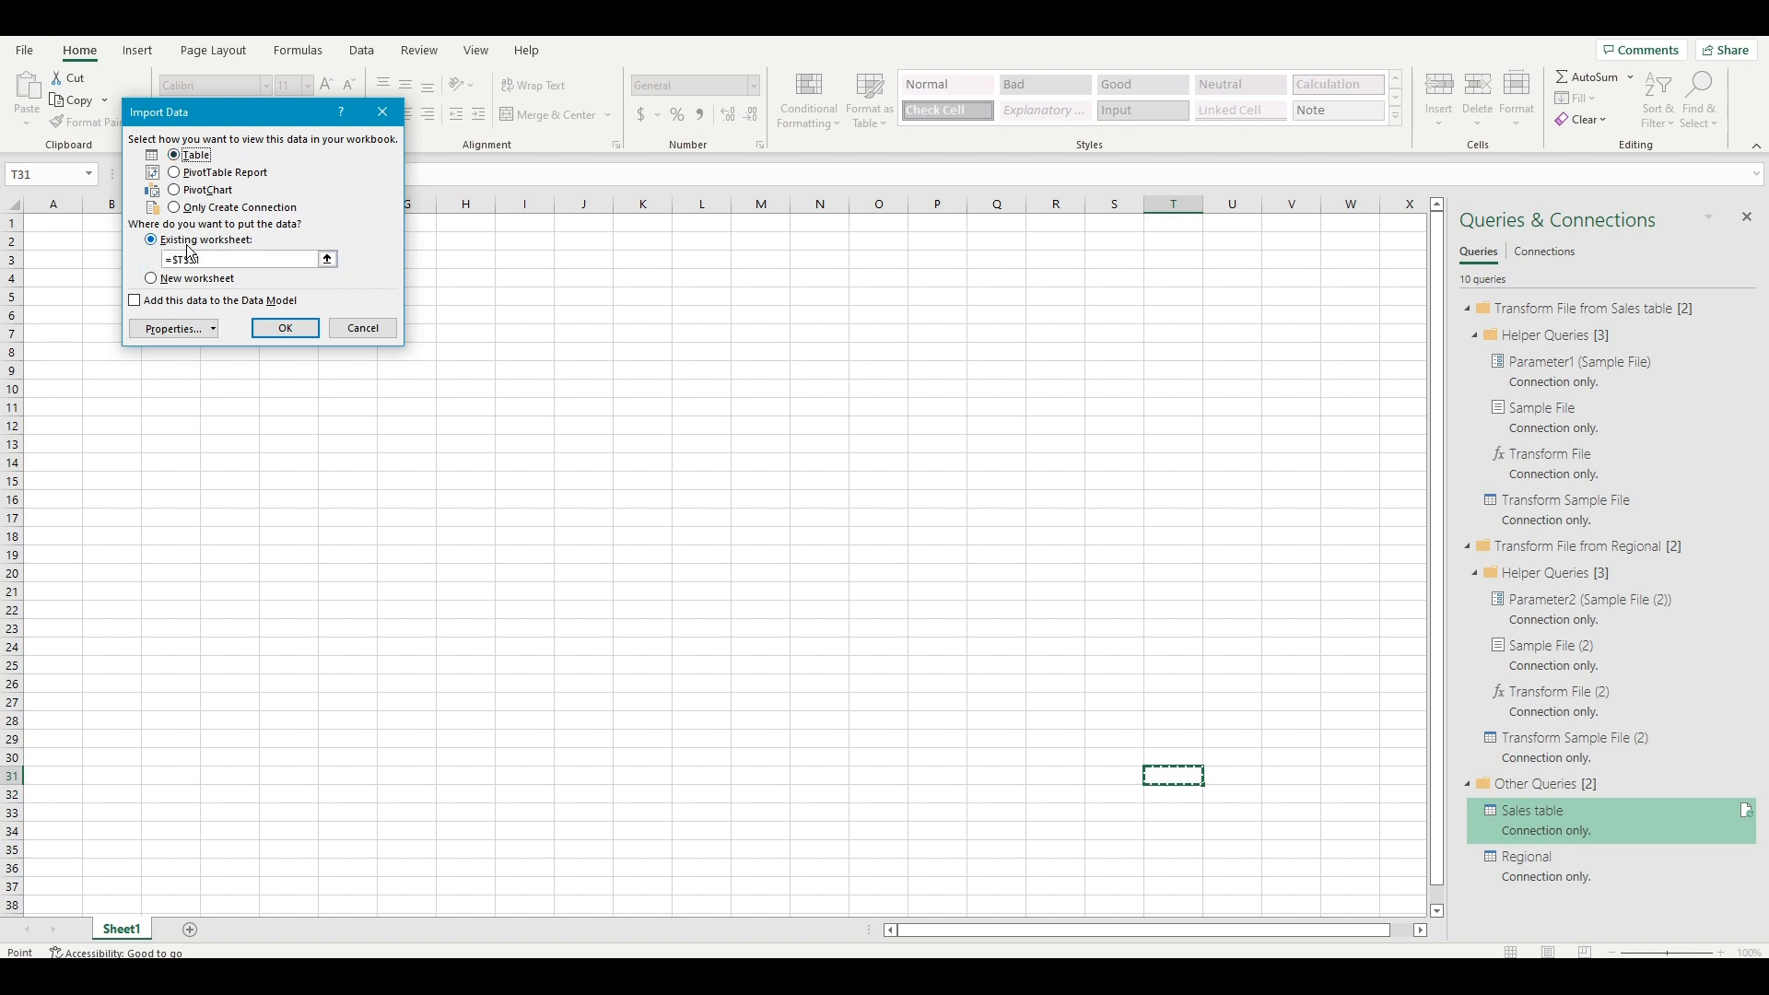
left_click(54, 223)
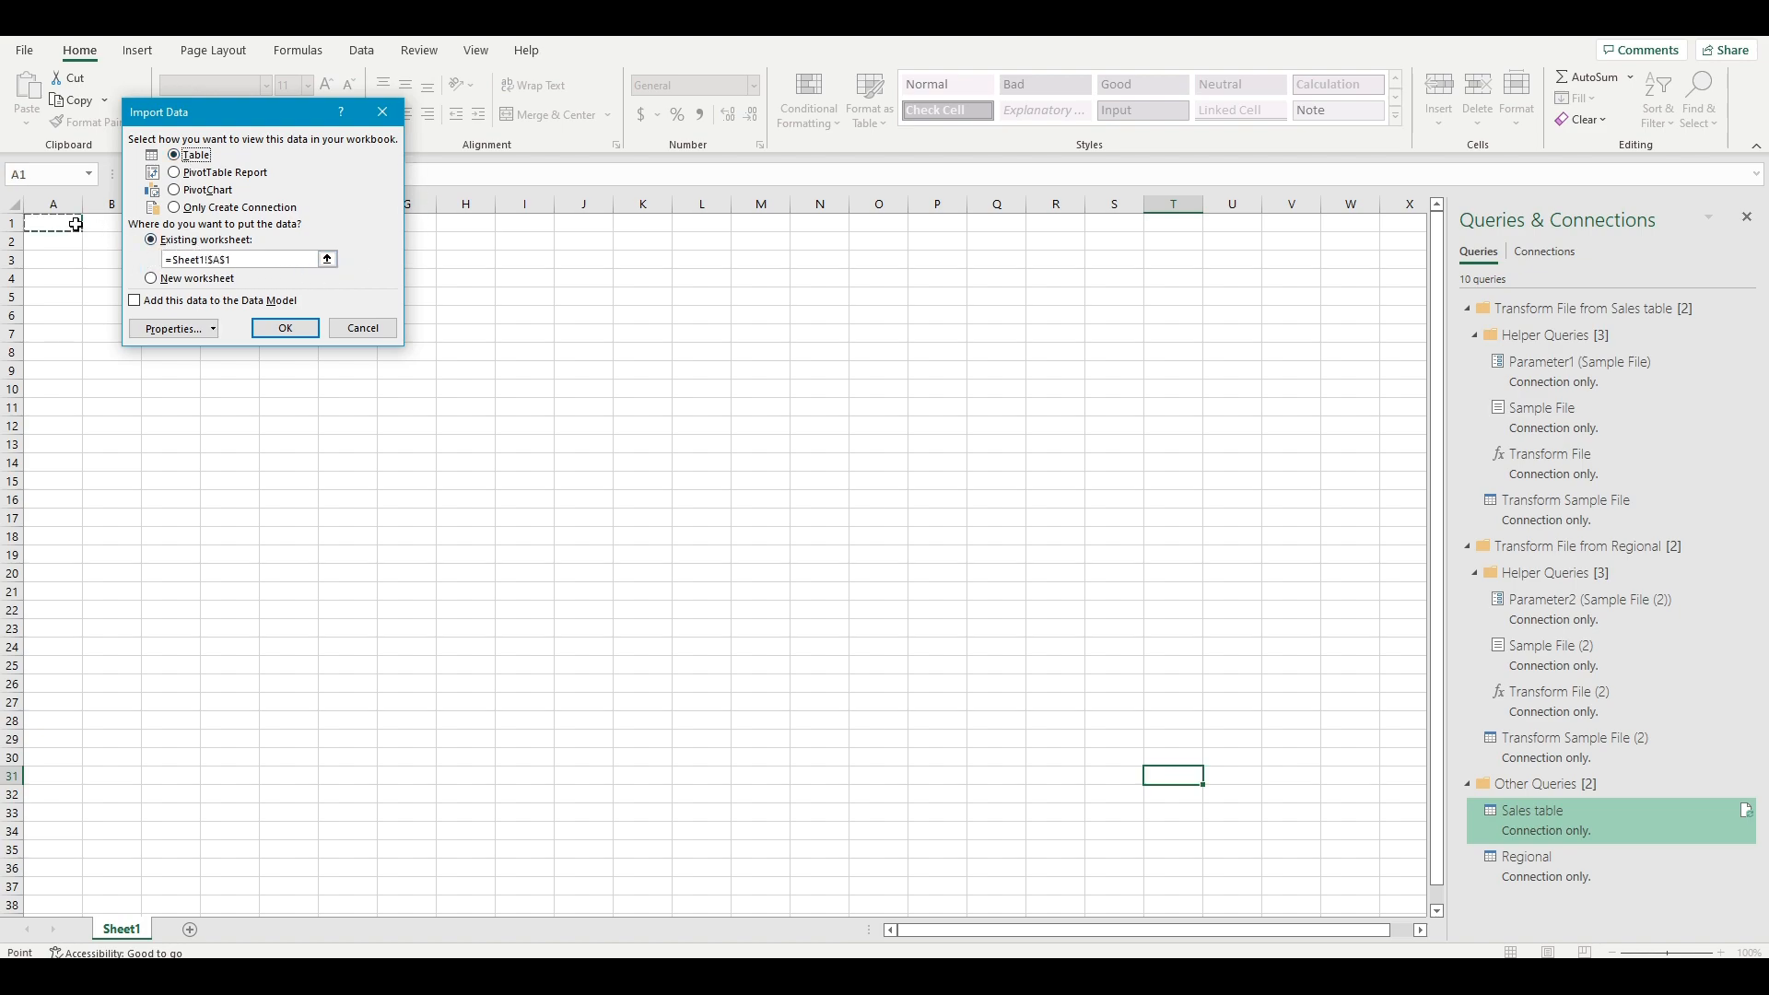
left_click(284, 328)
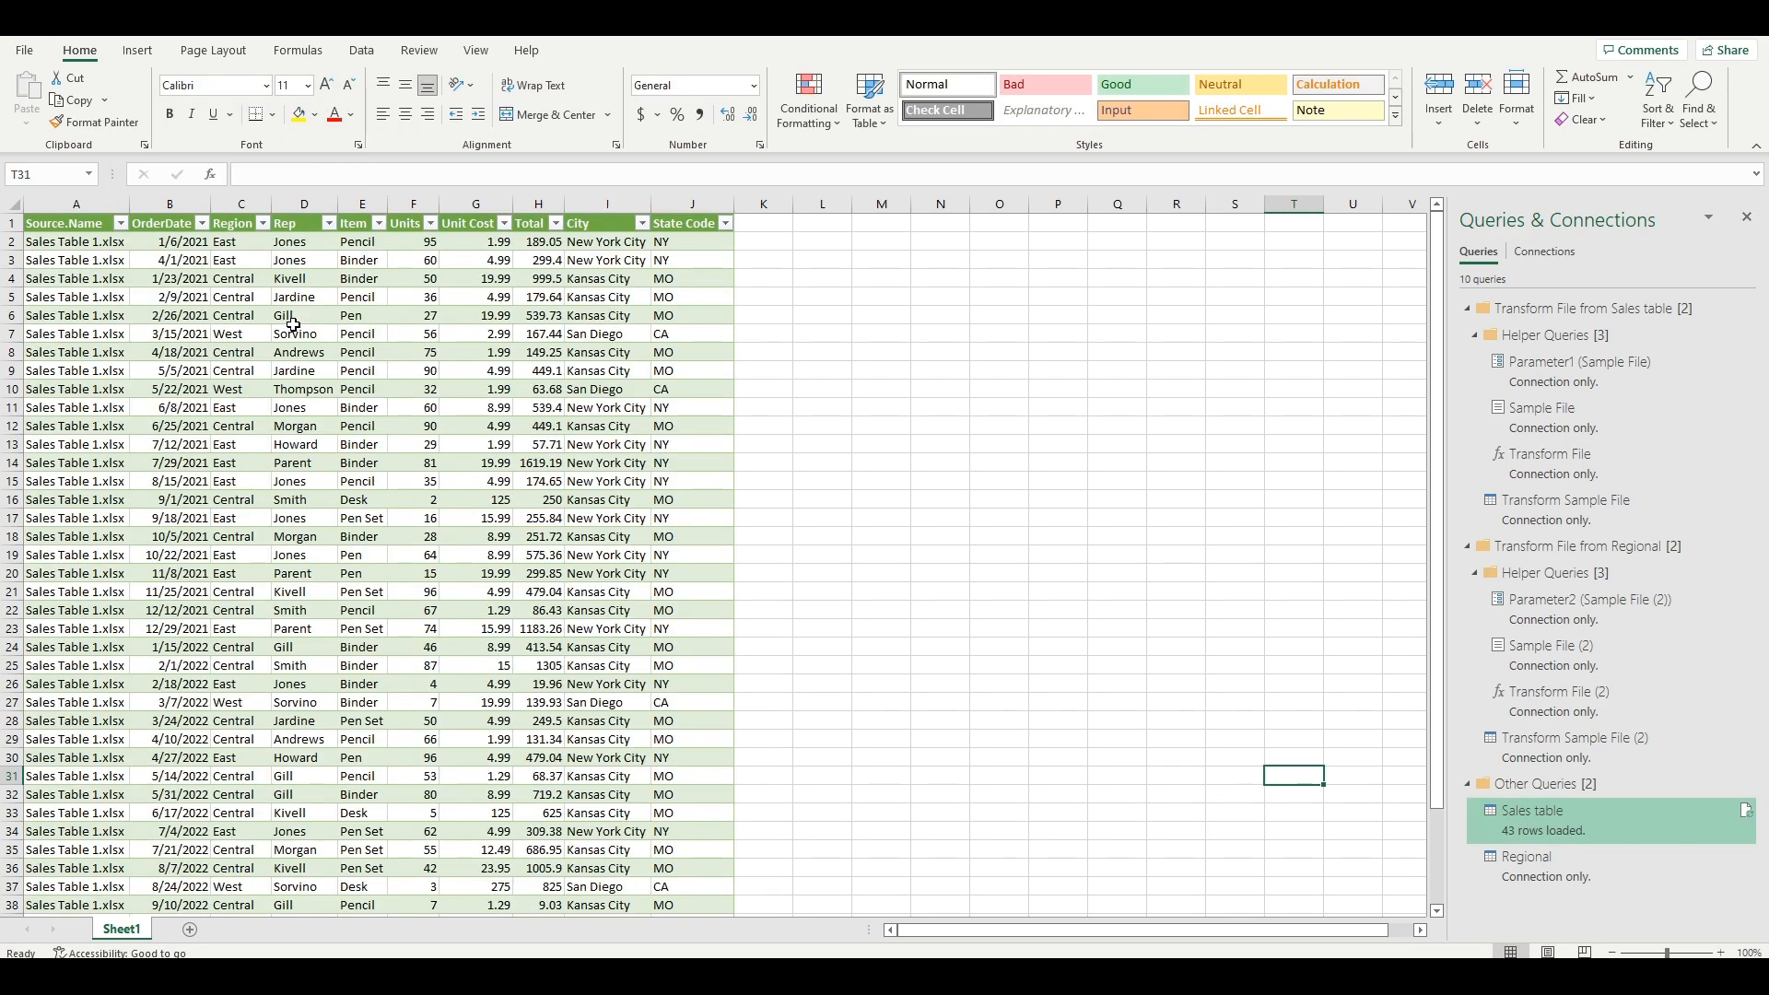
mouse_move(699, 346)
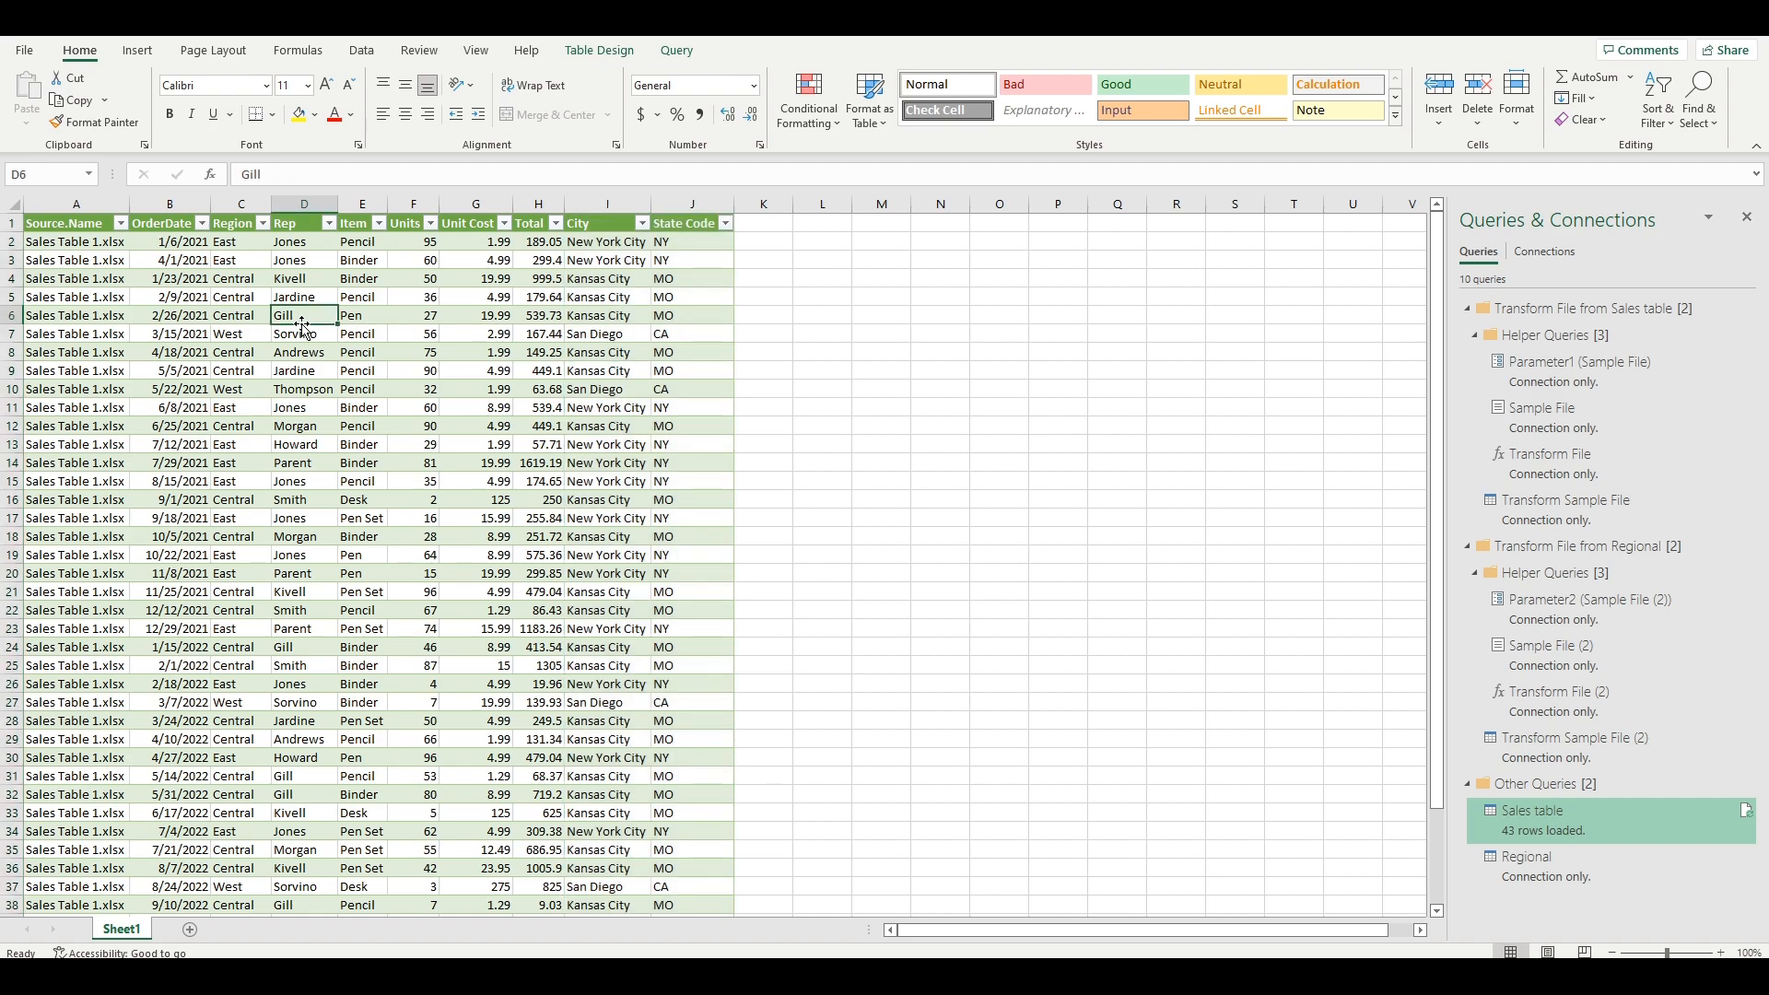
left_click(75, 315)
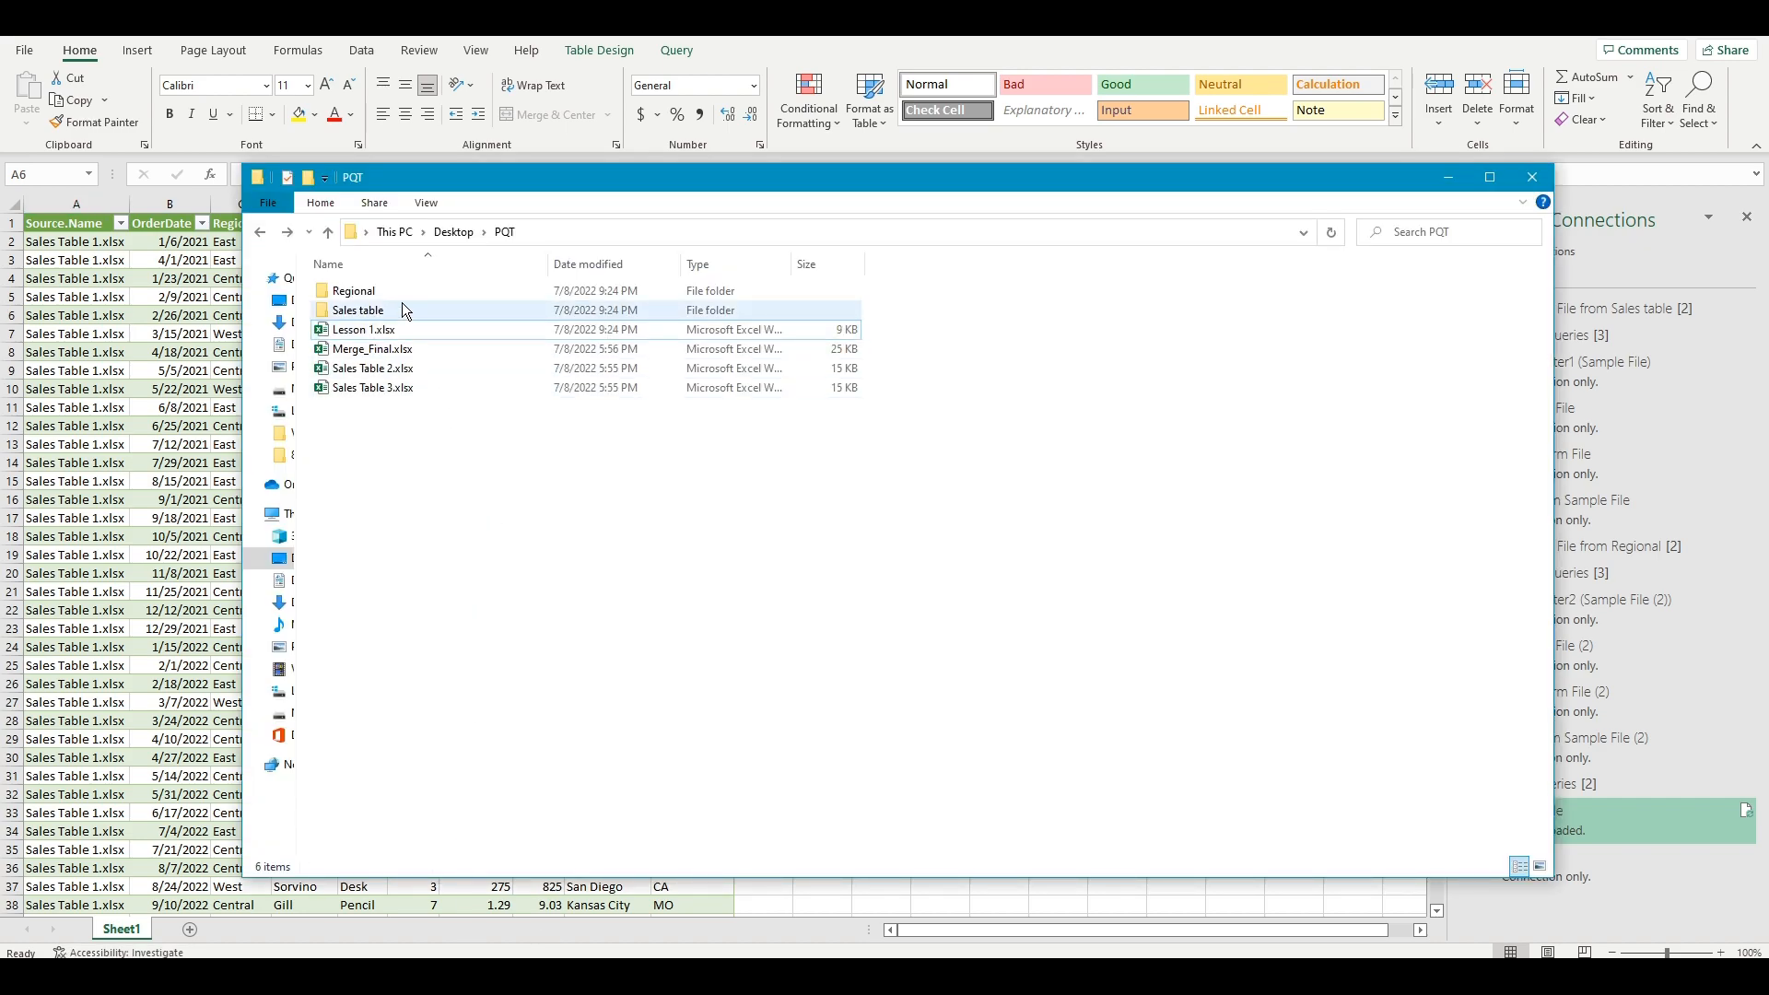
Select Sales Table 2.xlsx and Sales Table 3.xlsx and drag them into the Sales table folder.
left_click(357, 309)
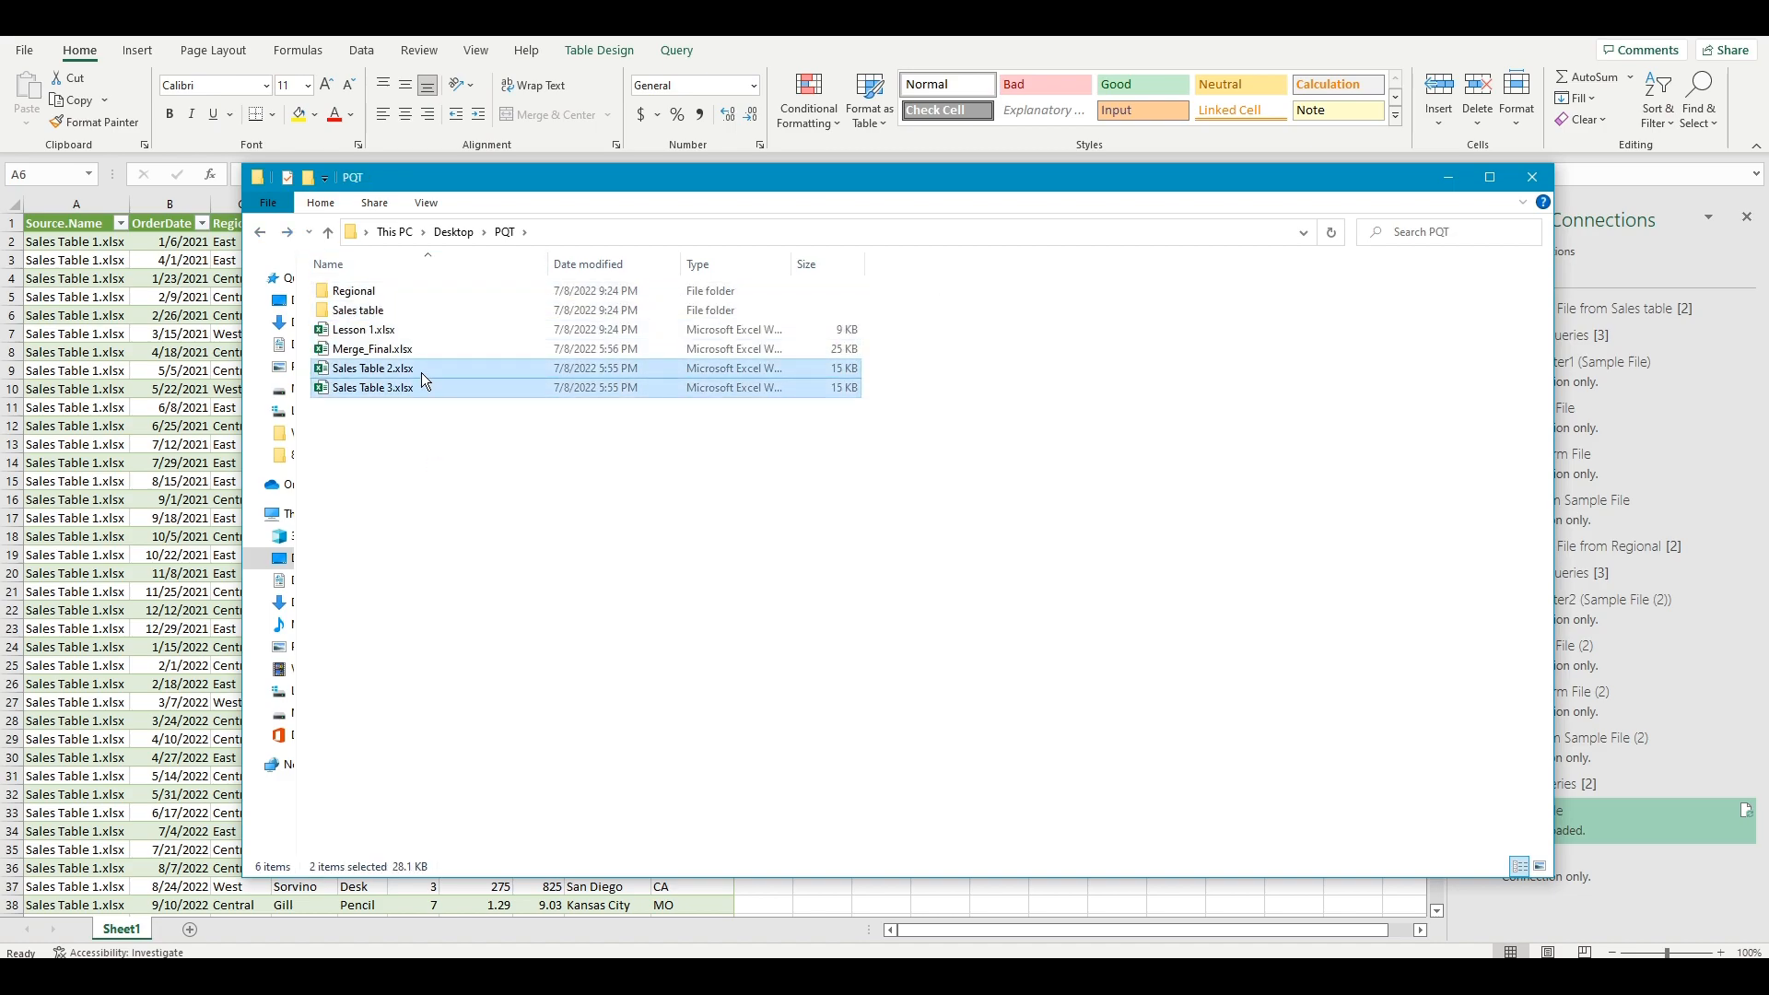
left_click_drag(372, 376, 372, 309)
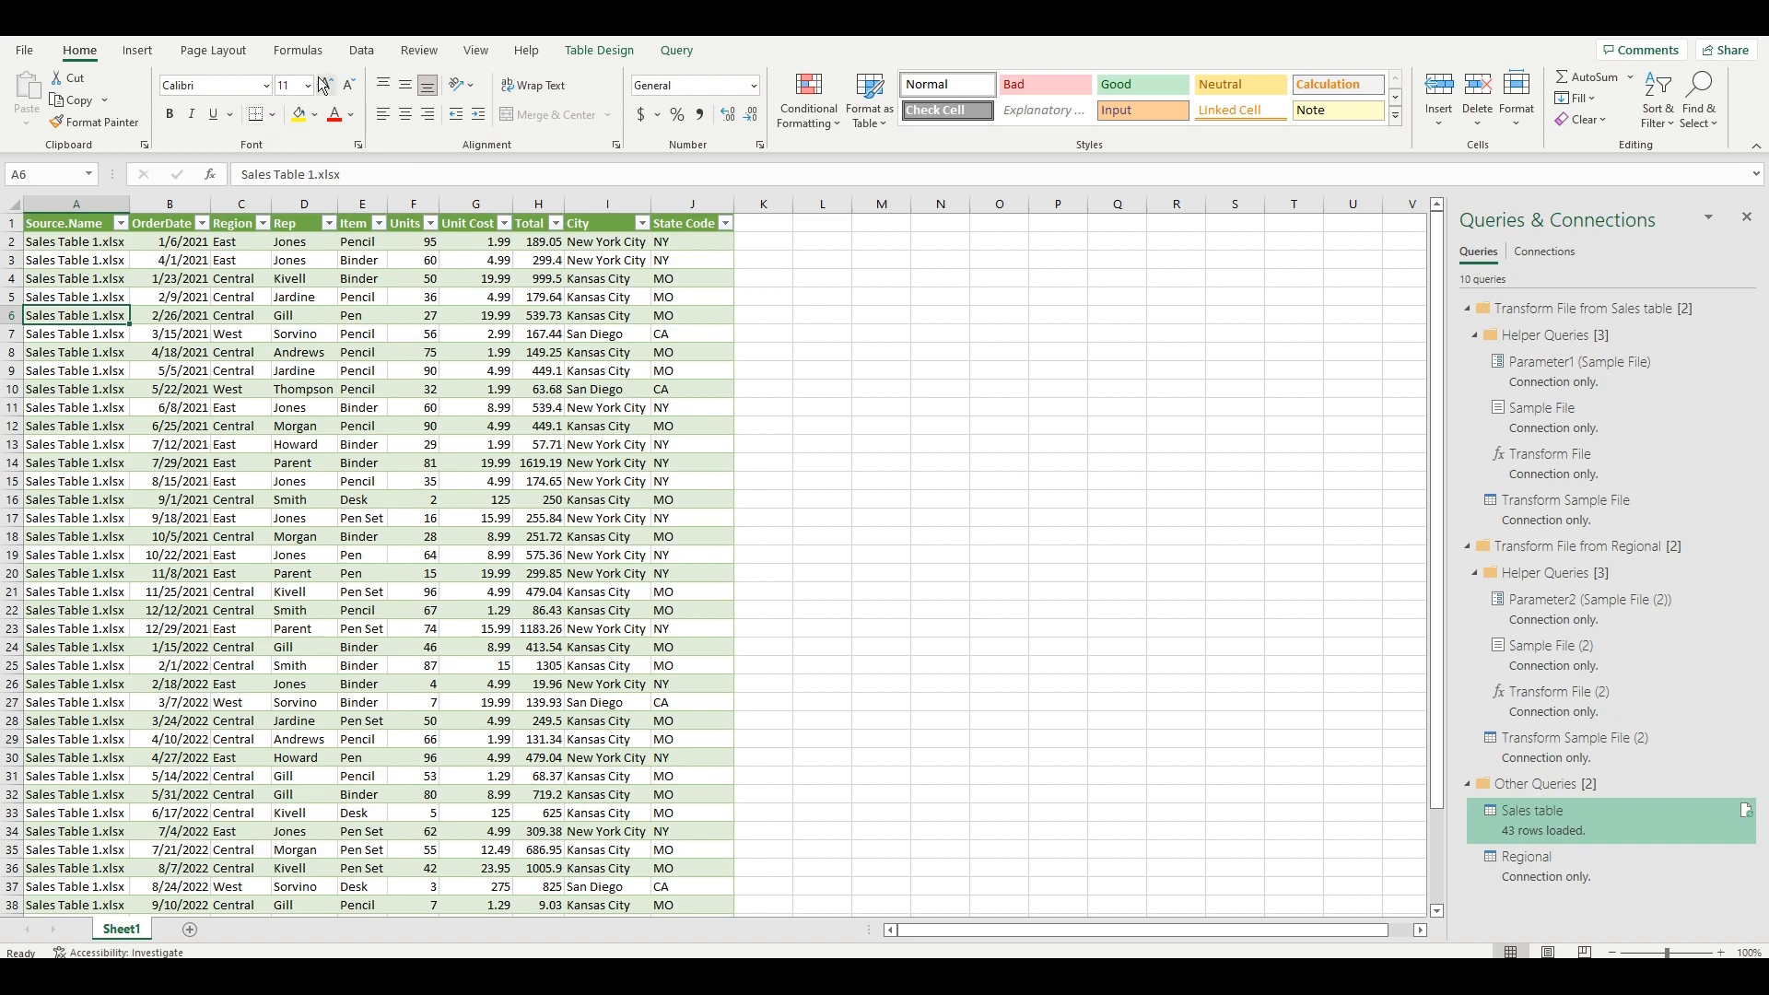
Refresh All so the Sales table grows to 215 rows, scrolling down through the new data.
left_click(344, 96)
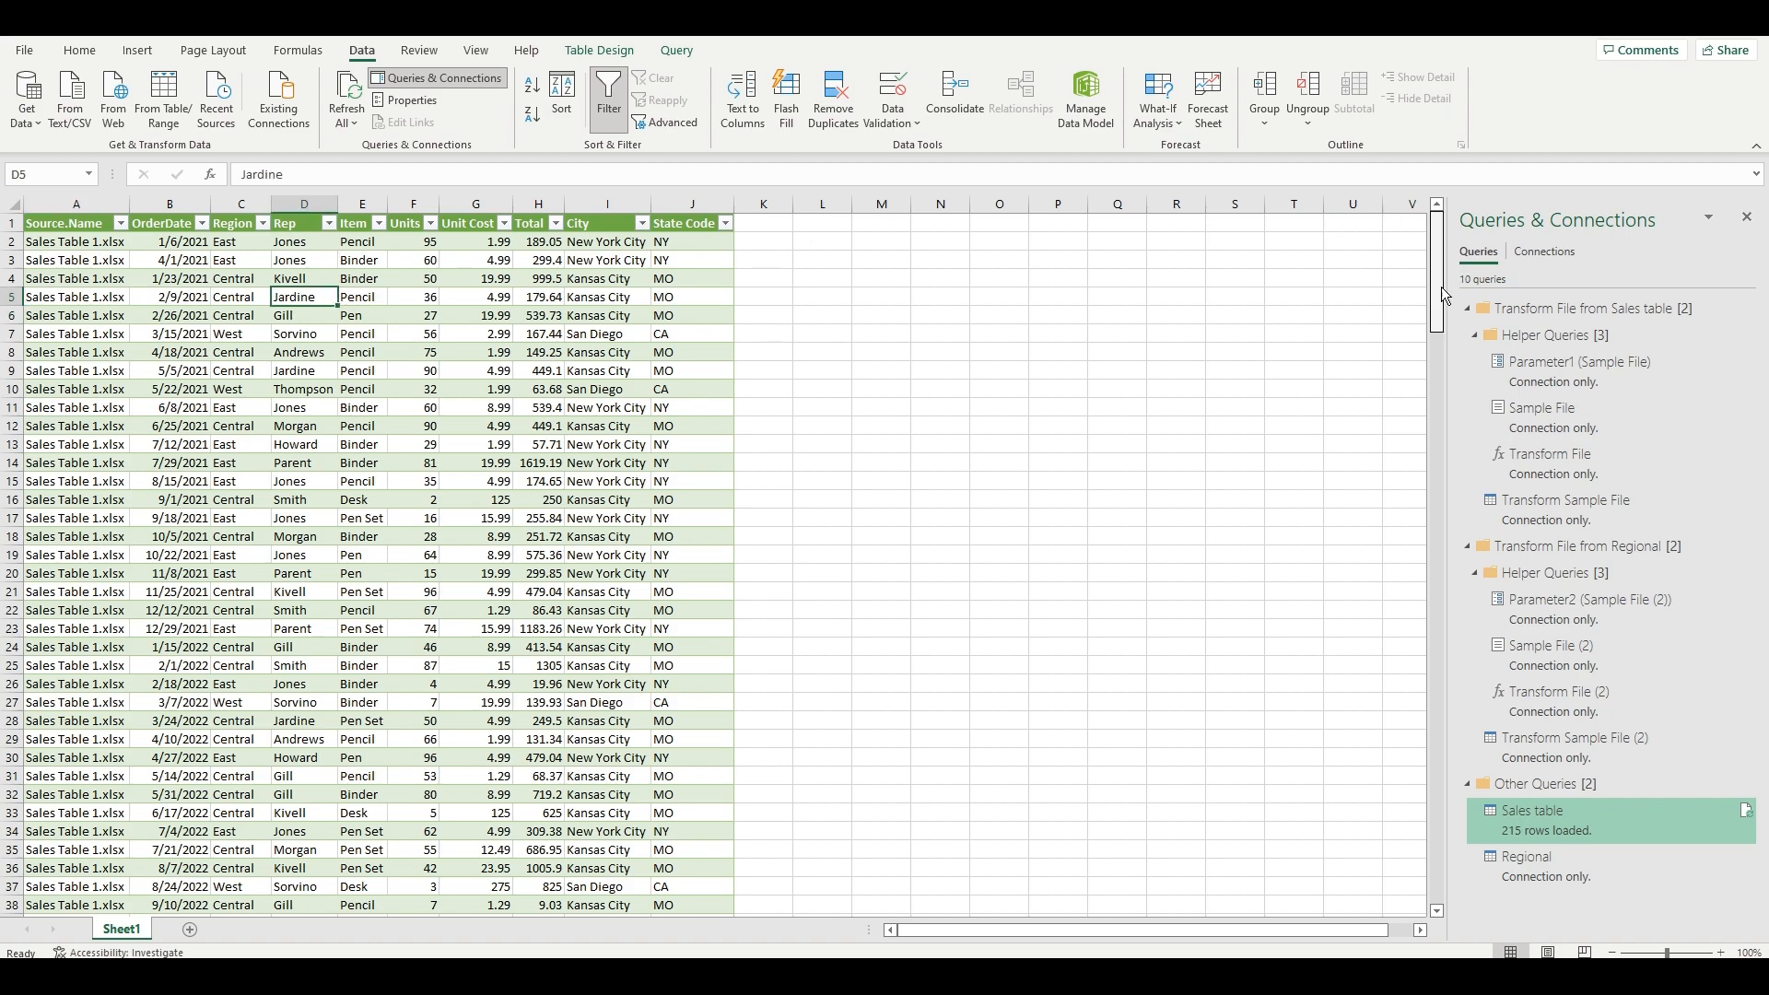
scroll("down", 3)
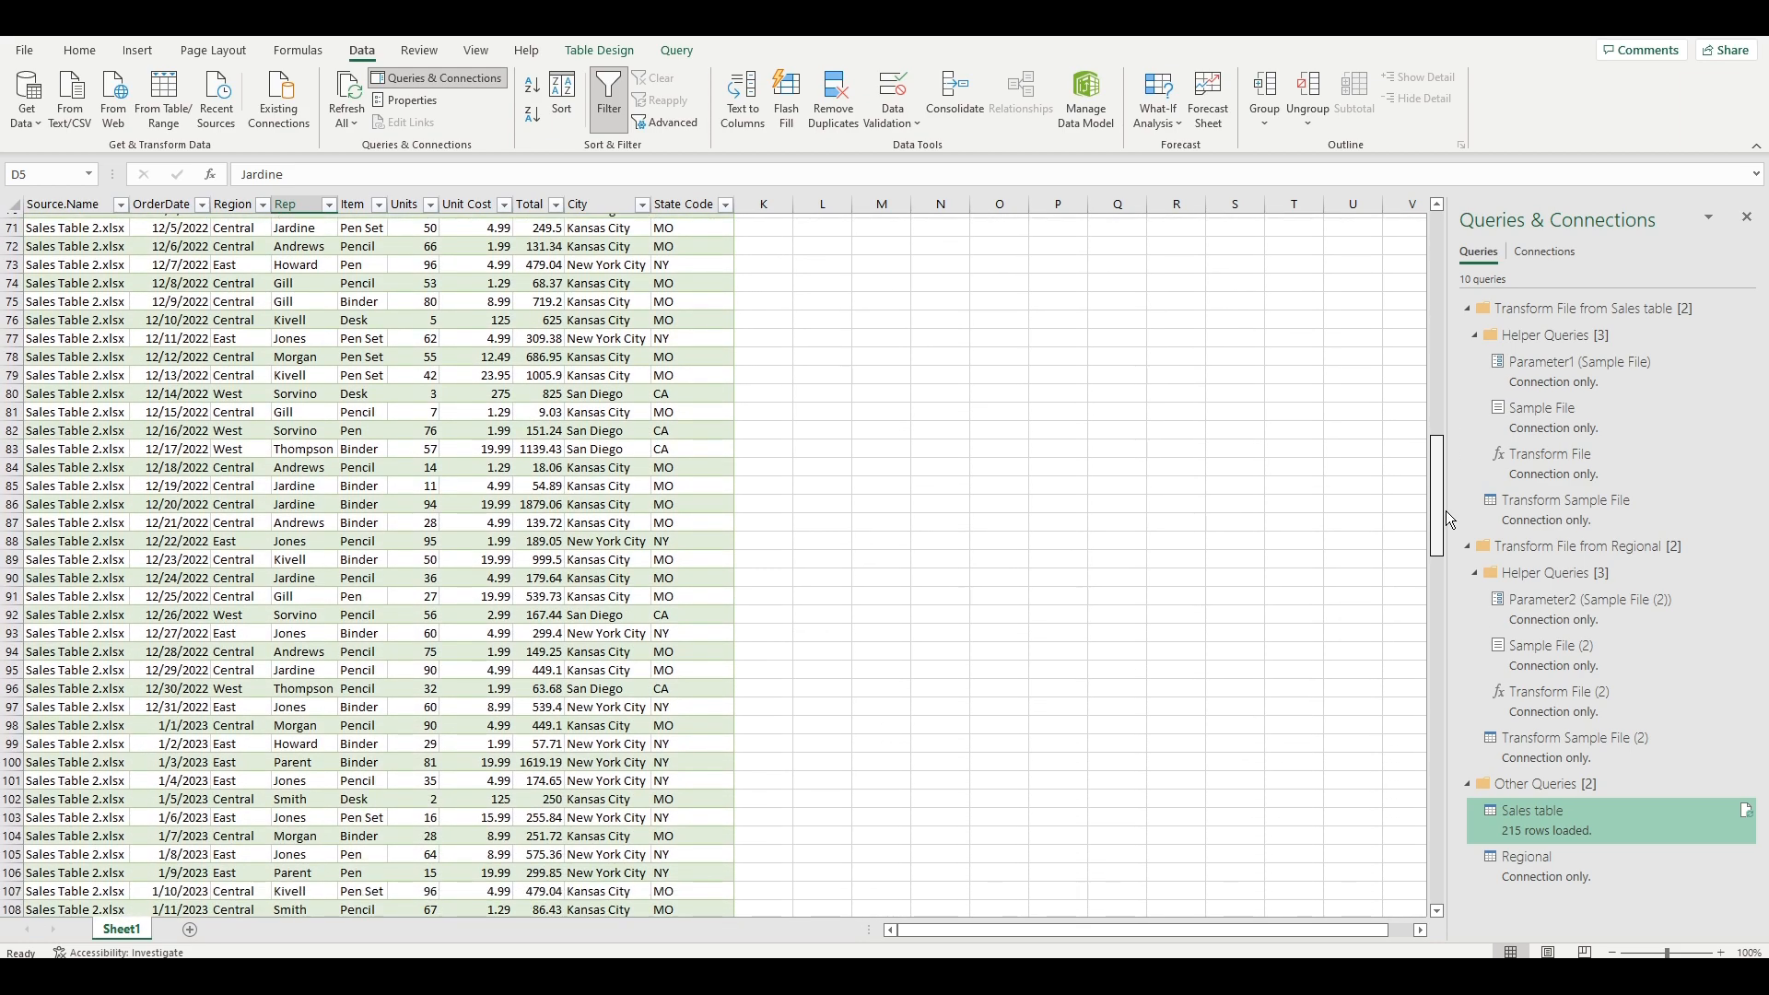
scroll("down", 3)
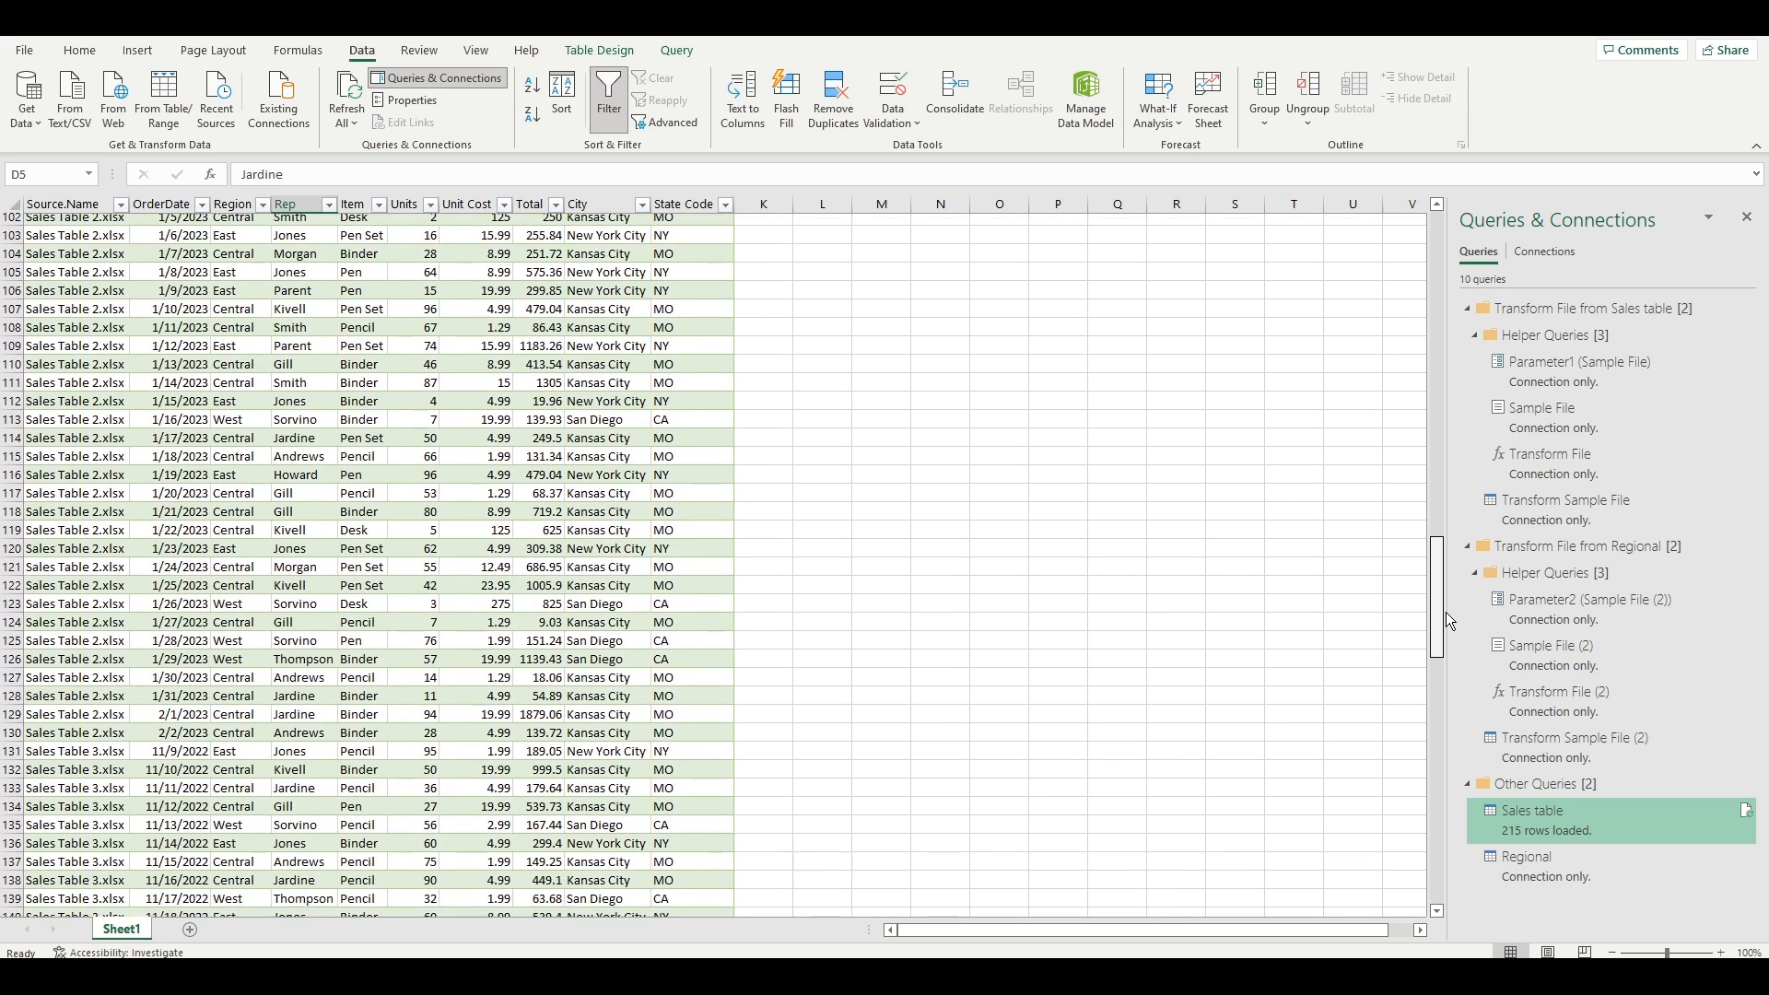
scroll("down", 3)
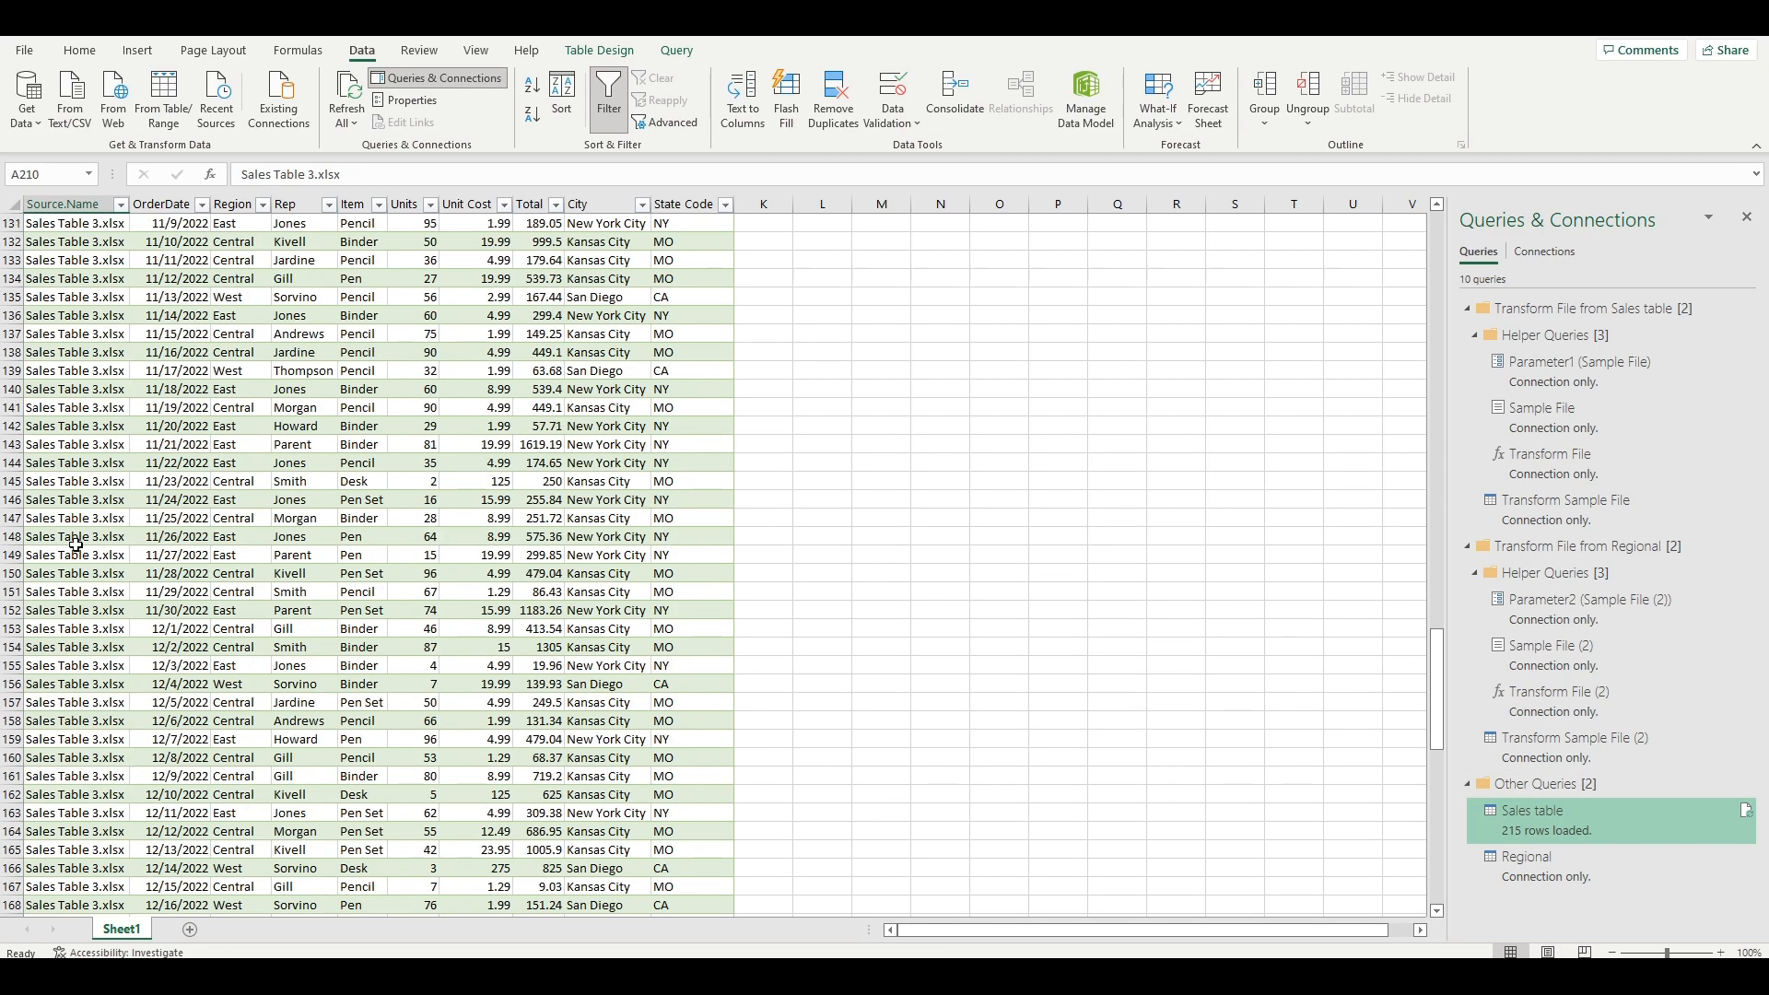
Check the Source.Name filter lists Sales Table 1, 2 and 3, then cancel without filtering.
left_click(112, 205)
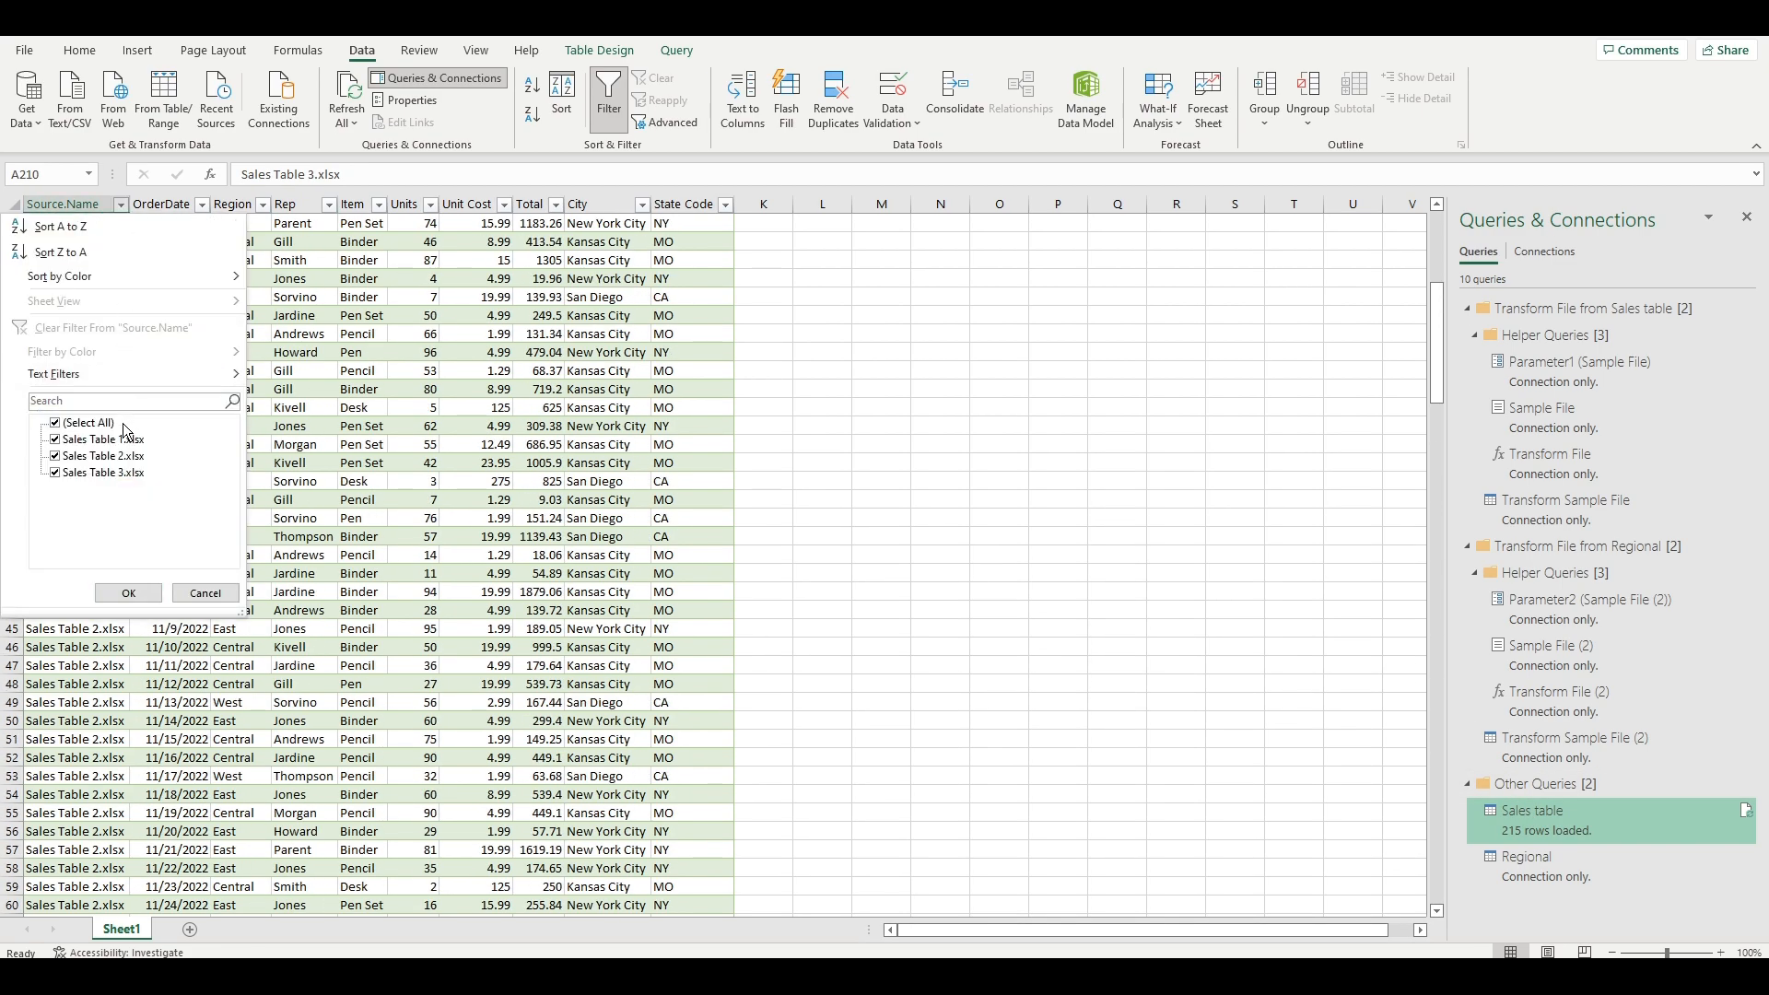
left_click(127, 594)
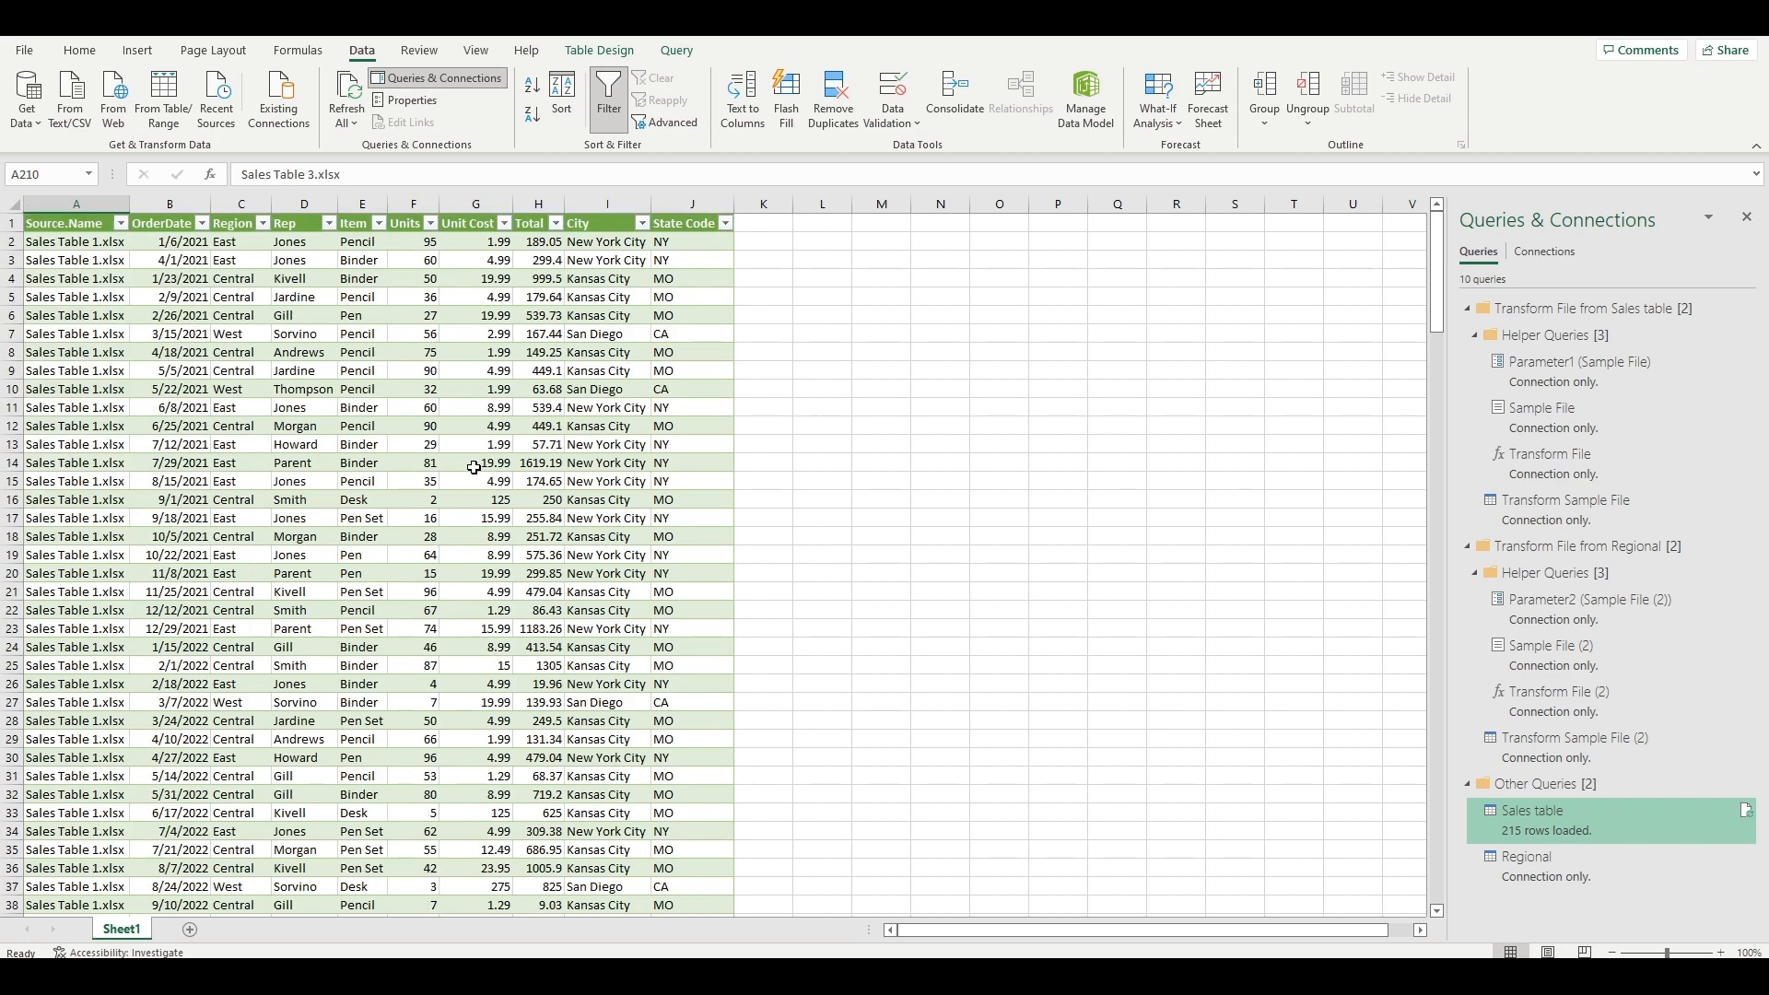
scroll("down", 3)
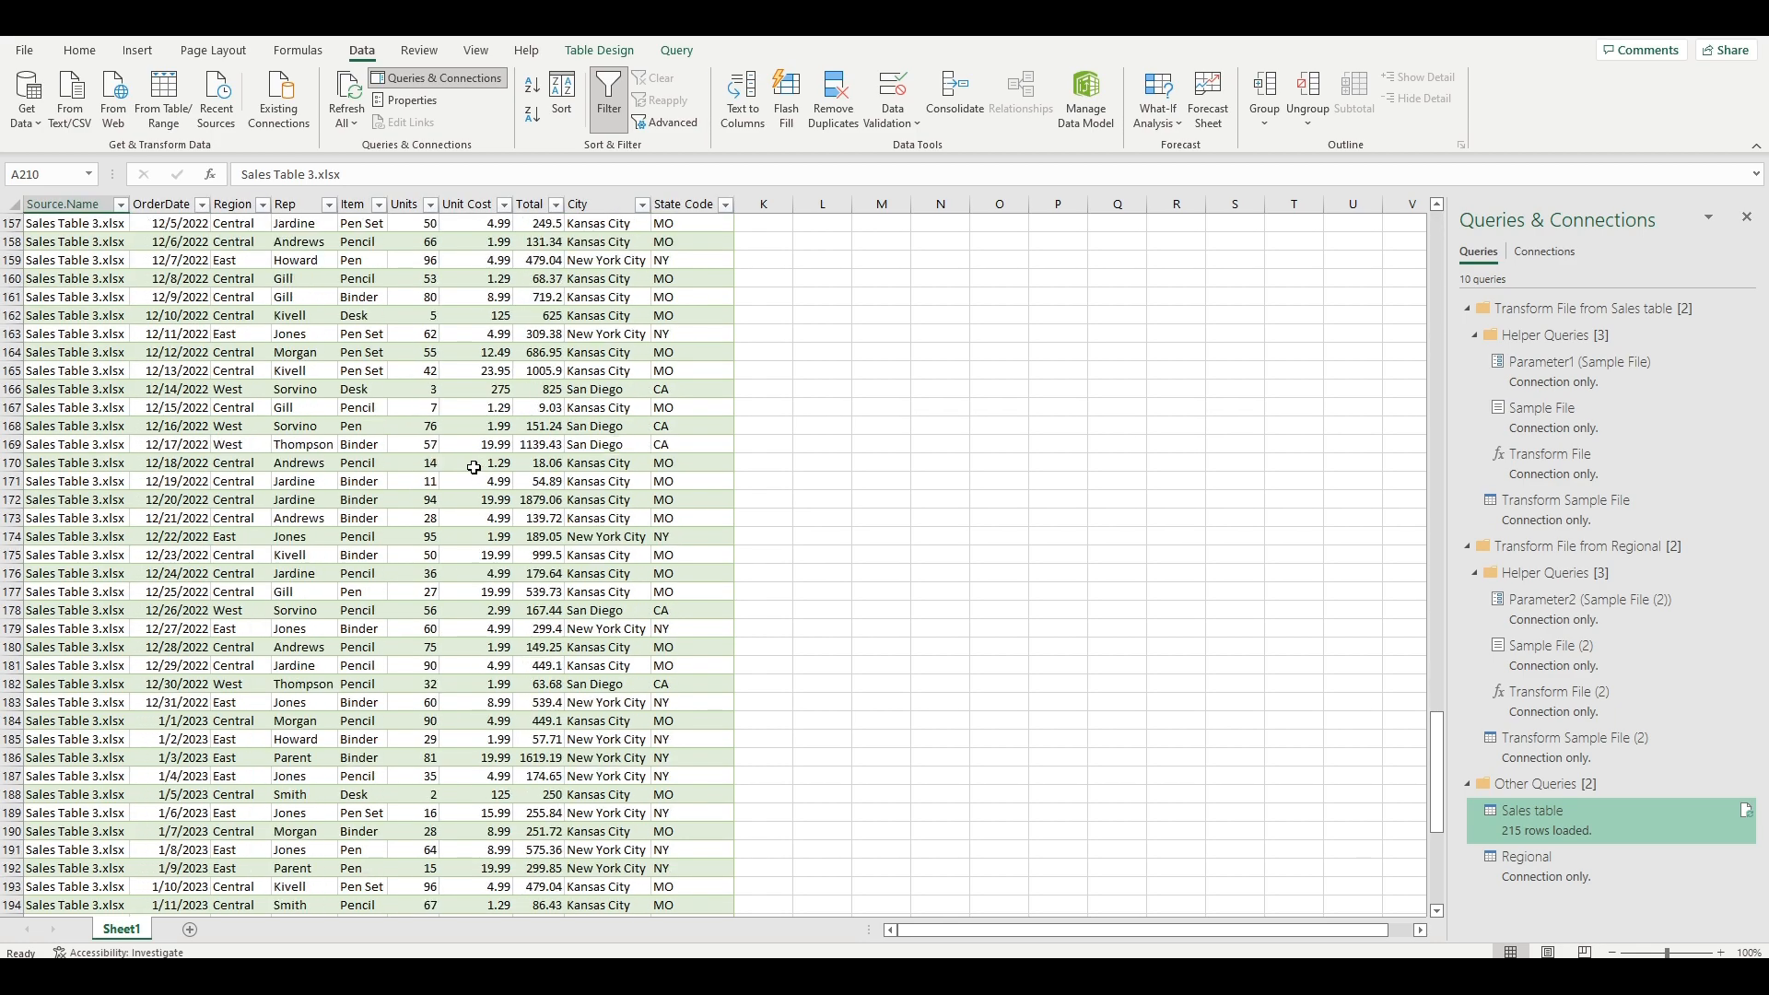